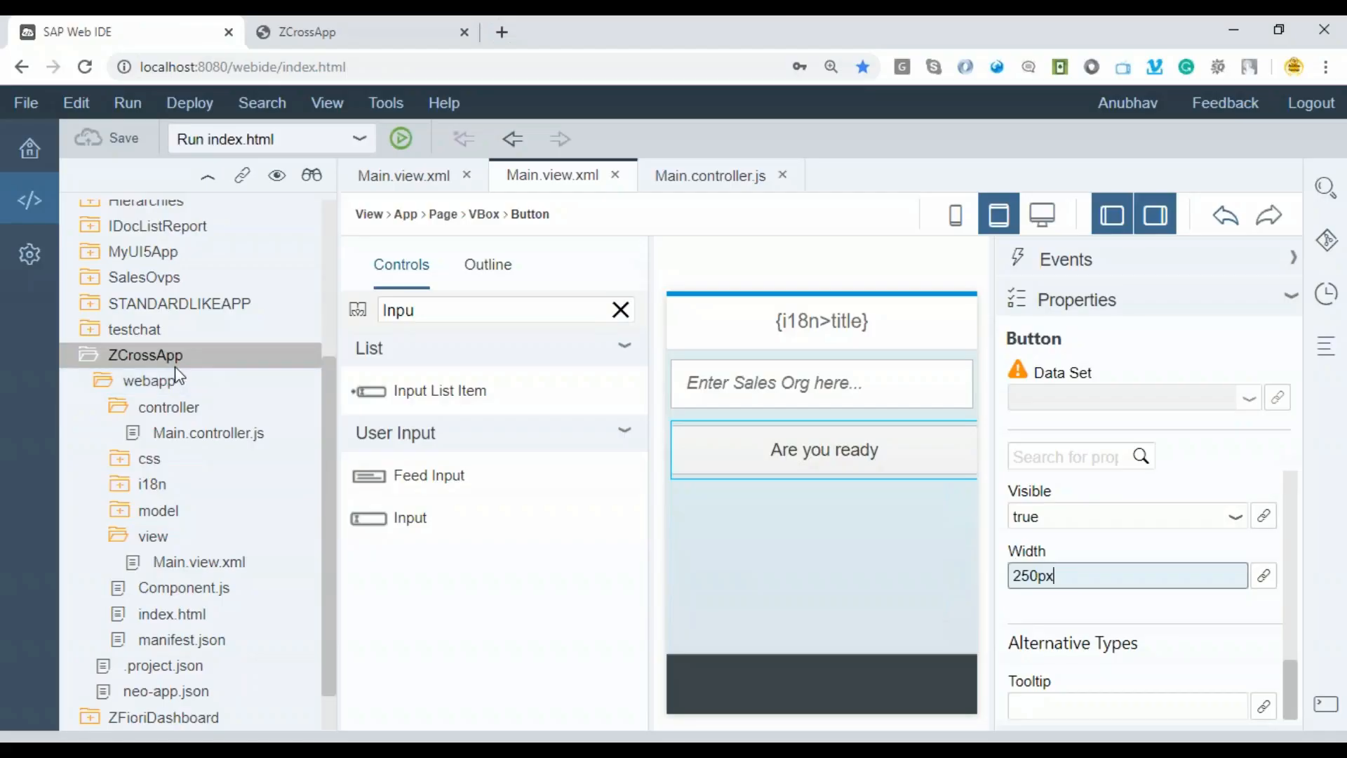
{"action": "mouse_move", "coordinate": [589, 198]}
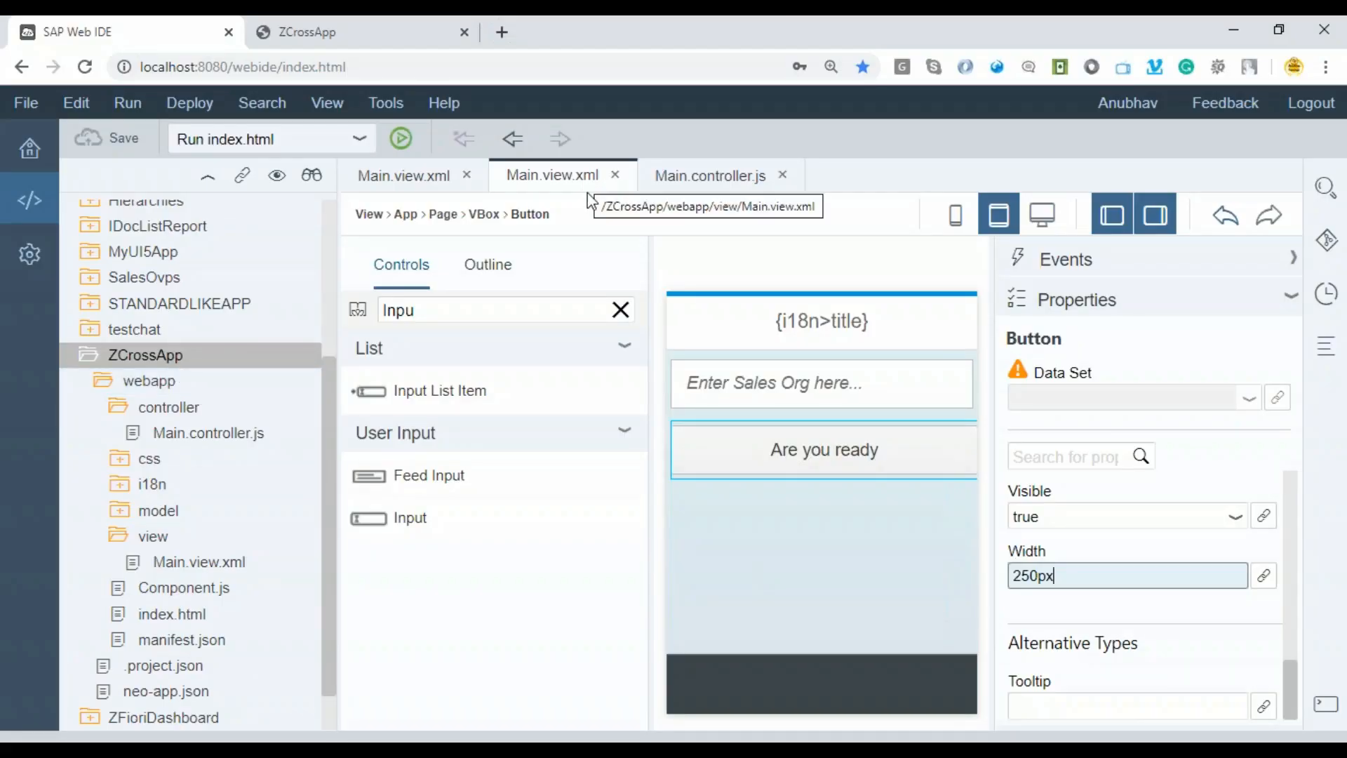
{"action": "mouse_move", "coordinate": [191, 373]}
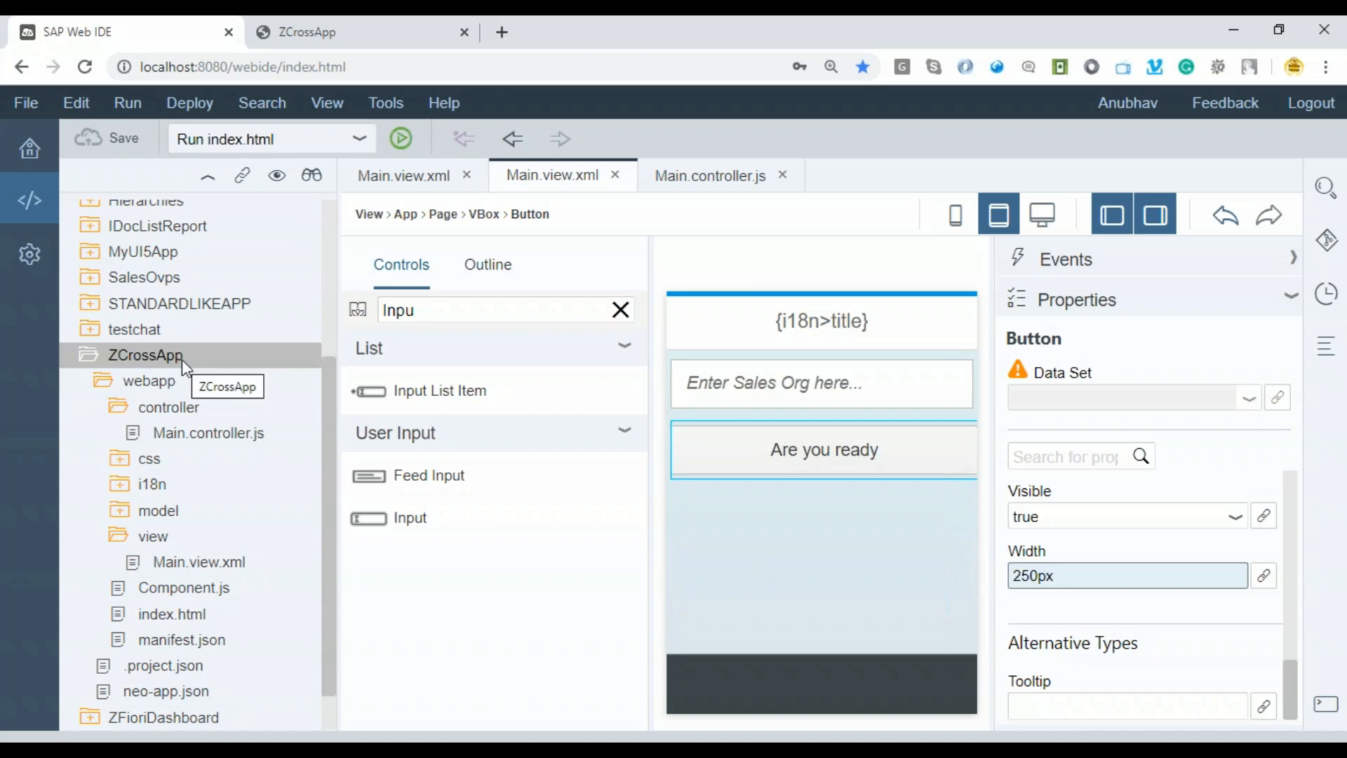
Start deploying the ZCrossApp project to the SAPUI5 ABAP Repository from its context menu.
{"action": "right_click", "coordinate": [145, 355]}
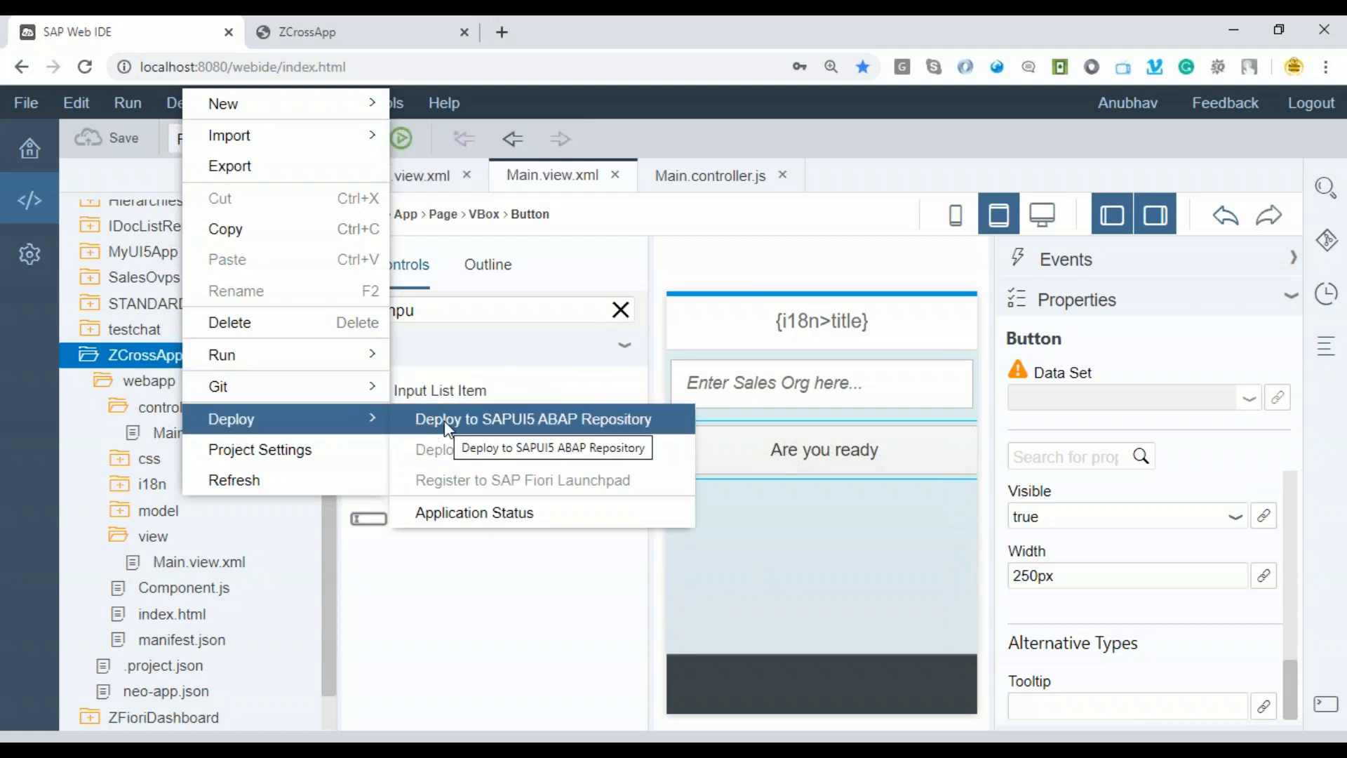
{"action": "left_click", "coordinate": [532, 419]}
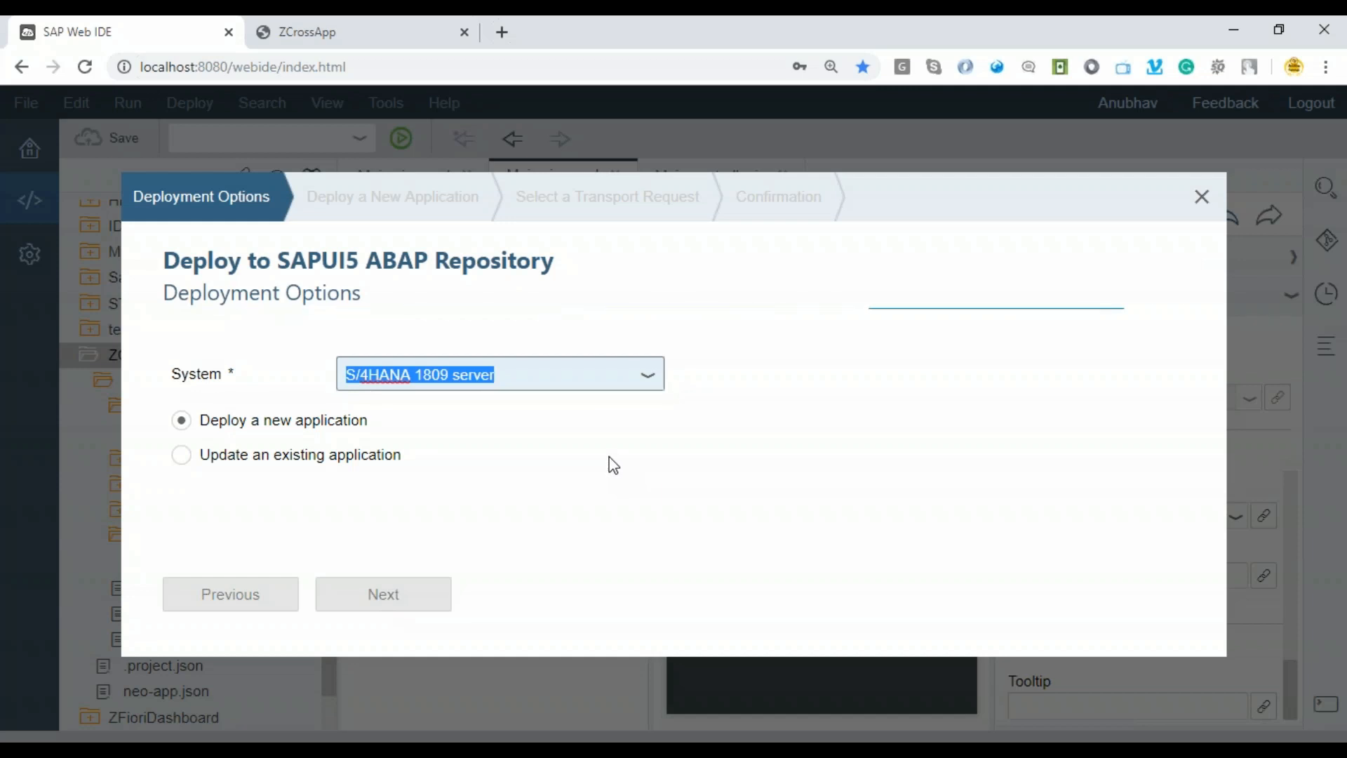
Deploy as a new application named ZAnubhavCAN with description anubhavtrainings.com.
{"action": "left_click", "coordinate": [383, 593]}
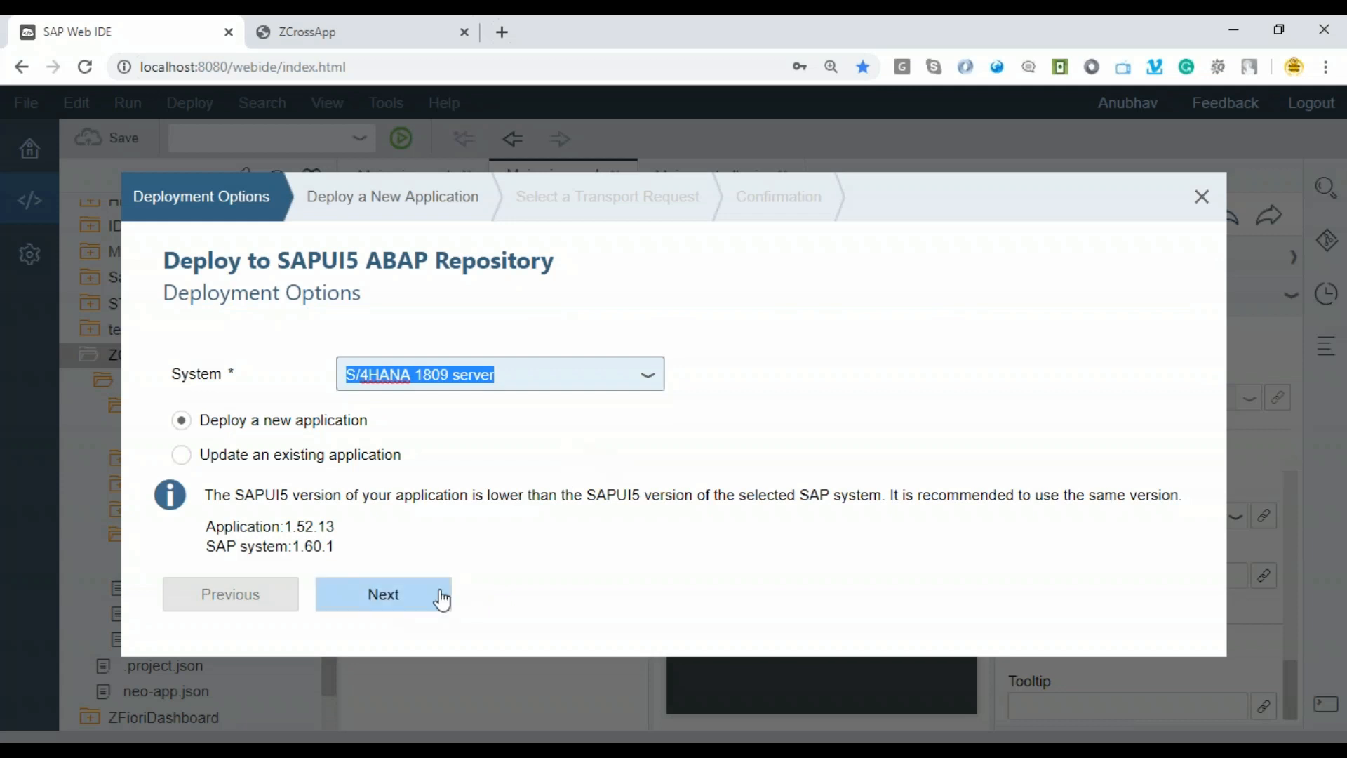
{"action": "left_click", "coordinate": [382, 594]}
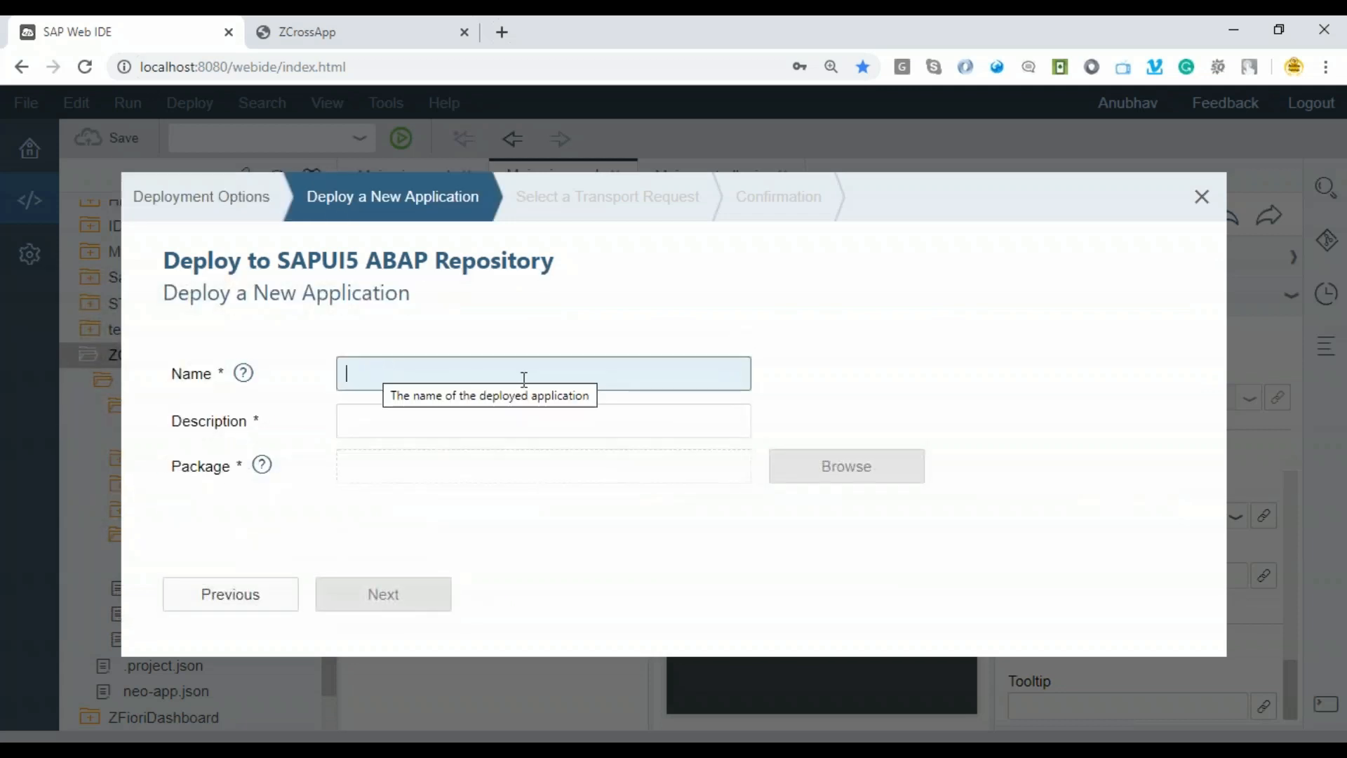
{"action": "mouse_move", "coordinate": [574, 336]}
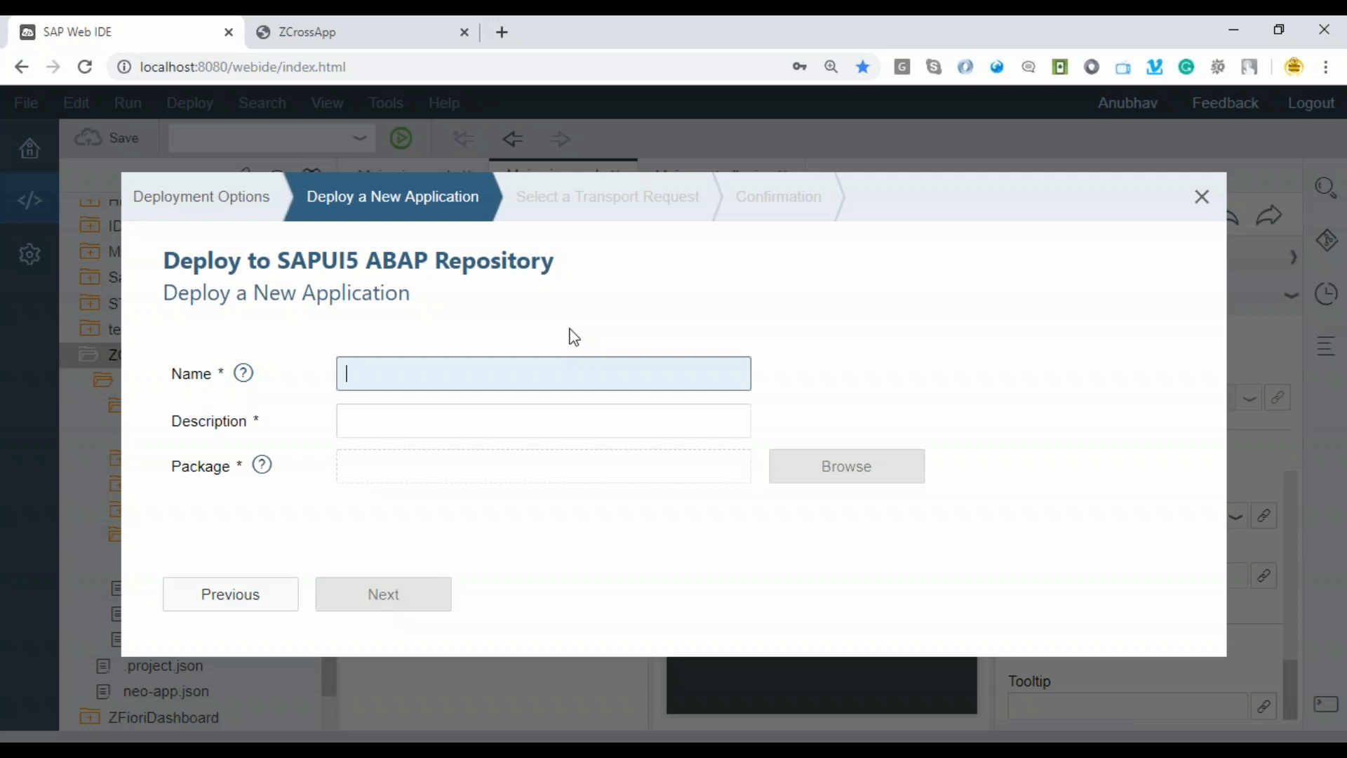
{"action": "type", "text": "Z"}
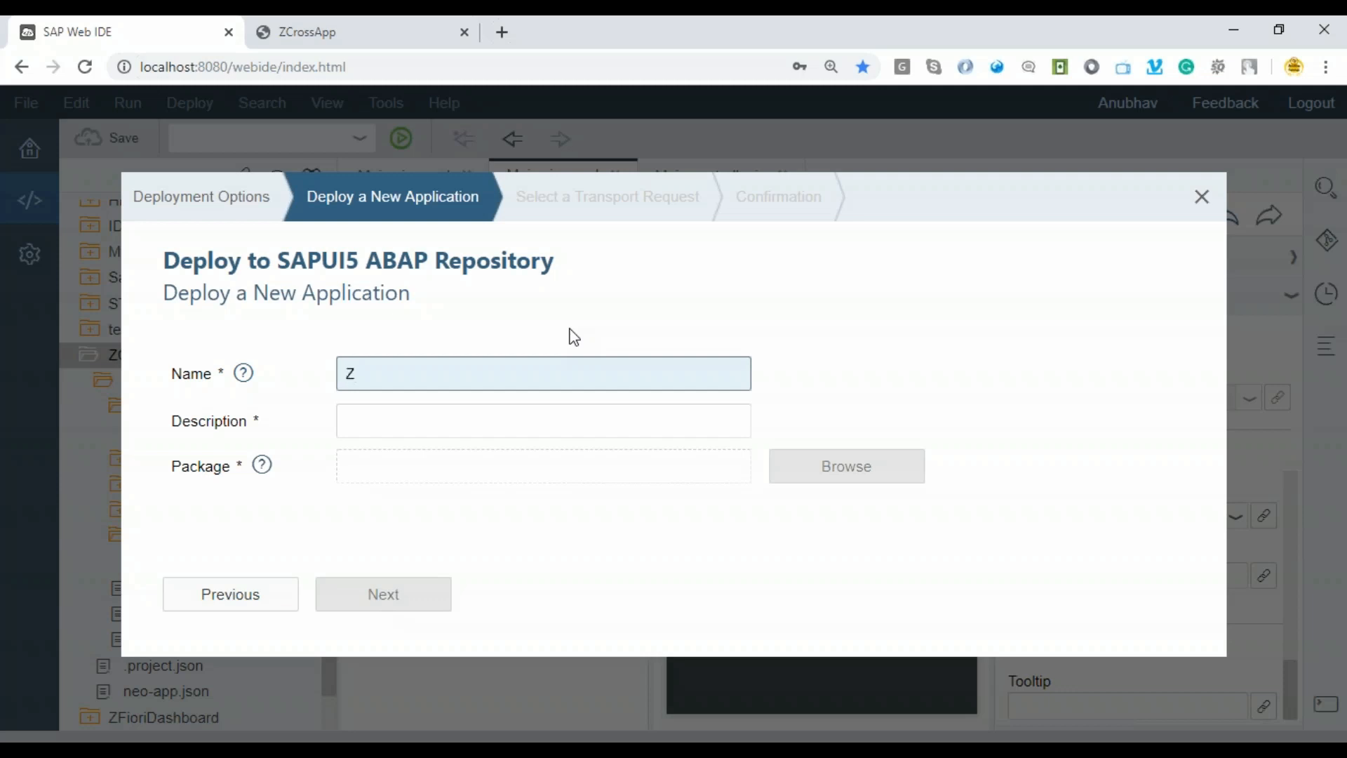
{"action": "type", "text": "AnubhavCR"}
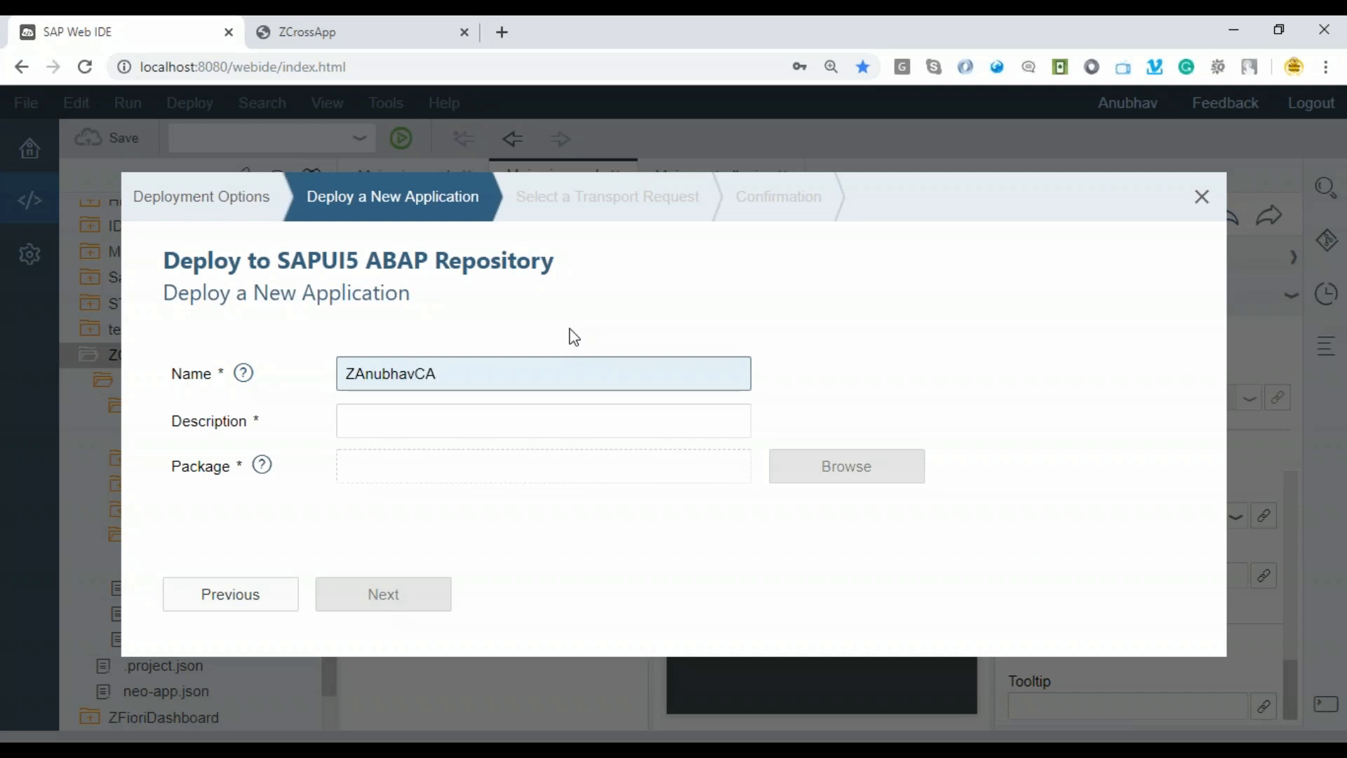
{"action": "type", "text": "N"}
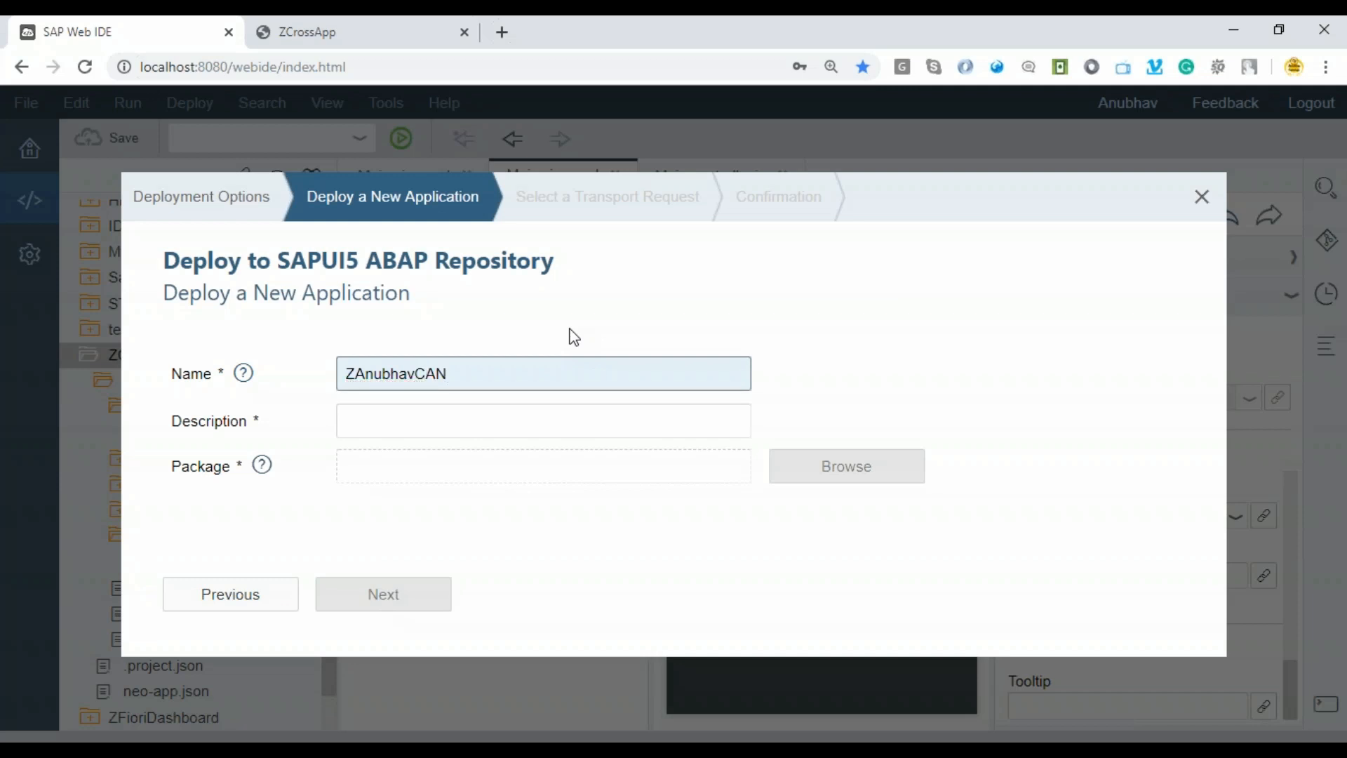
{"action": "type", "text": "a"}
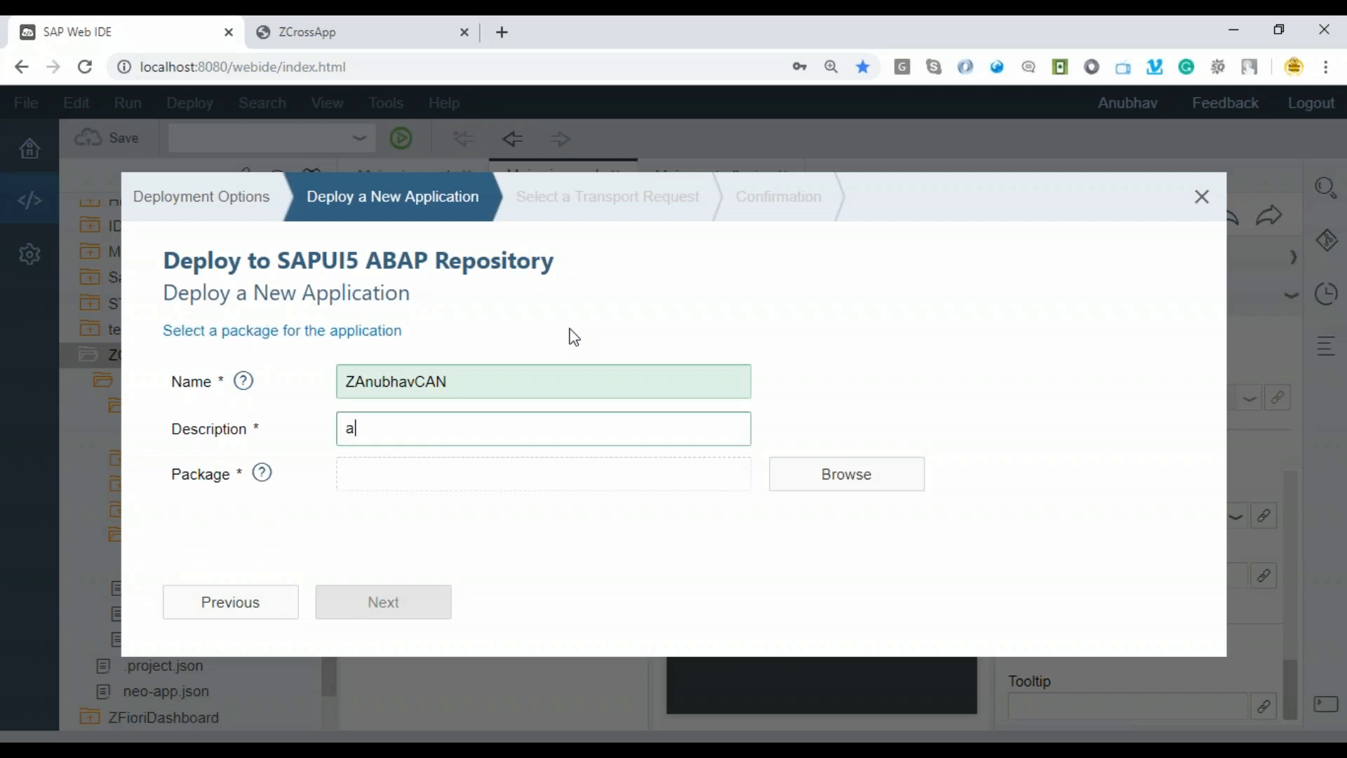
{"action": "type", "text": "anubhavtrainin"}
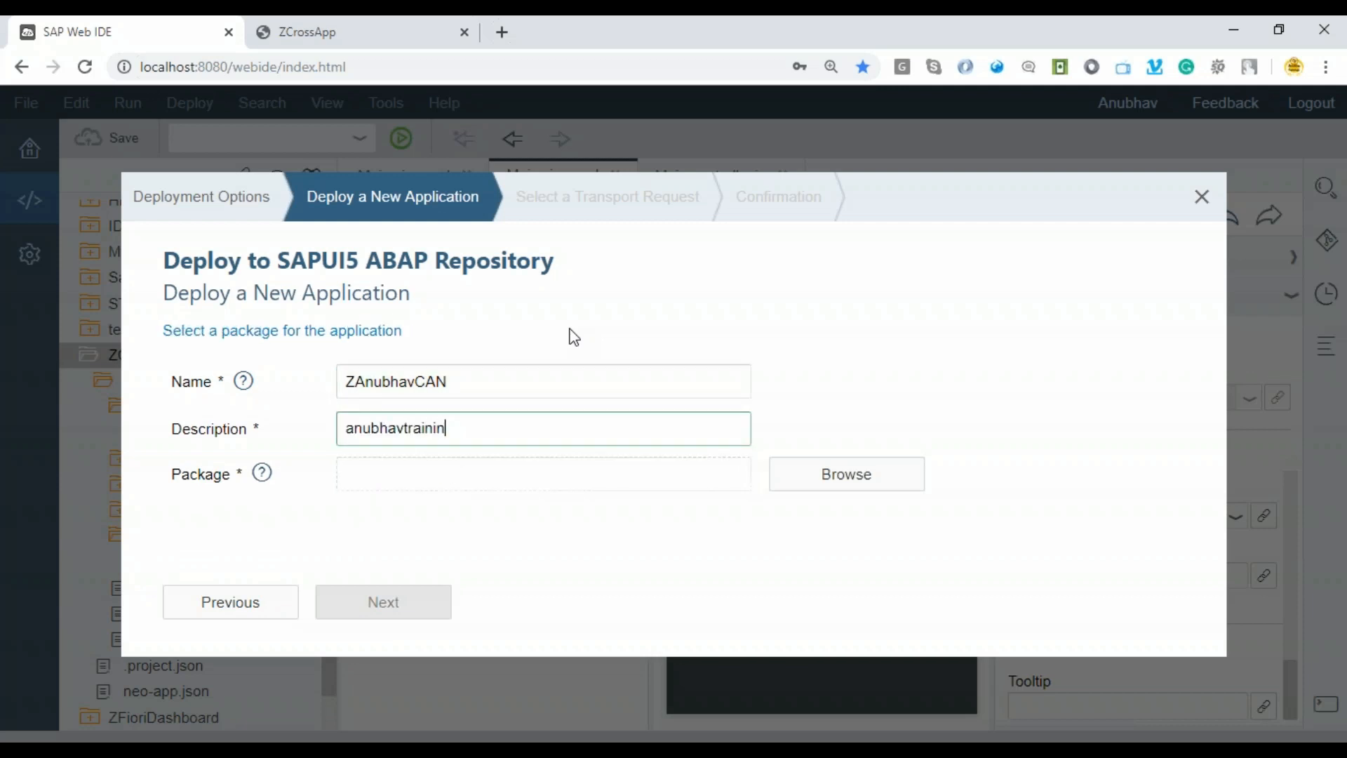
{"action": "type", "text": "gs.com"}
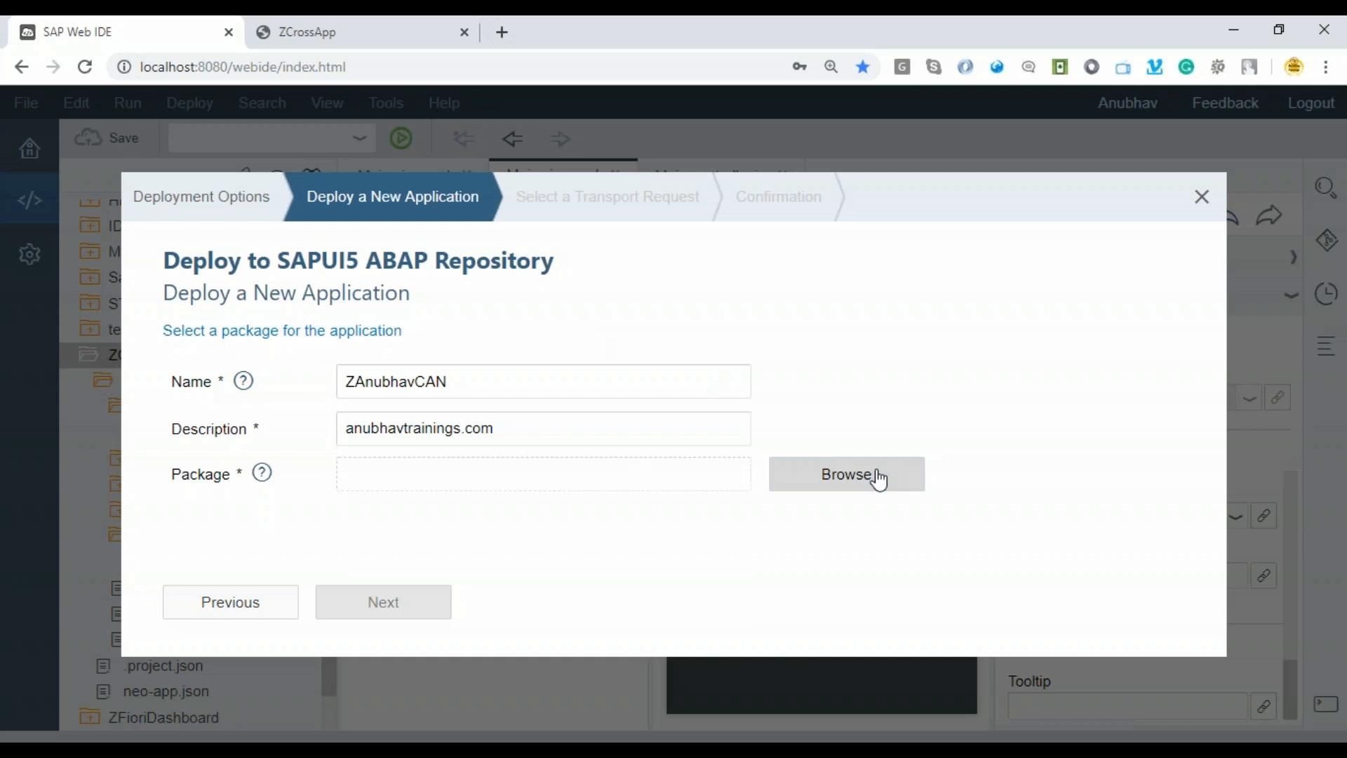
Assign the $TMP package and finish the wizard to launch the deployment.
{"action": "left_click", "coordinate": [845, 474]}
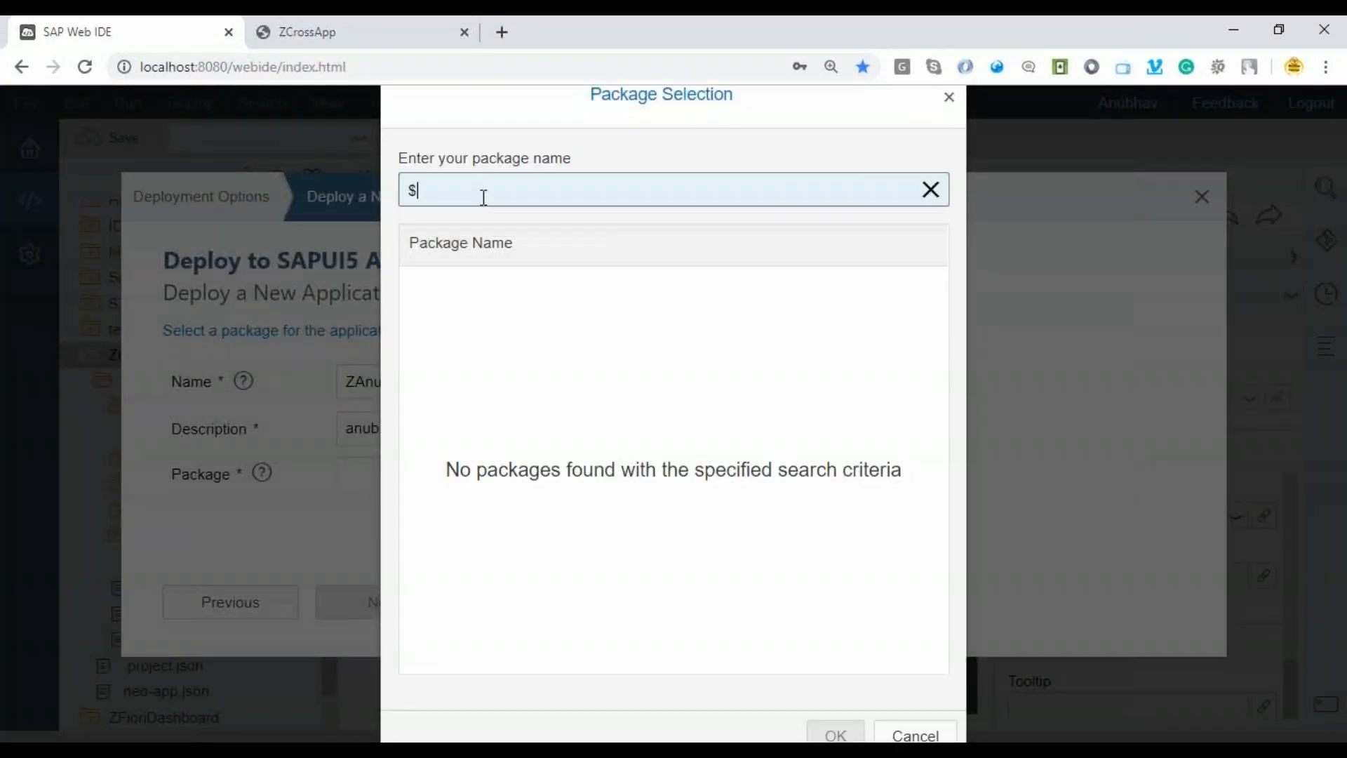
{"action": "type", "text": "TMP"}
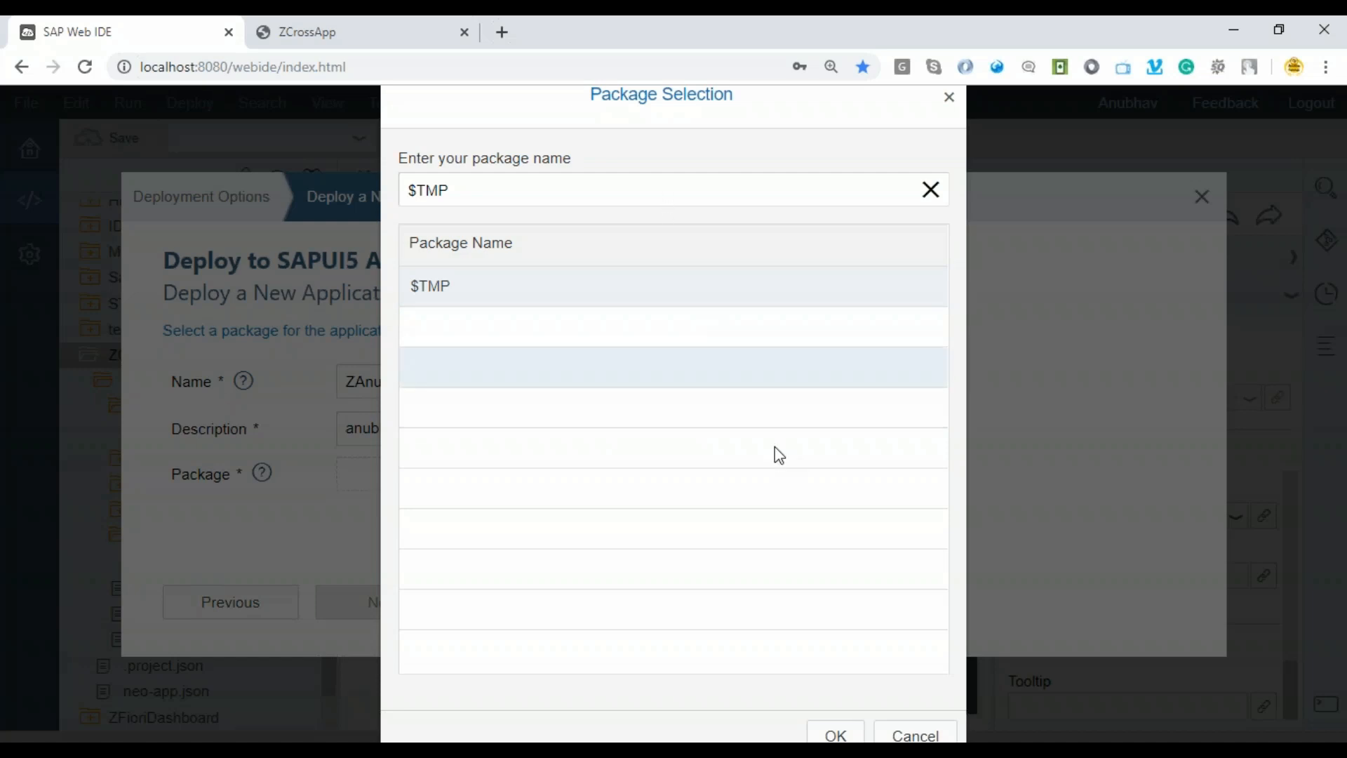
{"action": "left_click", "coordinate": [834, 735]}
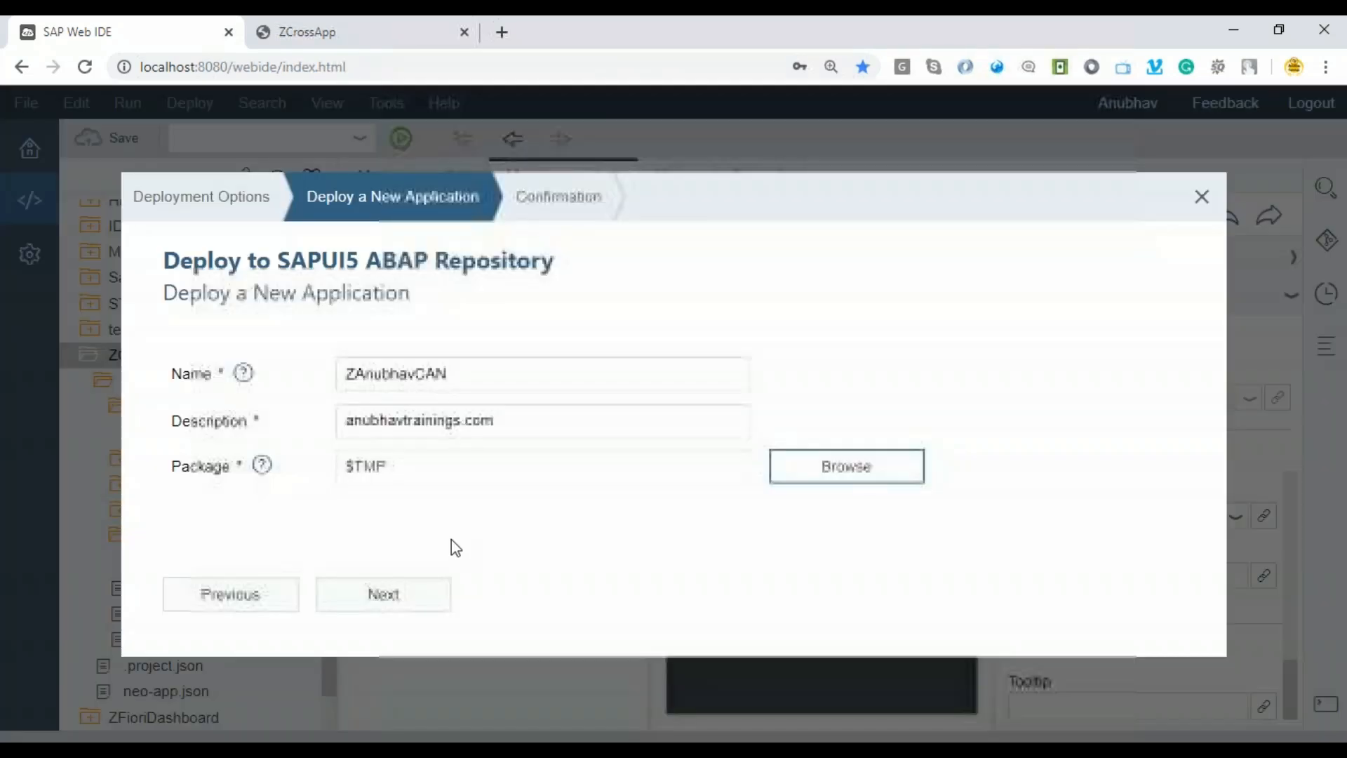
{"action": "left_click", "coordinate": [382, 594]}
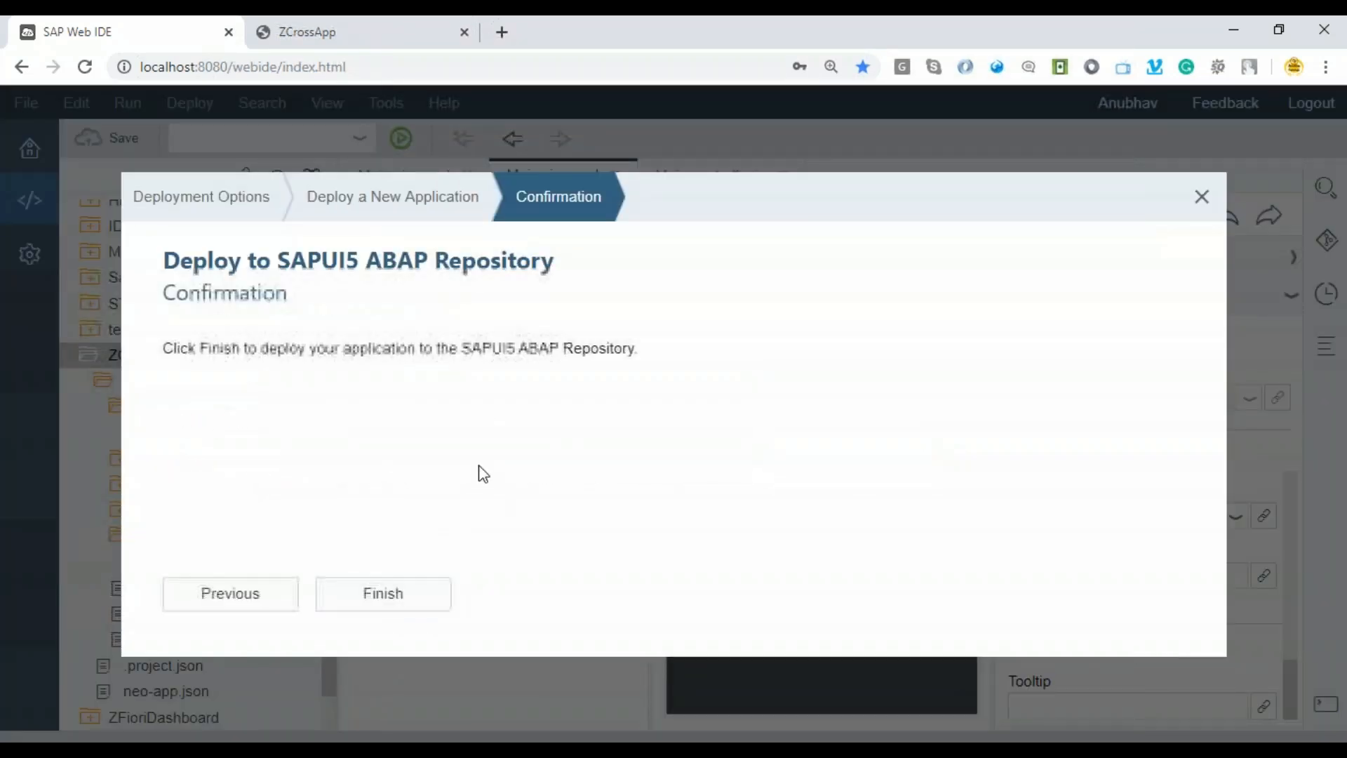
{"action": "left_click", "coordinate": [382, 593]}
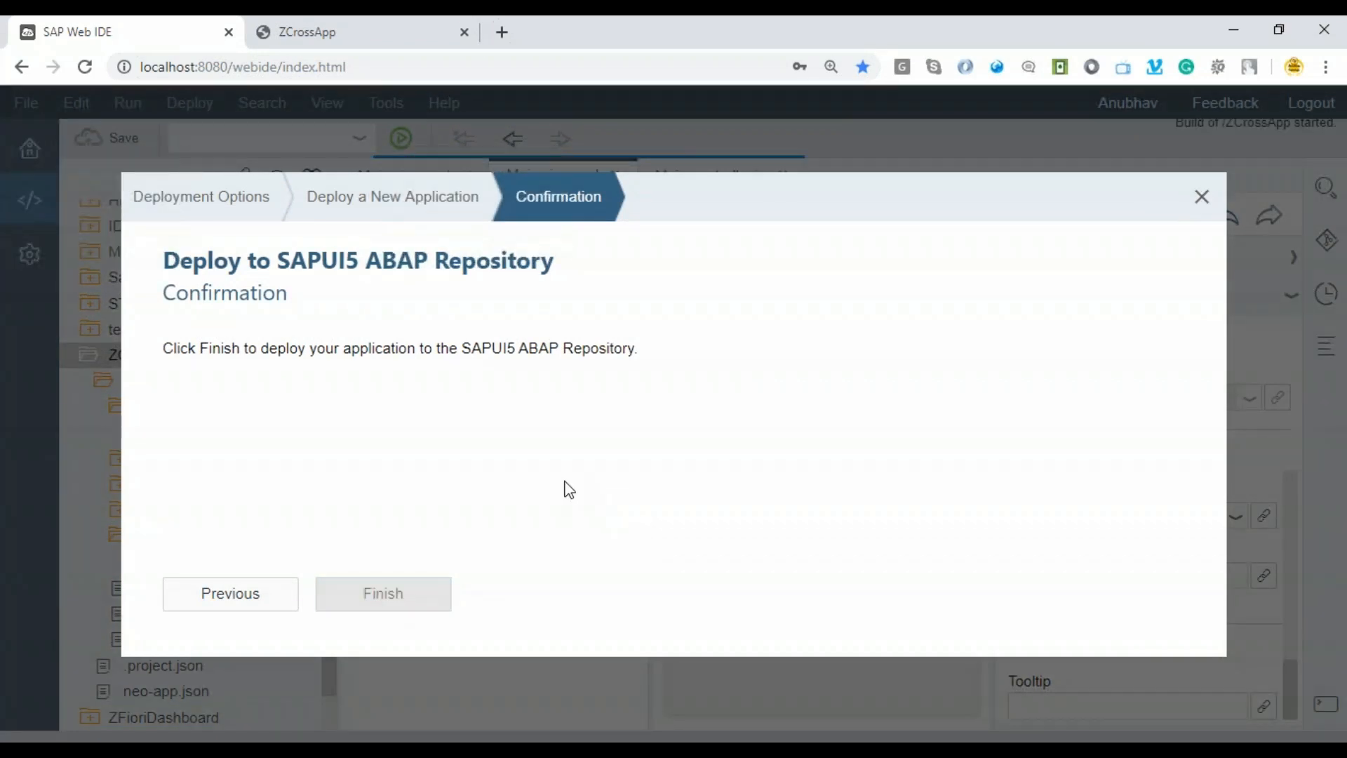
{"action": "left_click", "coordinate": [382, 592]}
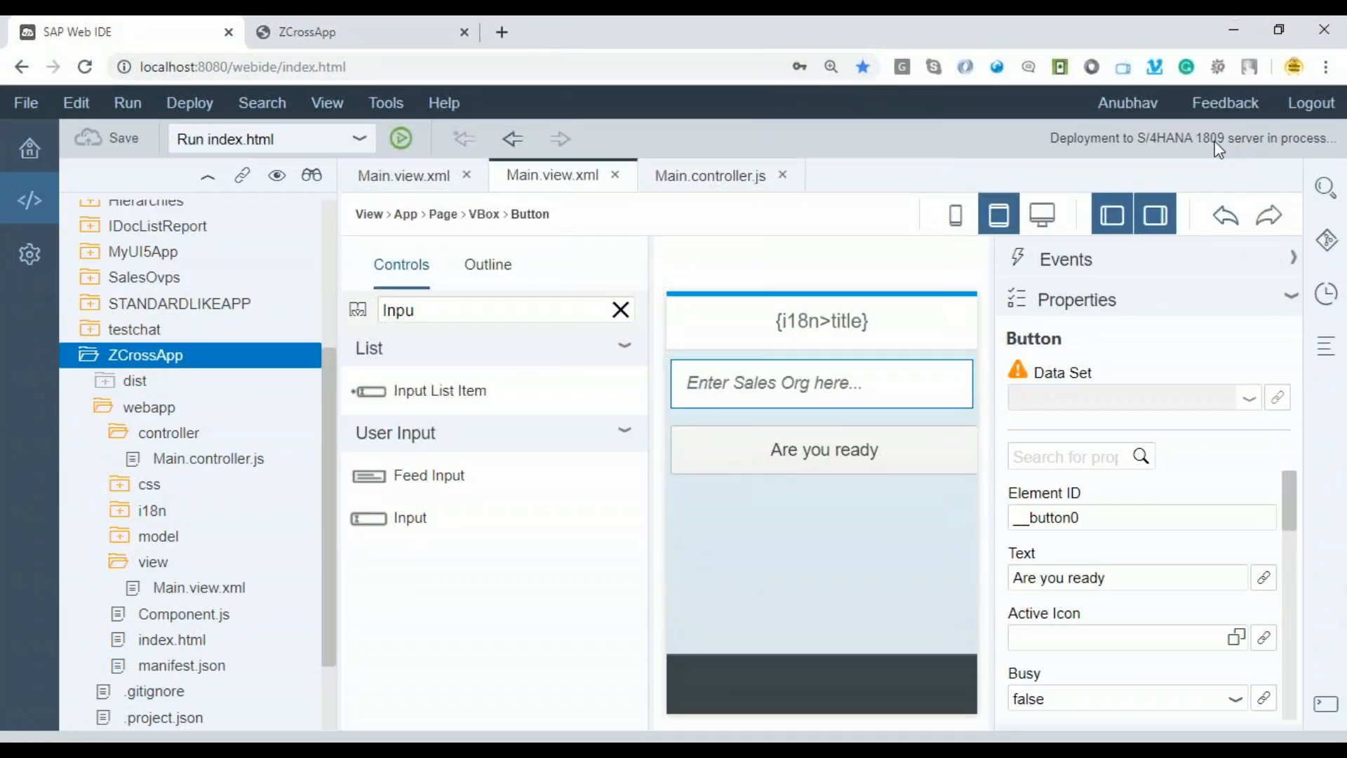
{"action": "mouse_move", "coordinate": [167, 382]}
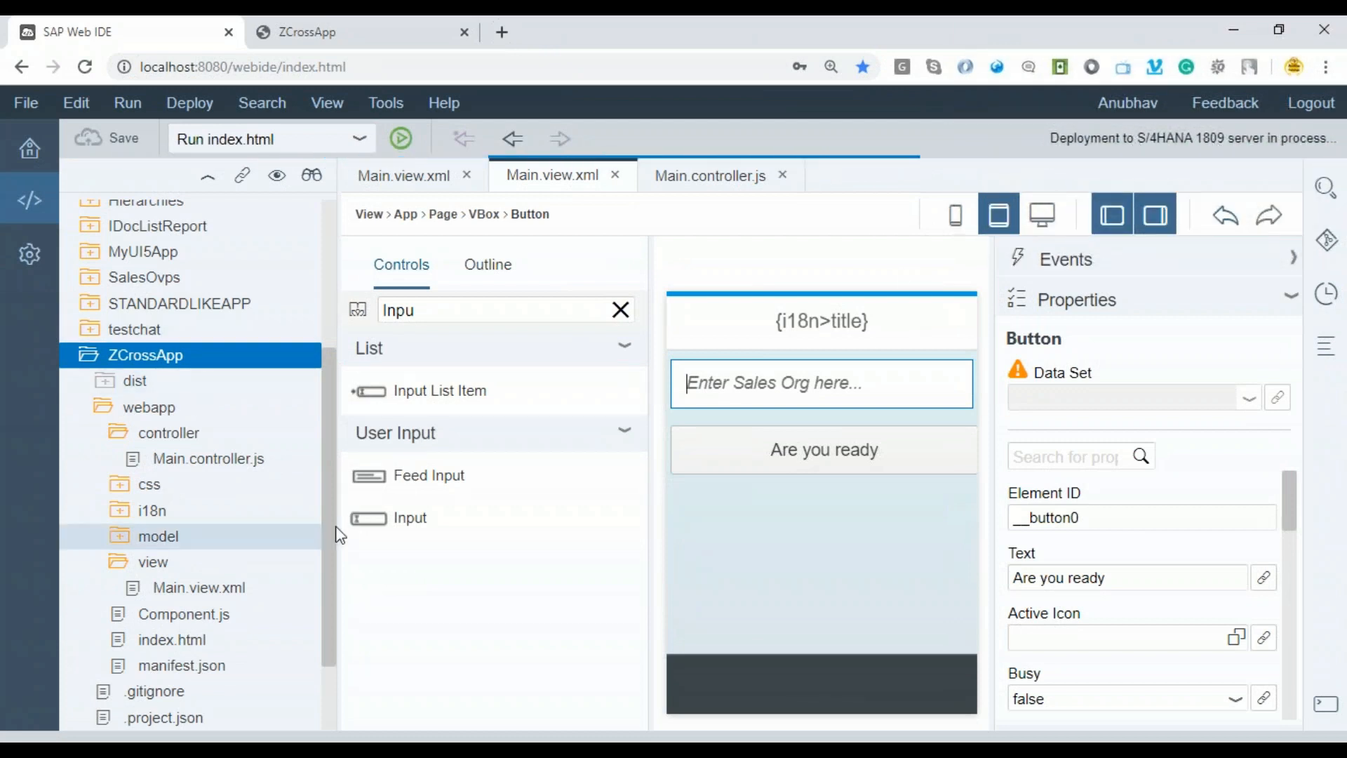
Check manifest.json and Component.js in the project tree while the deployment completes.
{"action": "left_click", "coordinate": [181, 665]}
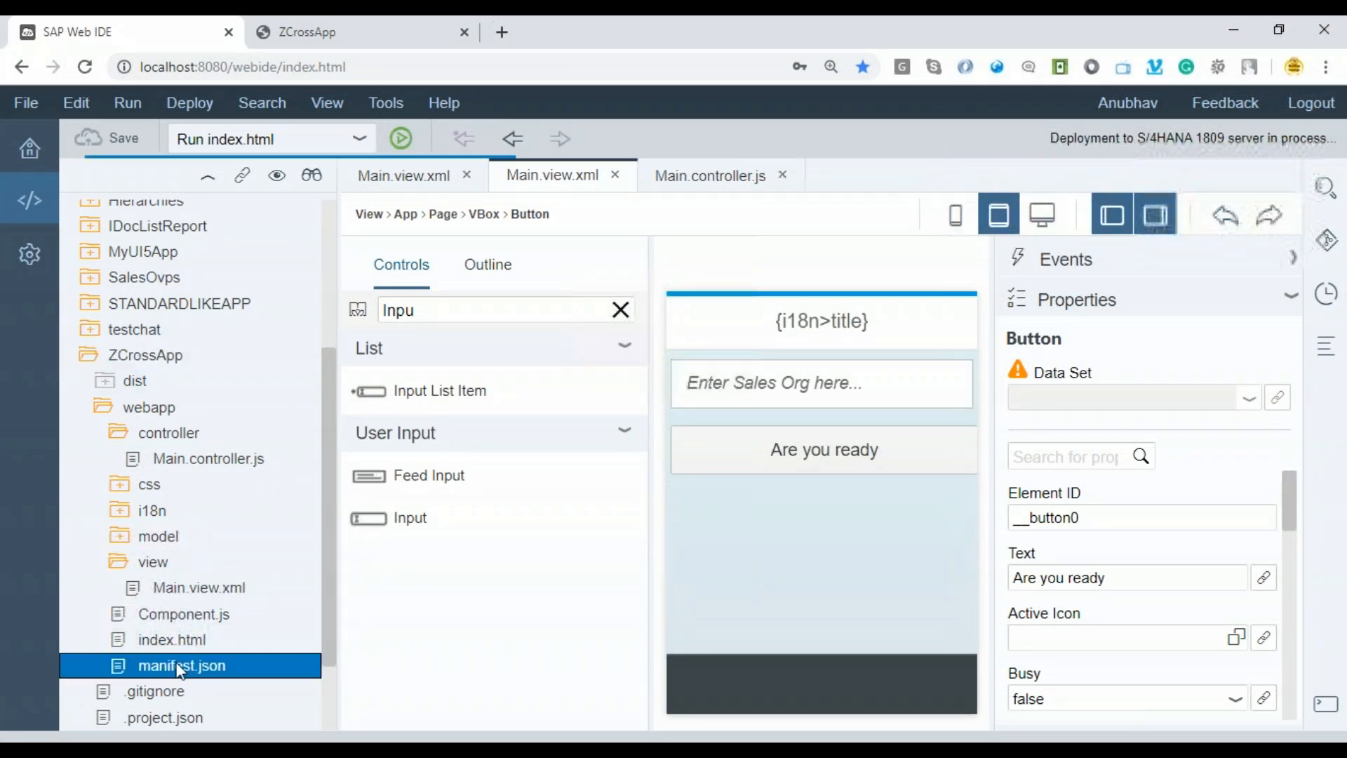
{"action": "mouse_move", "coordinate": [550, 475]}
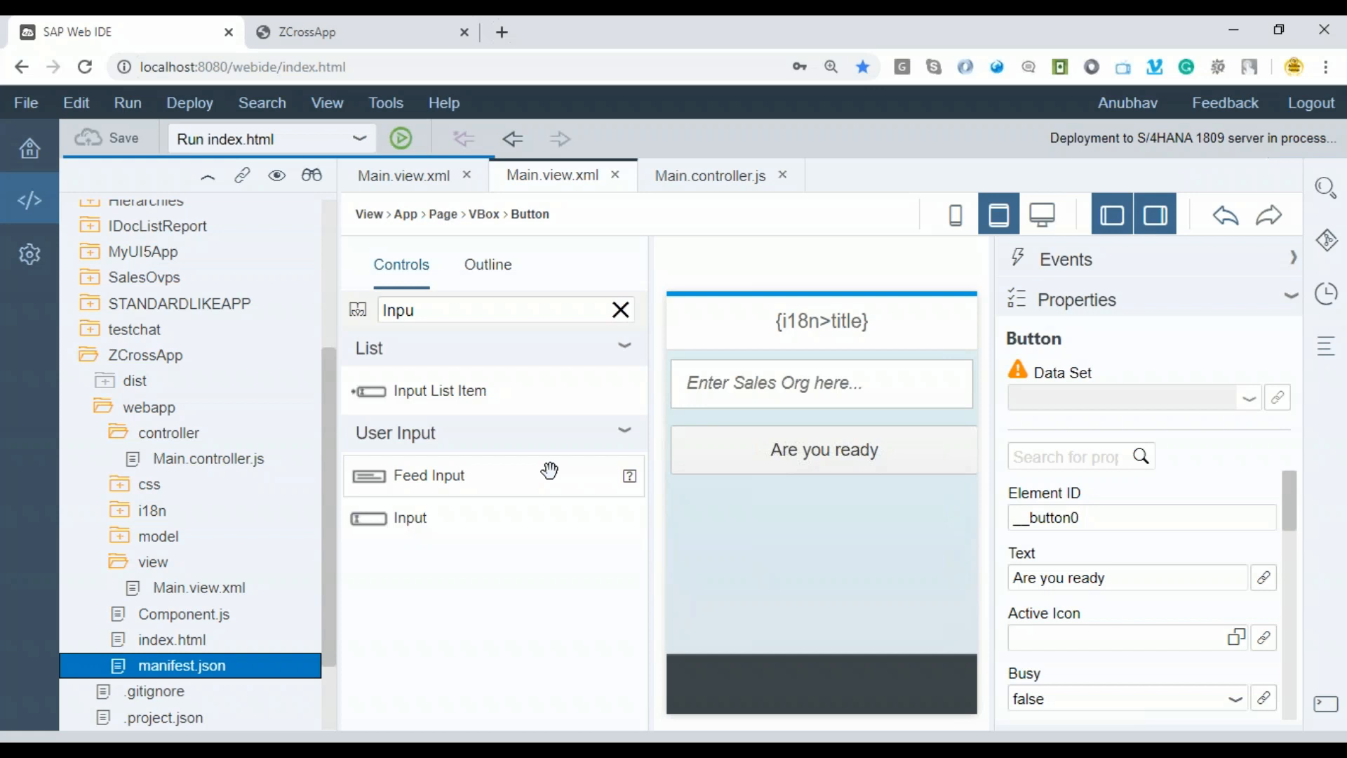
{"action": "mouse_move", "coordinate": [181, 665]}
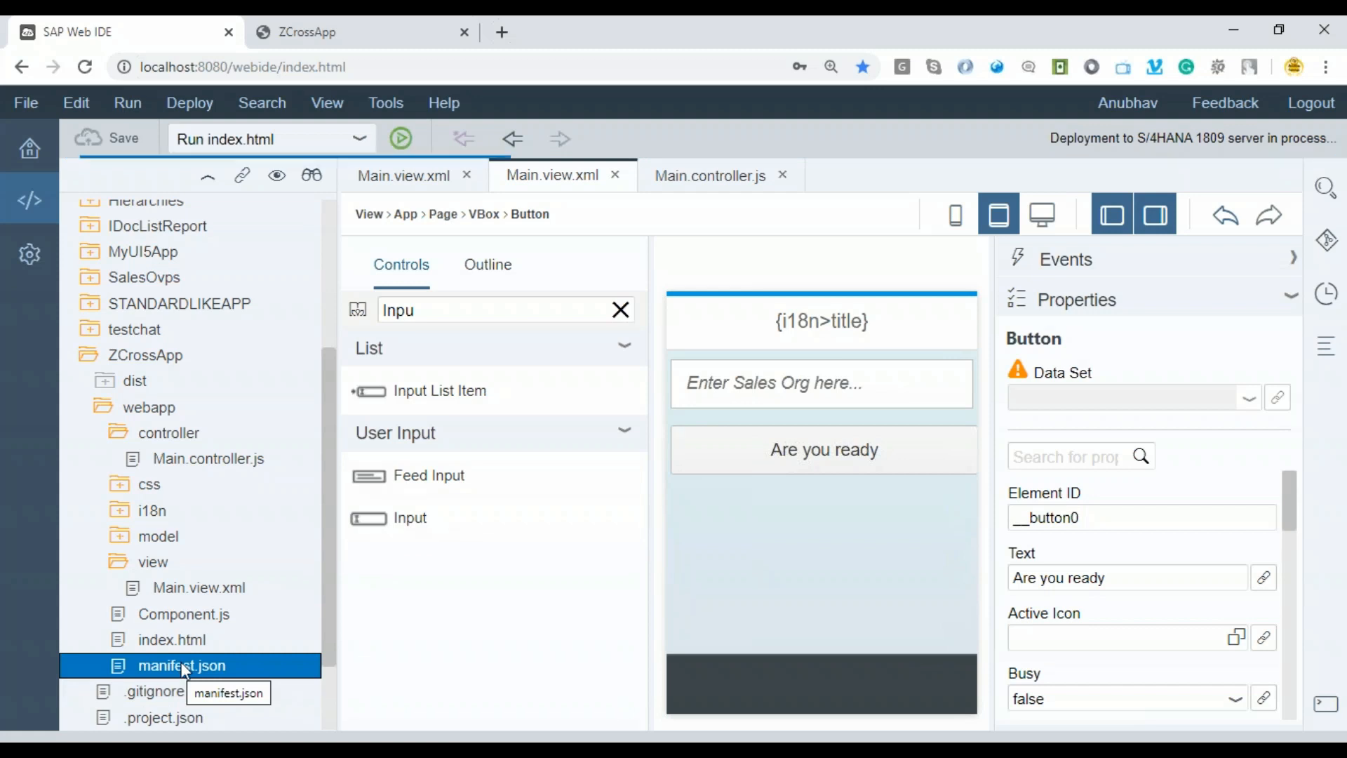
{"action": "mouse_move", "coordinate": [330, 635]}
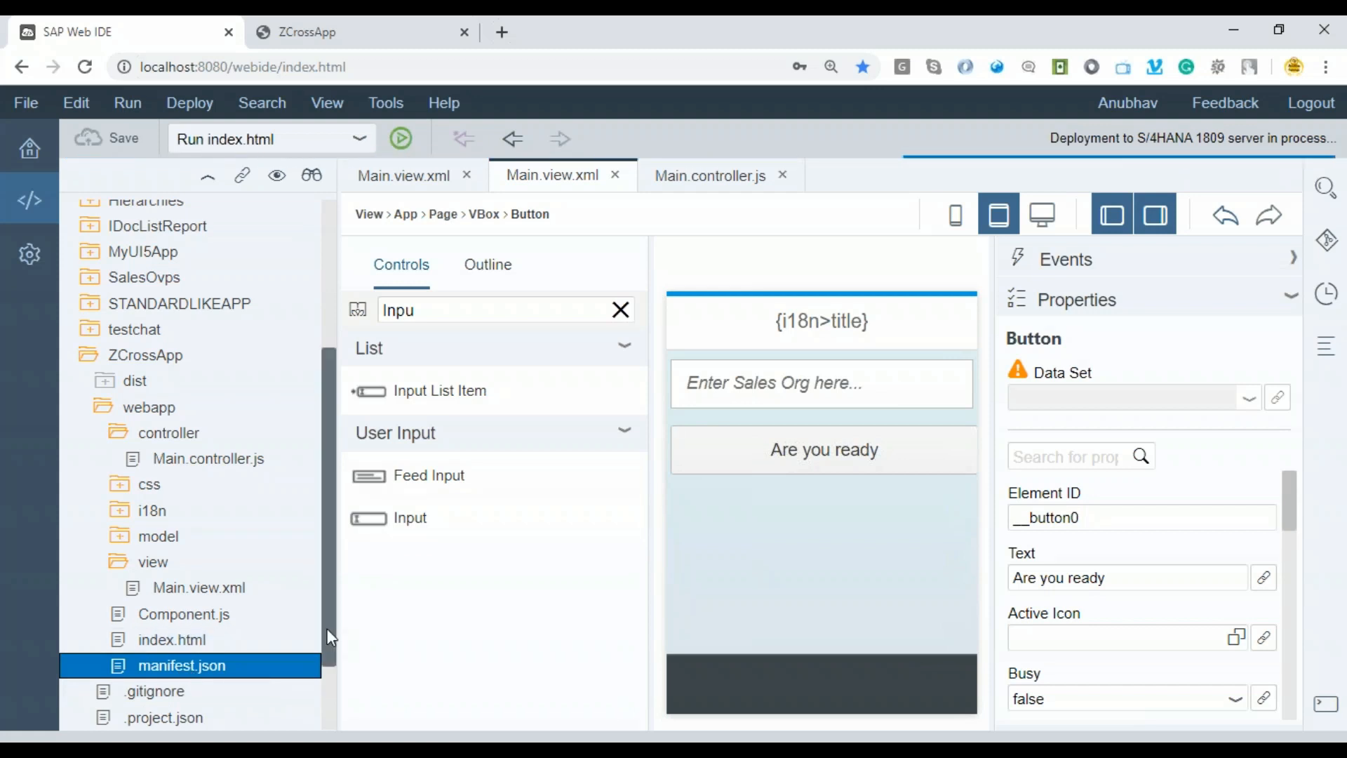
{"action": "mouse_move", "coordinate": [206, 665]}
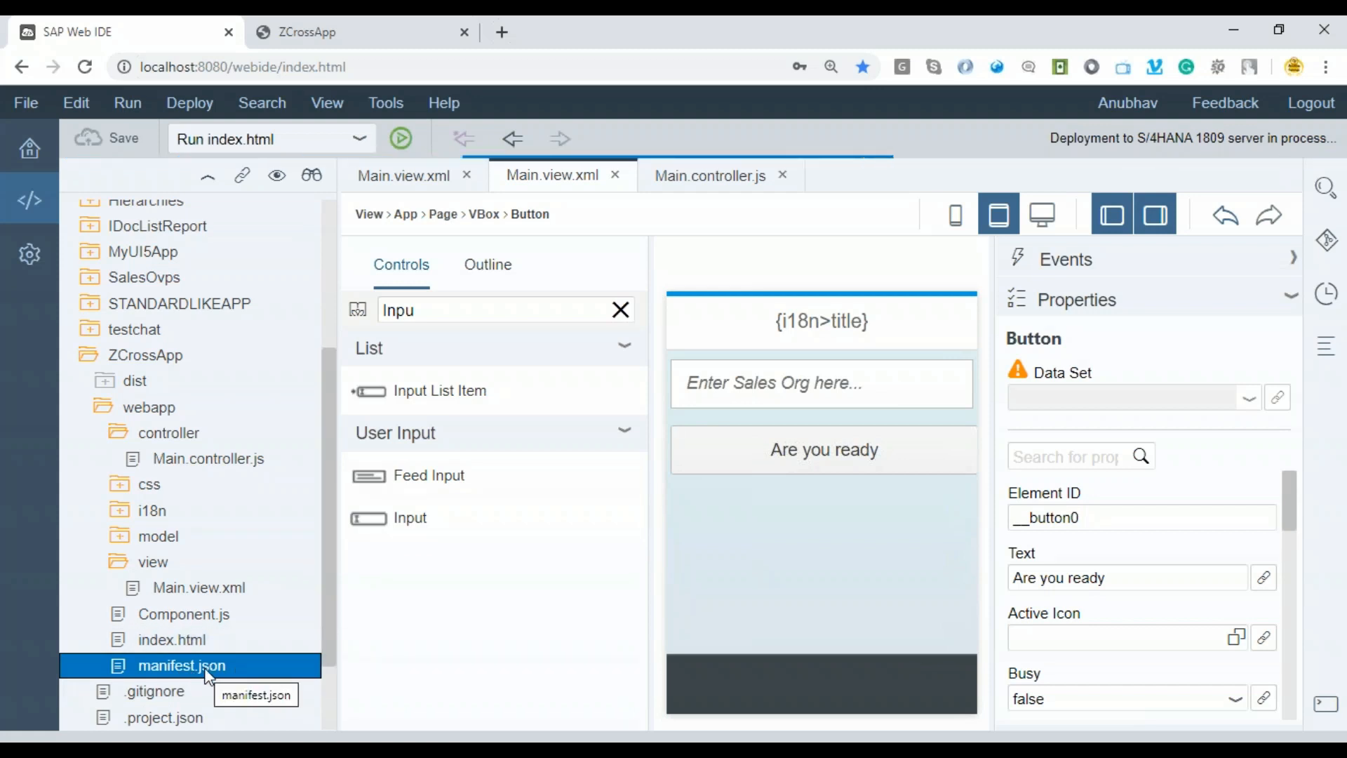
{"action": "mouse_move", "coordinate": [1211, 160]}
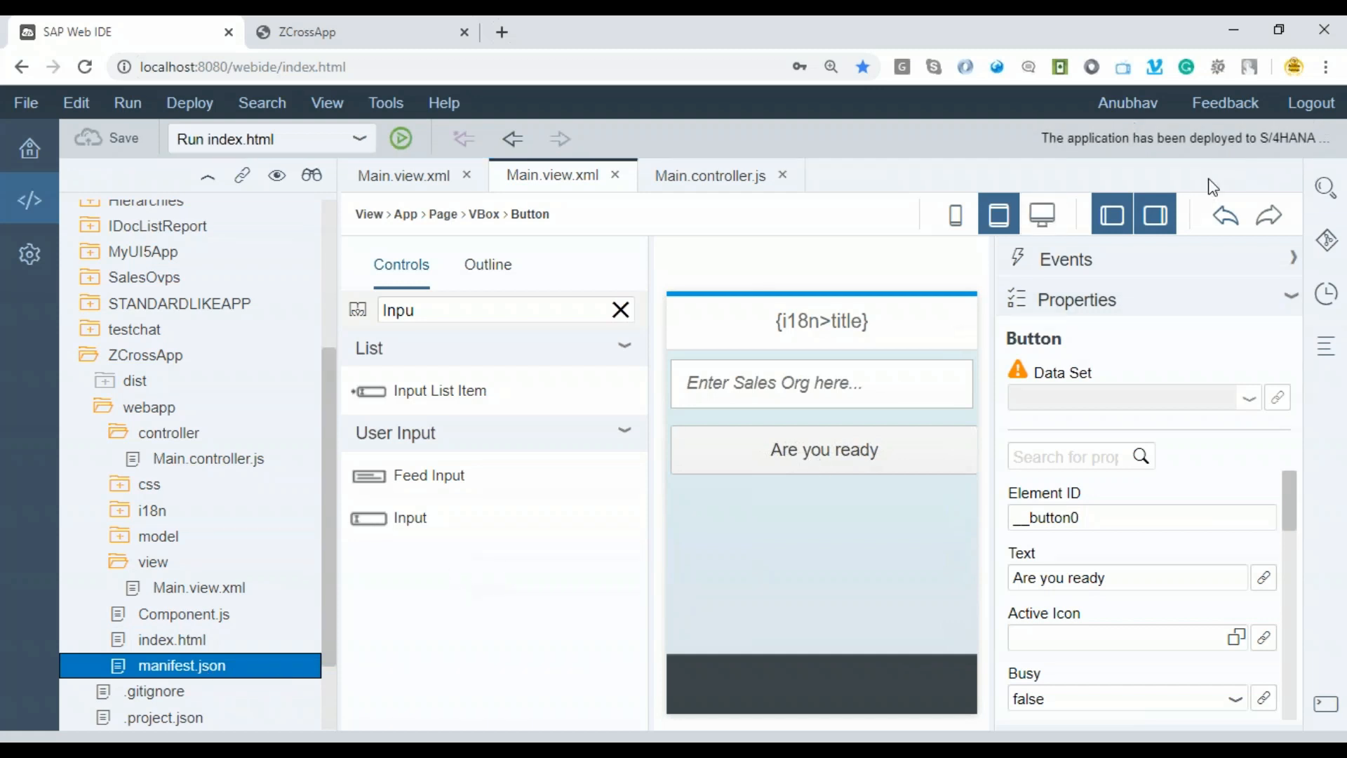
{"action": "mouse_move", "coordinate": [261, 646]}
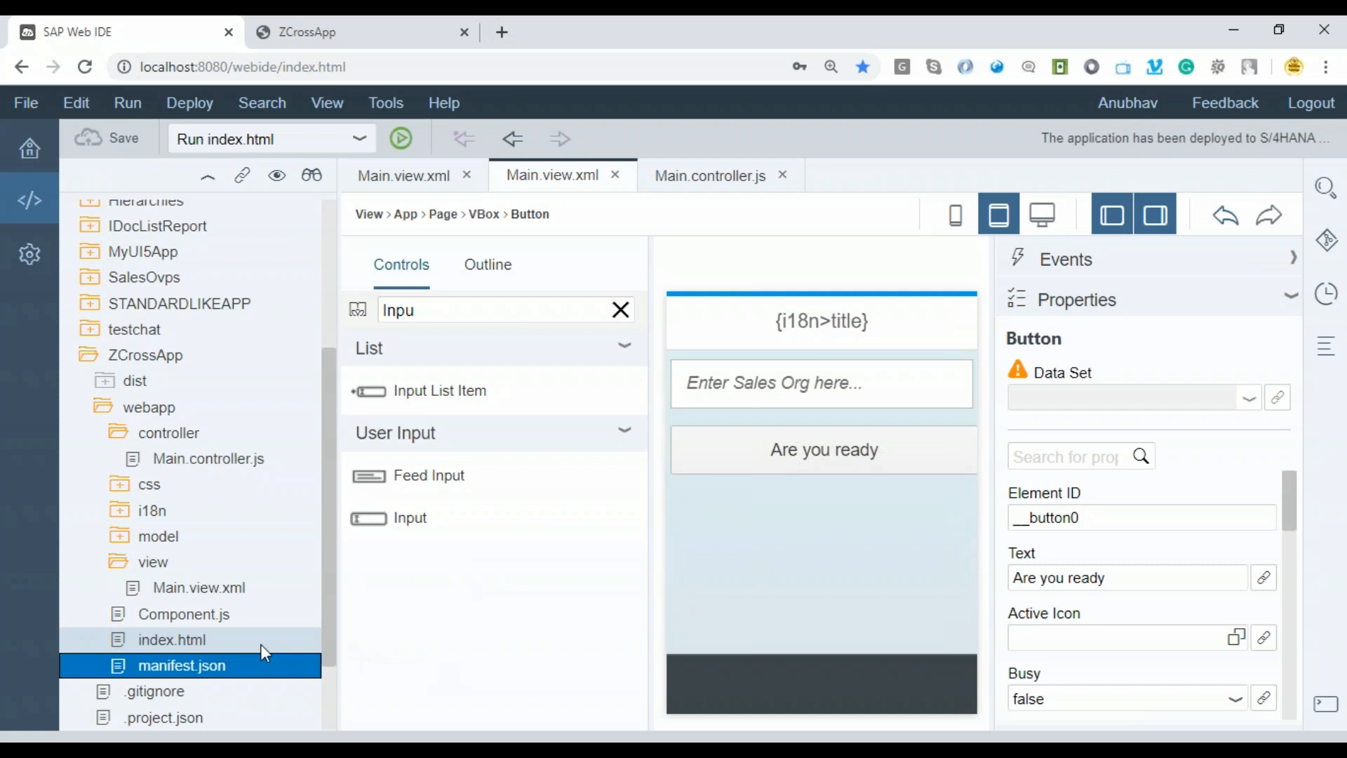
{"action": "left_click", "coordinate": [183, 613]}
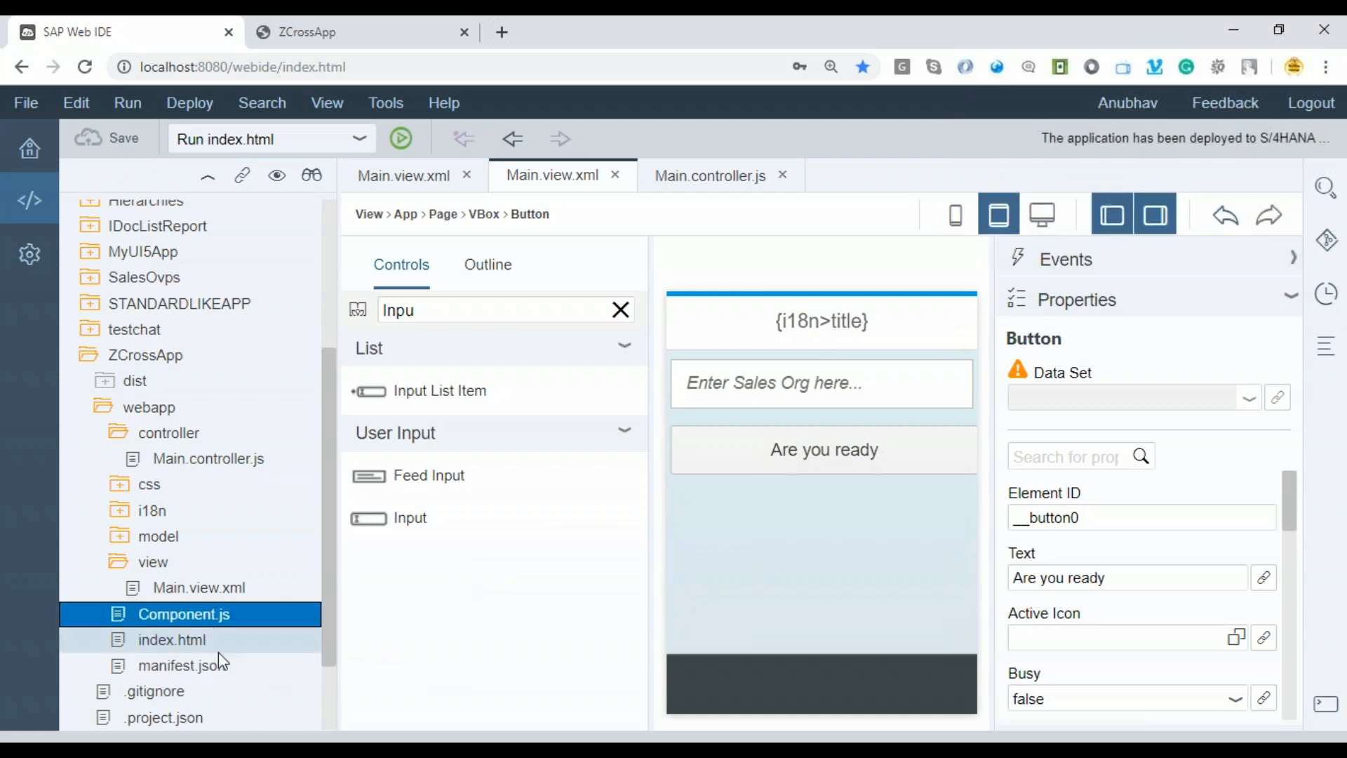
{"action": "left_click", "coordinate": [181, 665]}
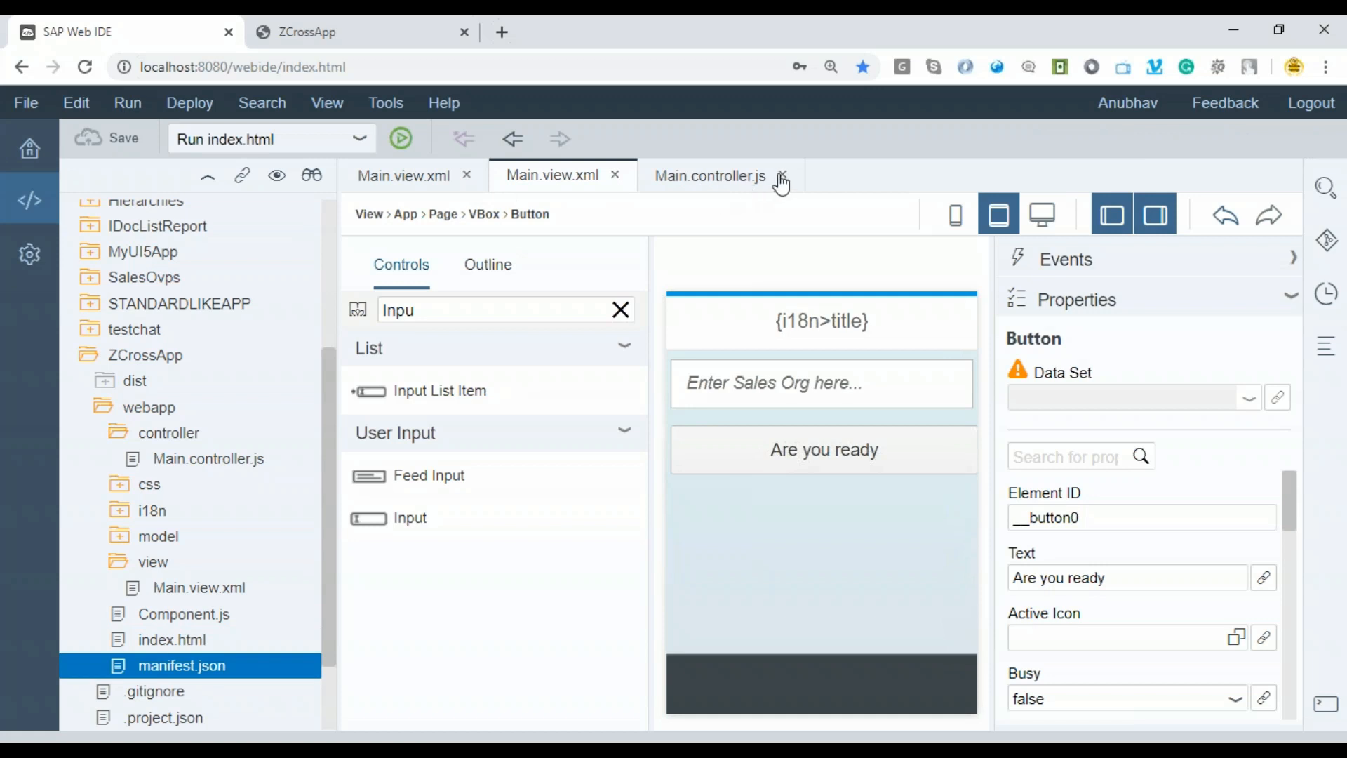
{"action": "mouse_move", "coordinate": [1325, 663]}
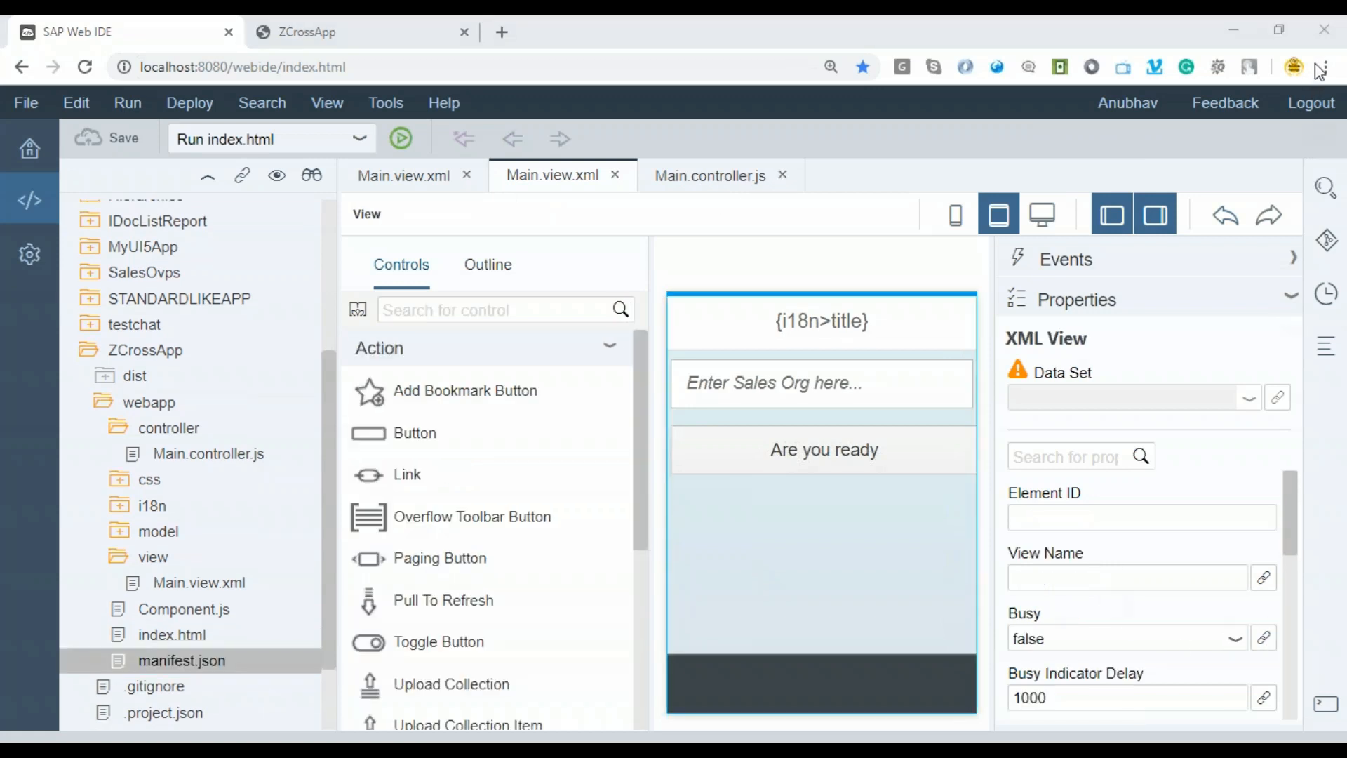
{"action": "double_click", "coordinate": [181, 660]}
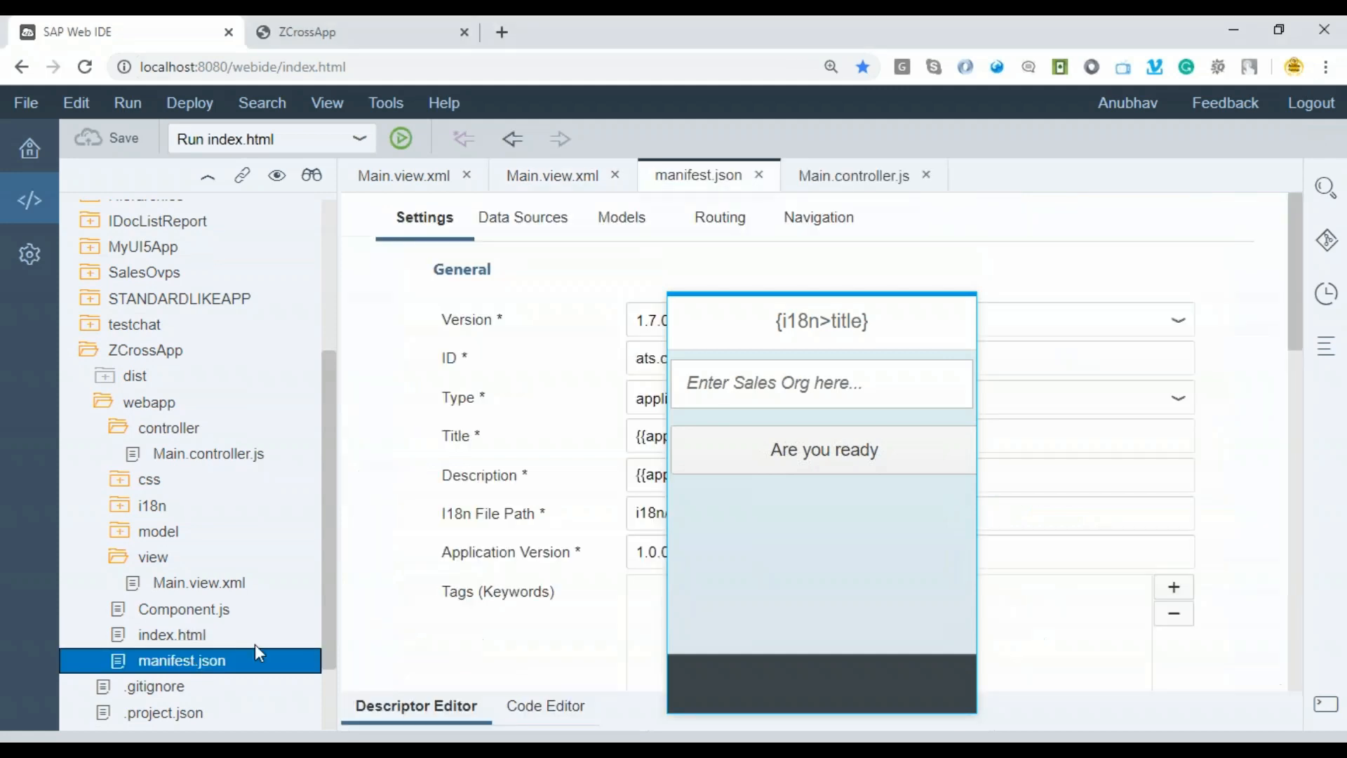
{"action": "left_click", "coordinate": [537, 705]}
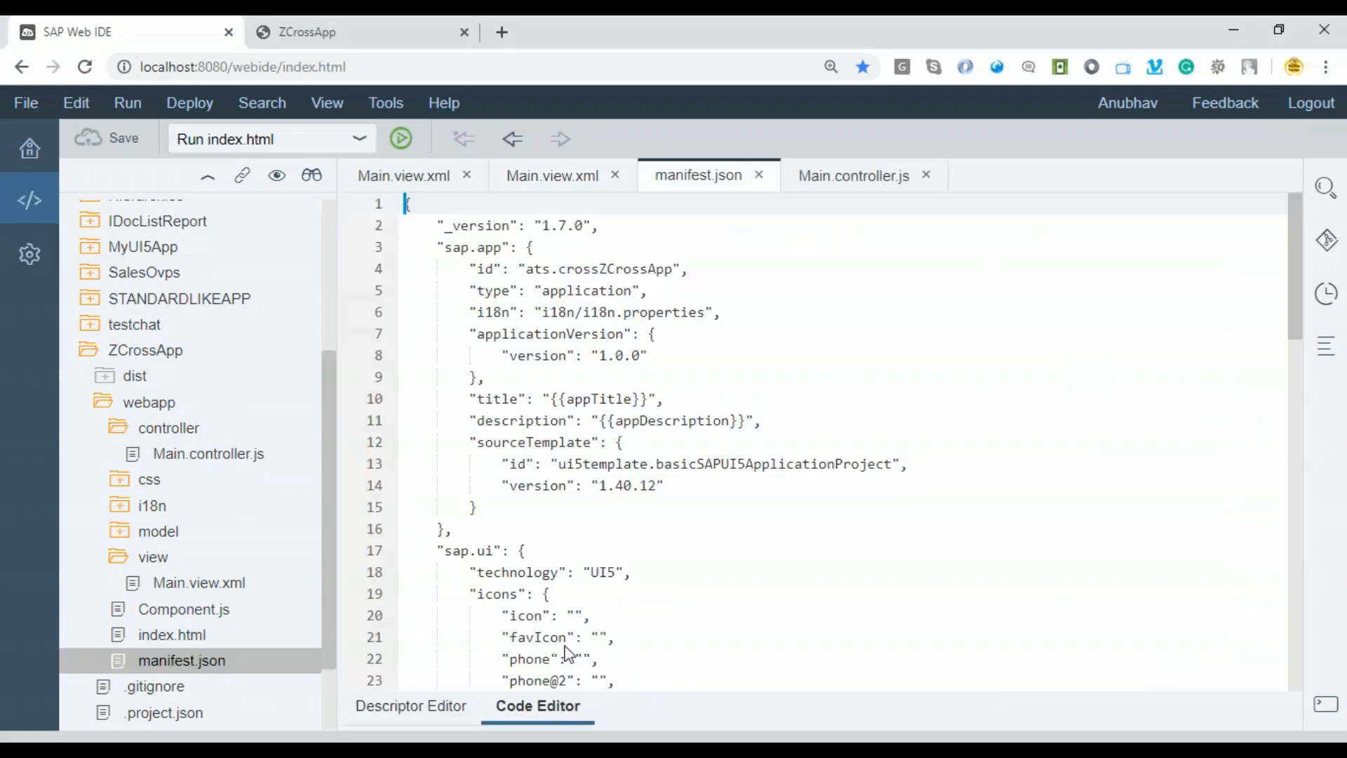
{"action": "scroll", "scroll_direction": "down", "scroll_amount": 3}
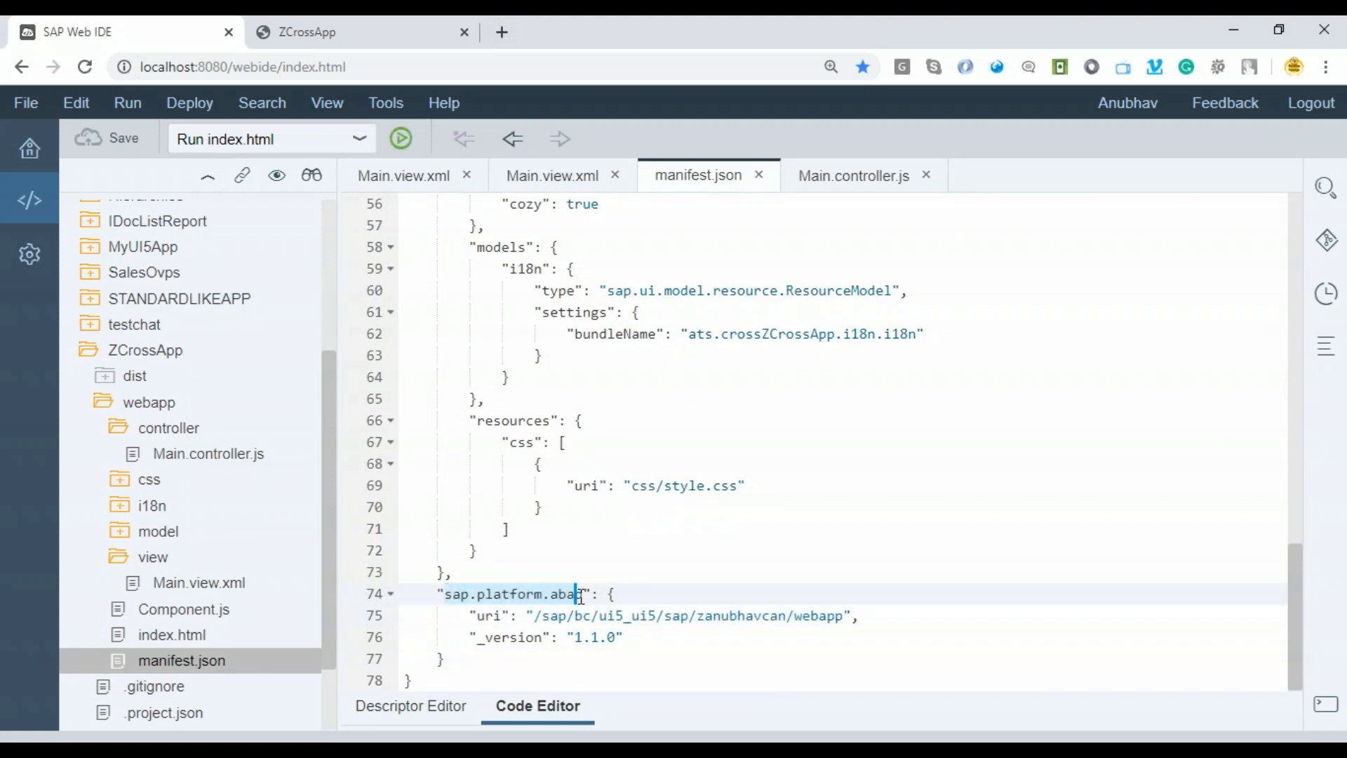
{"action": "left_click", "coordinate": [535, 616]}
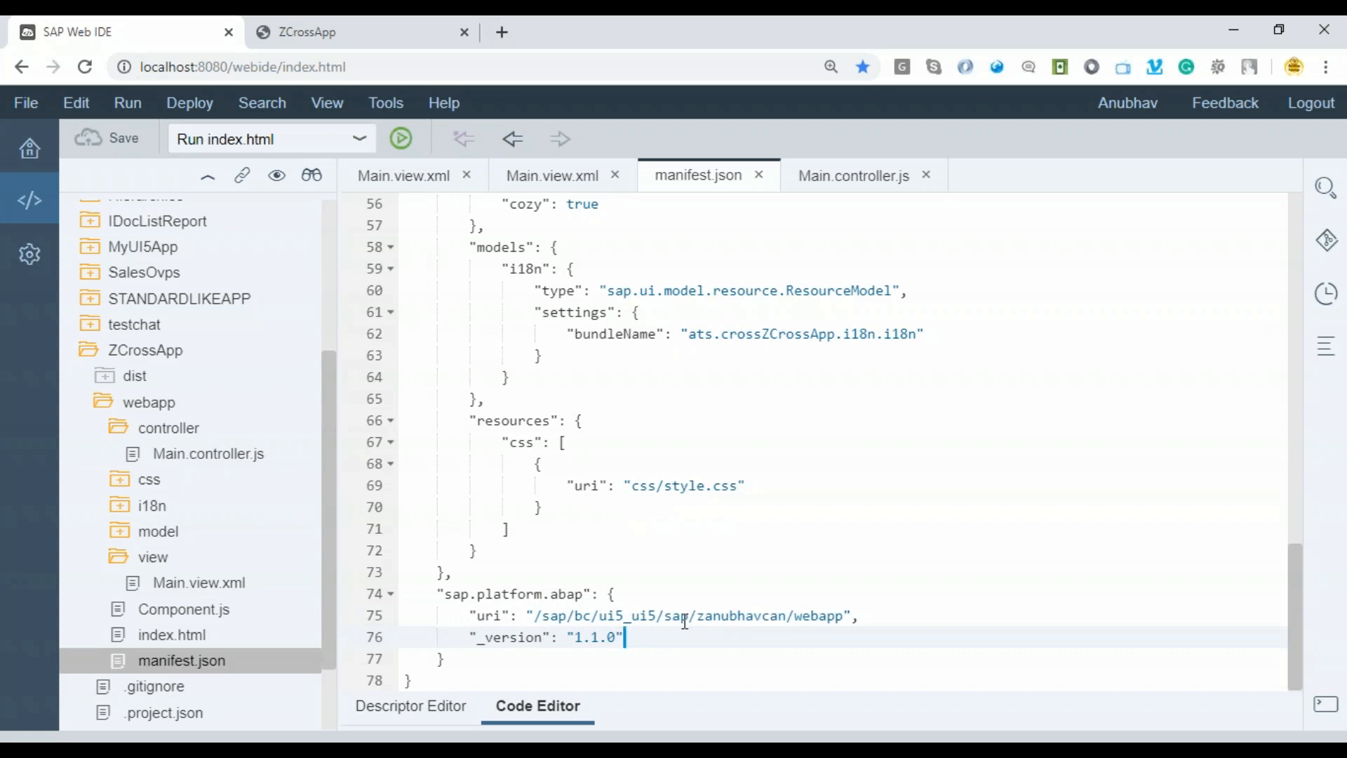
{"action": "mouse_move", "coordinate": [694, 615]}
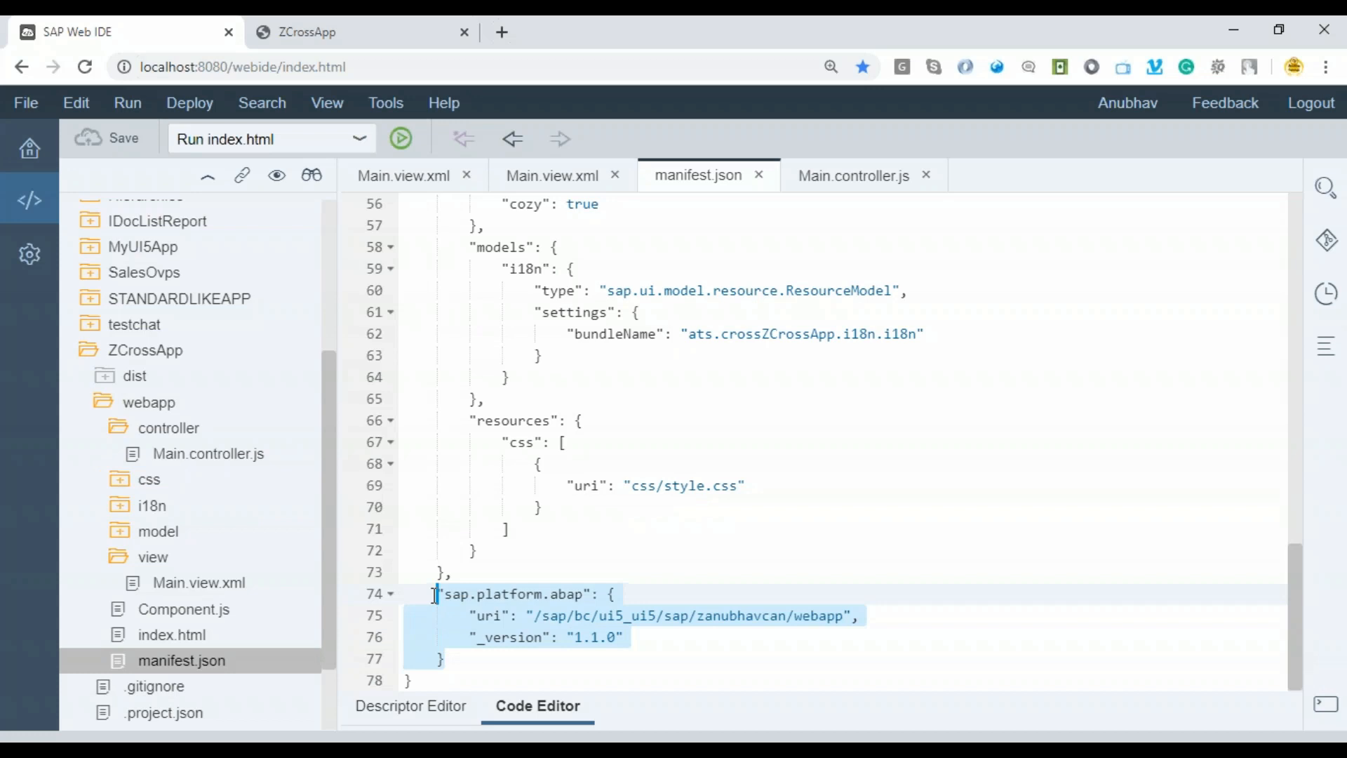
{"action": "left_click", "coordinate": [501, 636]}
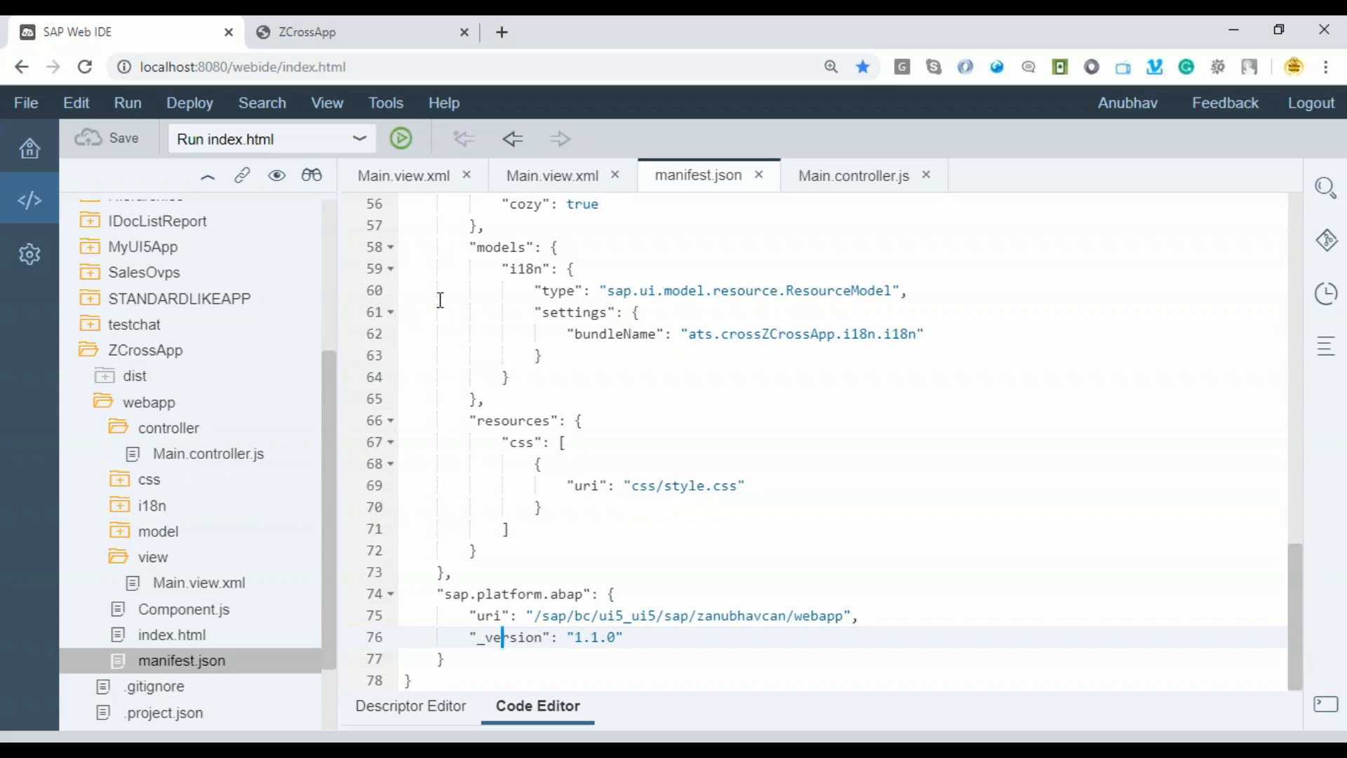
{"action": "mouse_move", "coordinate": [767, 559]}
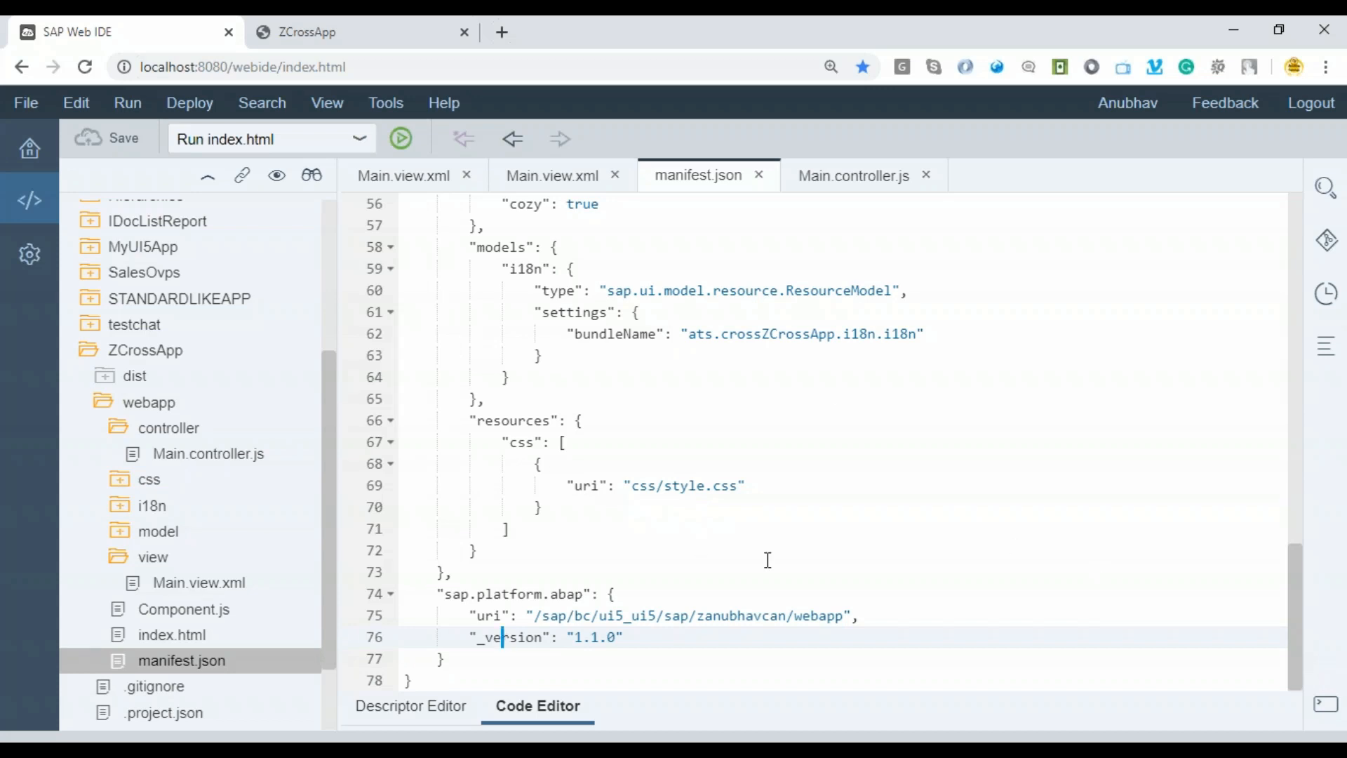
{"action": "mouse_move", "coordinate": [470, 31]}
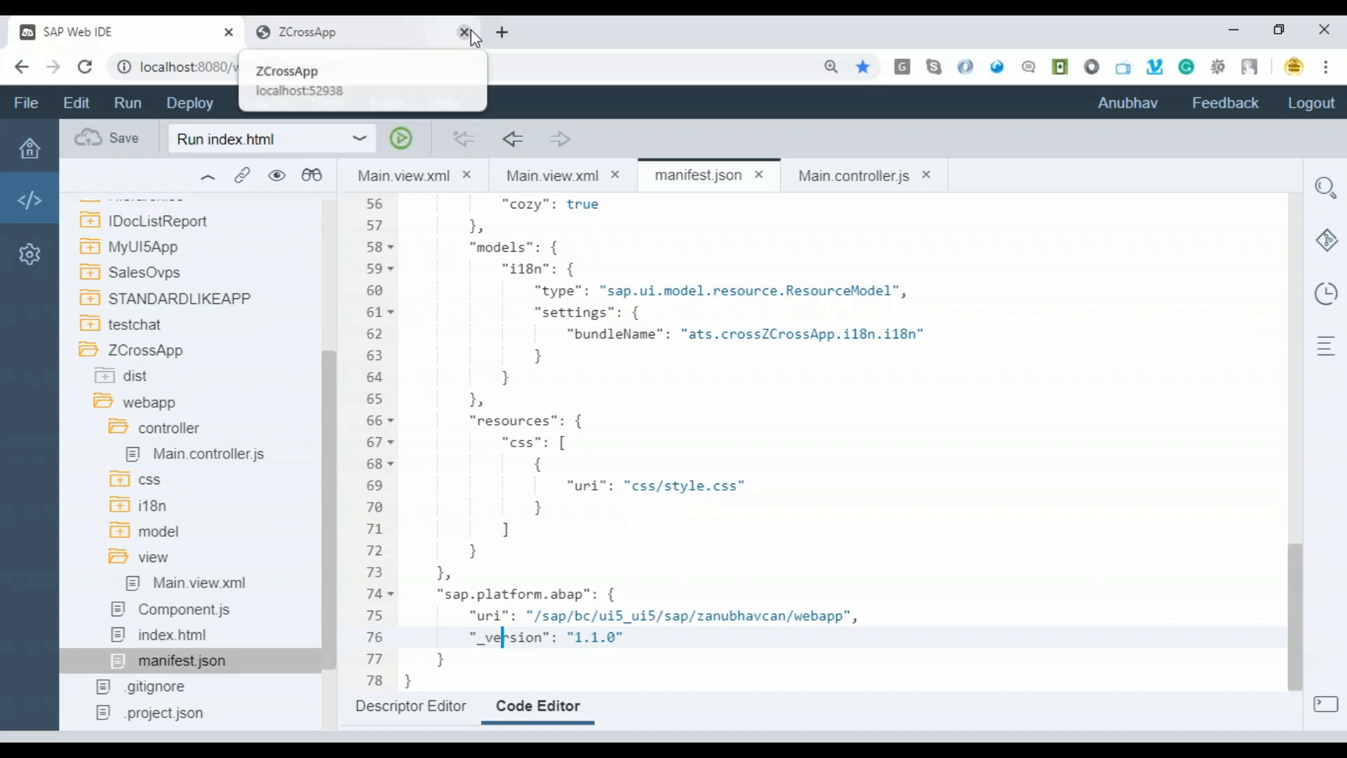
{"action": "mouse_move", "coordinate": [502, 32]}
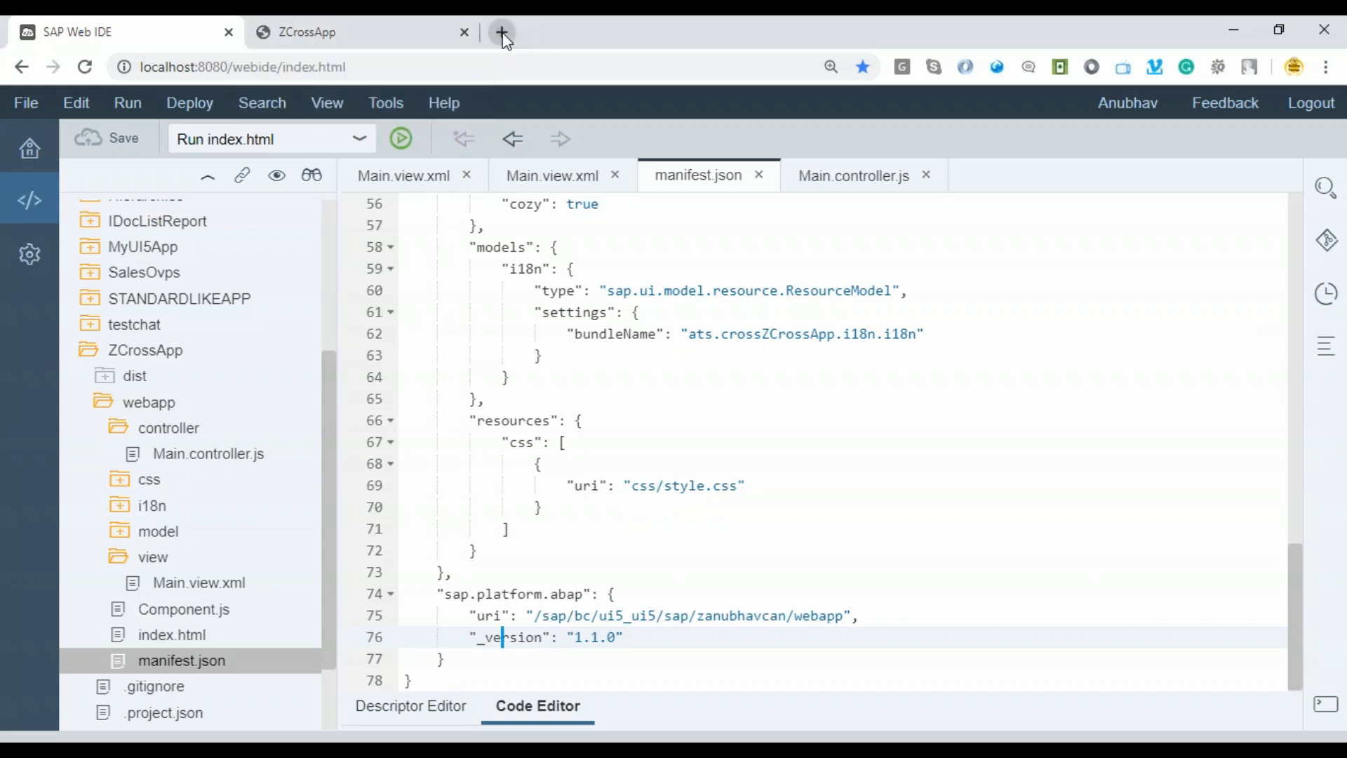
Load the Fiori Launchpad Designer in CONF scope in a new Chrome tab.
{"action": "left_click", "coordinate": [502, 31]}
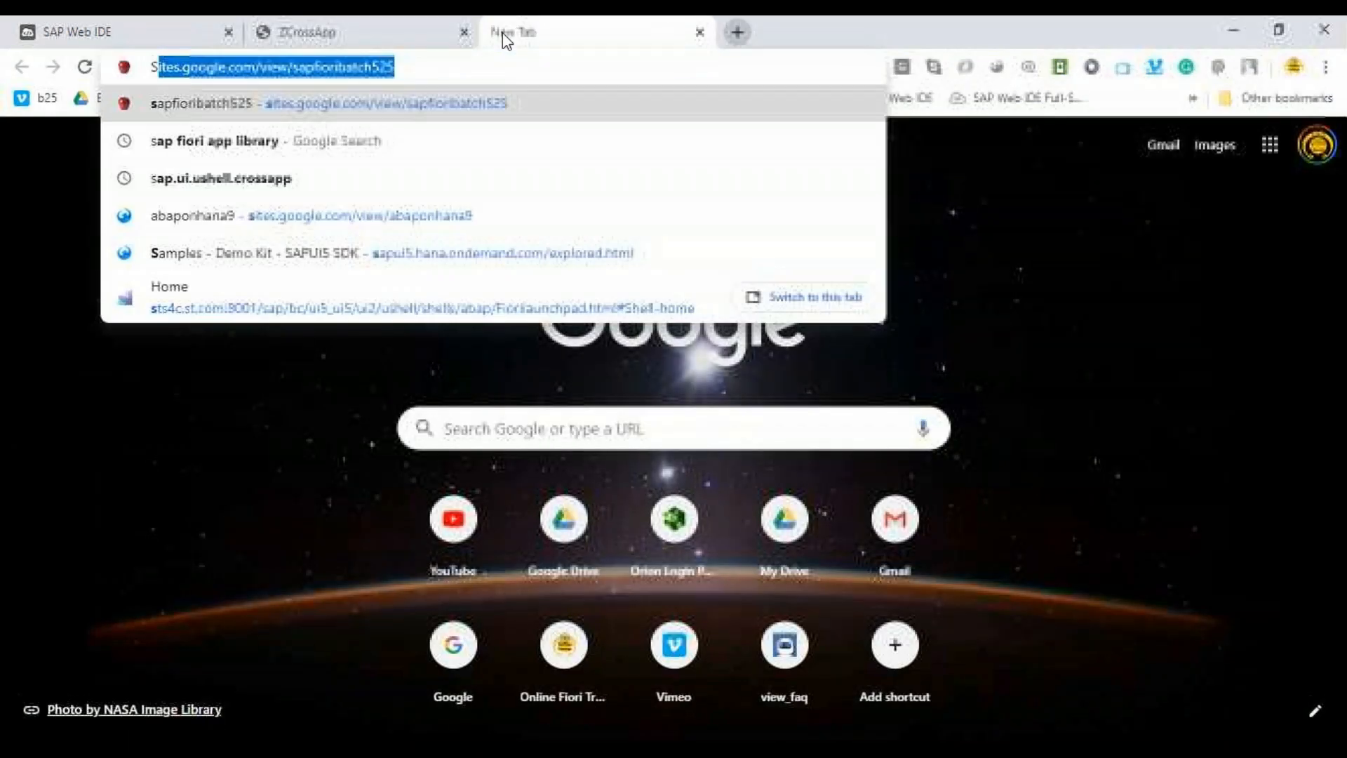
{"action": "type", "text": "Sts4c.st.com:8001/sap/bc/ui5_ui5/ui2/ushell/shells/abap/Fiorilaunchpad.html#Shell-h"}
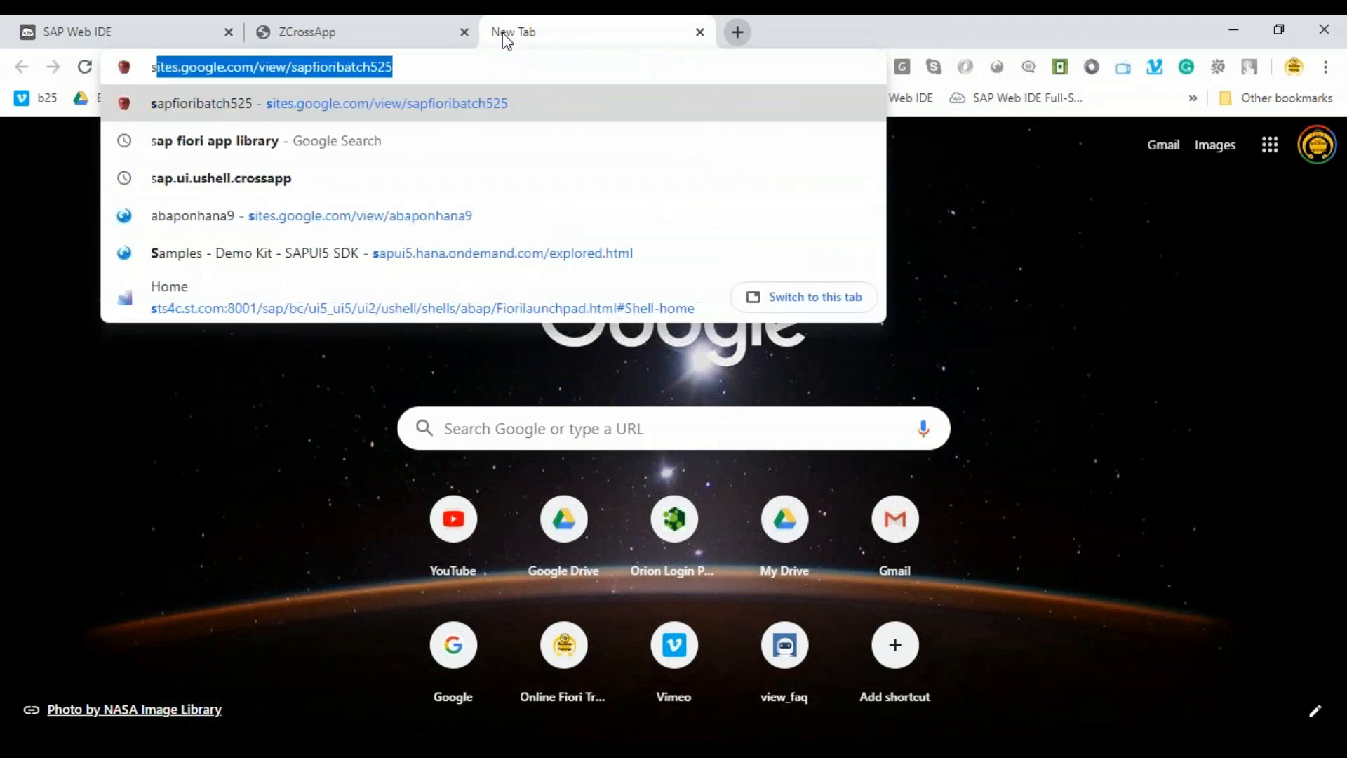
{"action": "type", "text": "sts CNF"}
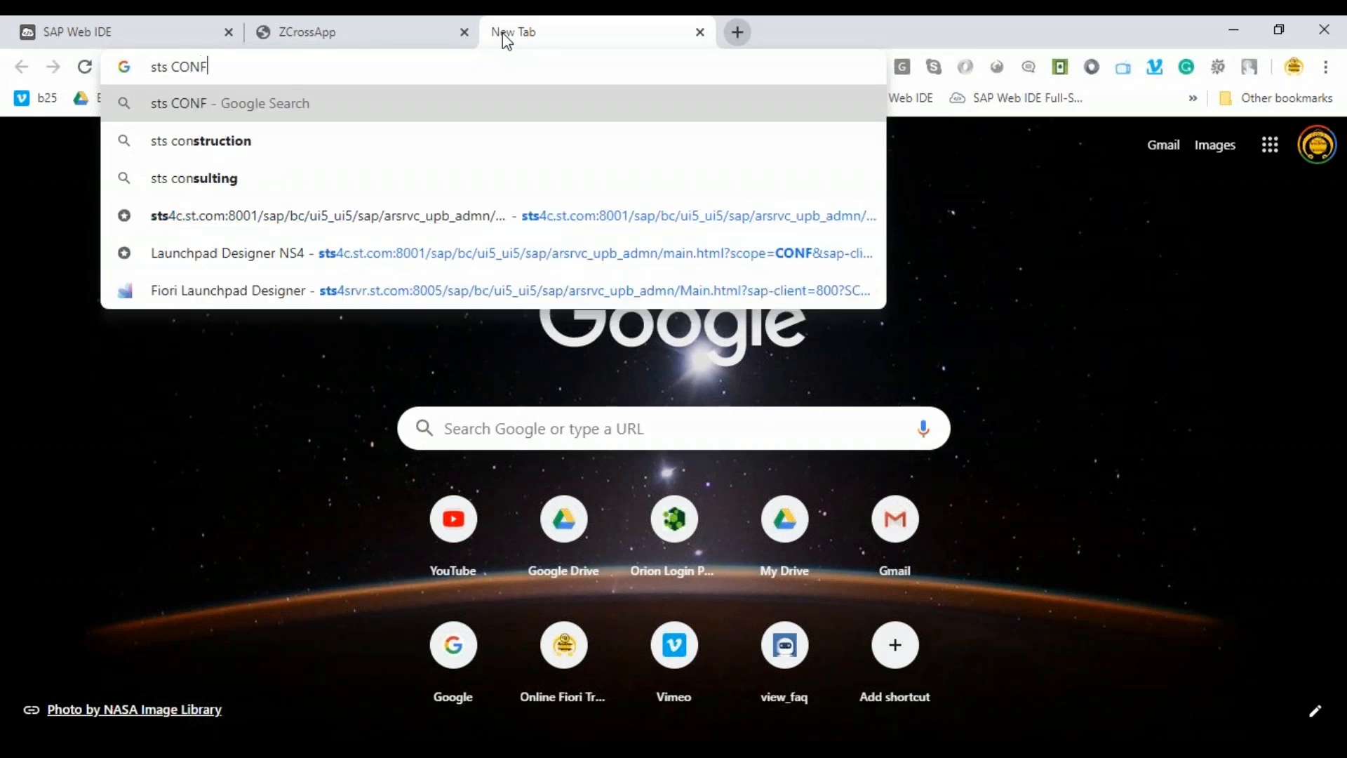
{"action": "left_click", "coordinate": [510, 253]}
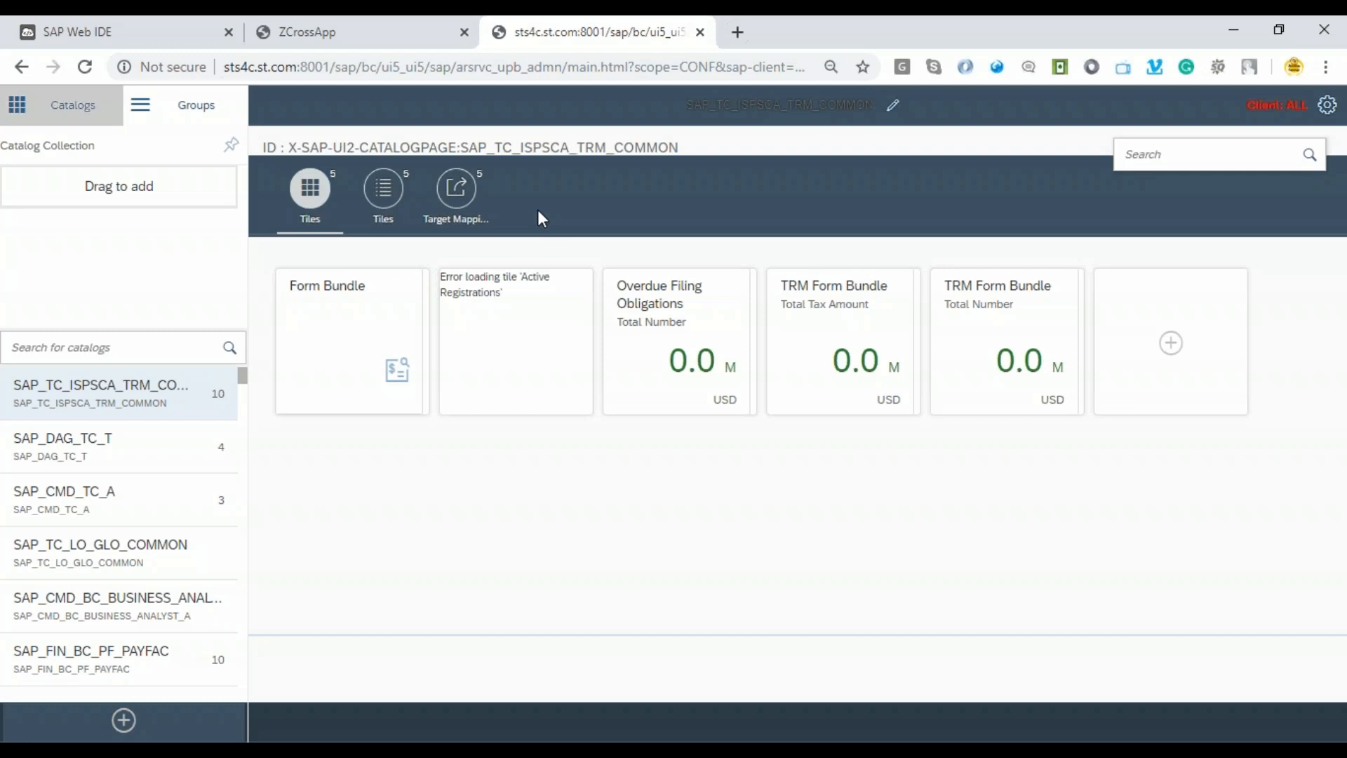
{"action": "mouse_move", "coordinate": [1327, 670]}
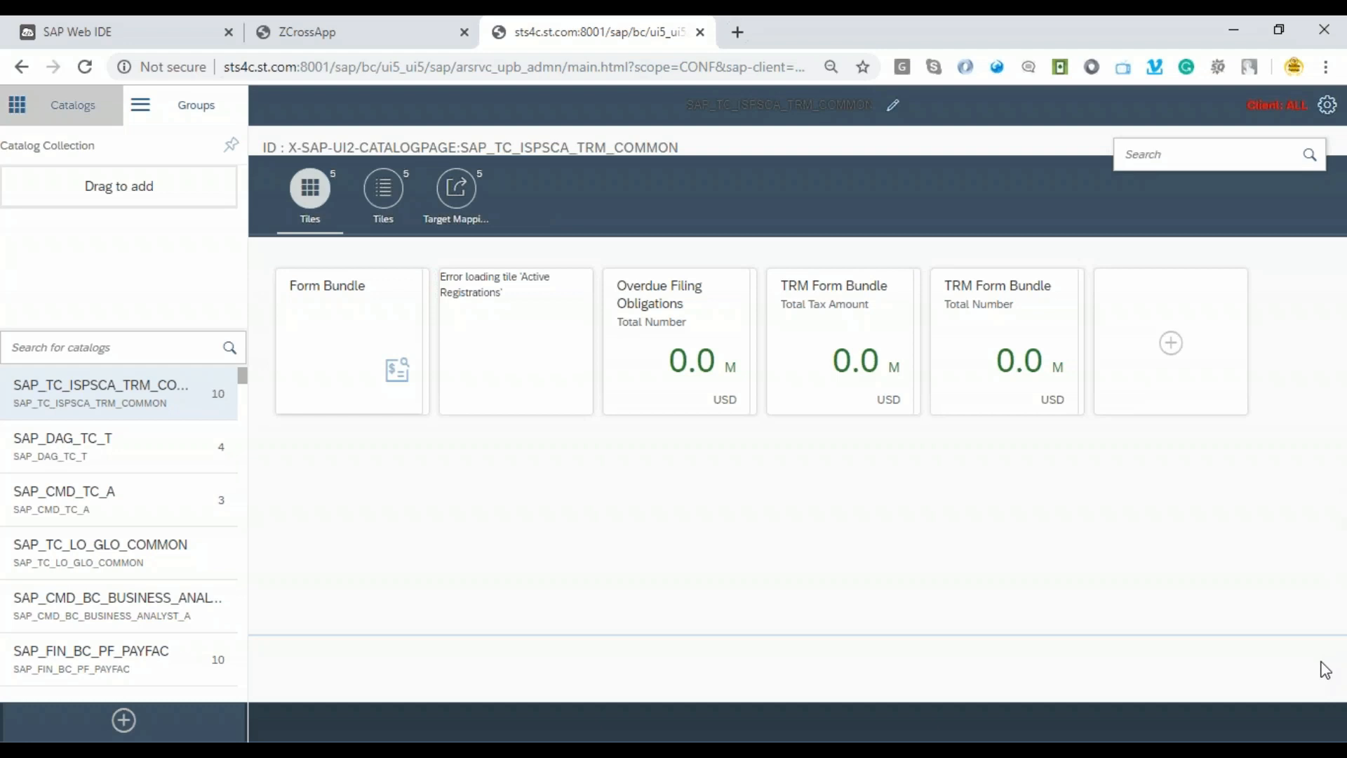
{"action": "mouse_move", "coordinate": [1335, 666]}
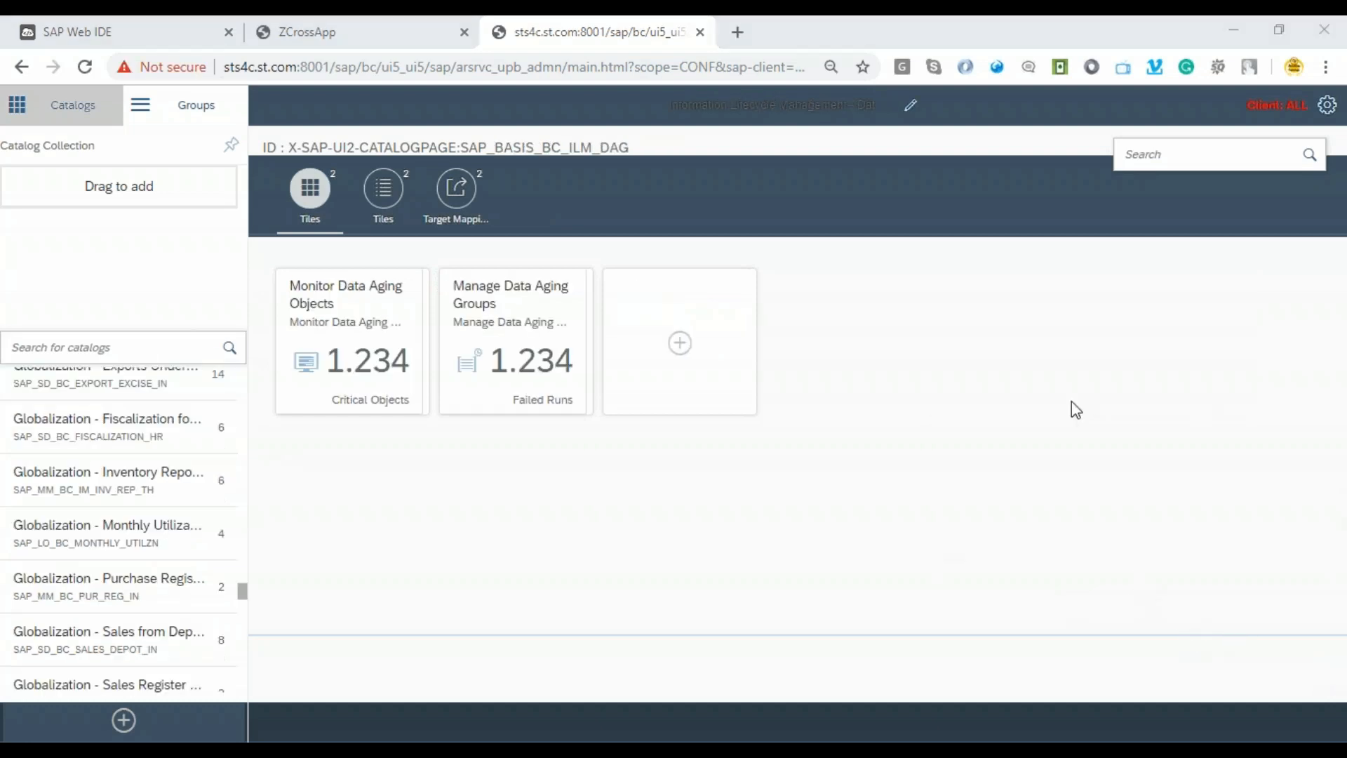
Find the IDoc Apps S/4HANA catalog and begin adding a new tile.
{"action": "type", "text": "Idoc"}
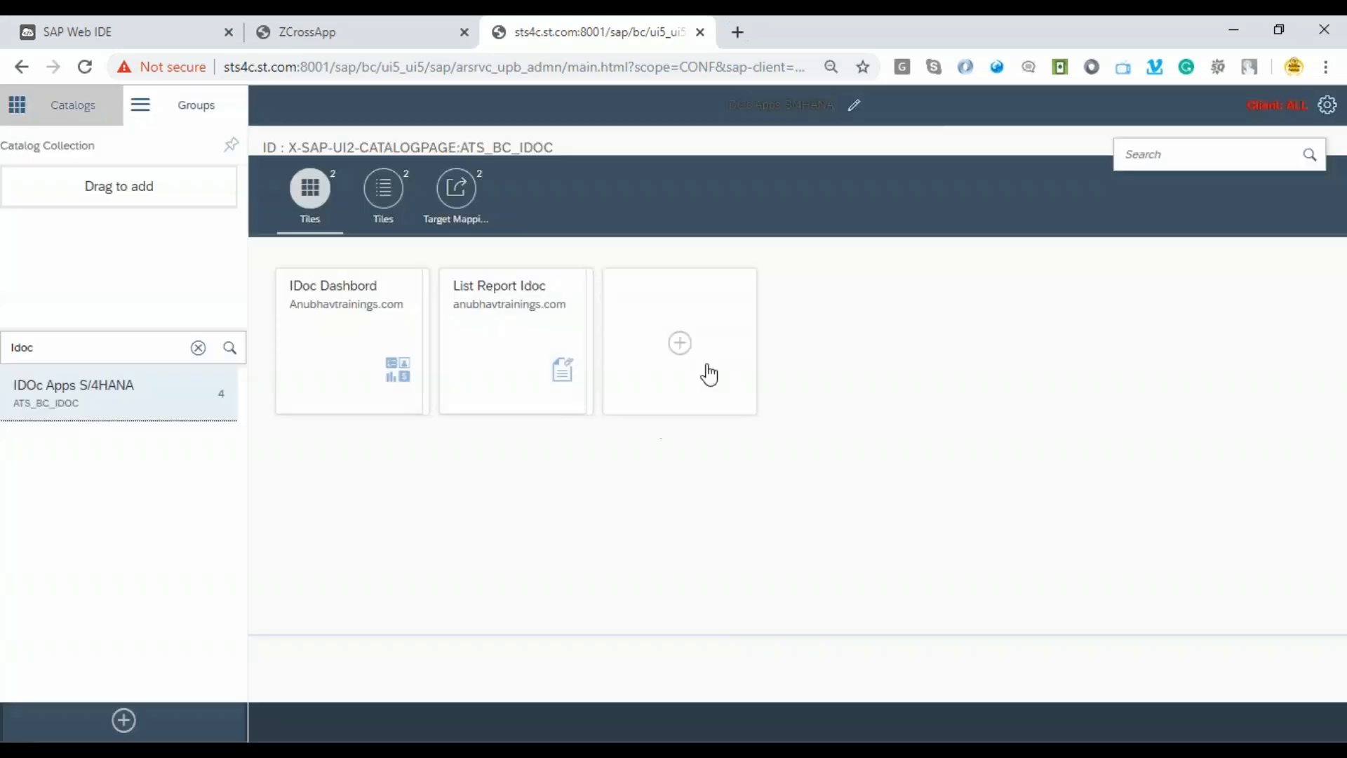
{"action": "left_click", "coordinate": [680, 342]}
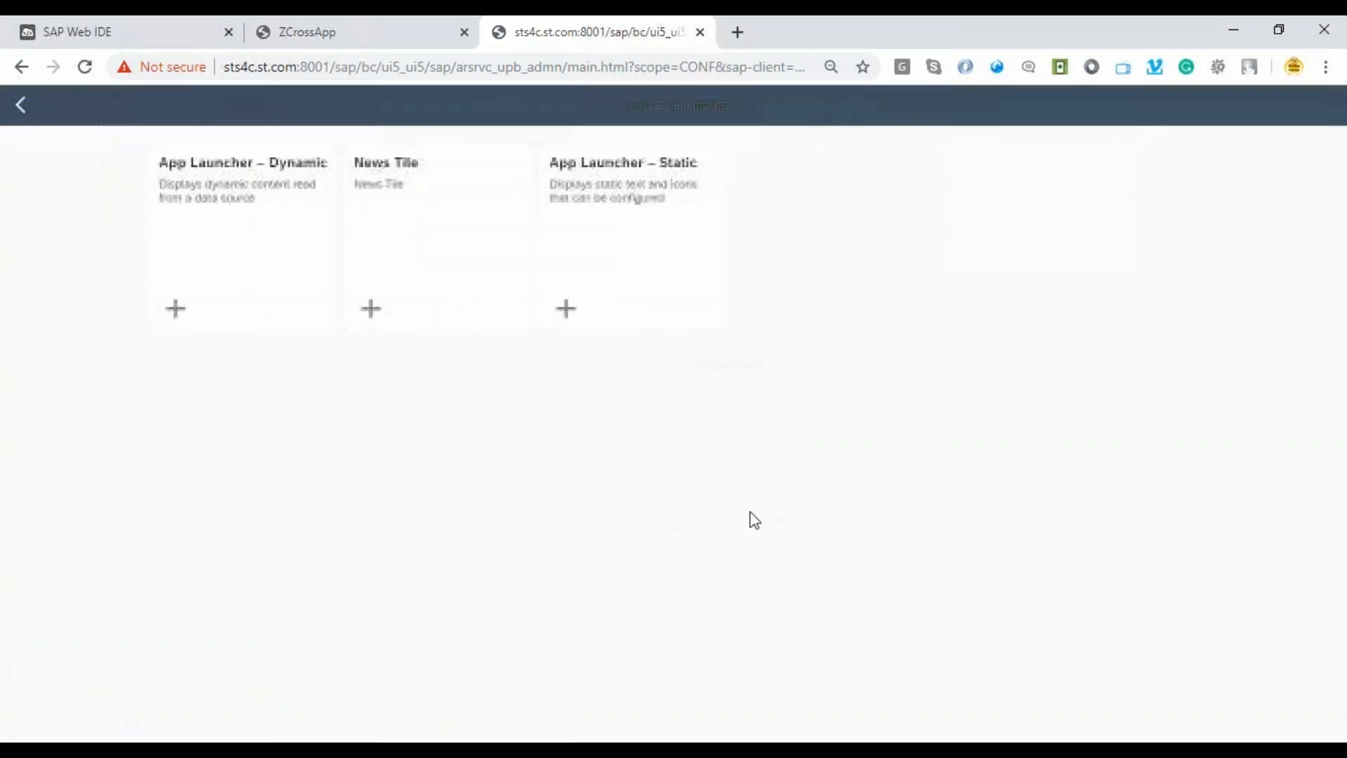
Add a static App Launcher tile titled Testing Cross App Navigation, subtitle anubhavtrainings.com.
{"action": "left_click", "coordinate": [565, 309]}
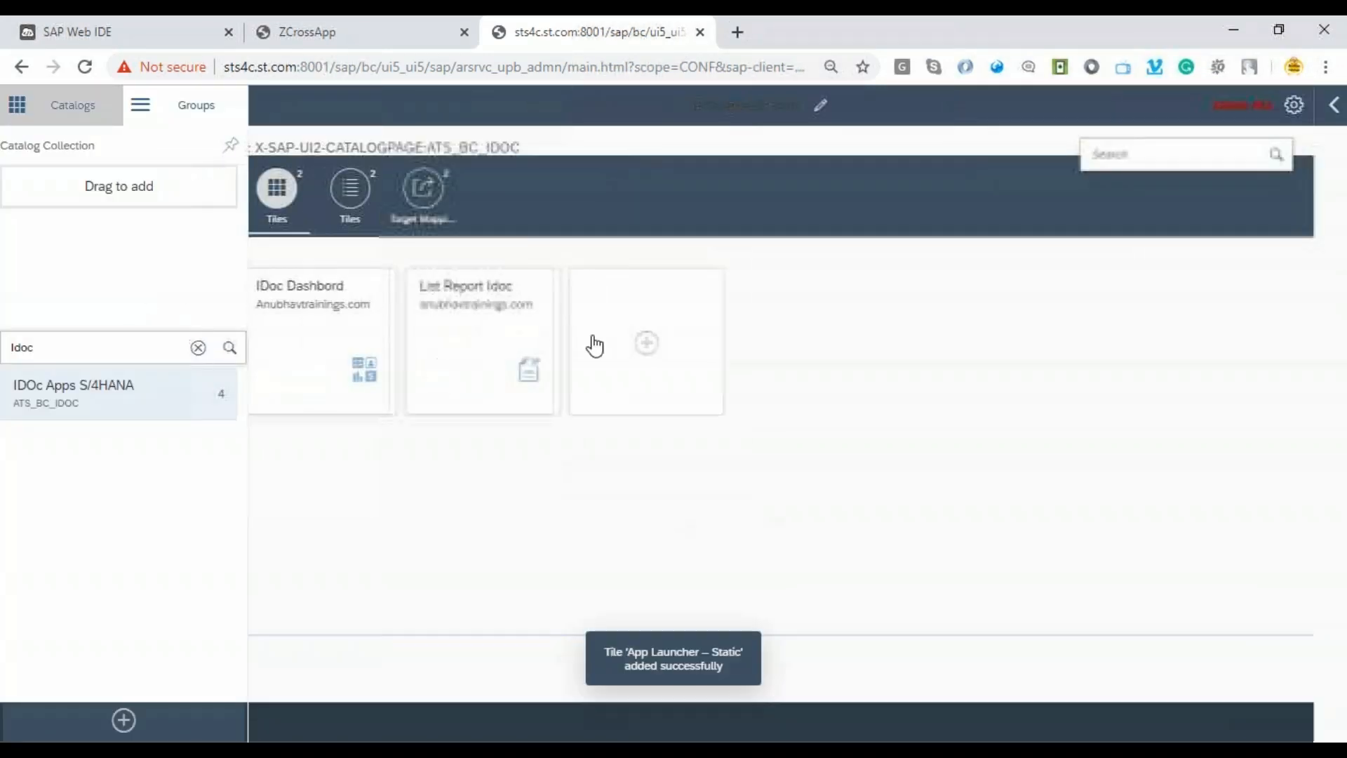
{"action": "left_click", "coordinate": [646, 343]}
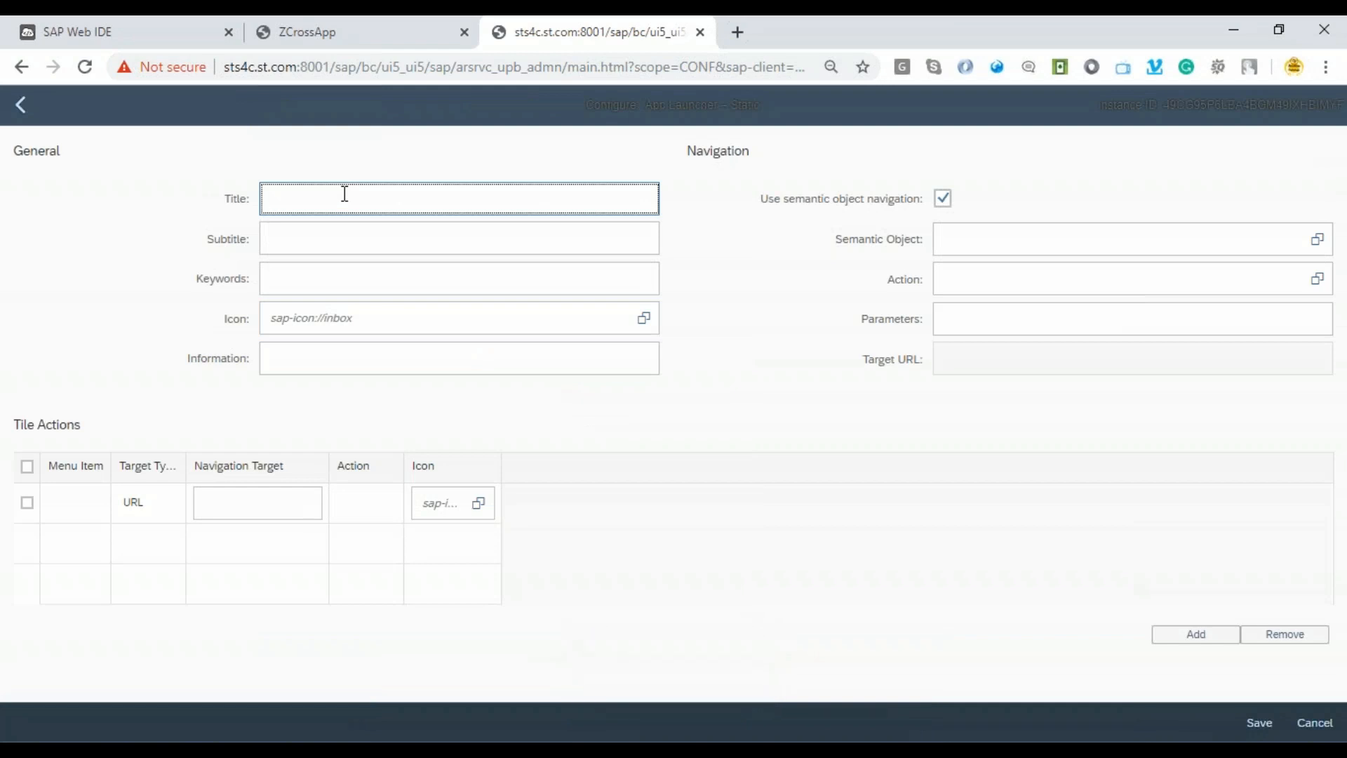
{"action": "type", "text": "Testing Cross App"}
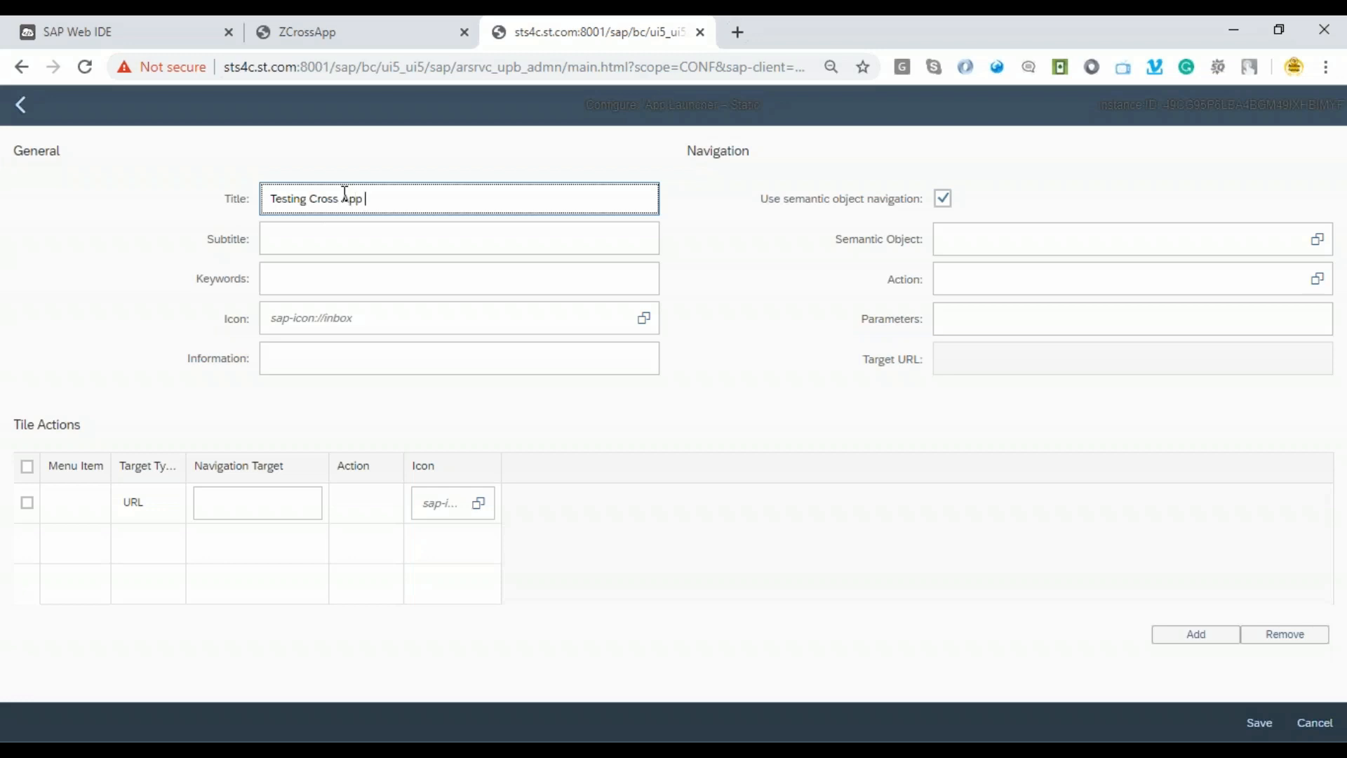
{"action": "type", "text": "Navigation"}
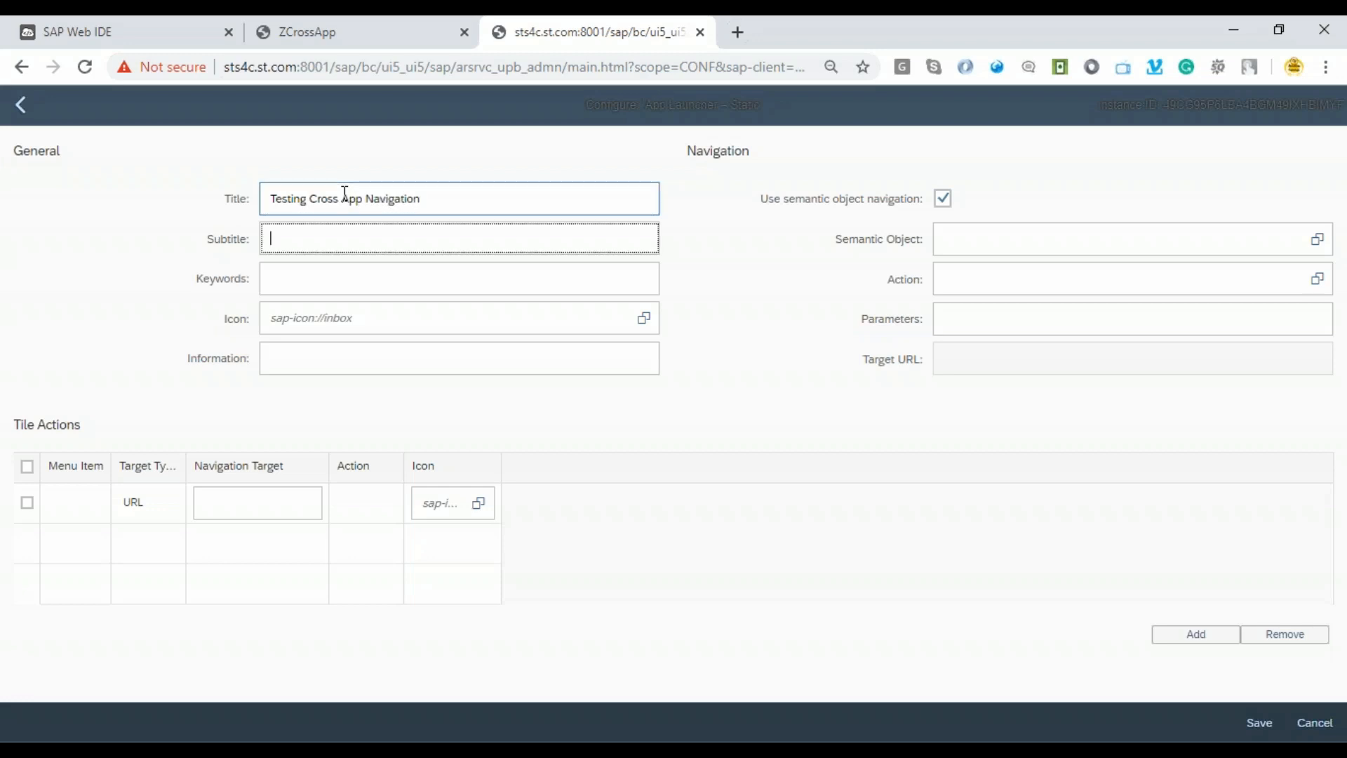
{"action": "type", "text": "anubh"}
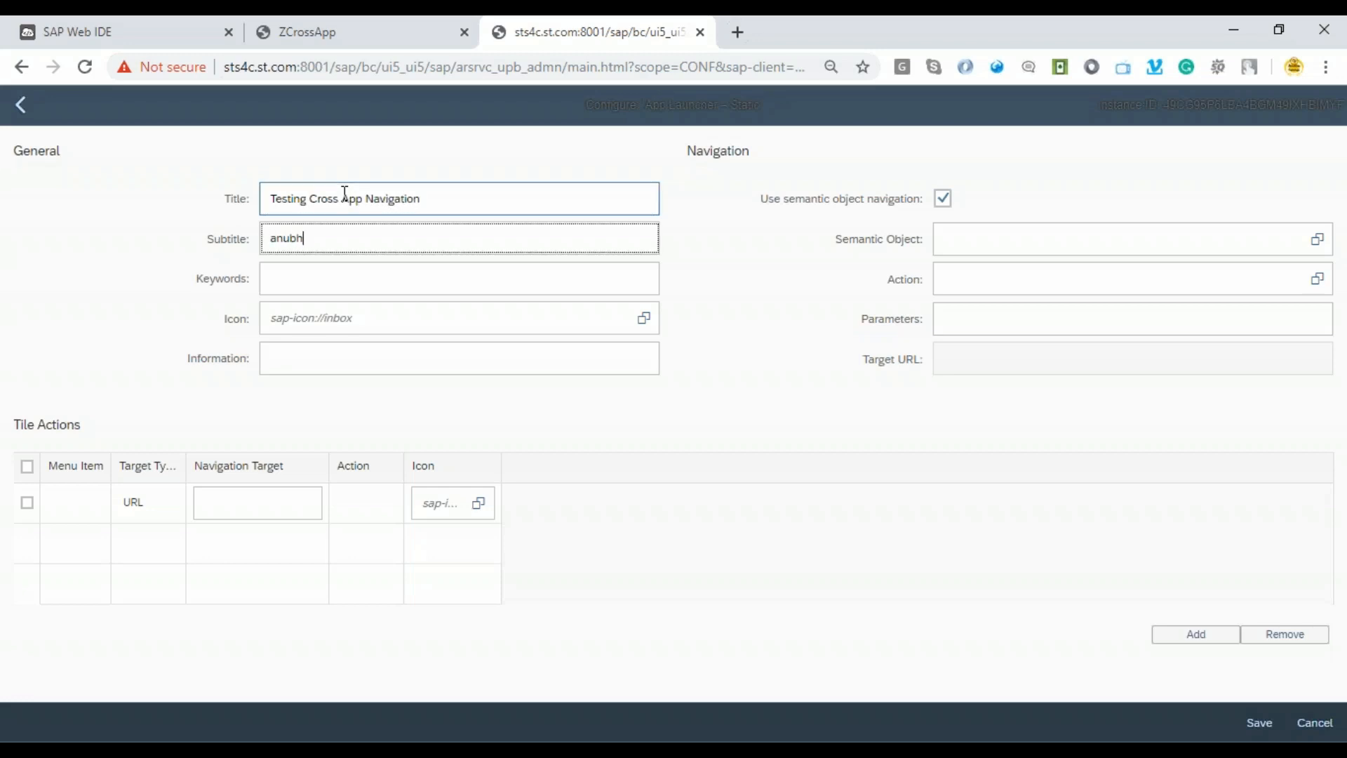
{"action": "type", "text": "avtrainings.com"}
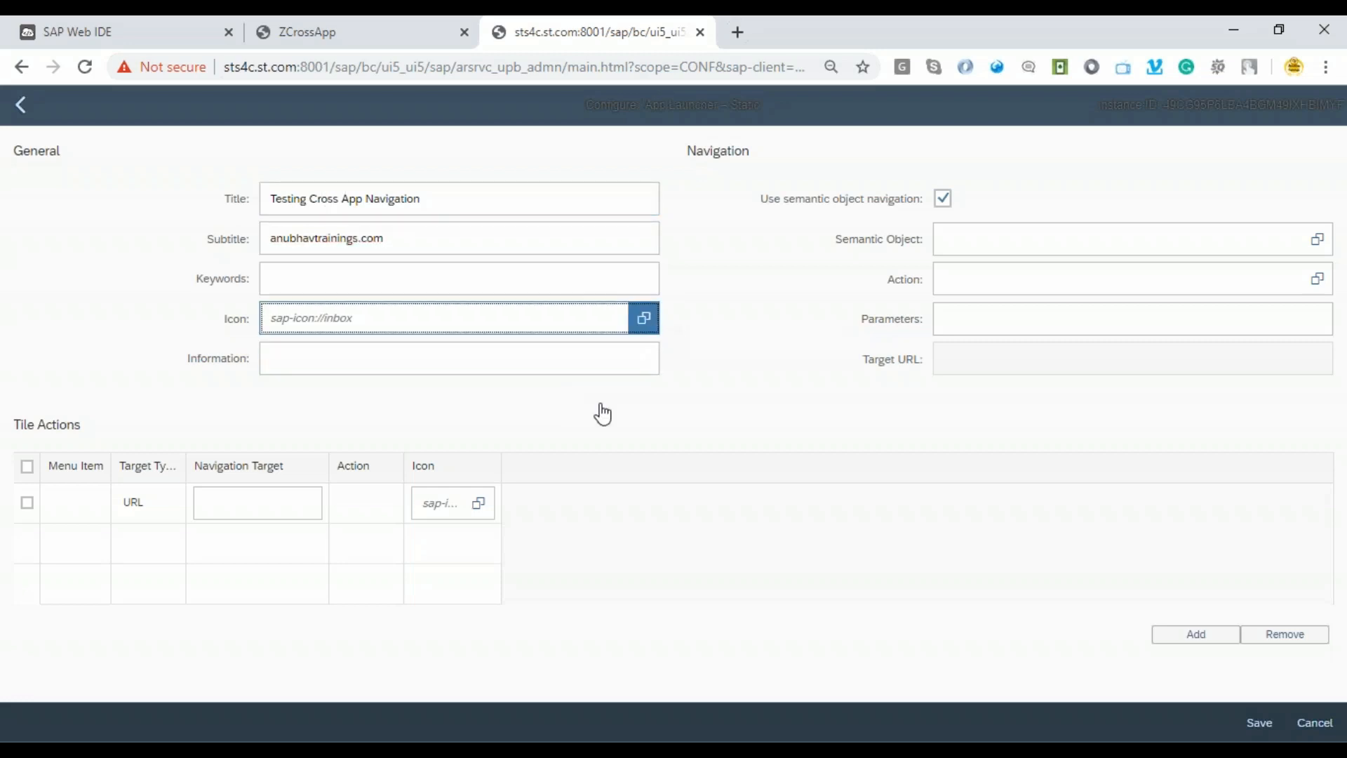
{"action": "mouse_move", "coordinate": [559, 440]}
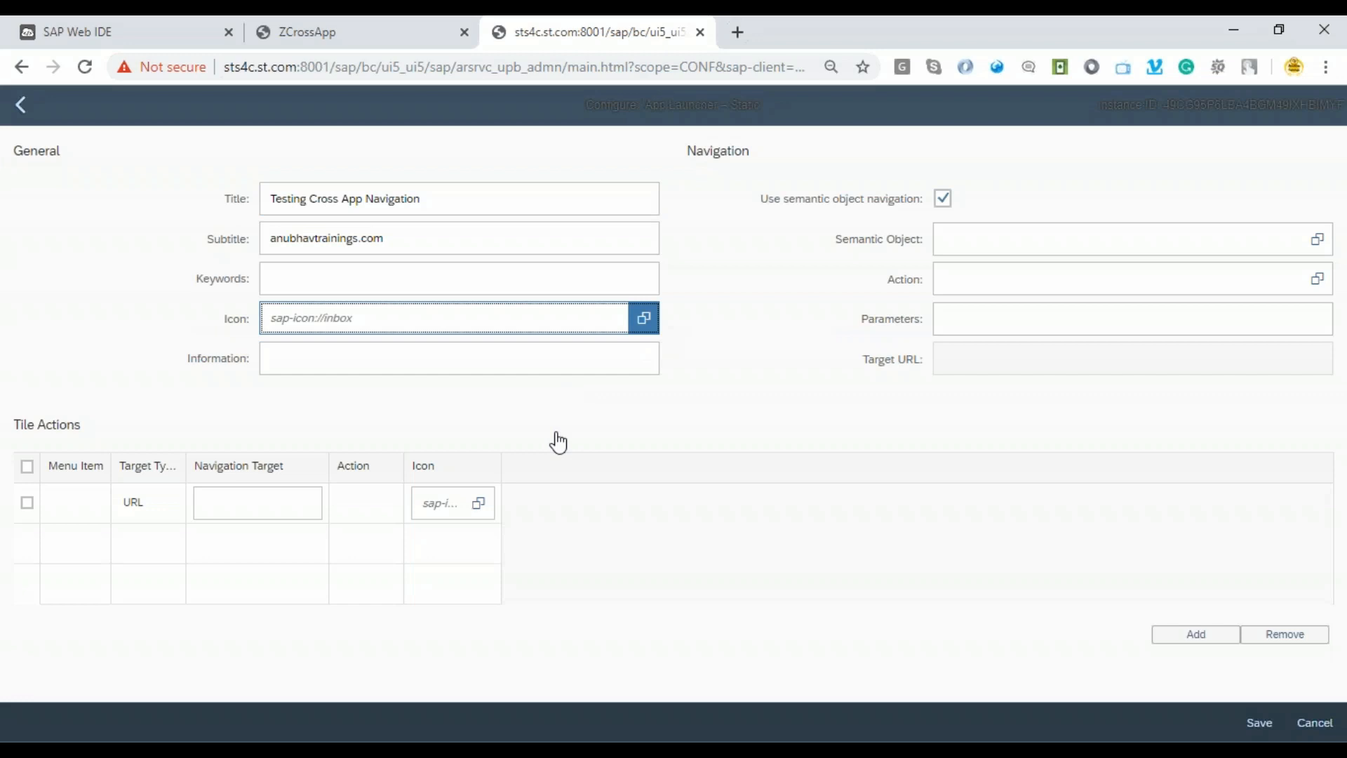
Set the tile icon to sap-icon://Fiori2/F0243.
{"action": "left_click", "coordinate": [643, 318]}
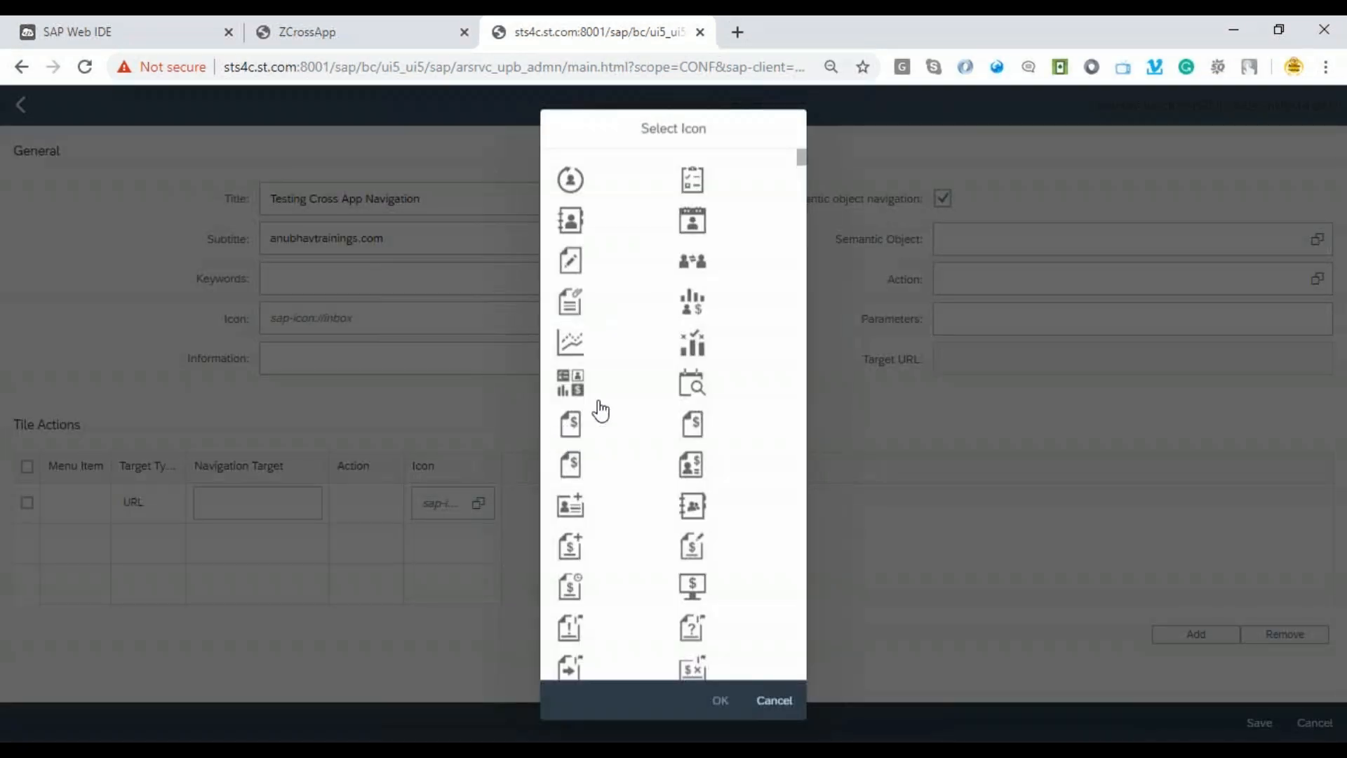
{"action": "scroll", "scroll_direction": "down", "scroll_amount": 3}
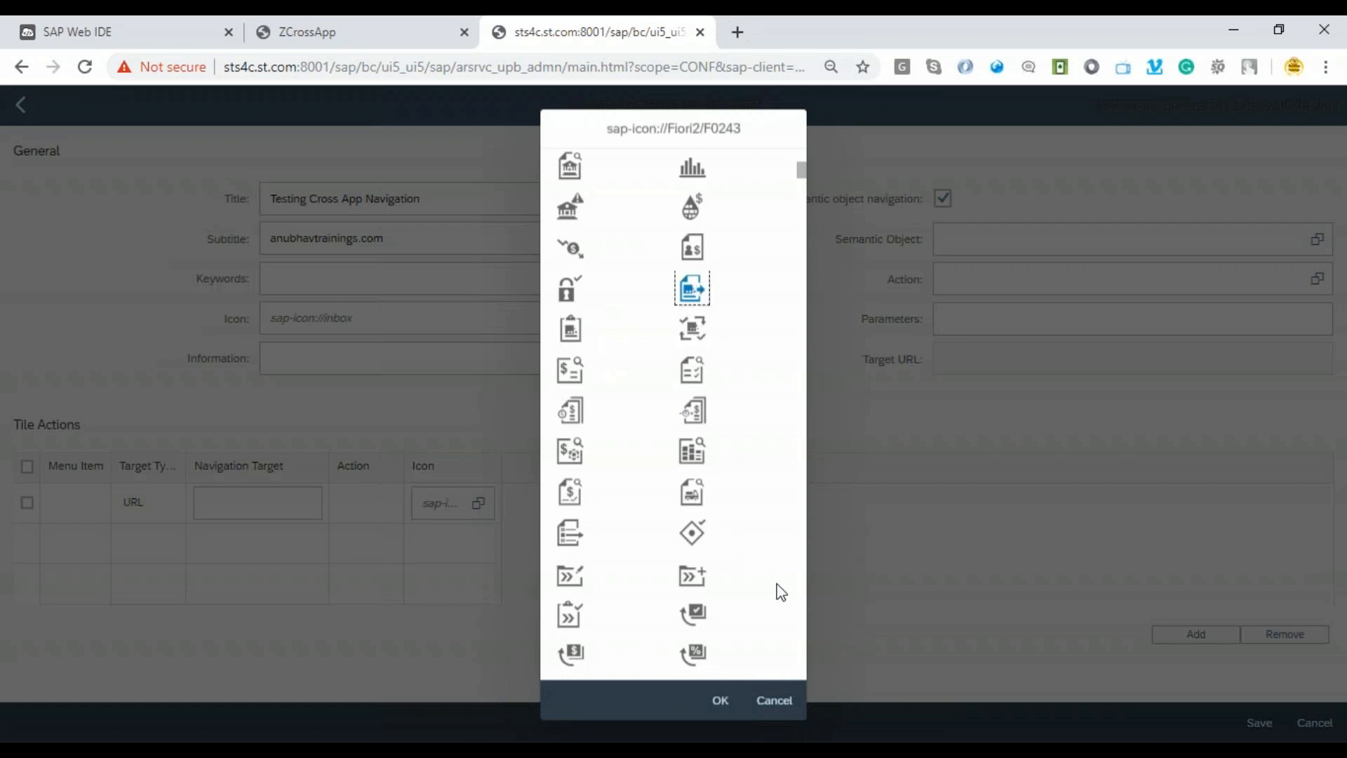
{"action": "left_click", "coordinate": [720, 699]}
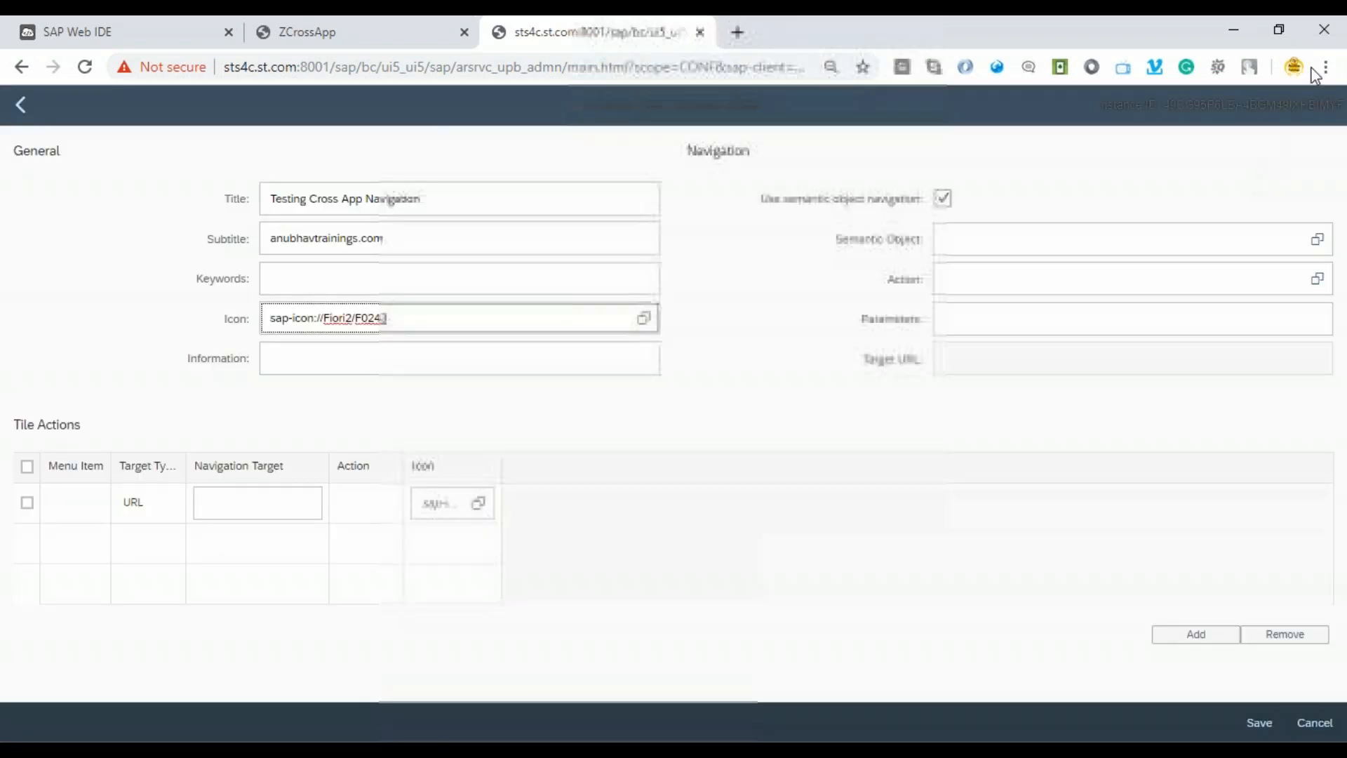
Point the tile to semantic object ZANUBHAV with action demo and save.
{"action": "left_click", "coordinate": [1132, 278]}
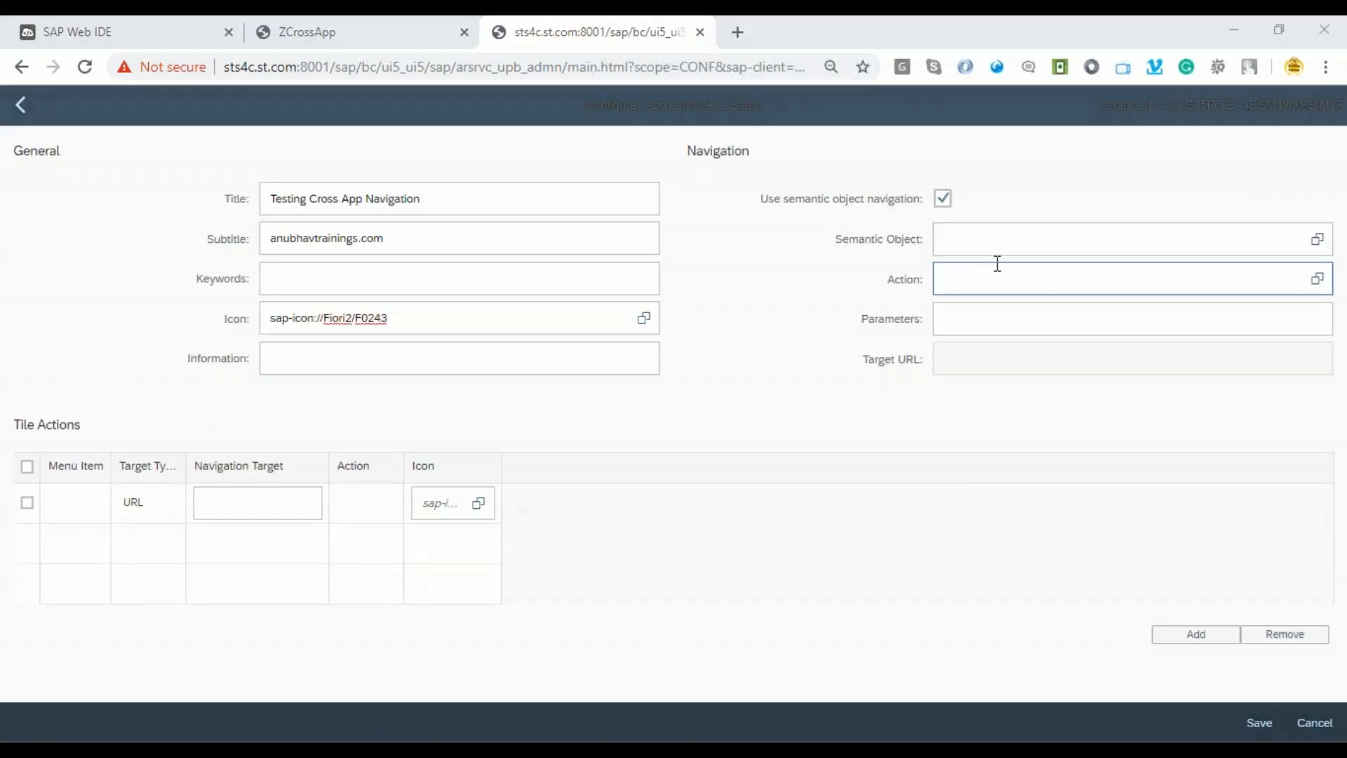
{"action": "left_click", "coordinate": [1117, 238]}
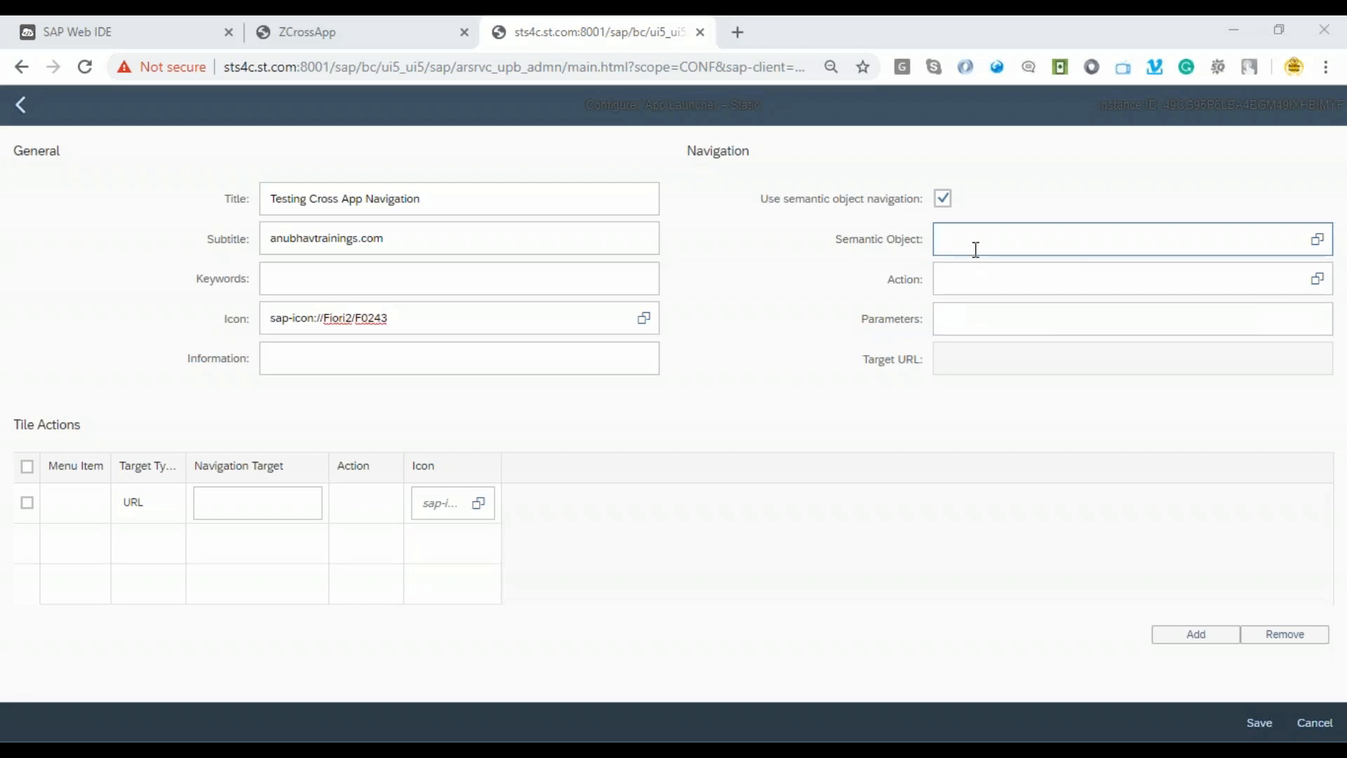
{"action": "mouse_move", "coordinate": [972, 278]}
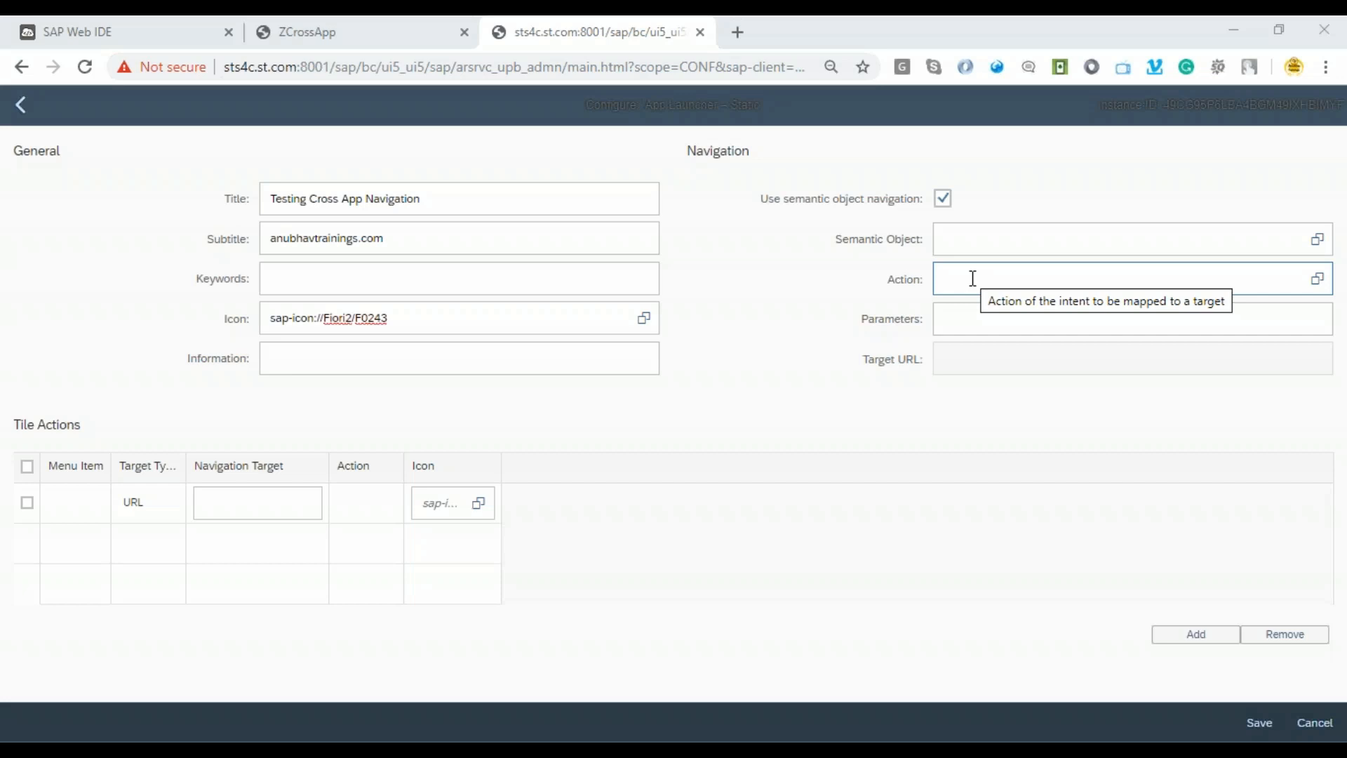
{"action": "left_click", "coordinate": [1117, 239]}
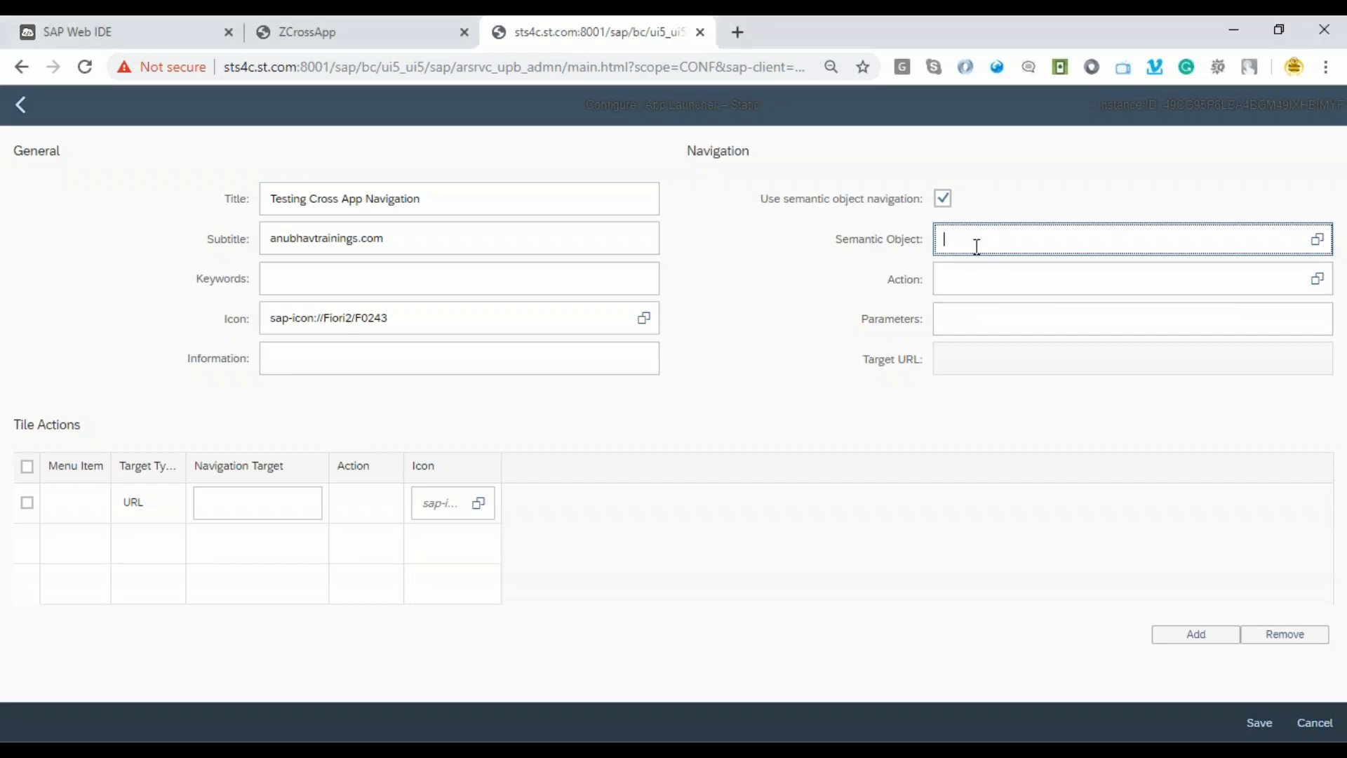
{"action": "type", "text": "ZANU"}
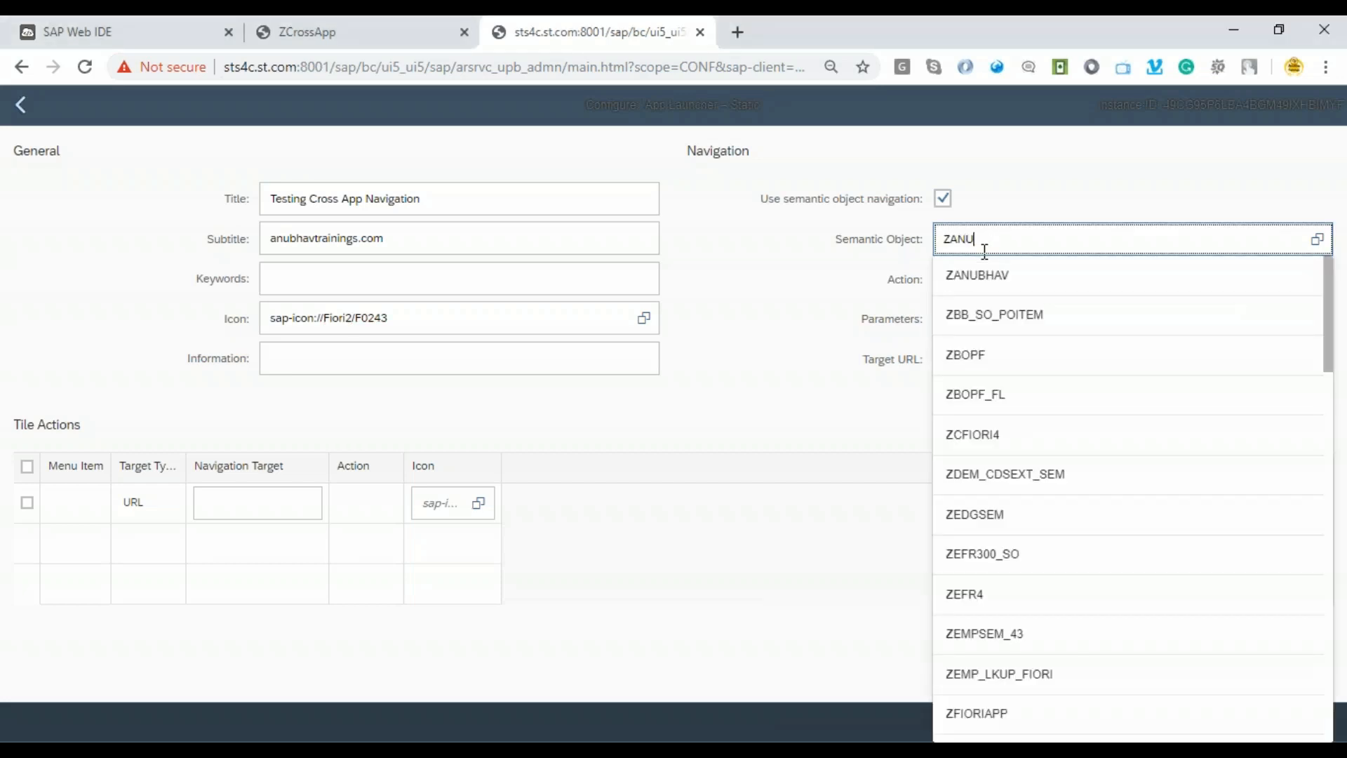
{"action": "left_click", "coordinate": [977, 275]}
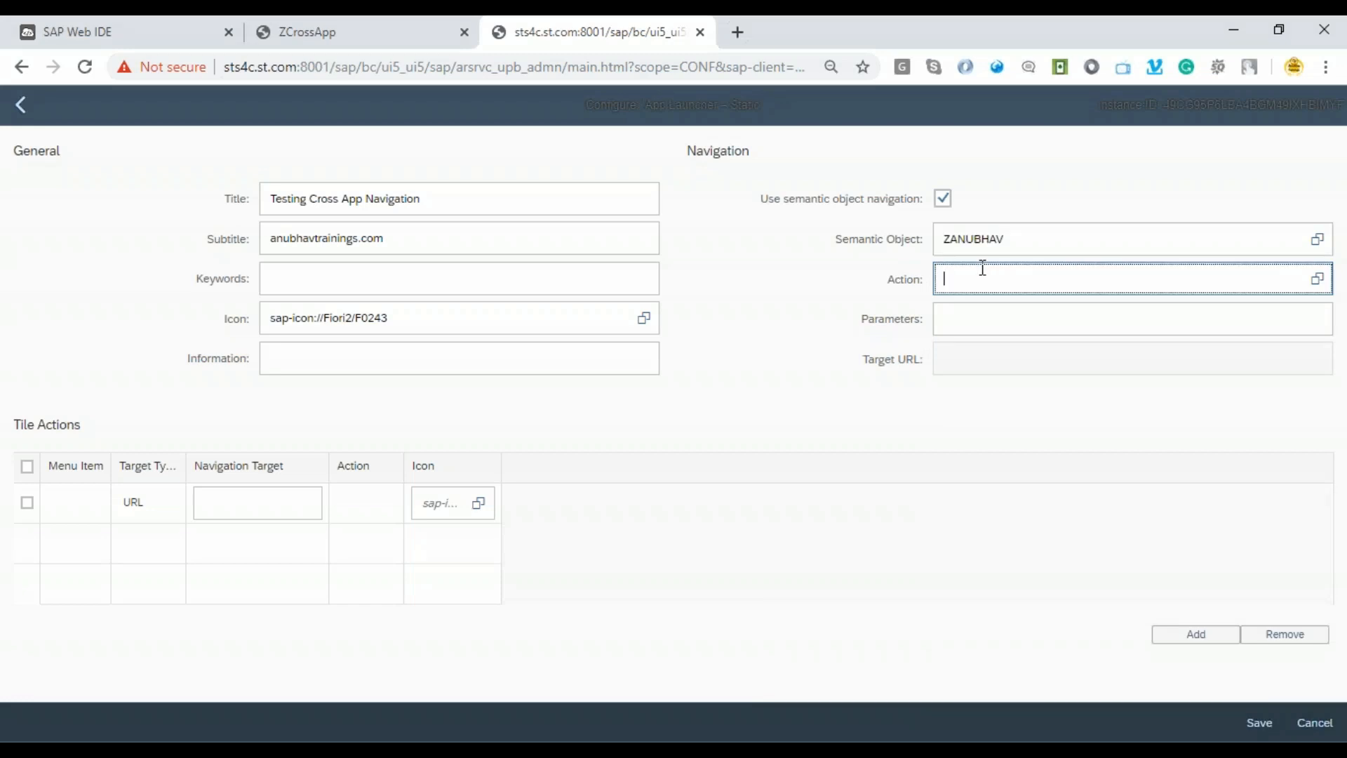
{"action": "type", "text": "demo"}
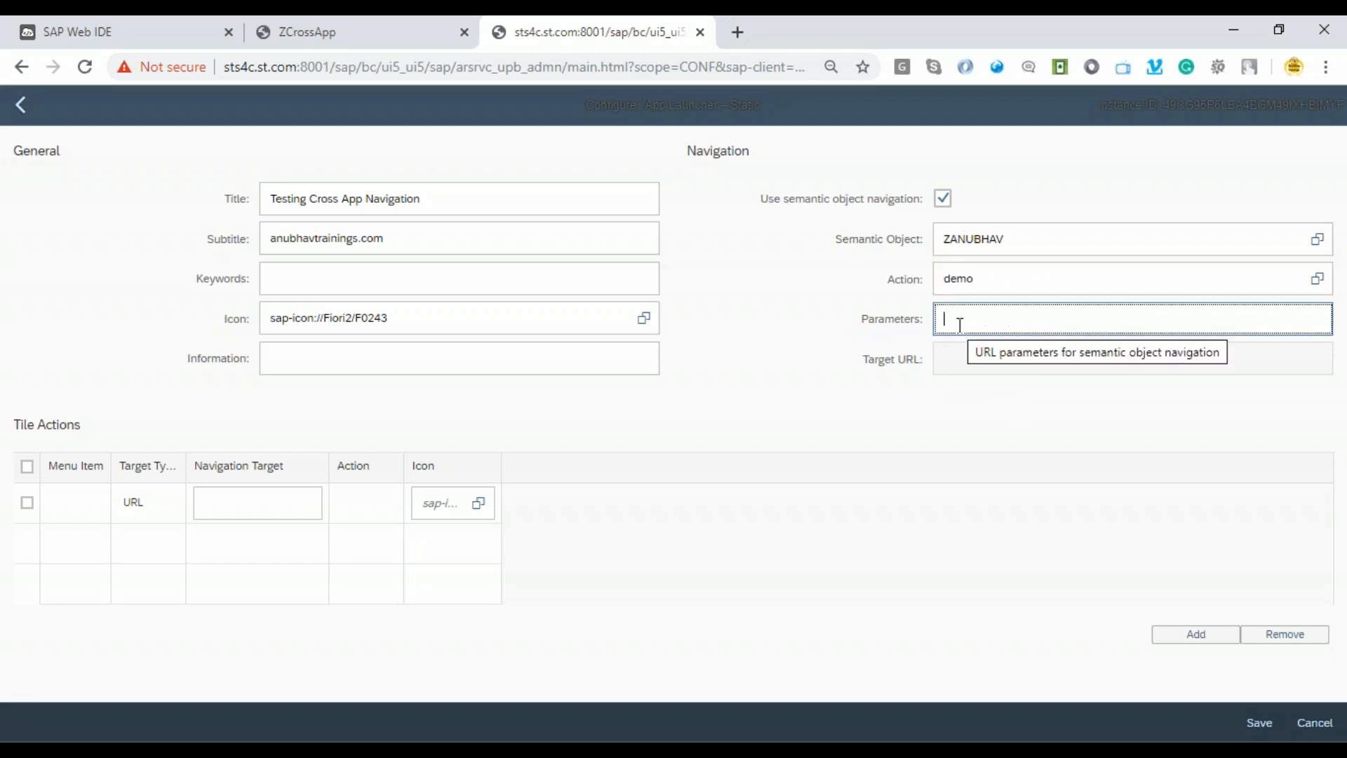
{"action": "left_click", "coordinate": [1117, 239]}
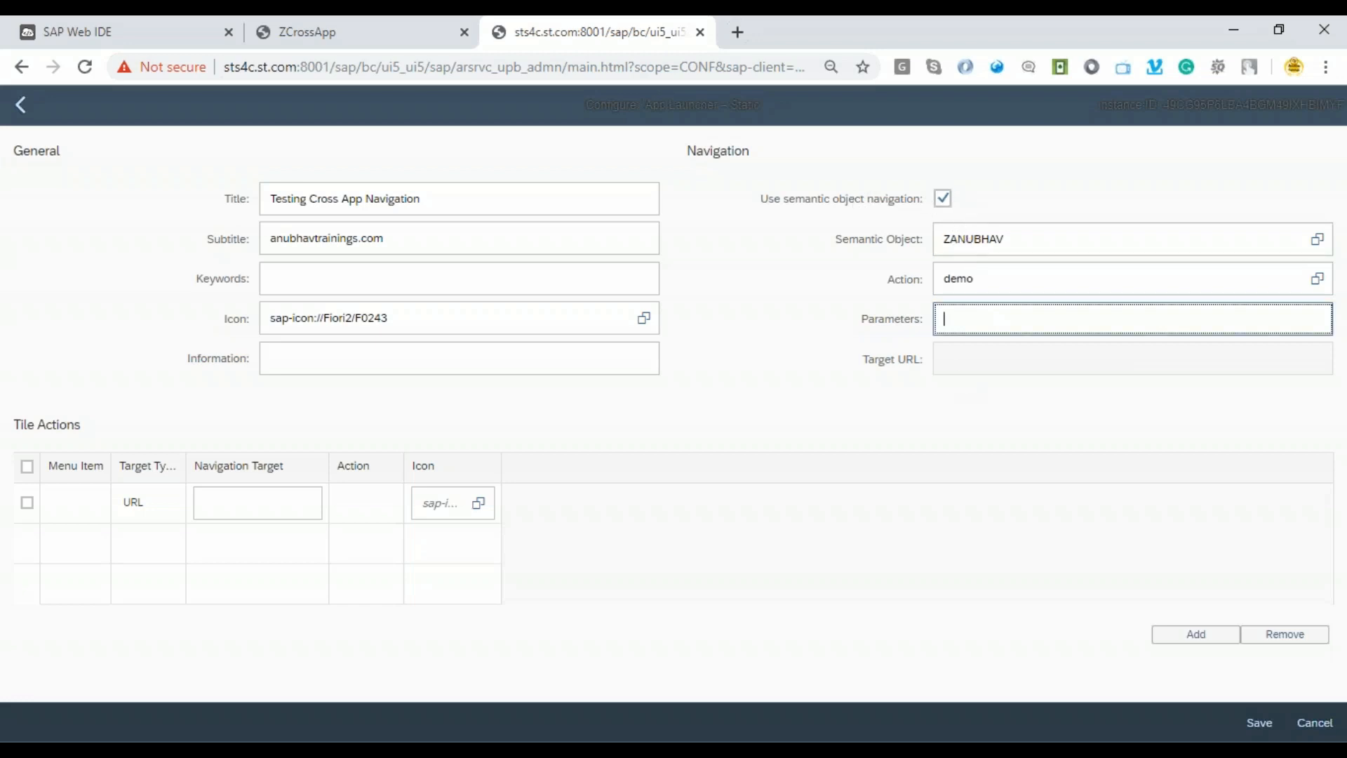
{"action": "mouse_move", "coordinate": [977, 319]}
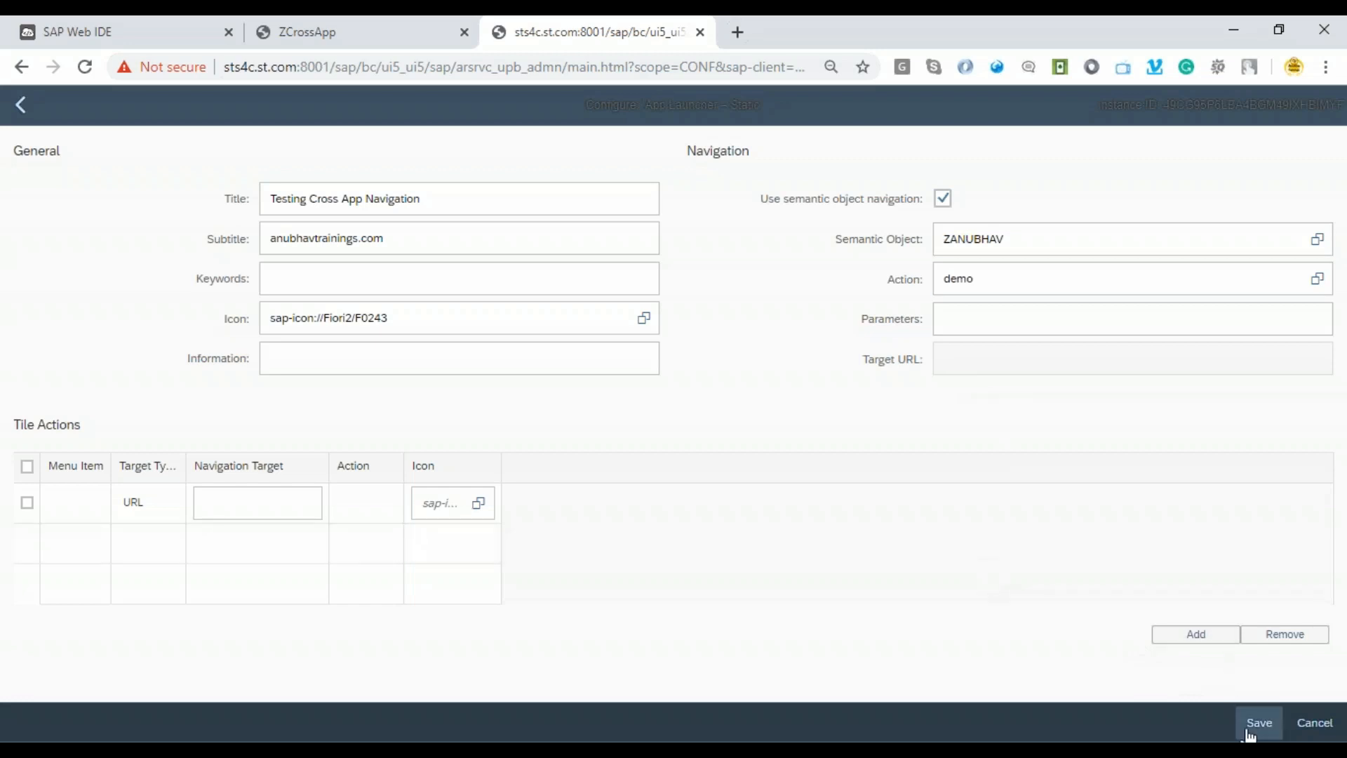
{"action": "left_click", "coordinate": [1258, 722]}
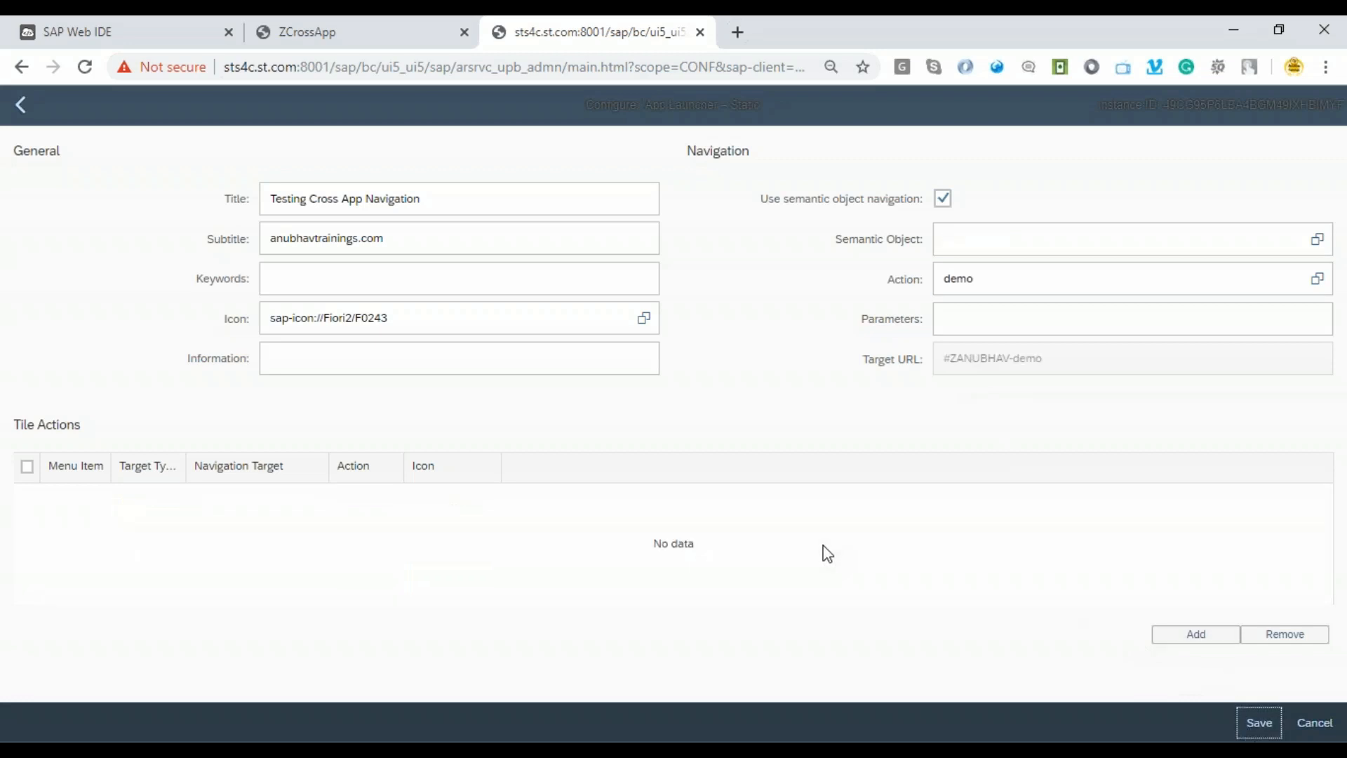
Create a target mapping: semantic object ZANUBHAV, action demo, title Cross App Navigation.
{"action": "left_click", "coordinate": [1258, 722]}
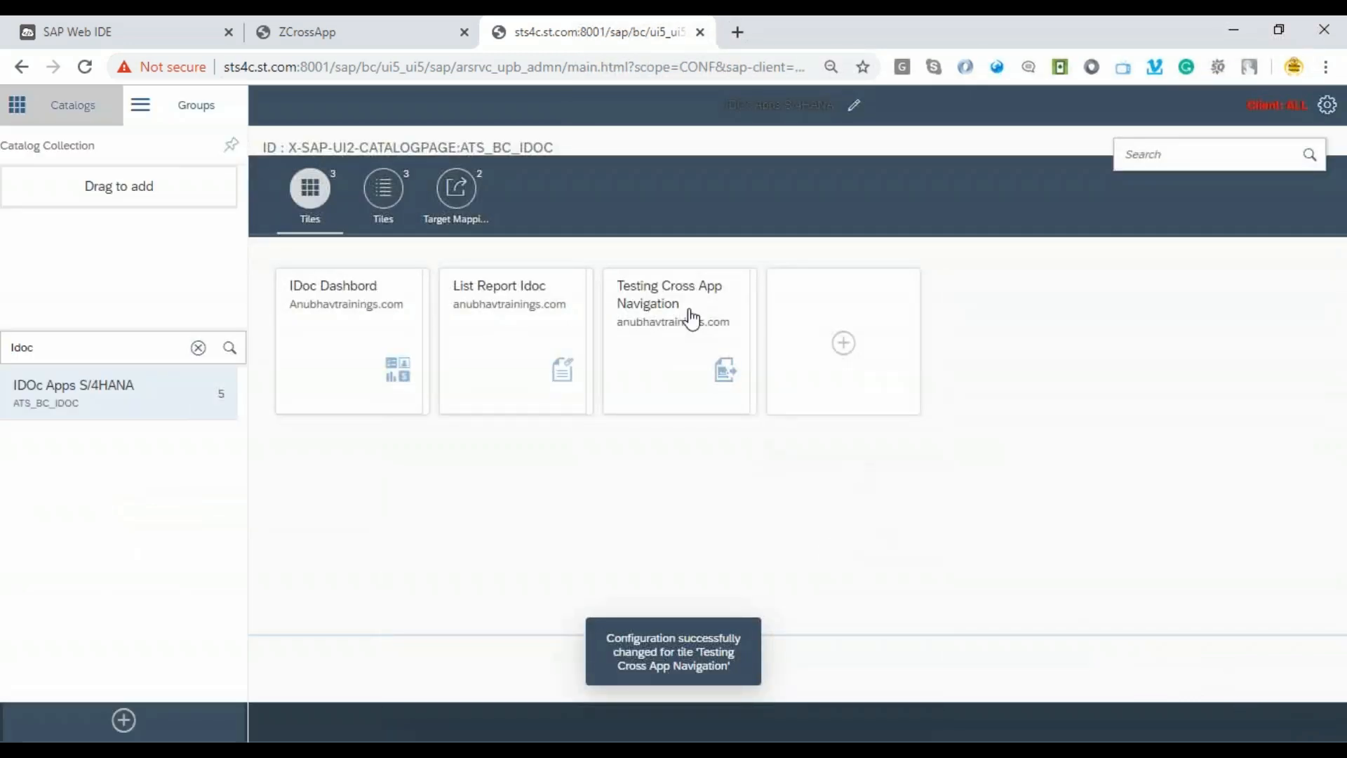
{"action": "mouse_move", "coordinate": [663, 307]}
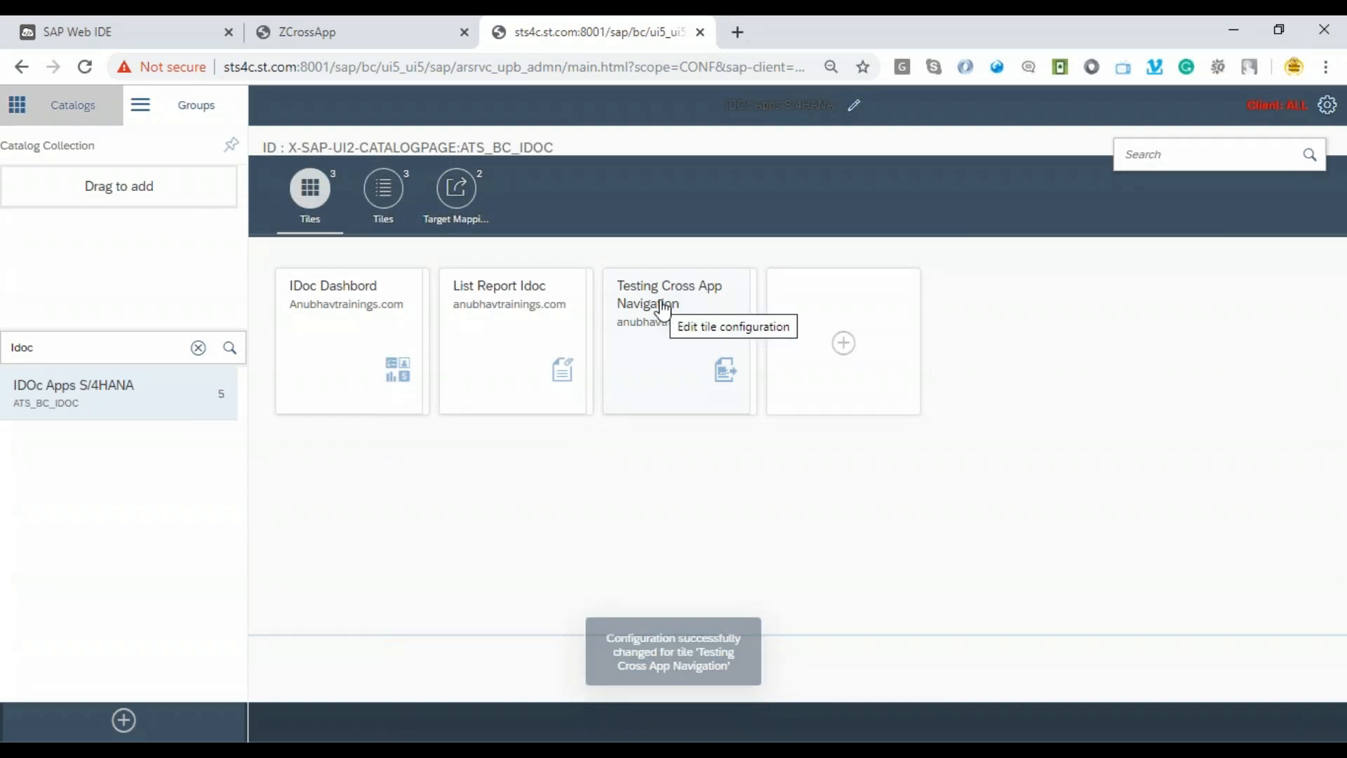
{"action": "left_click", "coordinate": [455, 187]}
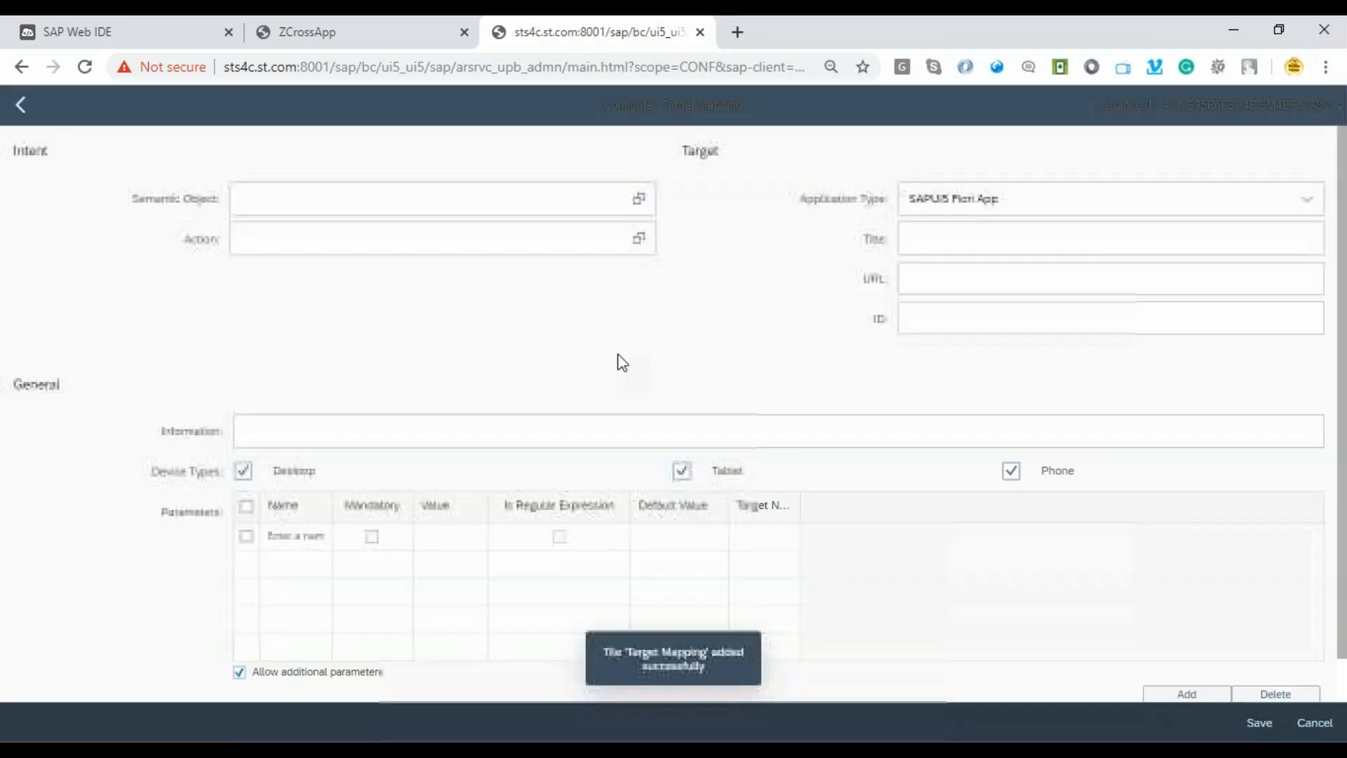
{"action": "type", "text": "ZAN"}
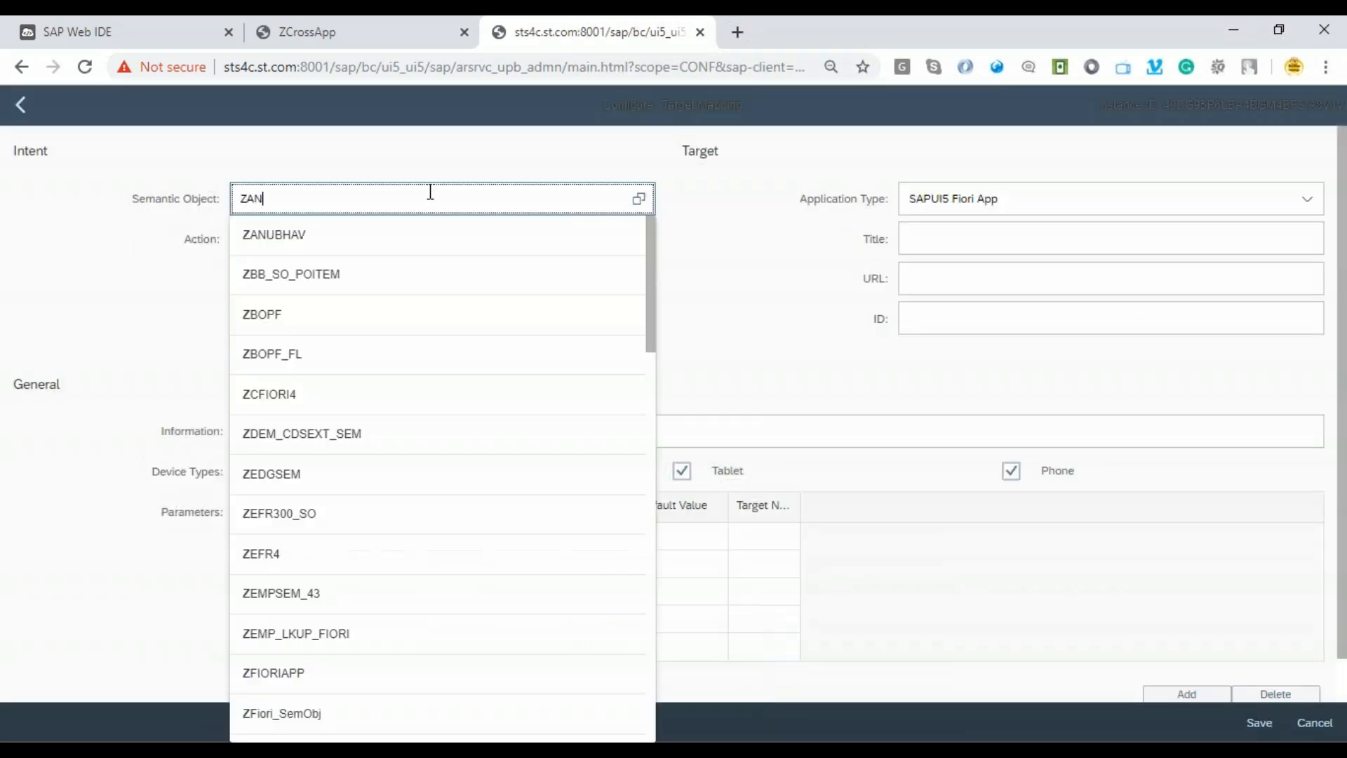
{"action": "left_click", "coordinate": [273, 234]}
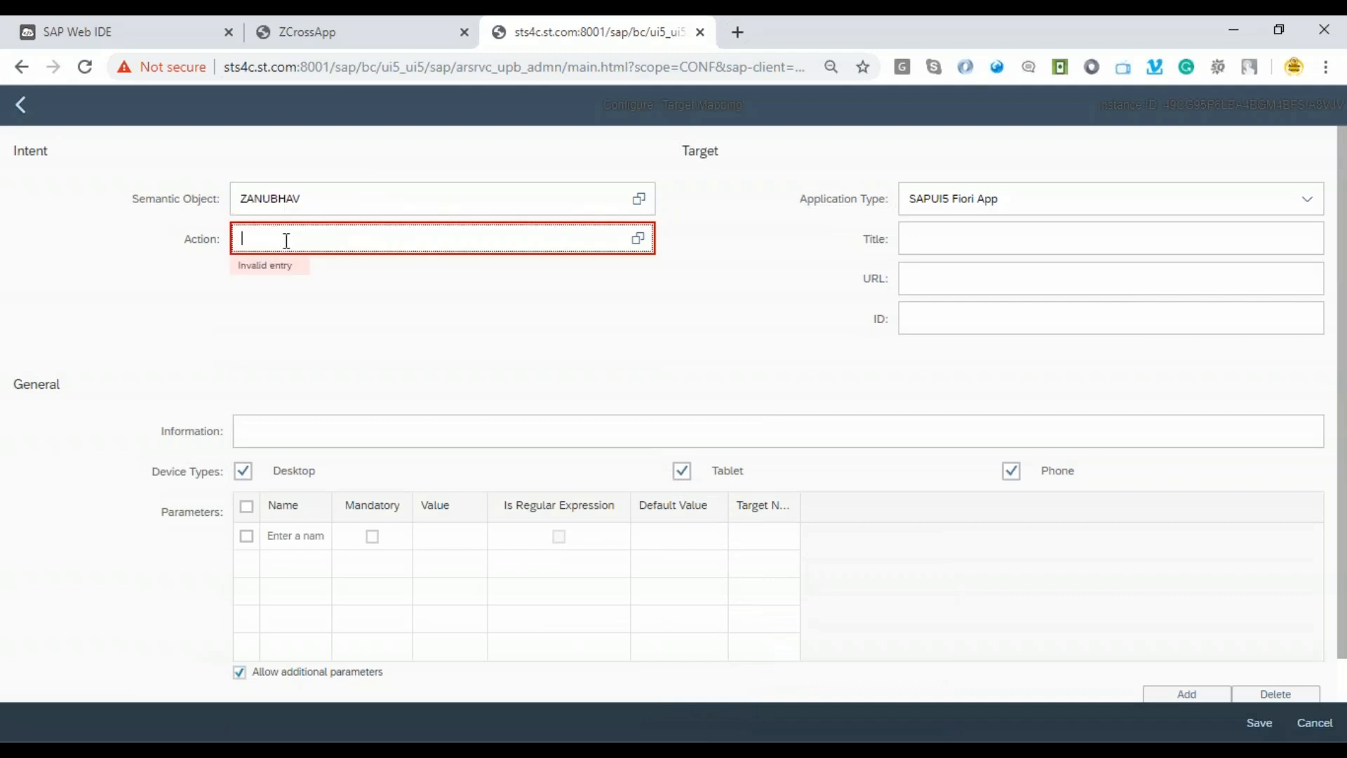
{"action": "type", "text": "demo"}
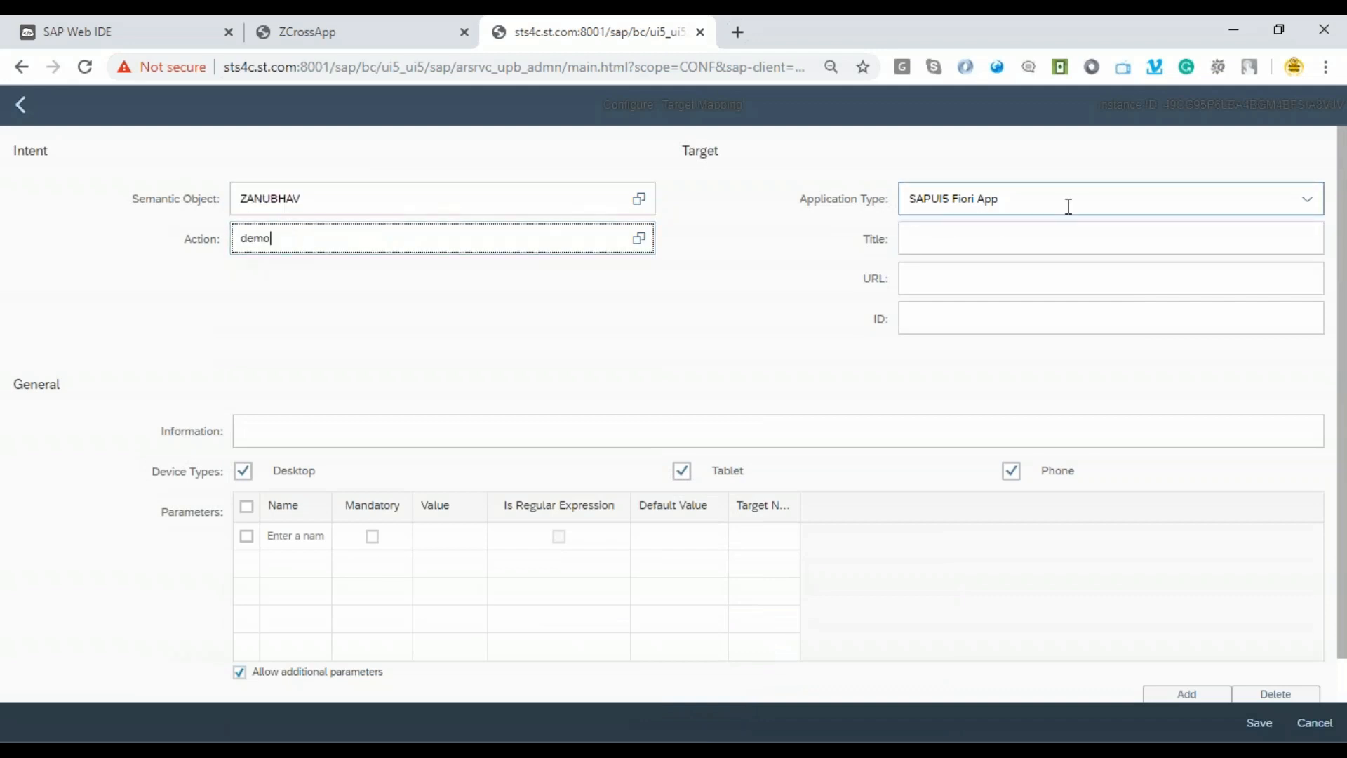
{"action": "left_click", "coordinate": [1110, 238]}
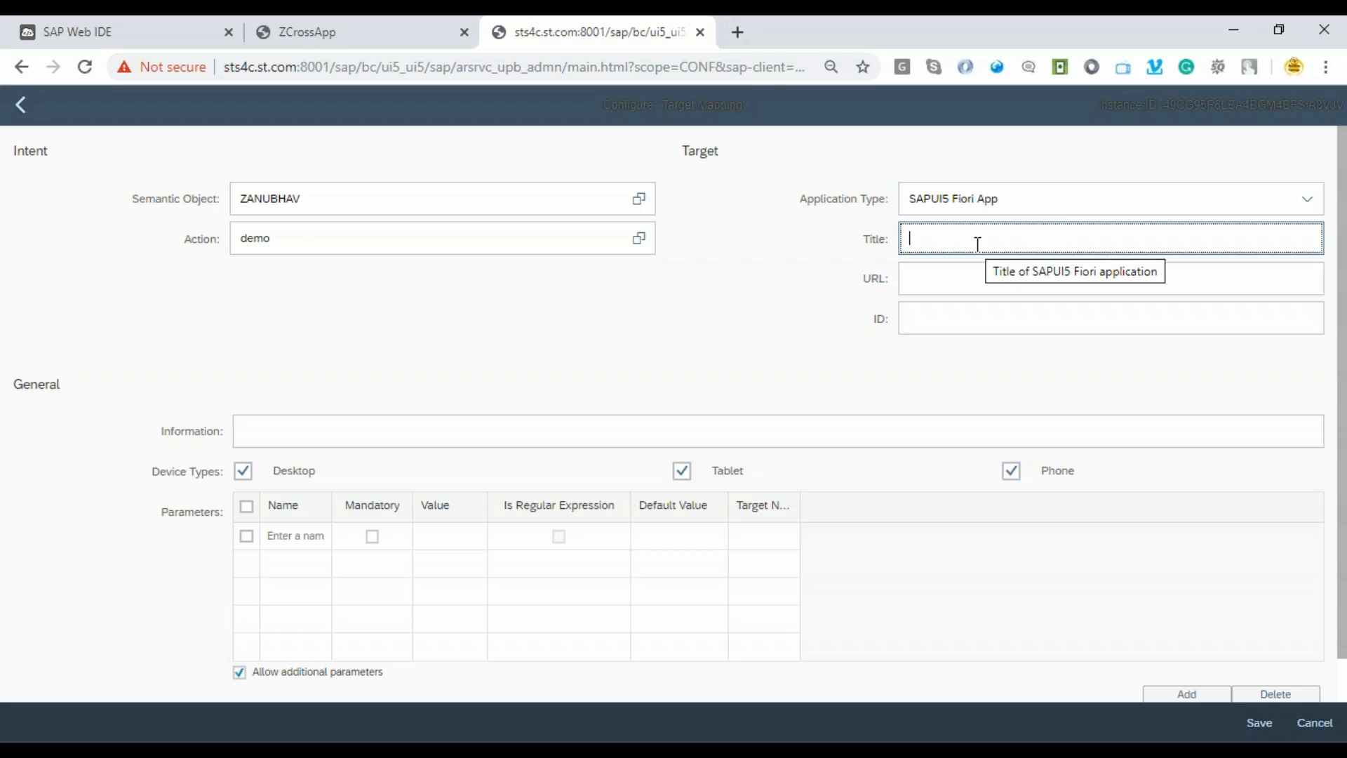
{"action": "type", "text": "Cross App Navigatio"}
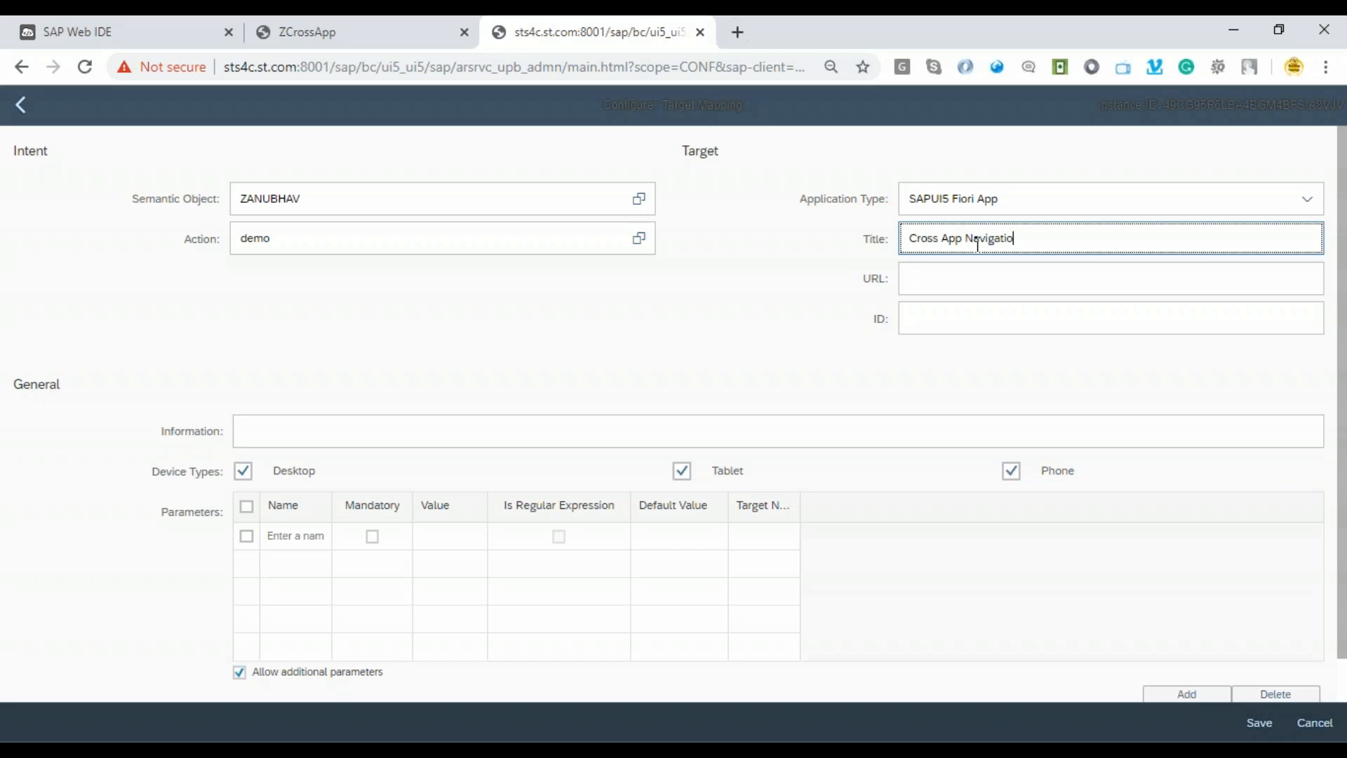
{"action": "left_click", "coordinate": [1109, 277]}
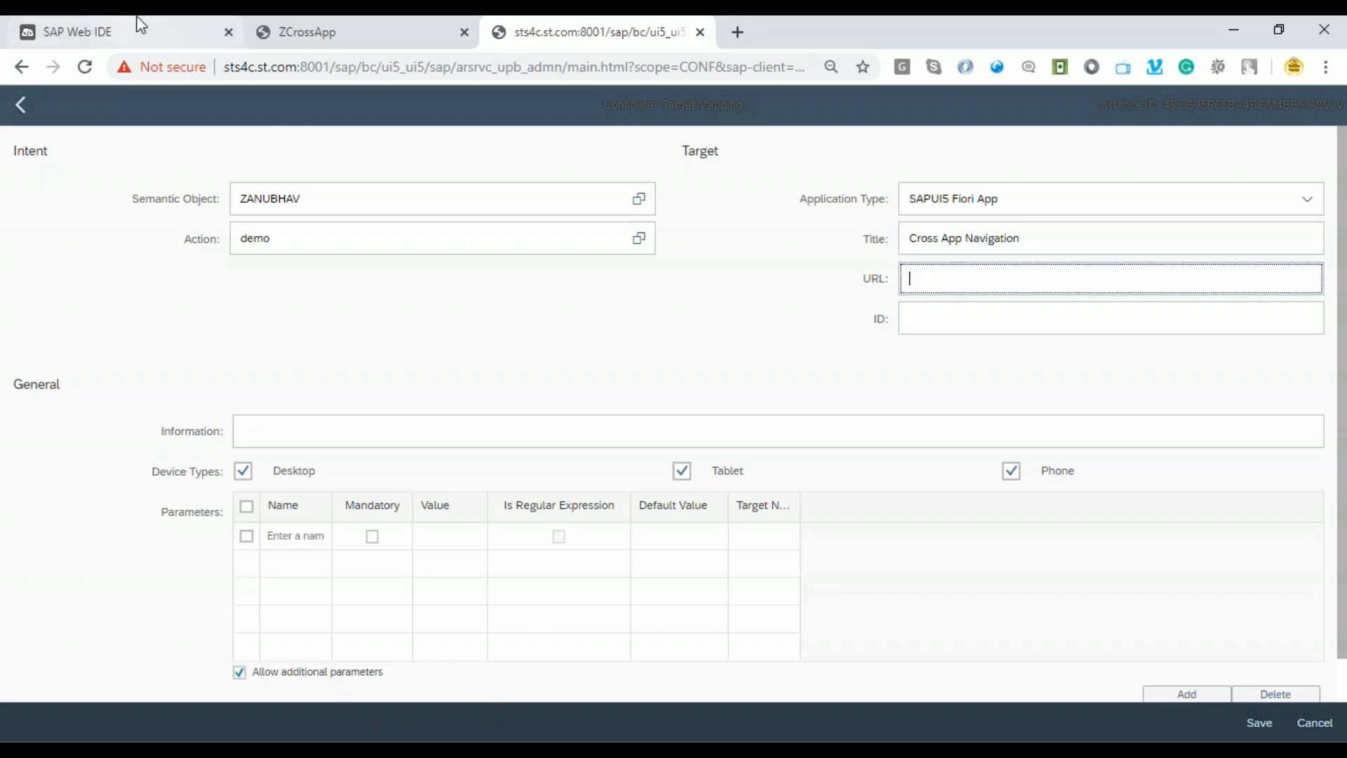
Fill the mapping URL /sap/bc/ui5_ui5/sap/zanubhavcan and ID ats.crossZCrossApp from manifest.json.
{"action": "left_click", "coordinate": [77, 32]}
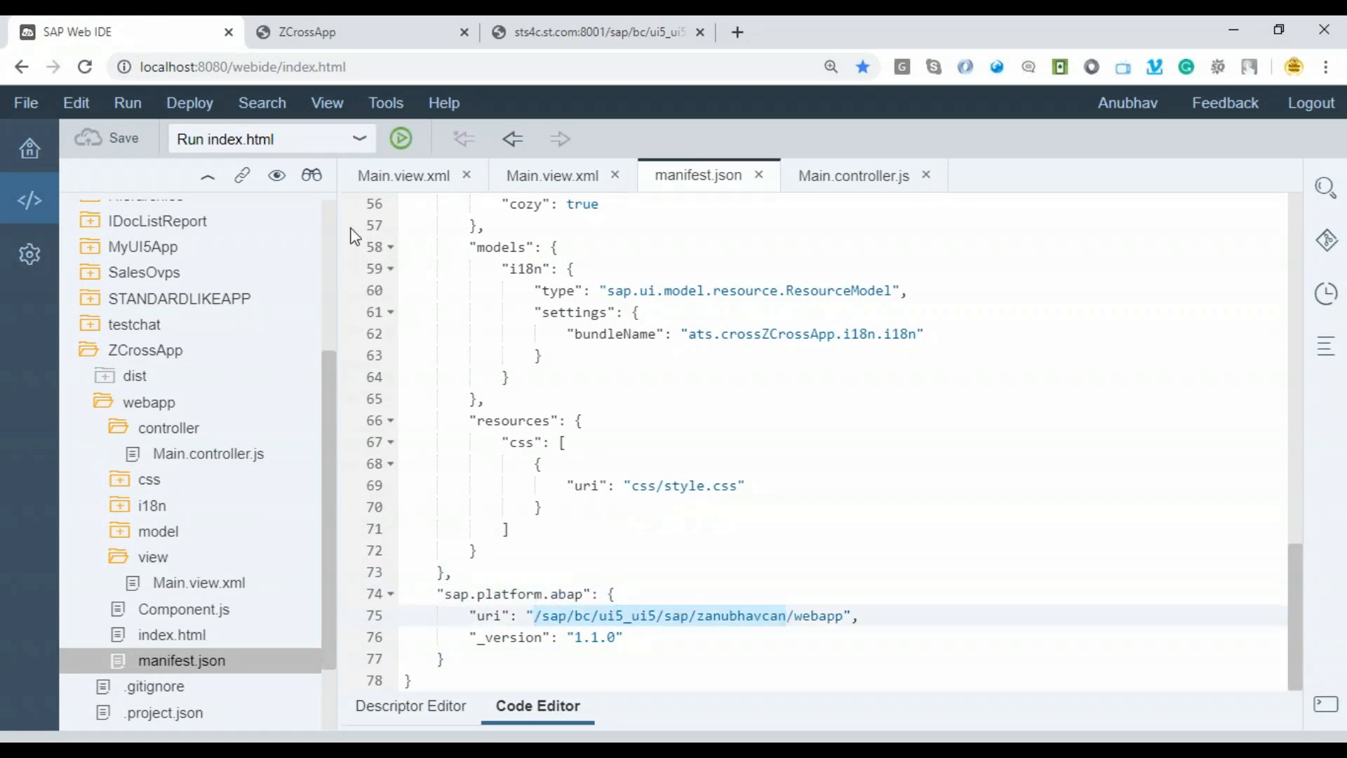
{"action": "left_click", "coordinate": [595, 32]}
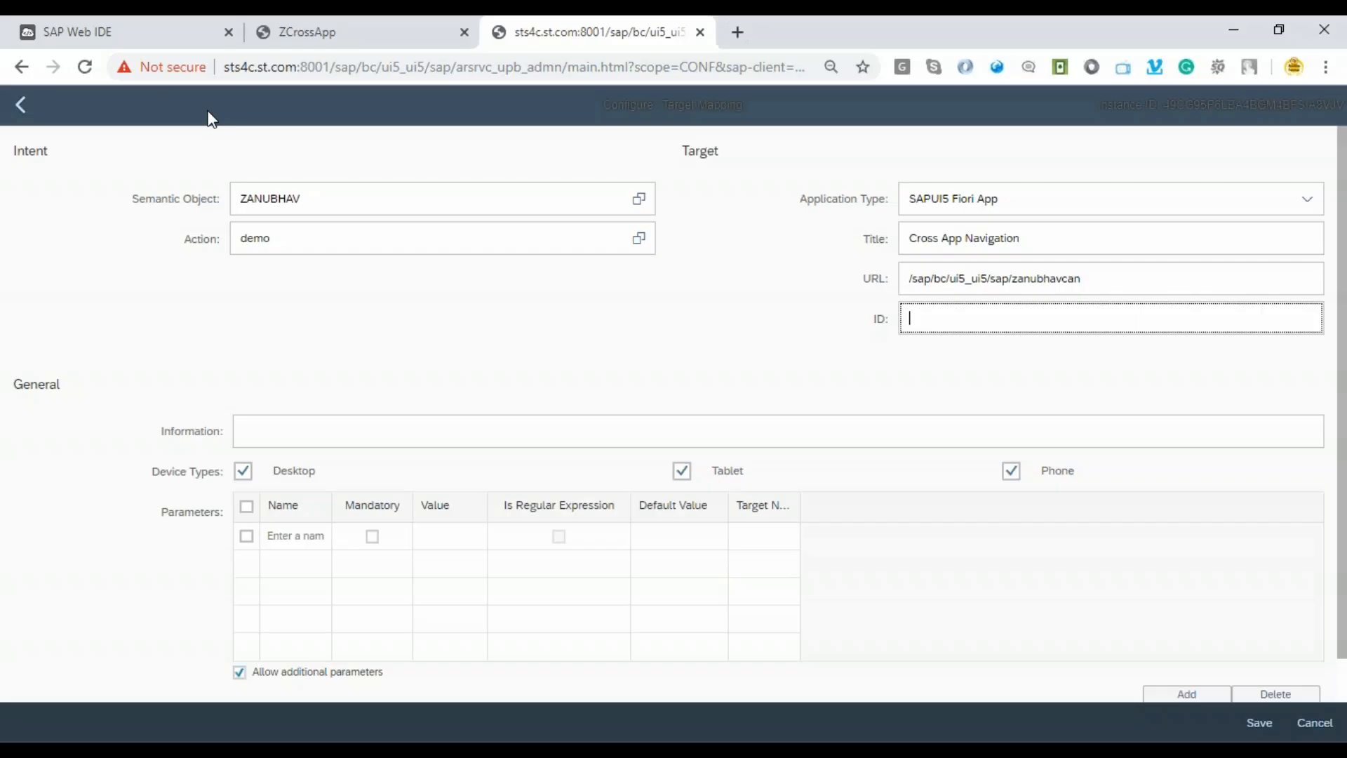
{"action": "left_click", "coordinate": [120, 31]}
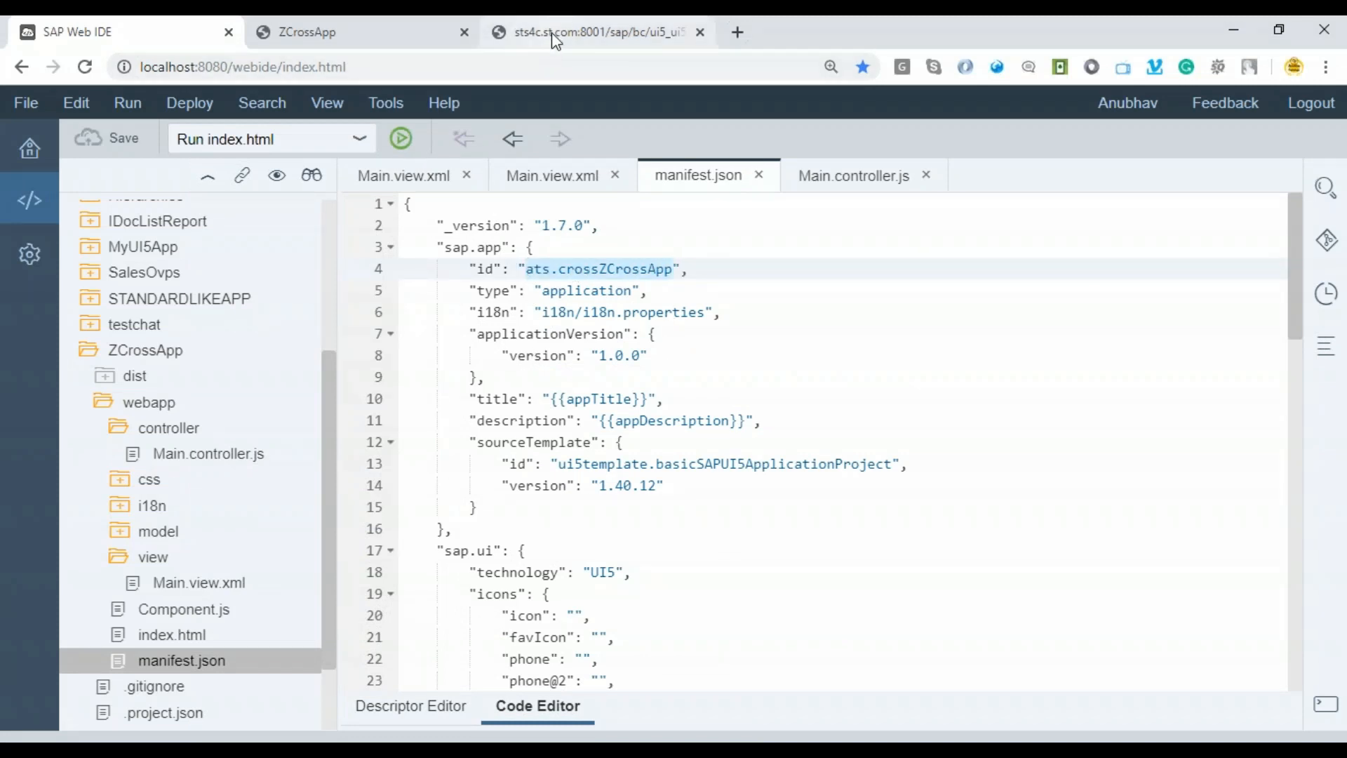
{"action": "left_click", "coordinate": [595, 31]}
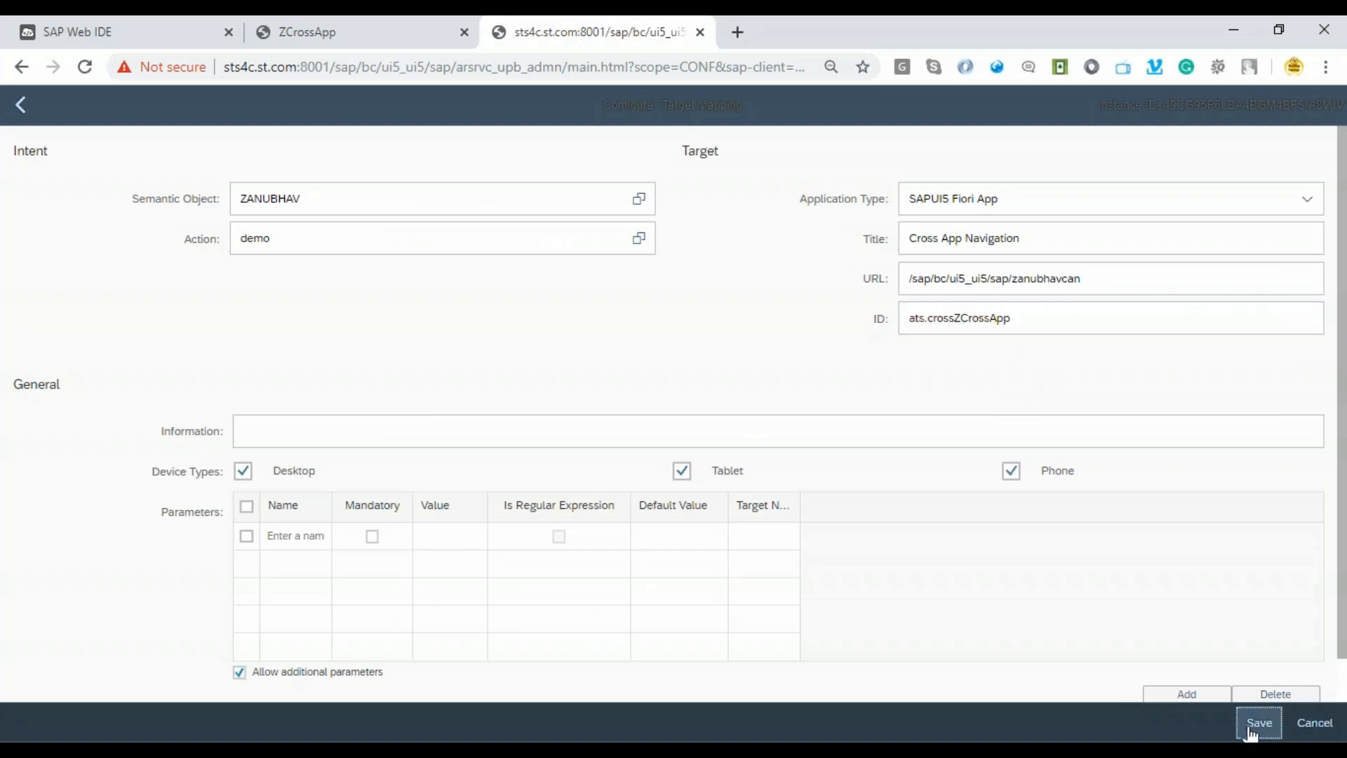
{"action": "mouse_move", "coordinate": [415, 477]}
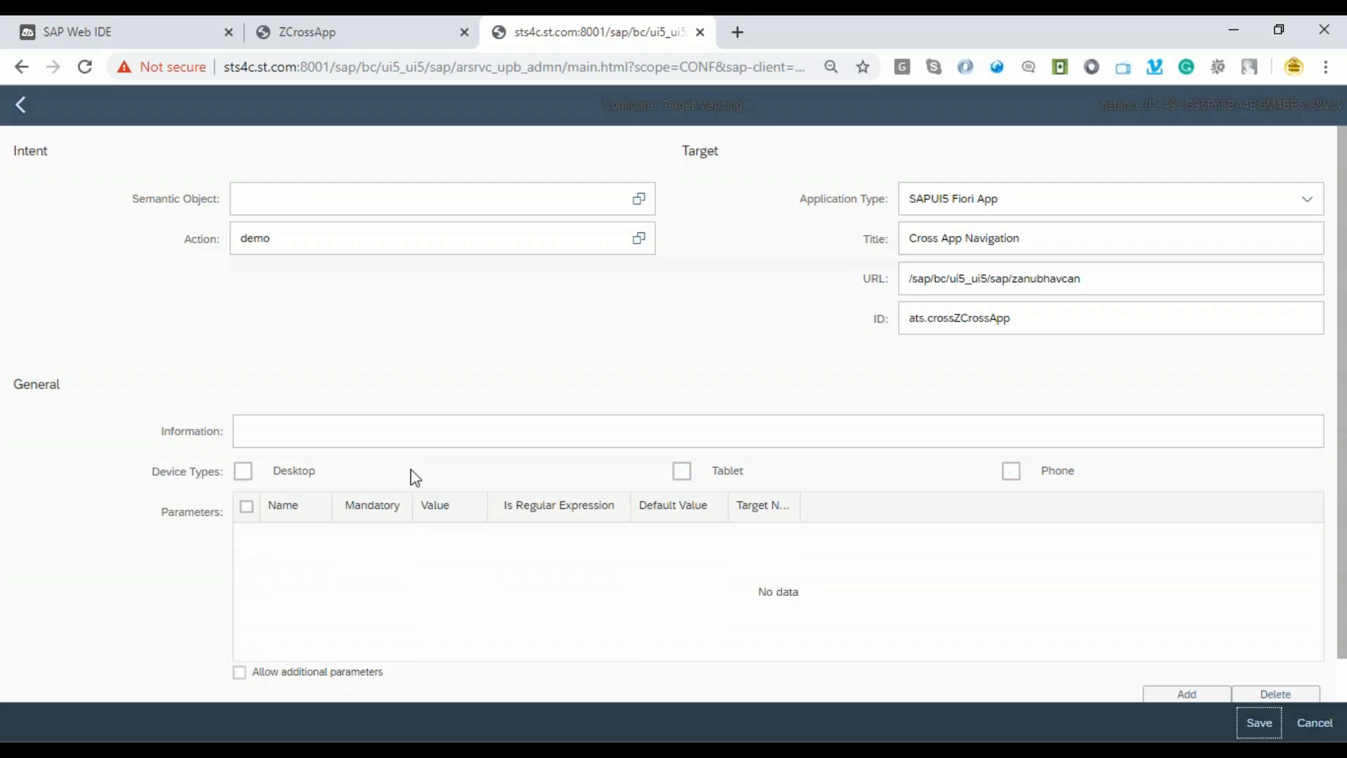
Save the ZANUBHAV demo target mapping and view it in the catalog's Target Mappings list.
{"action": "left_click", "coordinate": [1258, 722]}
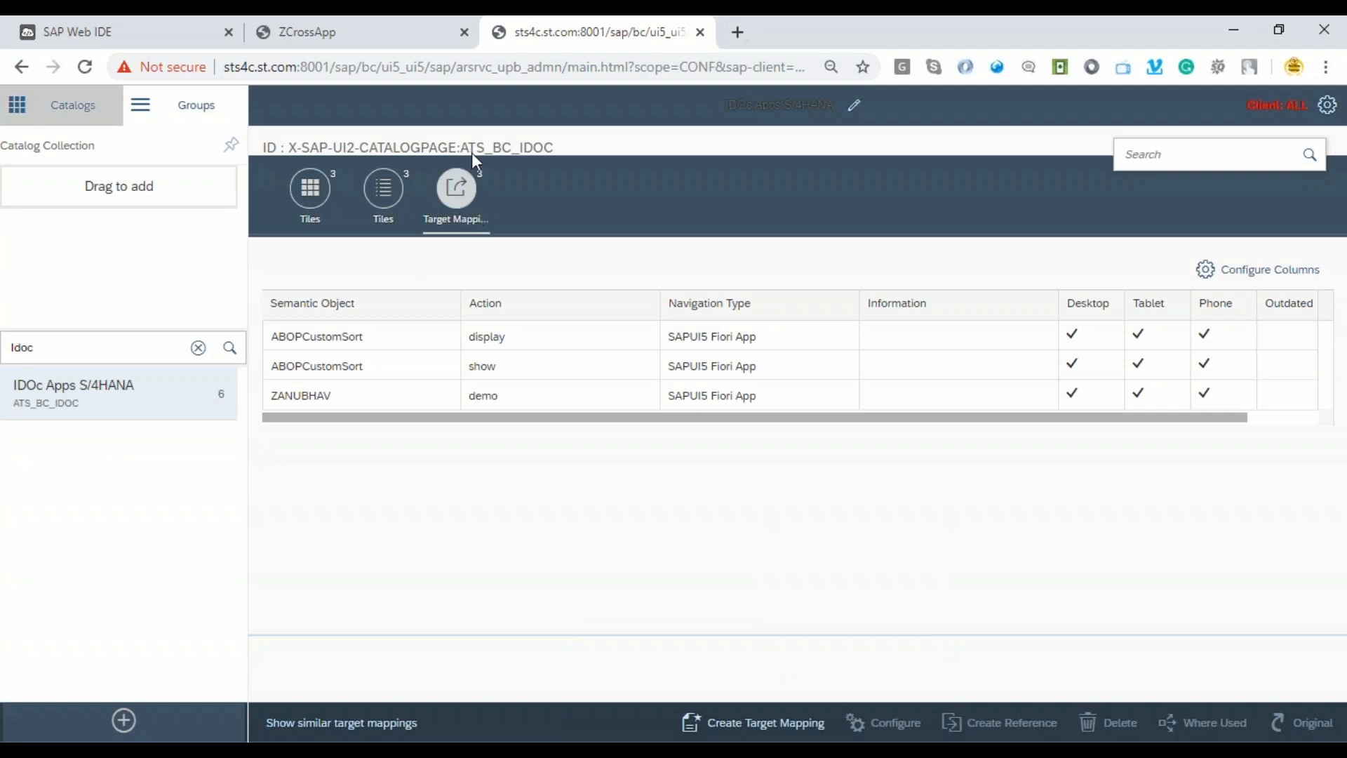
{"action": "double_click", "coordinate": [505, 146]}
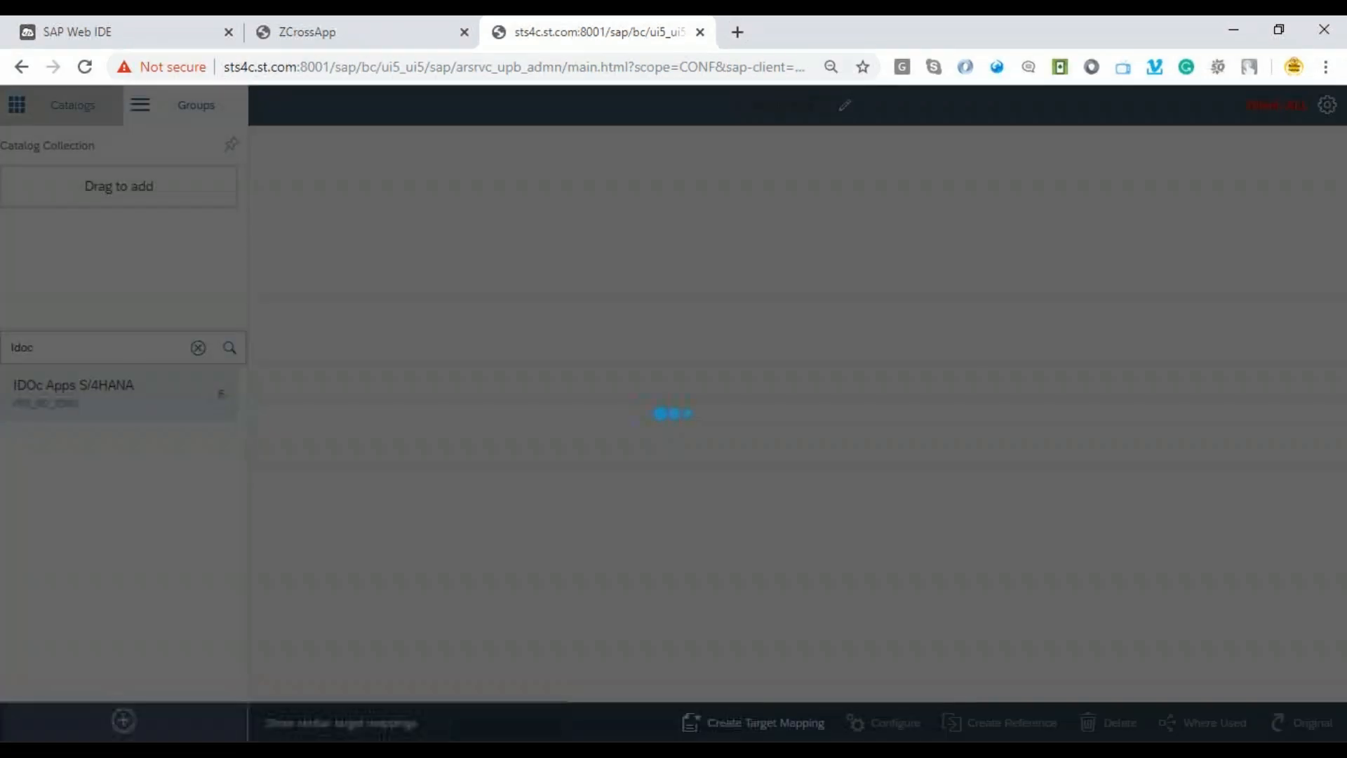
Search Groups for ATS_BC_IDOC and open the AnubhavTrainings.com Idoc Nov group.
{"action": "left_click", "coordinate": [194, 104]}
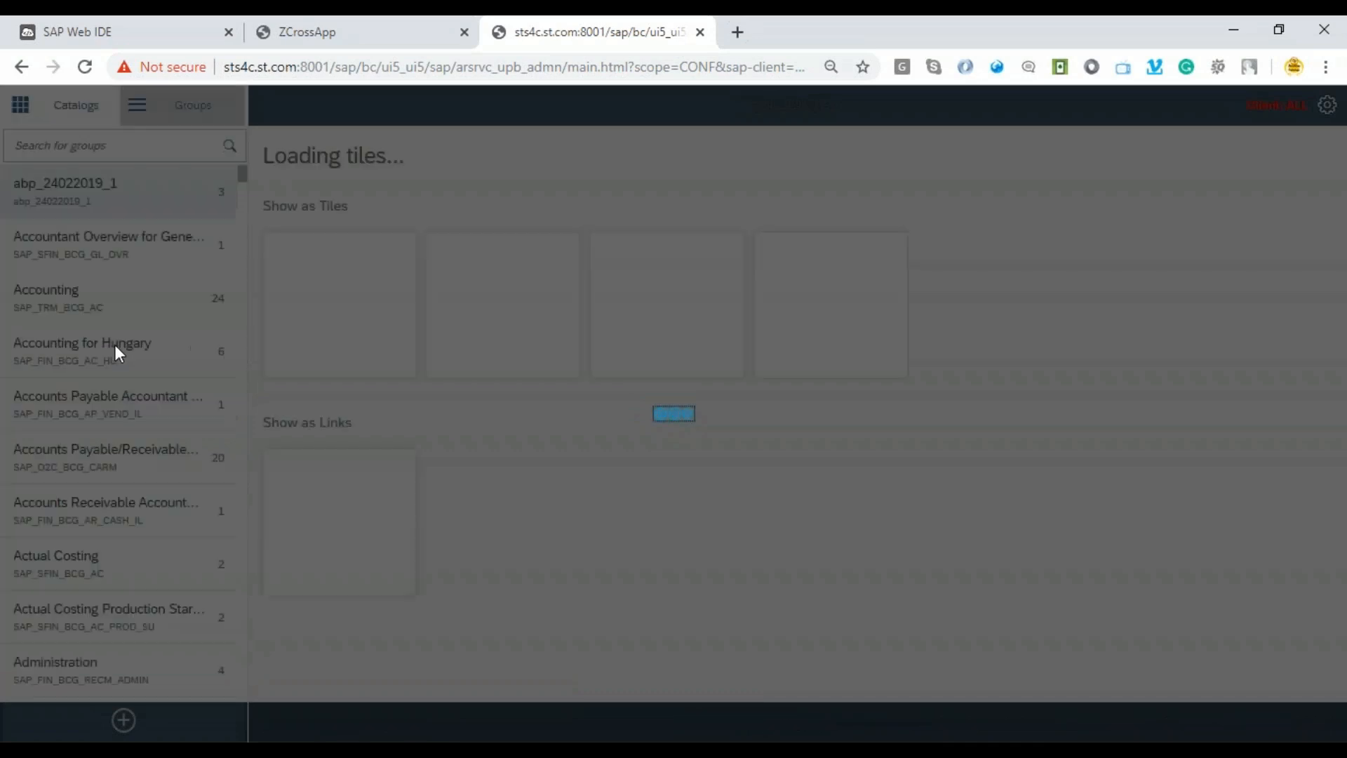
{"action": "type", "text": "ATS_BC_IDOC"}
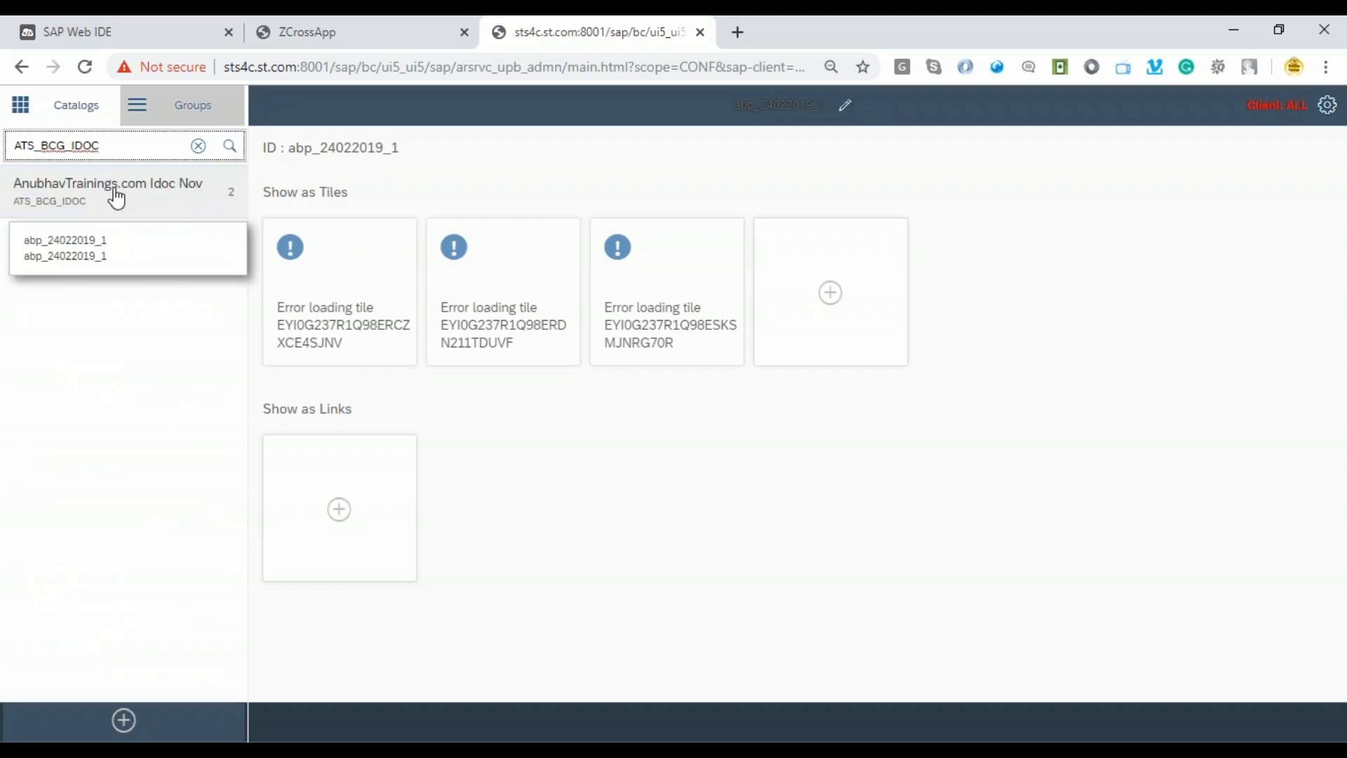
{"action": "left_click", "coordinate": [107, 190]}
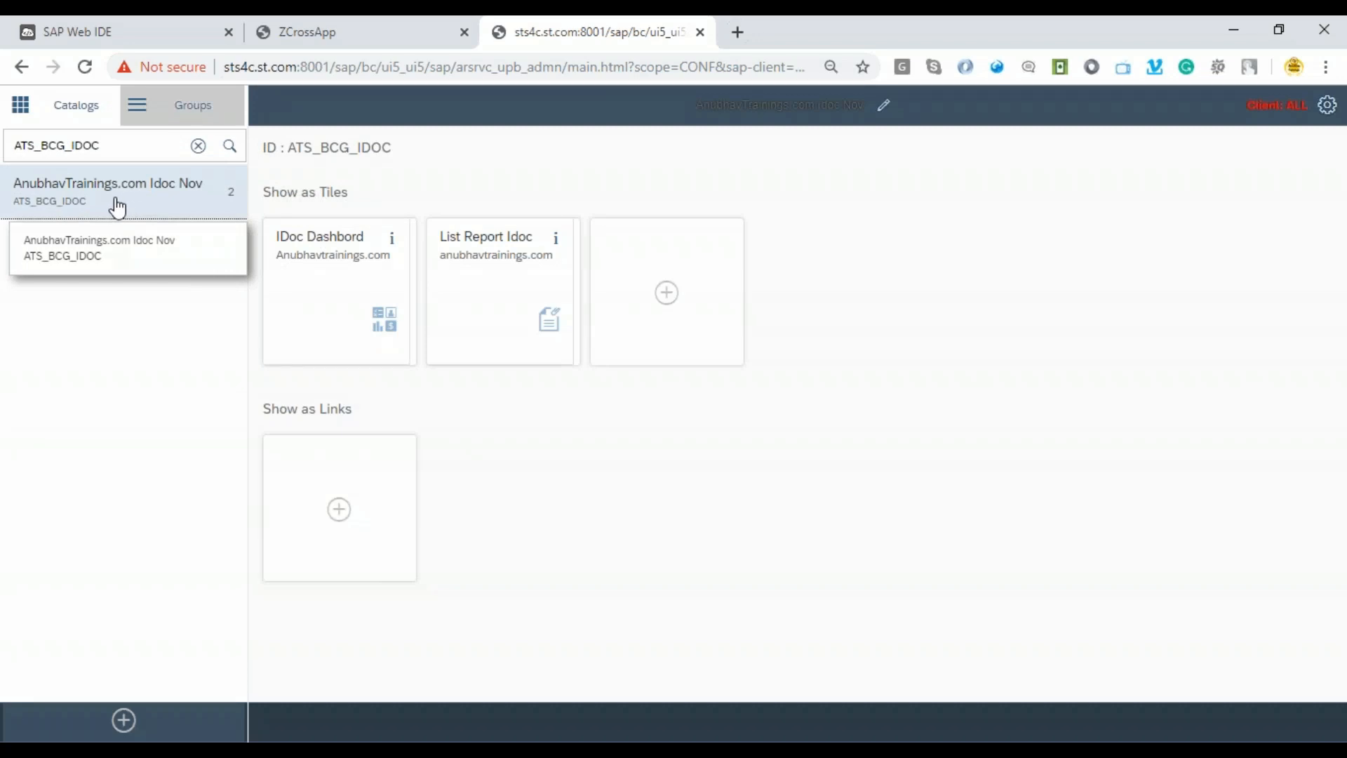
{"action": "mouse_move", "coordinate": [577, 336]}
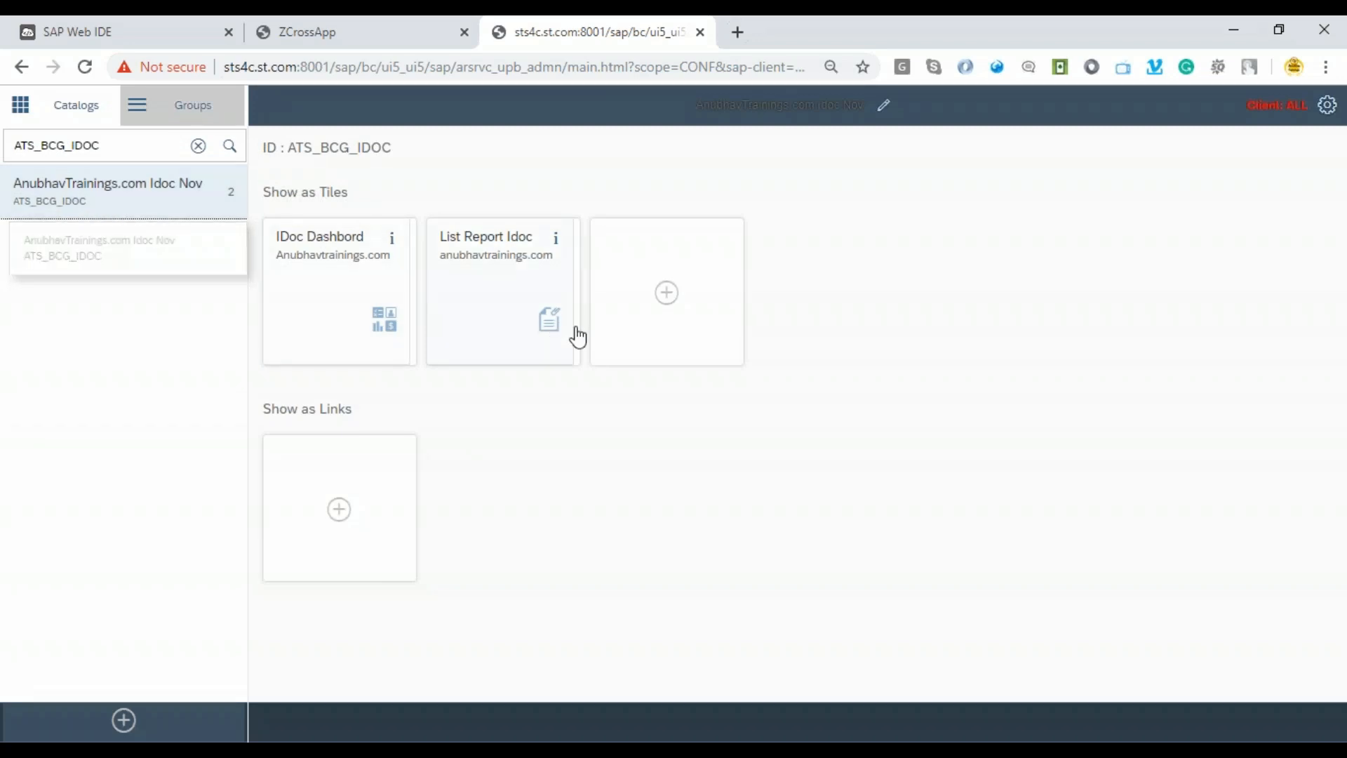
{"action": "mouse_move", "coordinate": [666, 296]}
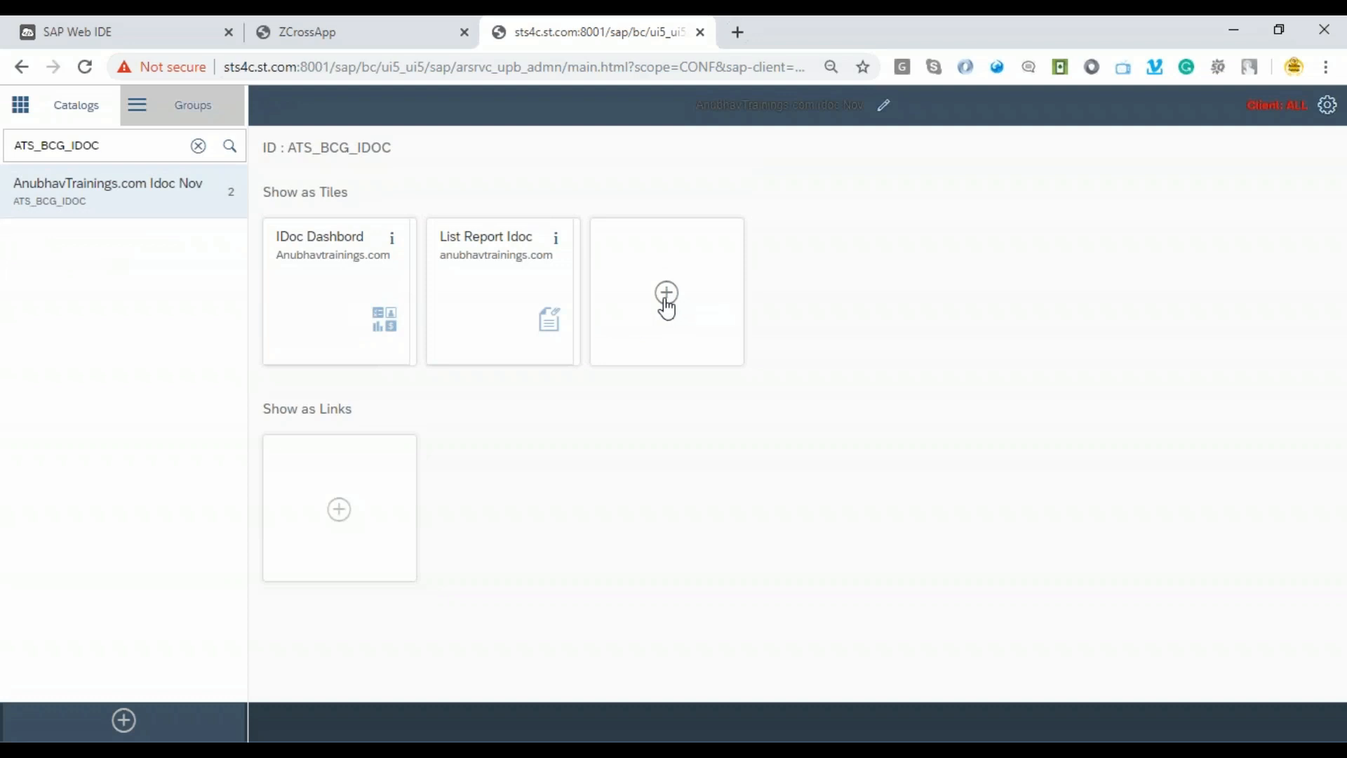
Add the Testing Cross App Navigation tile from ATS_BC_IDOC to the Idoc Nov group.
{"action": "left_click", "coordinate": [666, 291]}
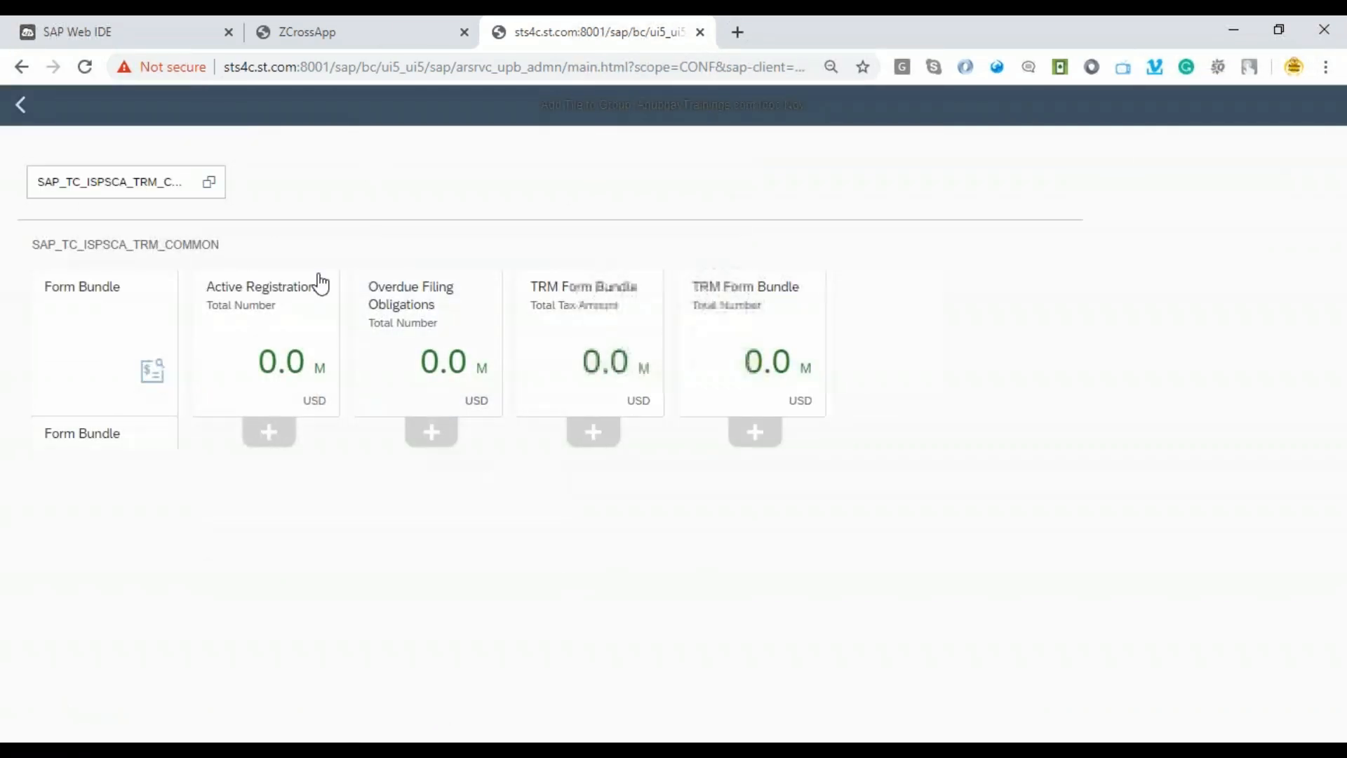
{"action": "type", "text": "ATS_BC_IDOC"}
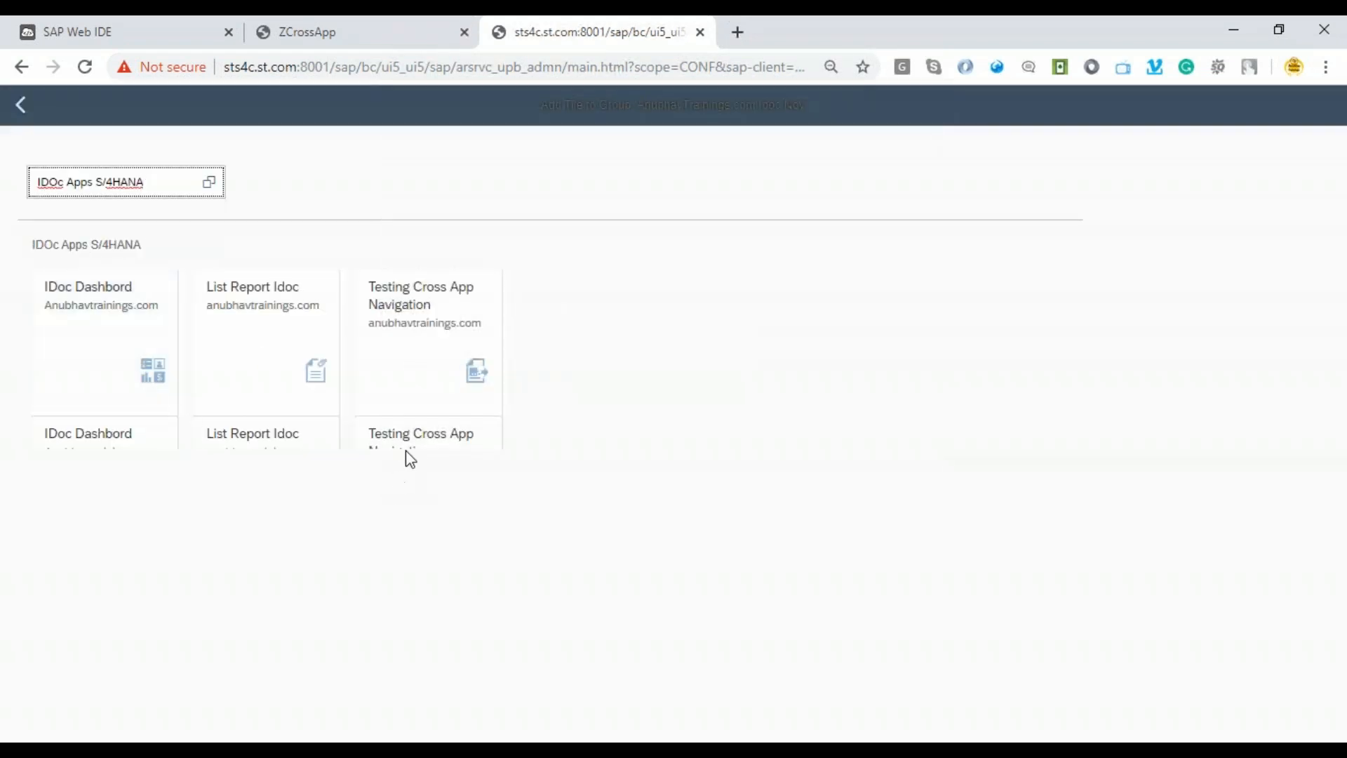
{"action": "left_click", "coordinate": [427, 438]}
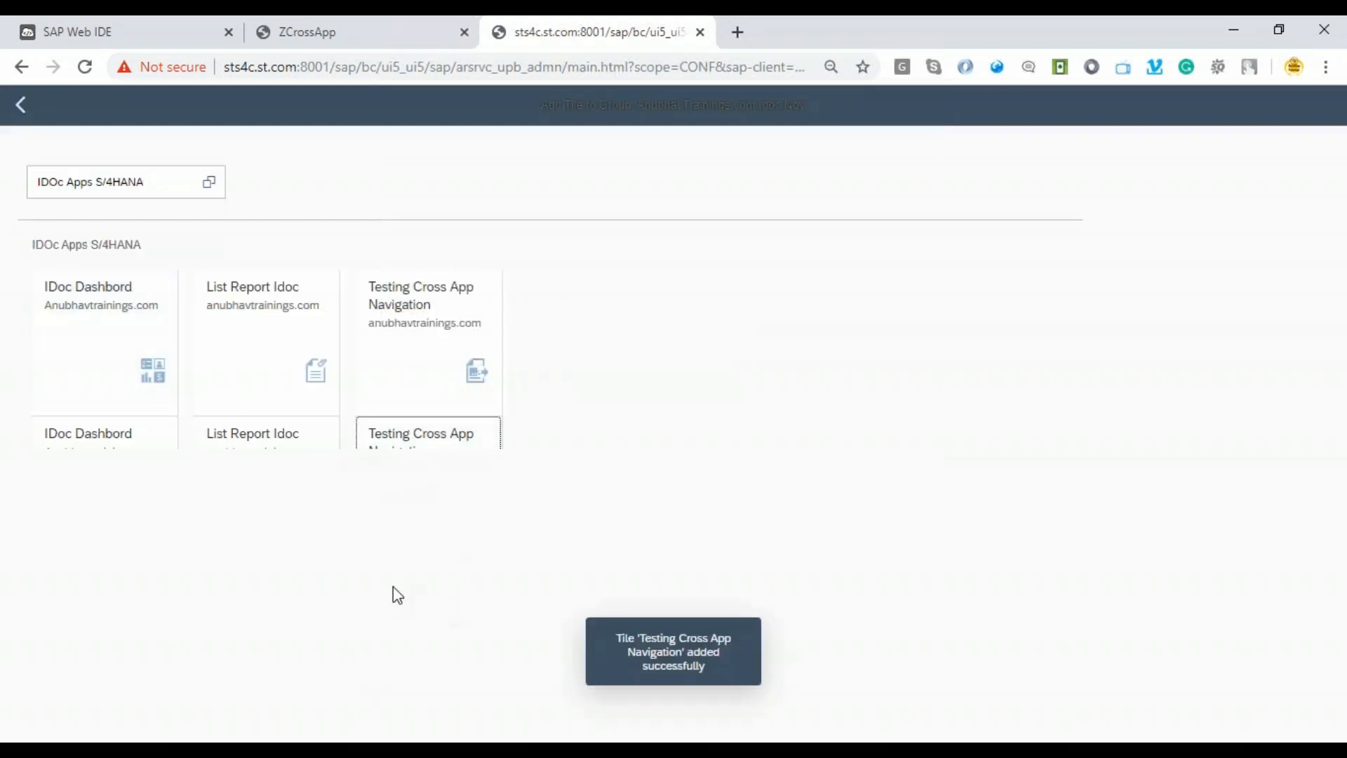
{"action": "left_click", "coordinate": [21, 103]}
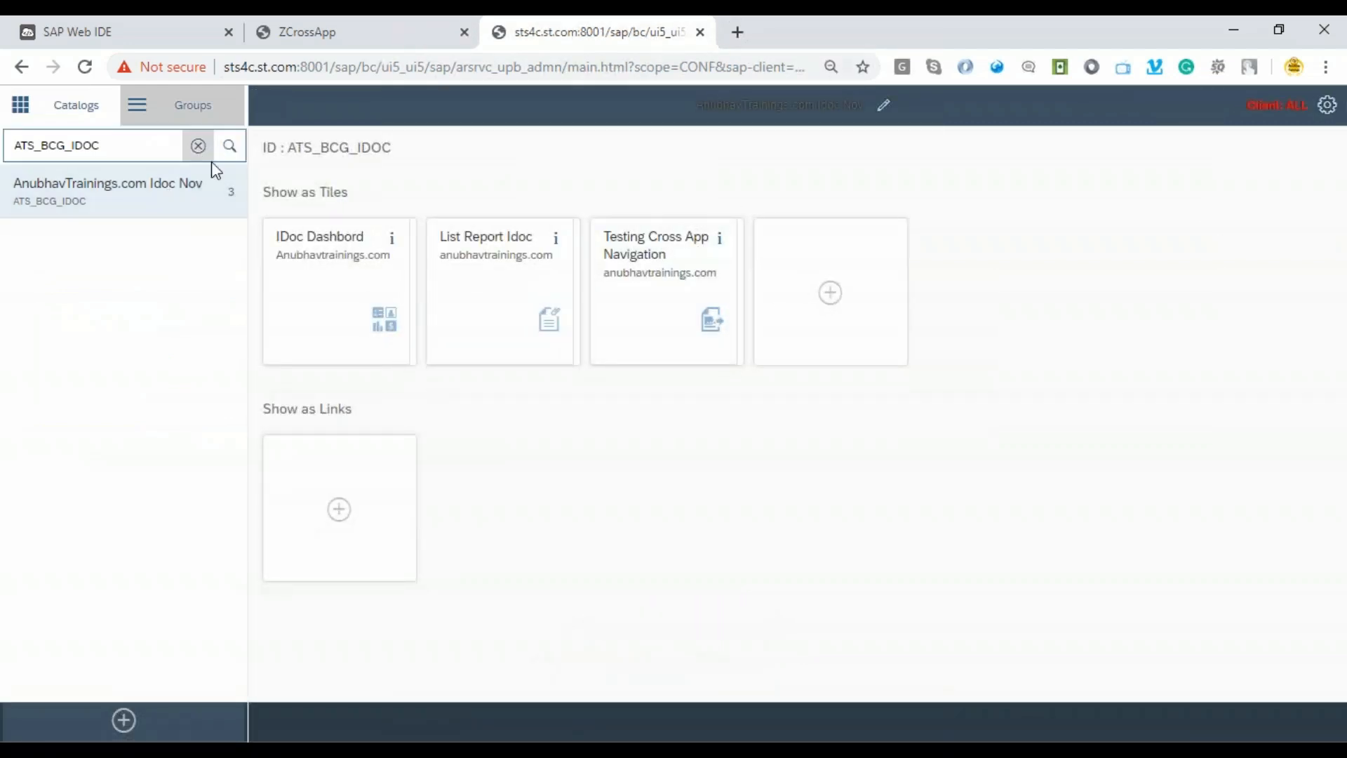
{"action": "mouse_move", "coordinate": [416, 380]}
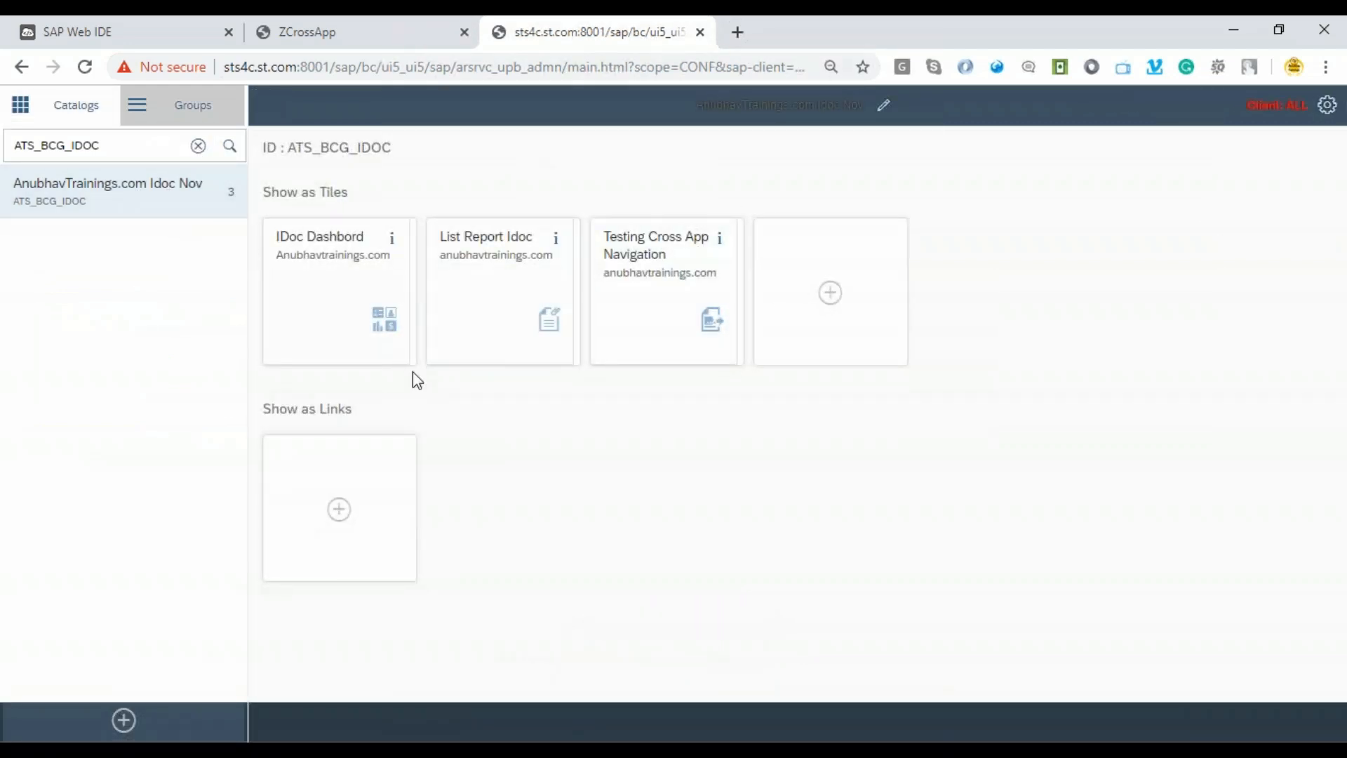
{"action": "mouse_move", "coordinate": [1336, 670]}
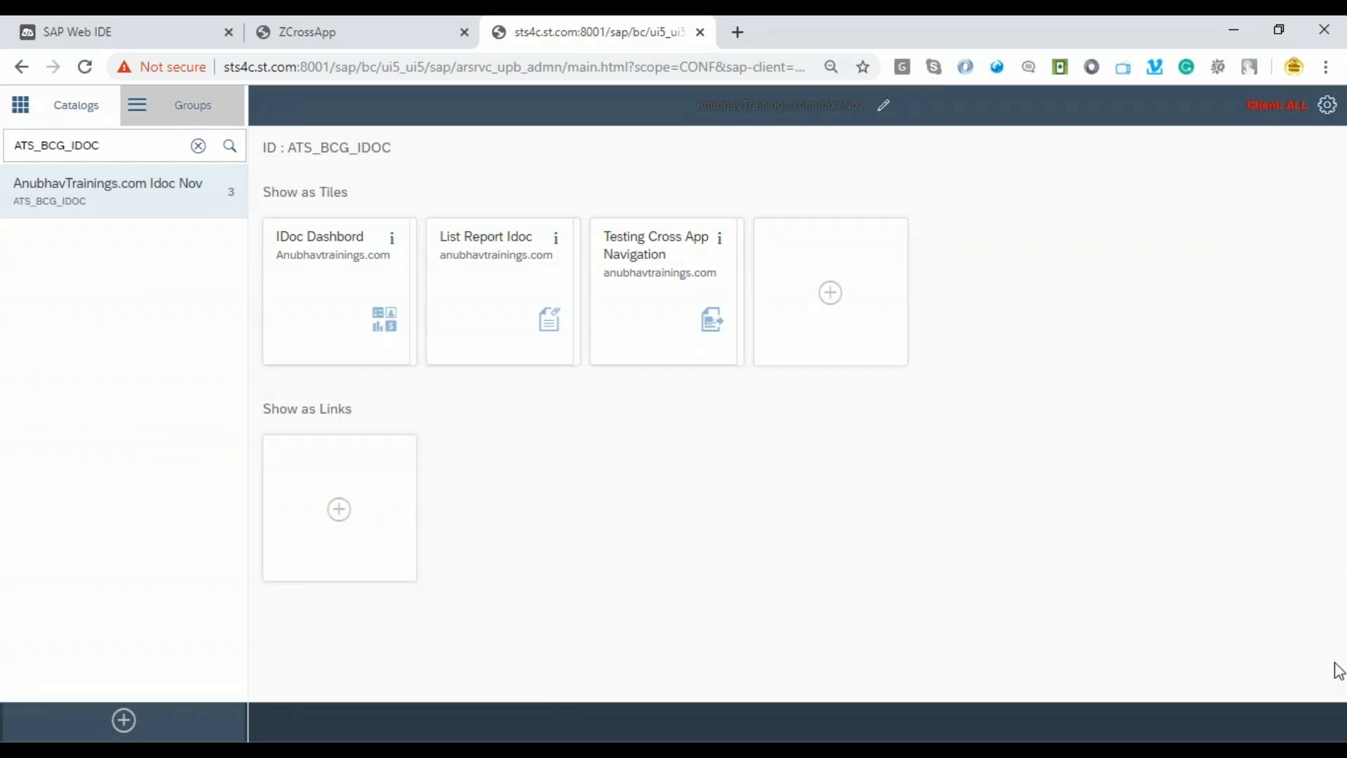
{"action": "left_click", "coordinate": [665, 290]}
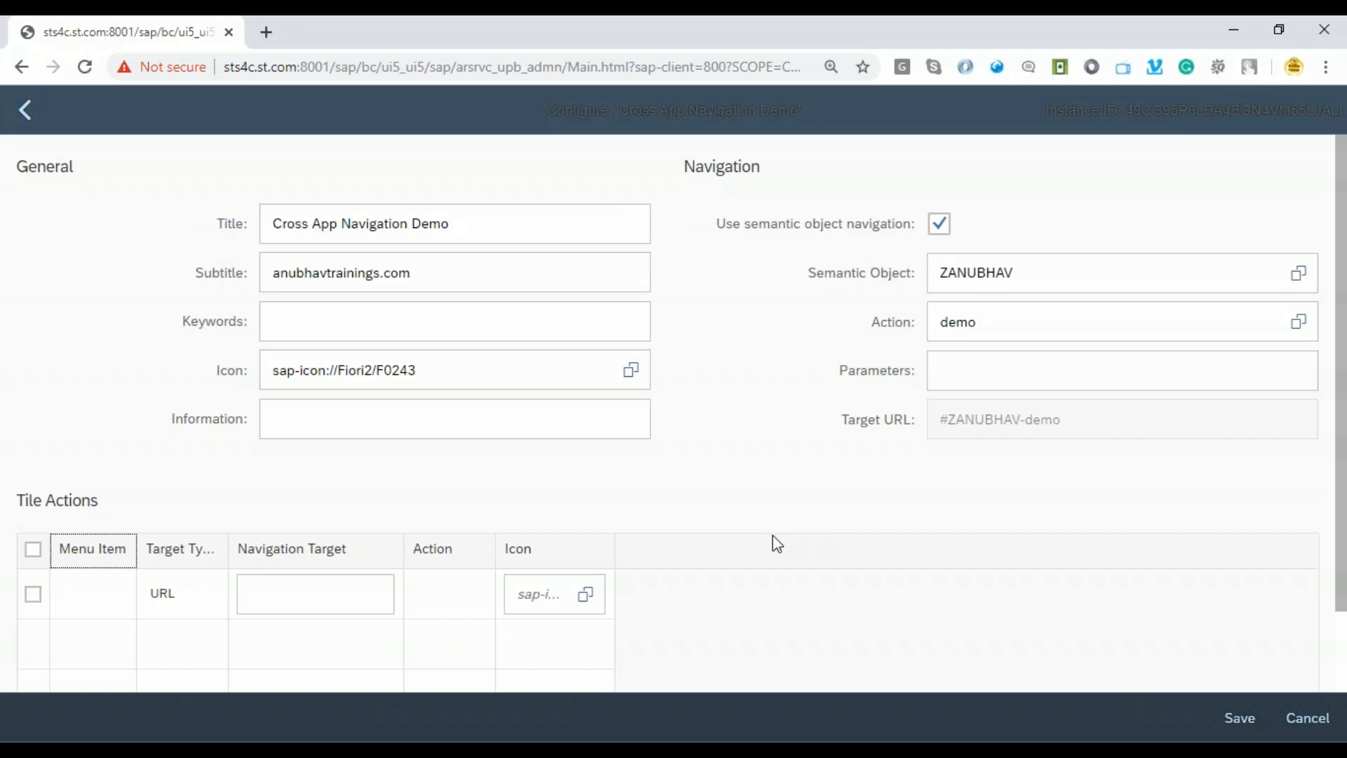
{"action": "mouse_move", "coordinate": [774, 447]}
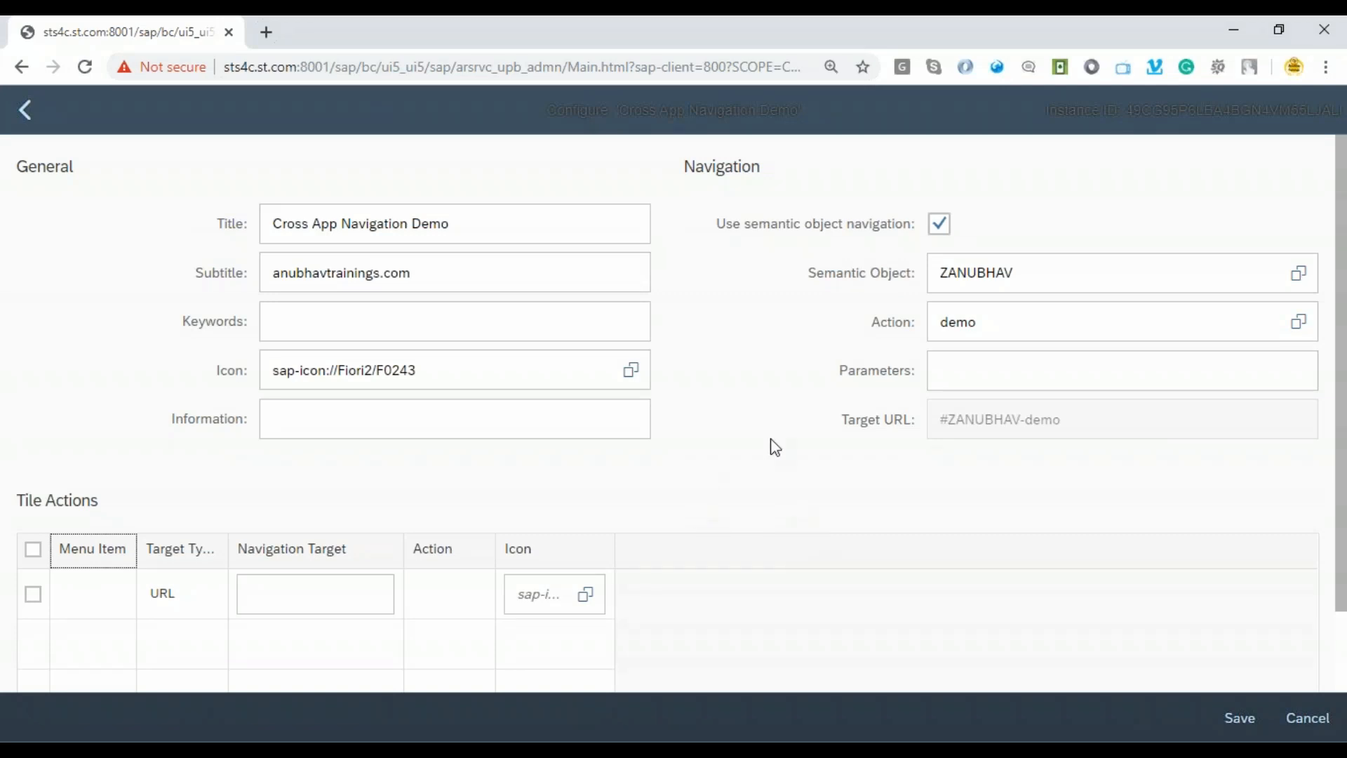
{"action": "mouse_move", "coordinate": [738, 490]}
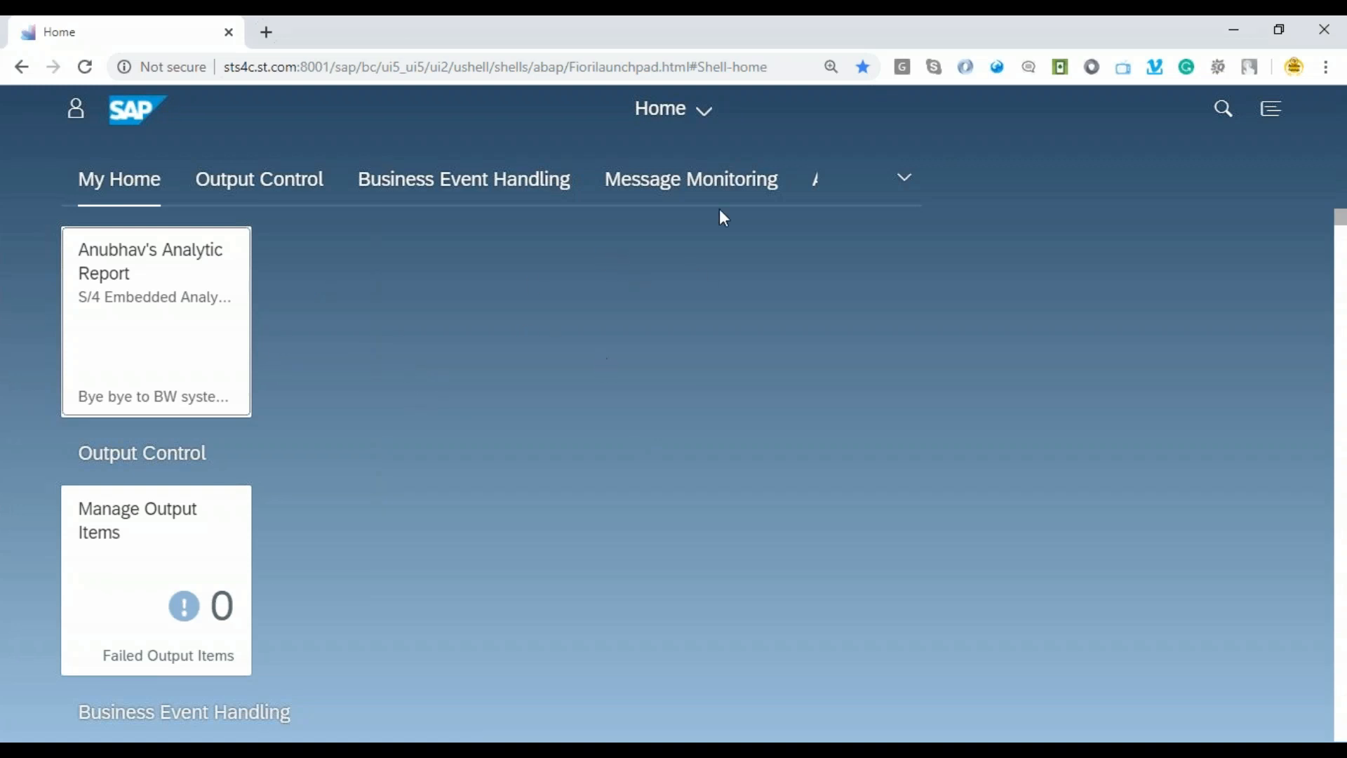
Reload the launchpad home and jump to the AnubhavTrainings.com Idoc Nov group's demo tile.
{"action": "left_click", "coordinate": [494, 67]}
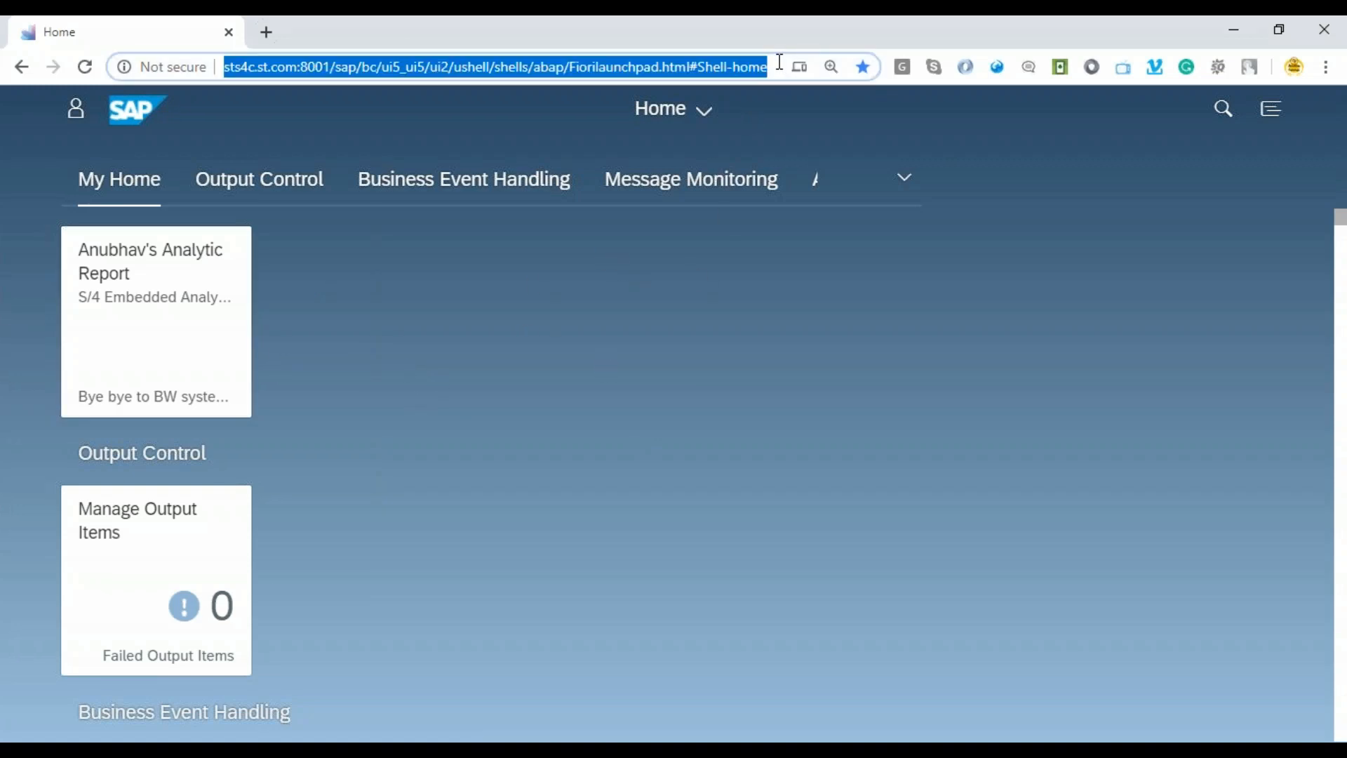
{"action": "key", "text": "Return"}
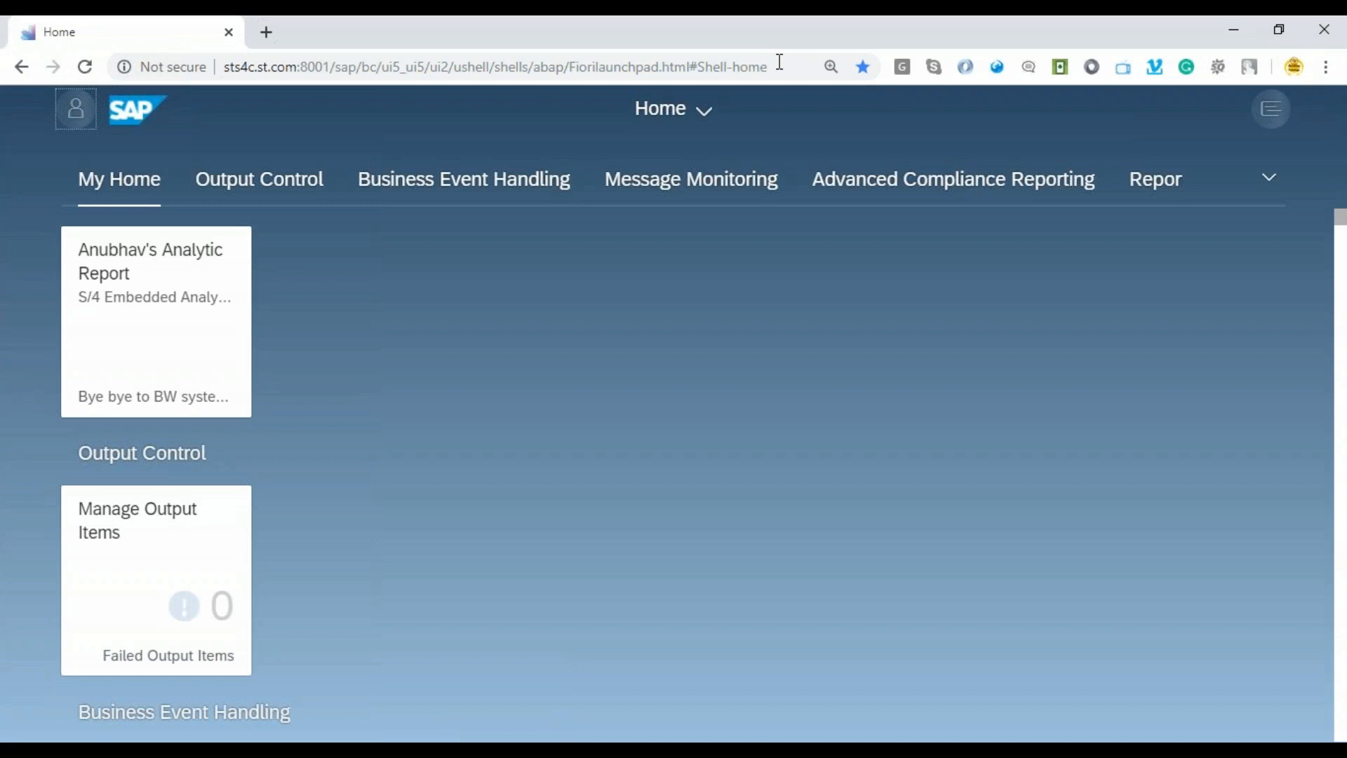
{"action": "mouse_move", "coordinate": [767, 157]}
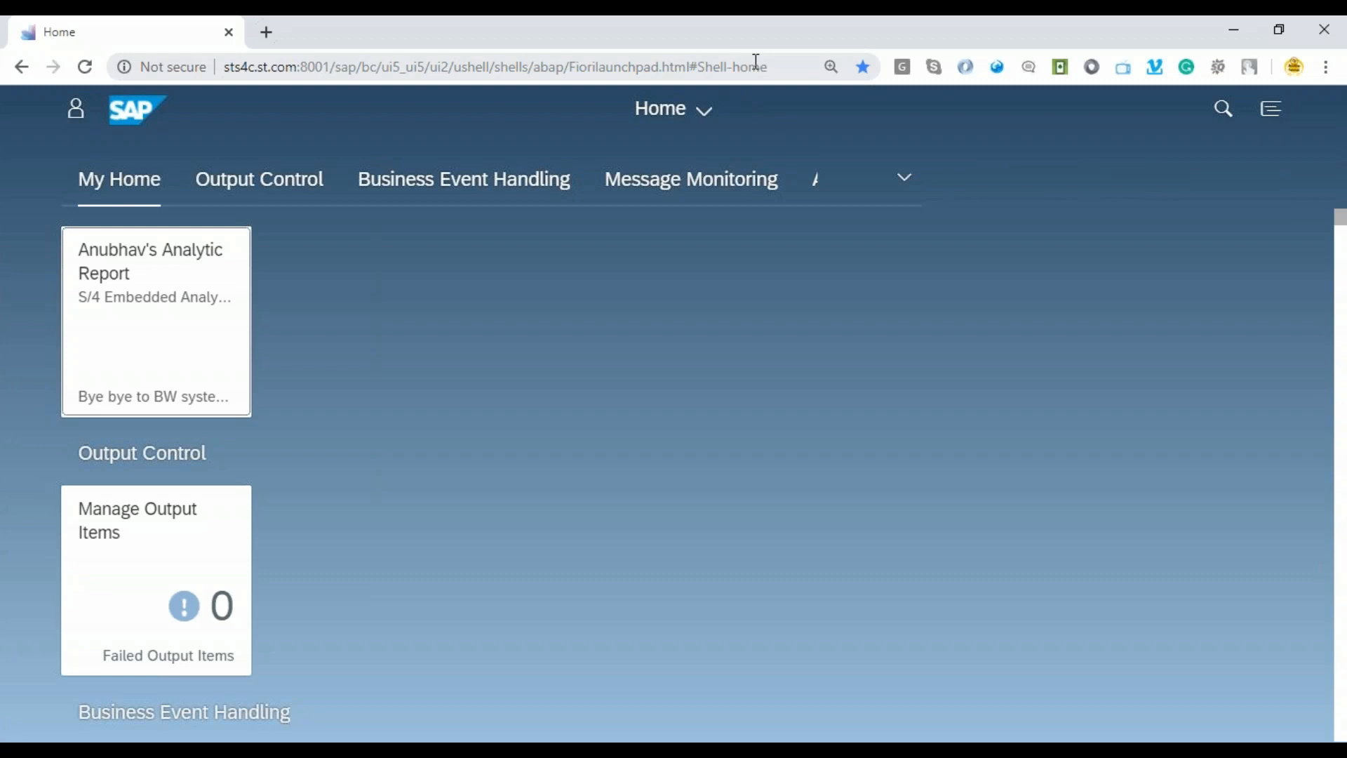
{"action": "left_click", "coordinate": [904, 178]}
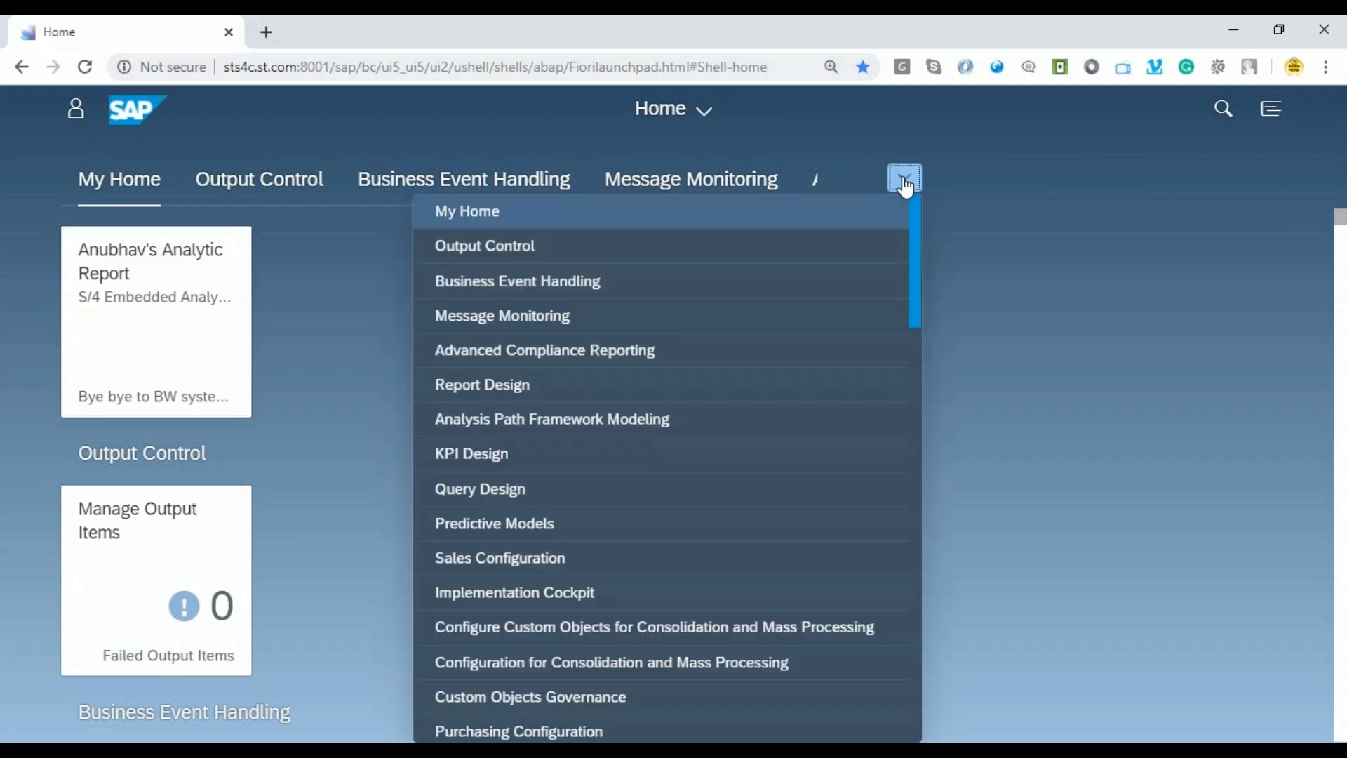
{"action": "scroll", "scroll_direction": "down", "scroll_amount": 3}
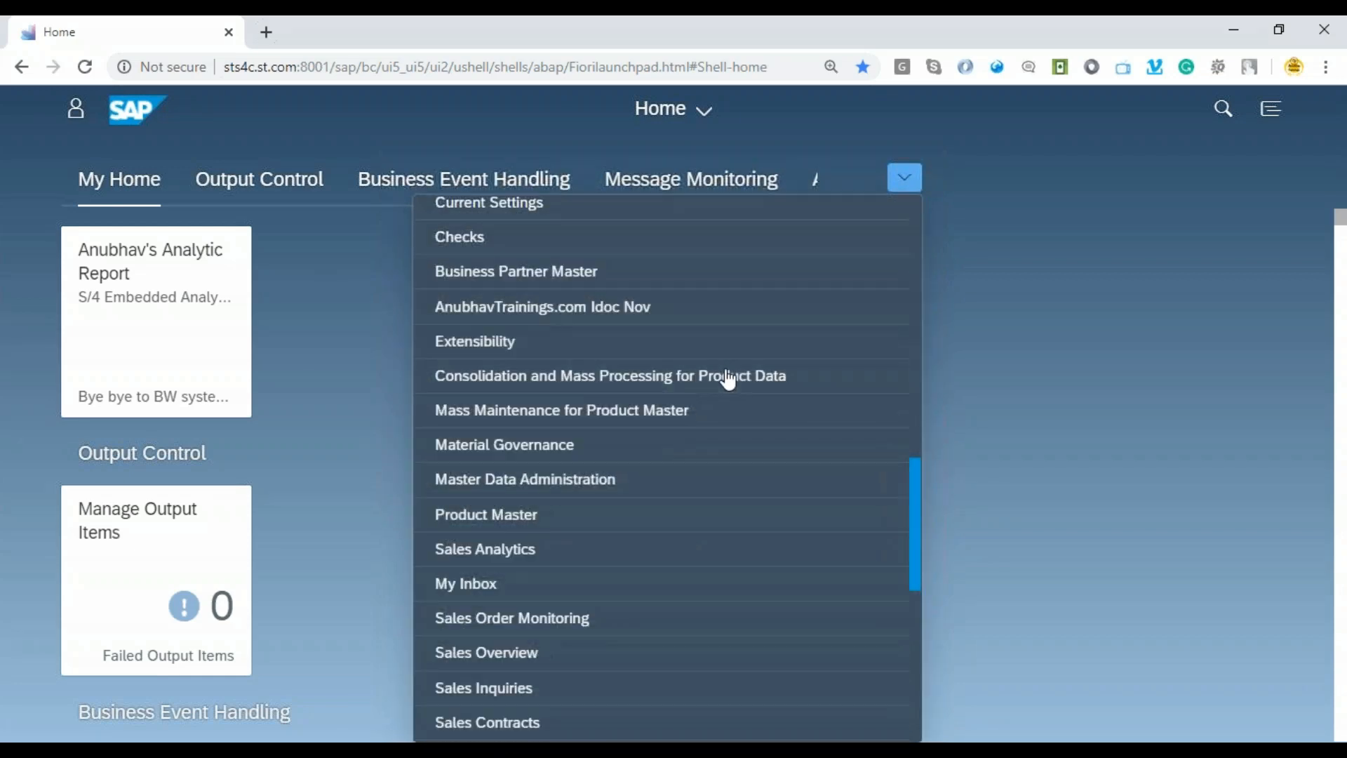
{"action": "scroll", "scroll_direction": "down", "scroll_amount": 3}
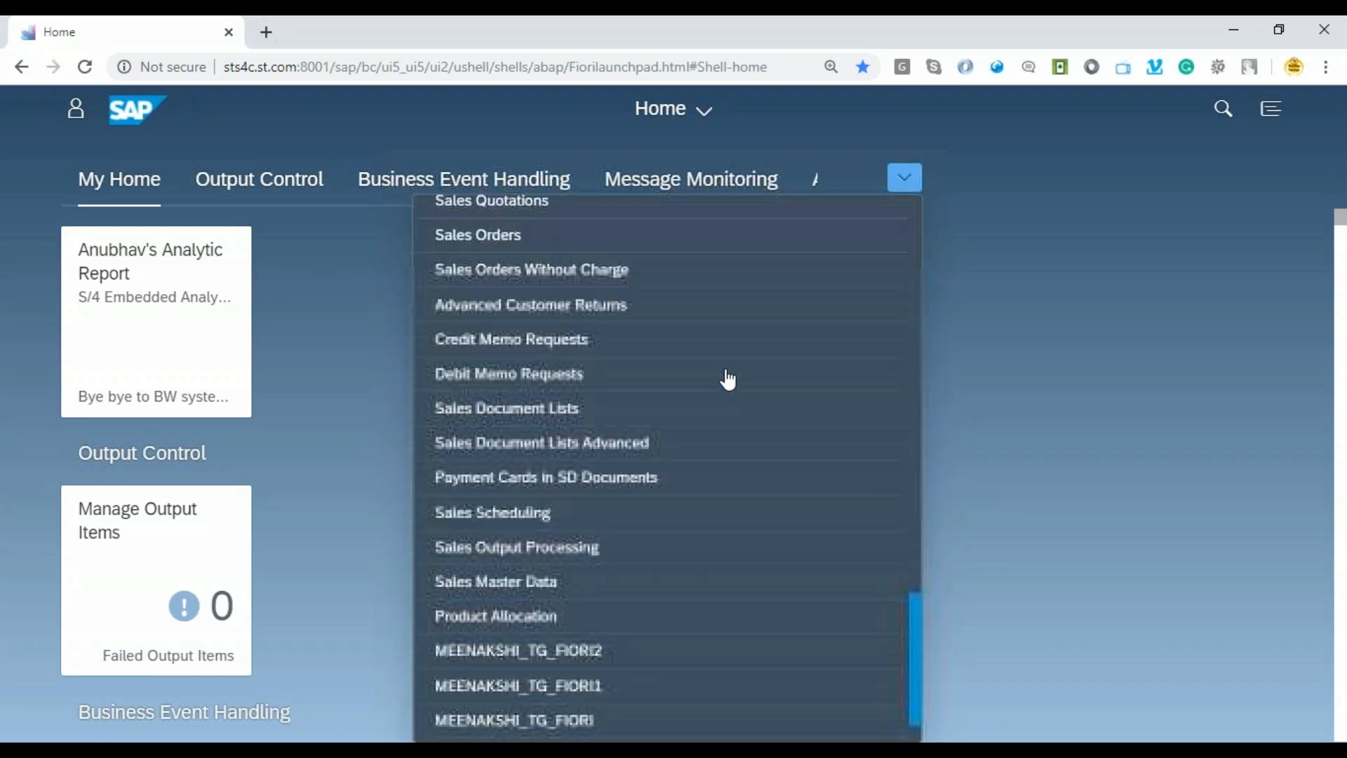
{"action": "scroll", "scroll_direction": "down", "scroll_amount": 3}
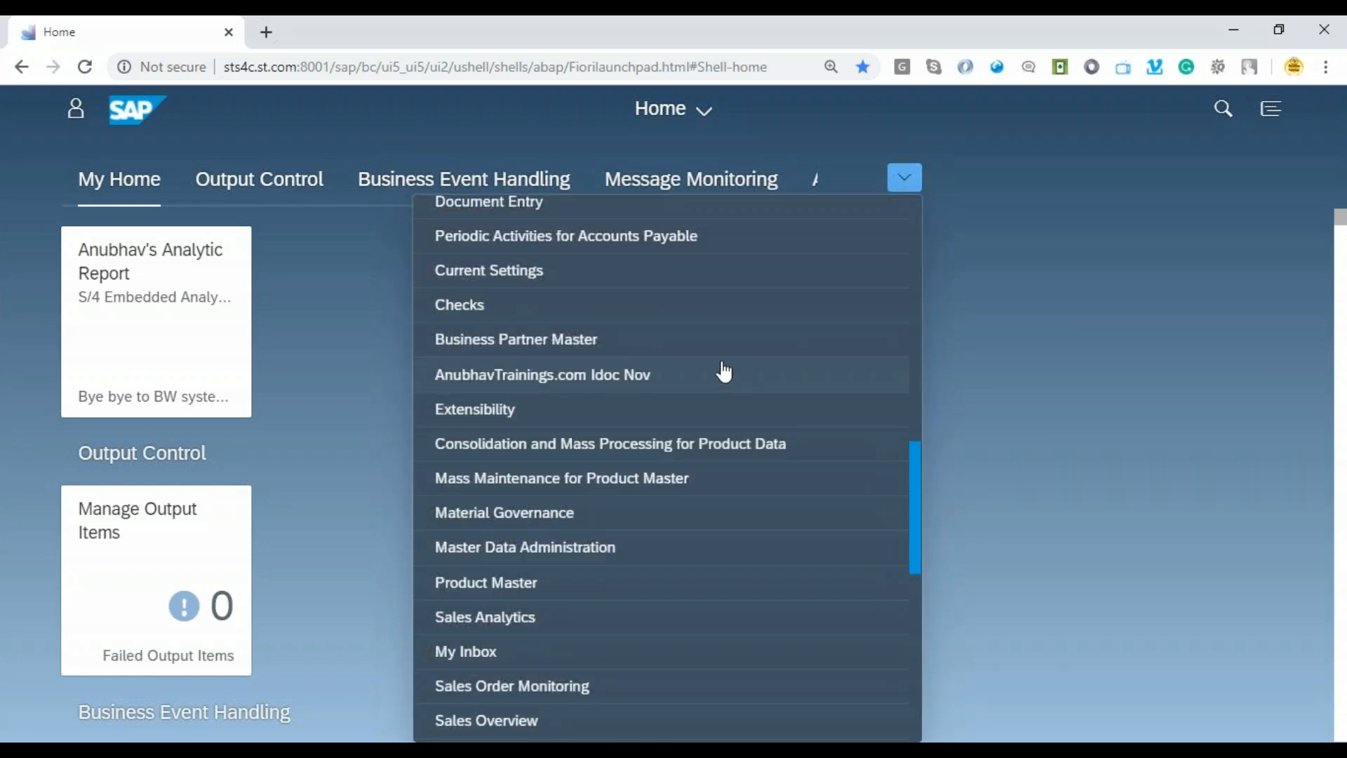
{"action": "left_click", "coordinate": [474, 408]}
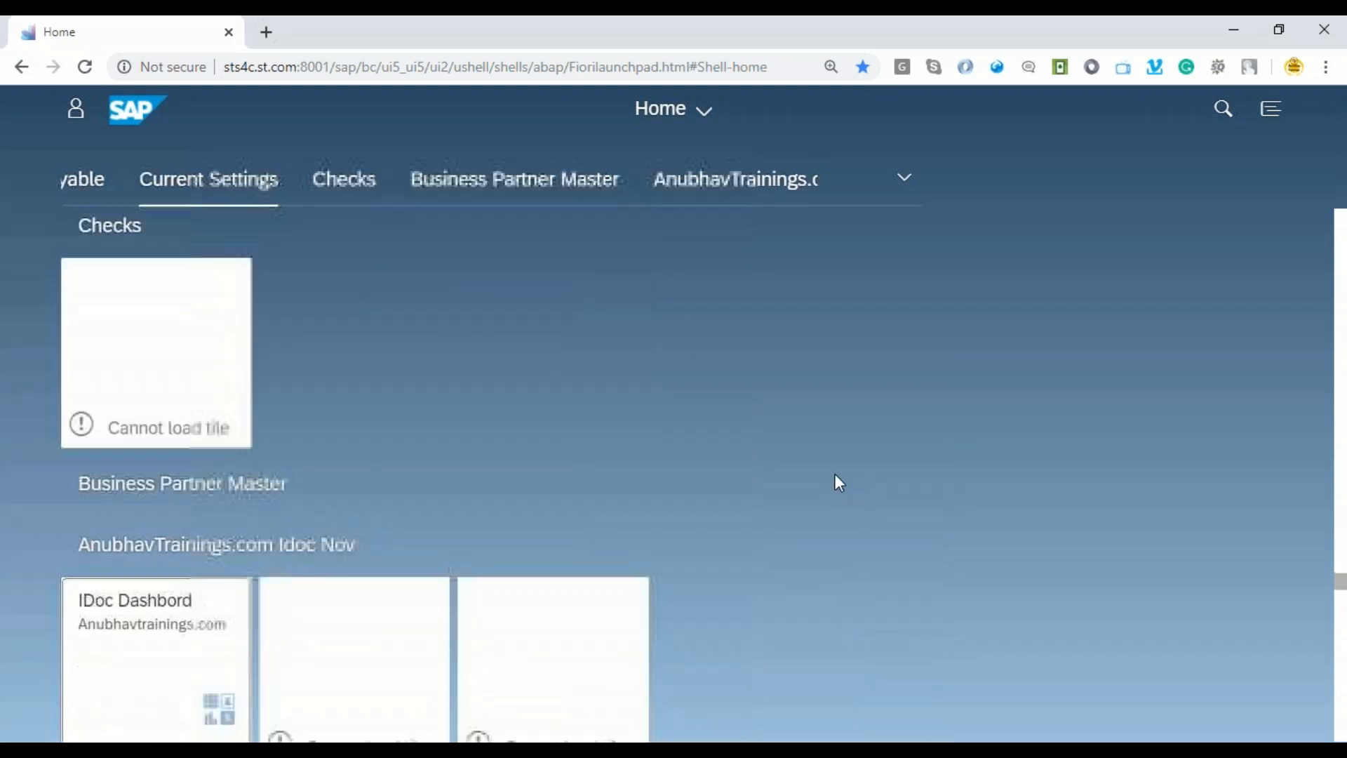
{"action": "scroll", "scroll_direction": "down", "scroll_amount": 3}
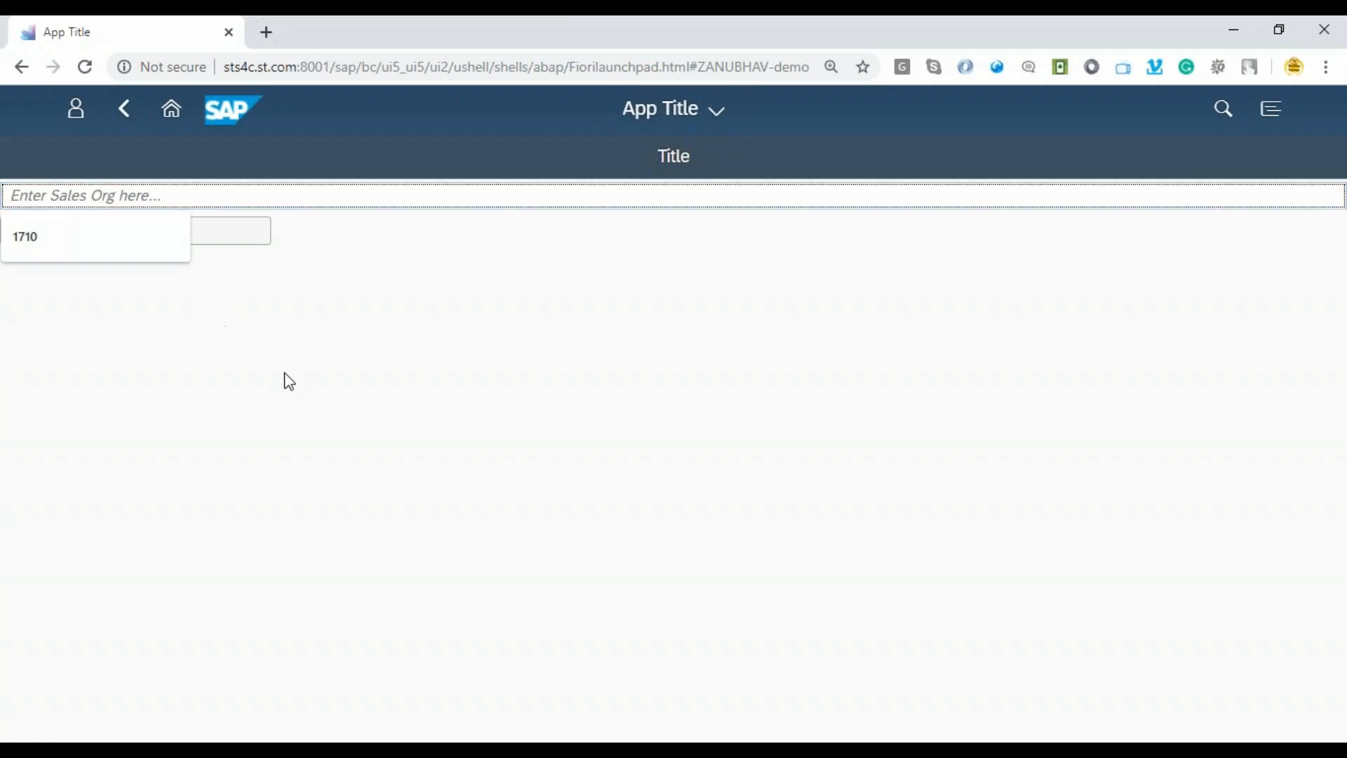
Enter Sales Org 1710 in the demo app and open Chrome DevTools with F12.
{"action": "type", "text": "1"}
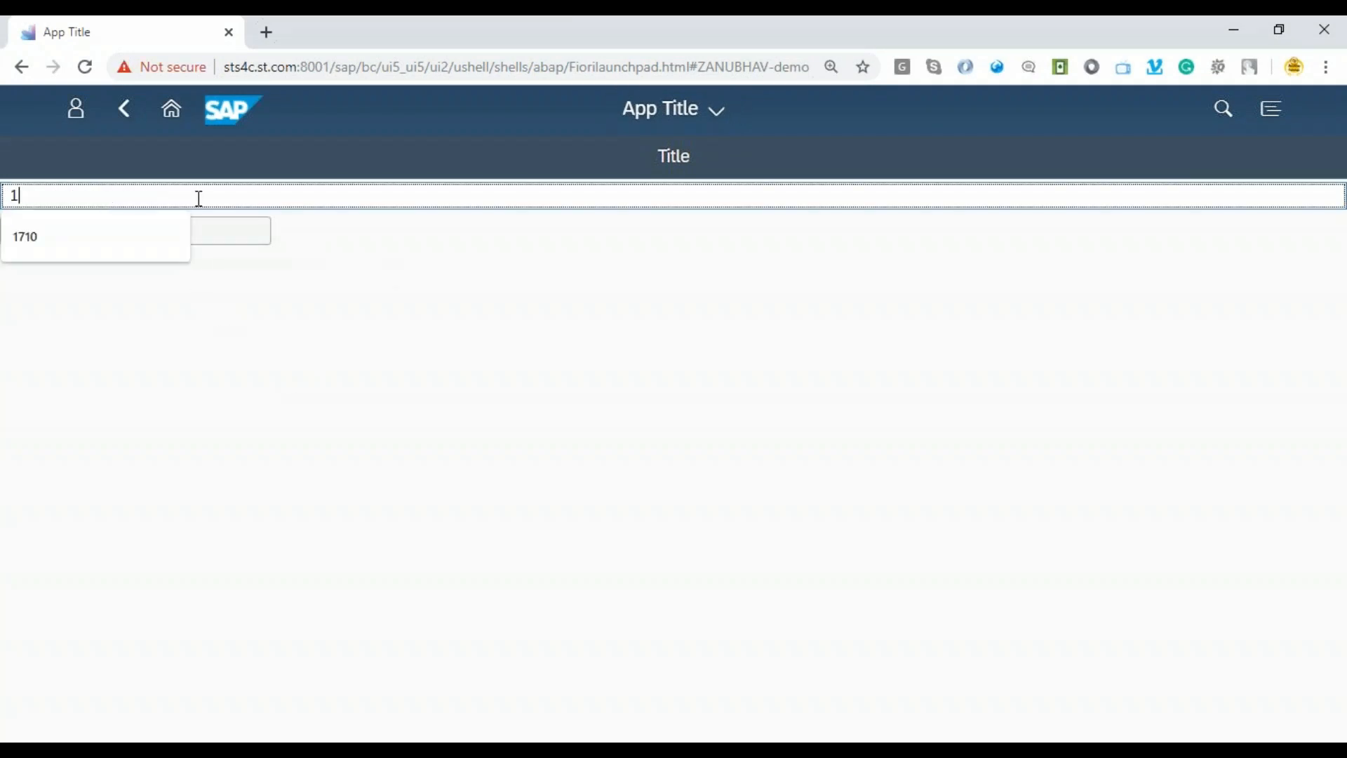
{"action": "left_click", "coordinate": [26, 236]}
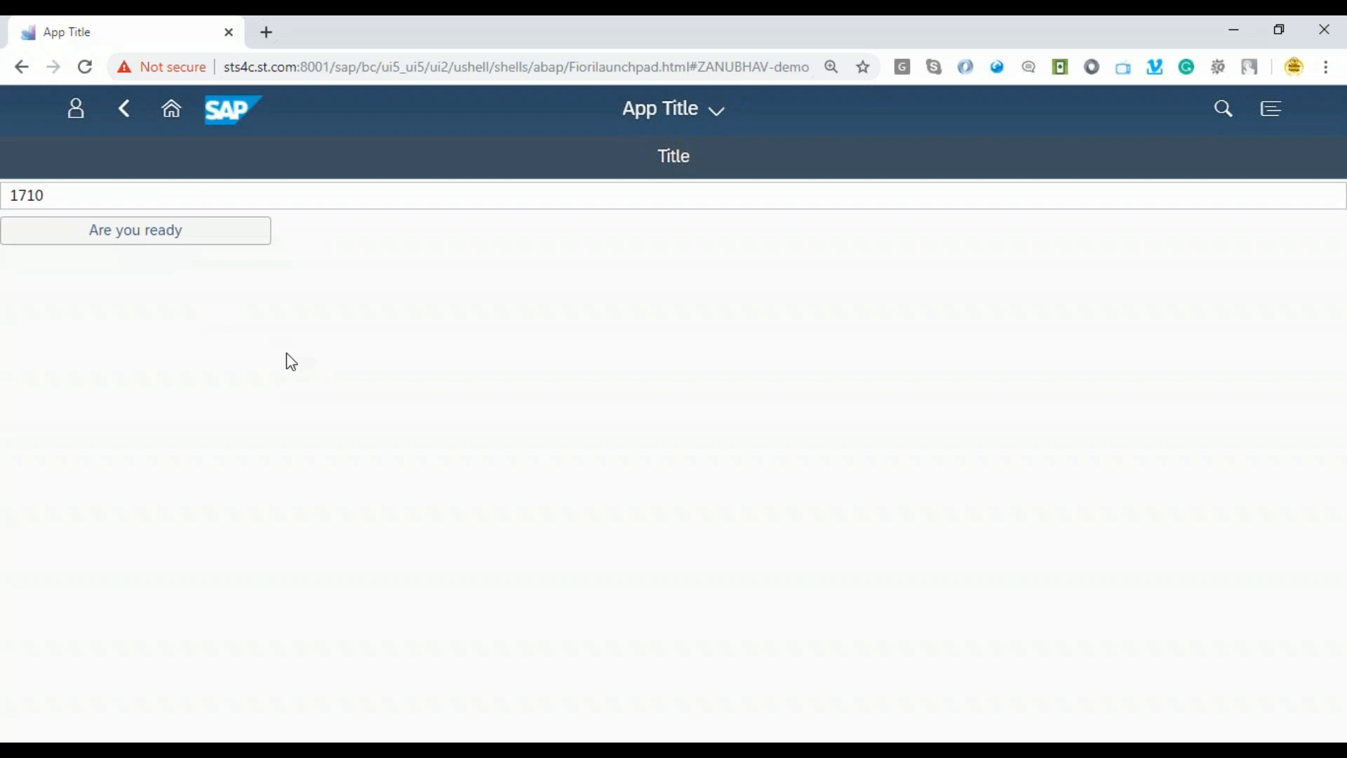
{"action": "mouse_move", "coordinate": [130, 255]}
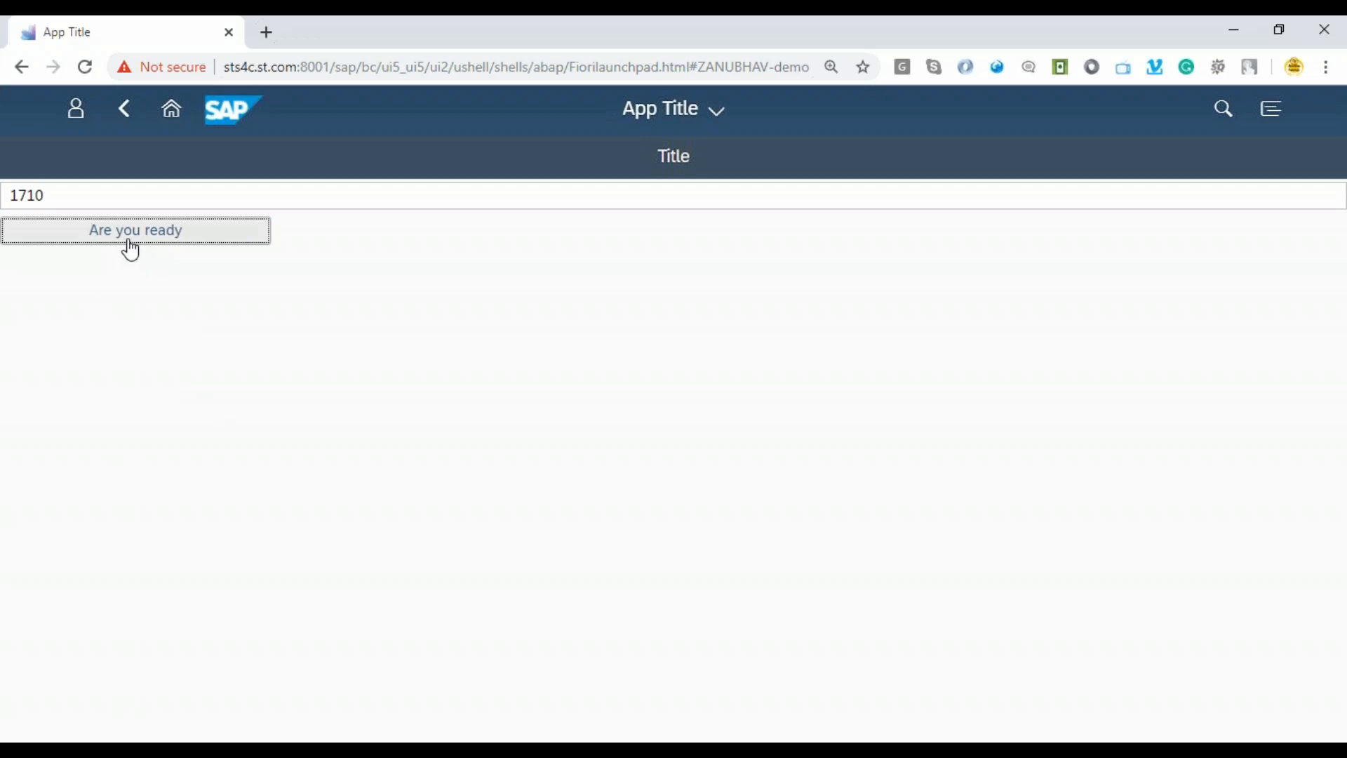
{"action": "mouse_move", "coordinate": [206, 317]}
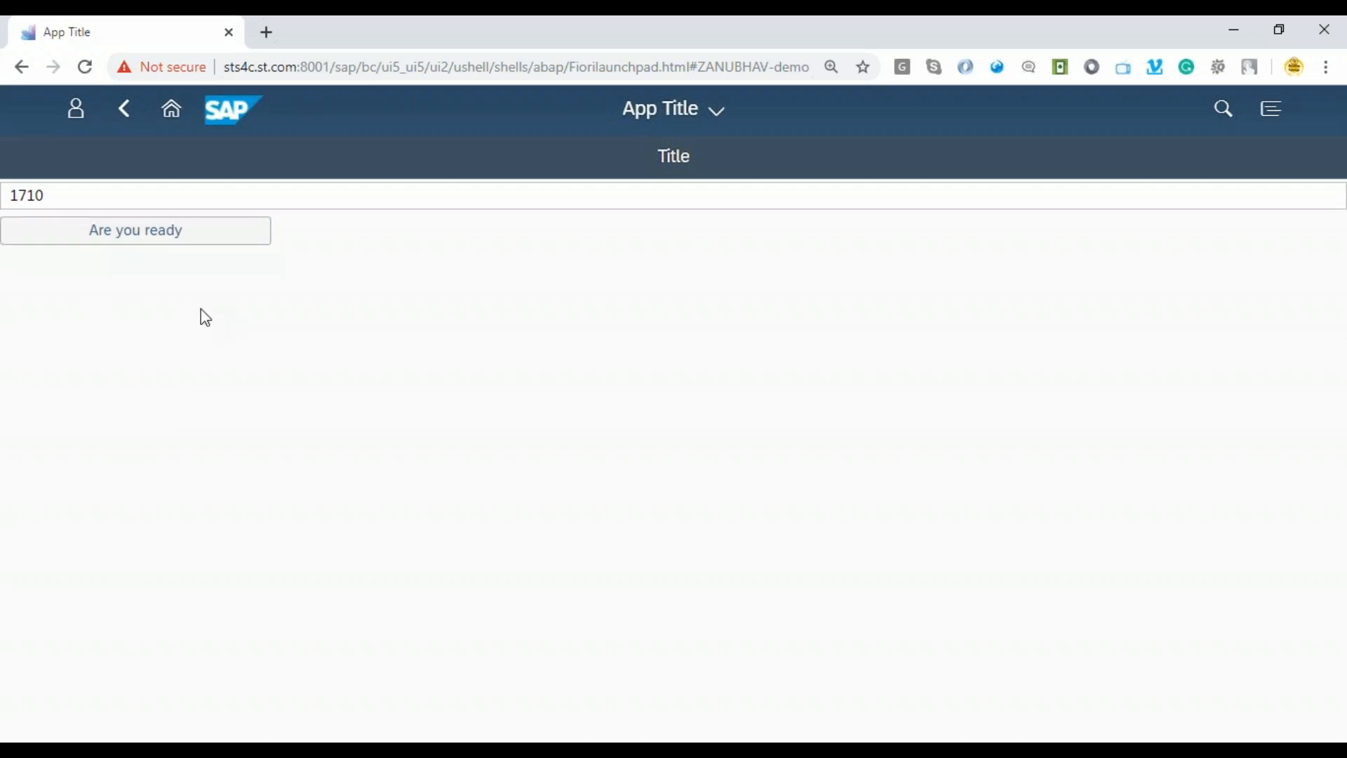
{"action": "key", "text": "F12"}
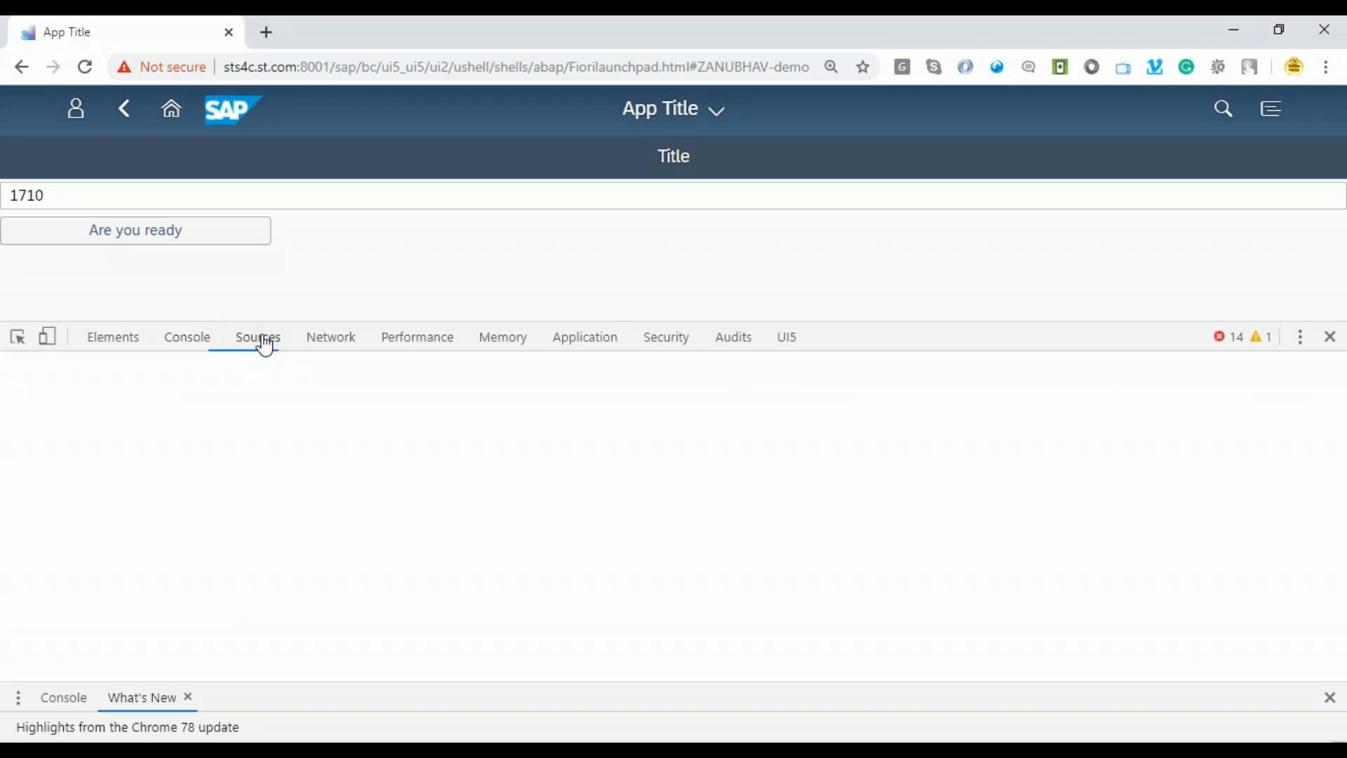
Set a breakpoint on line 11 of Main.controller.js and trigger onNav with 1710.
{"action": "left_click", "coordinate": [257, 336]}
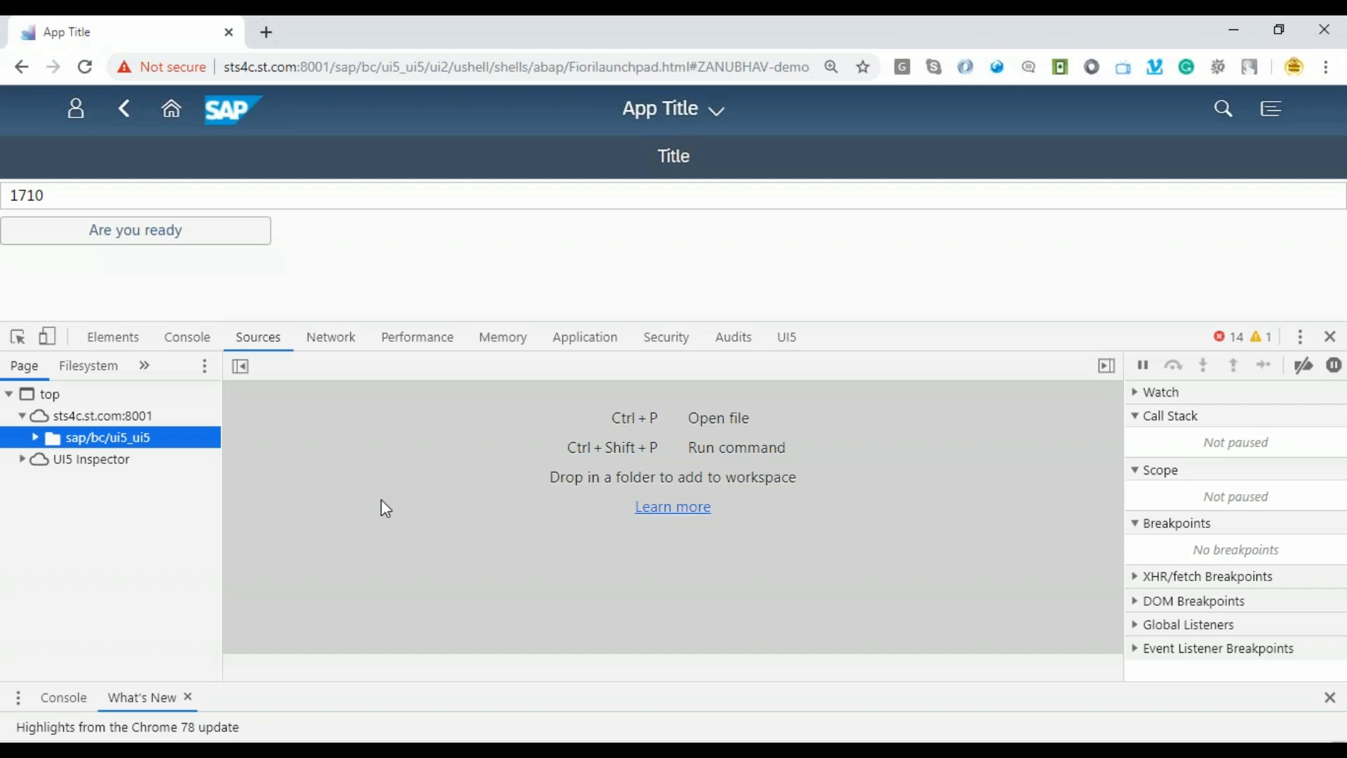
{"action": "key", "text": "Ctrl+p"}
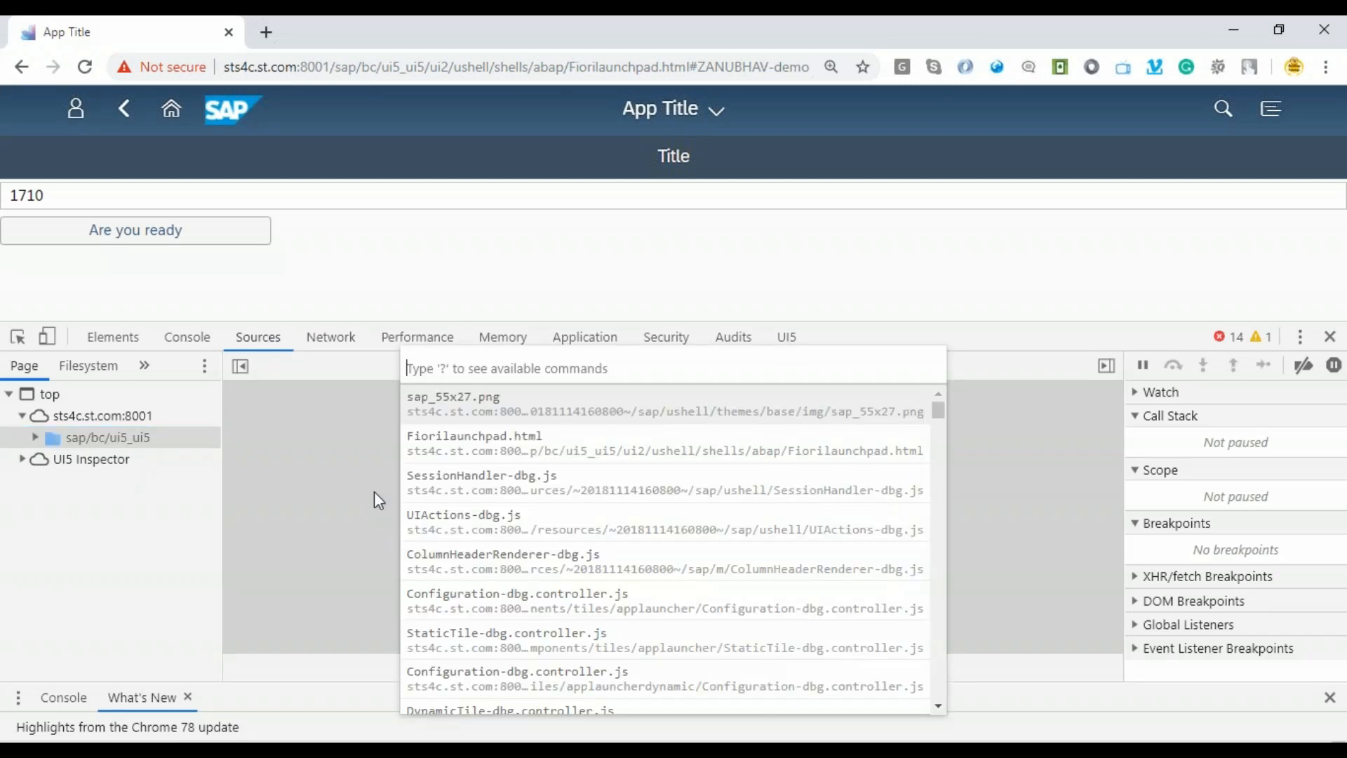
{"action": "type", "text": "main"}
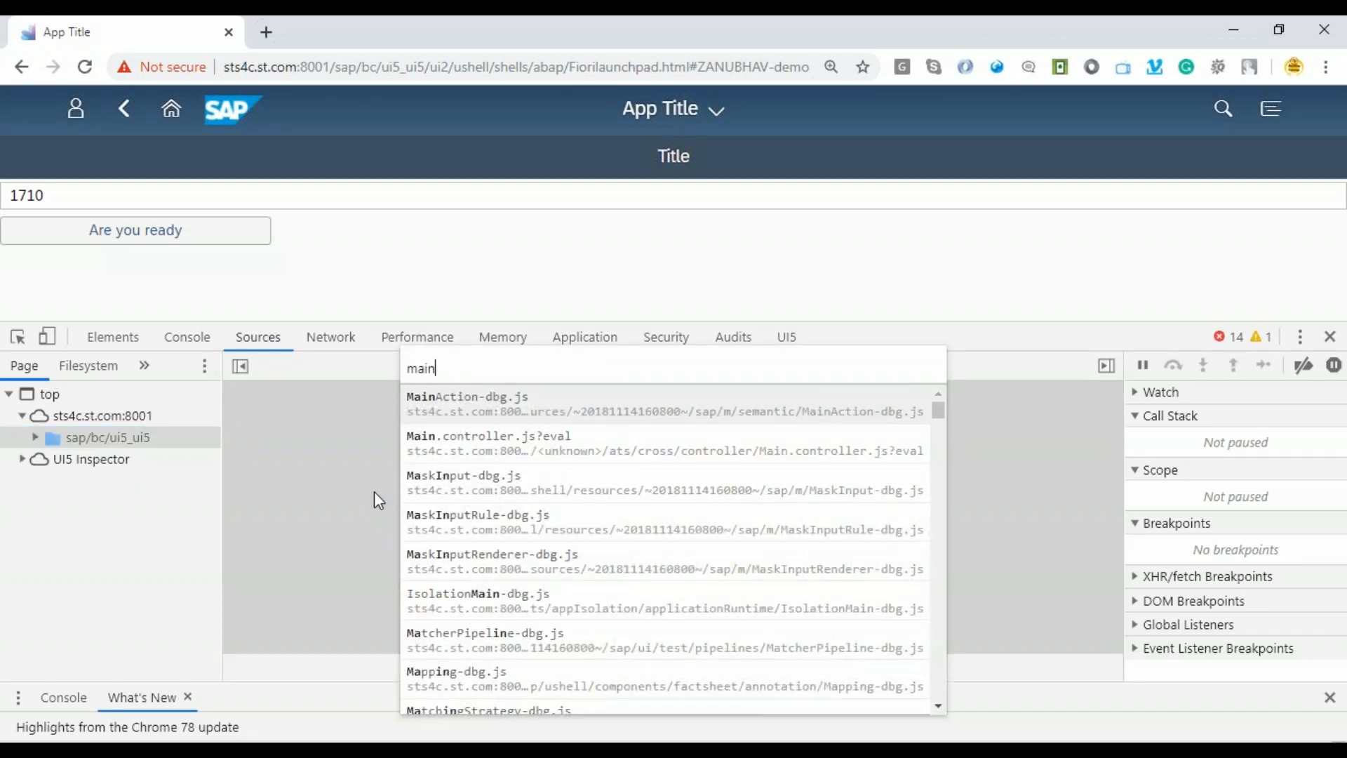
{"action": "type", "text": ".com"}
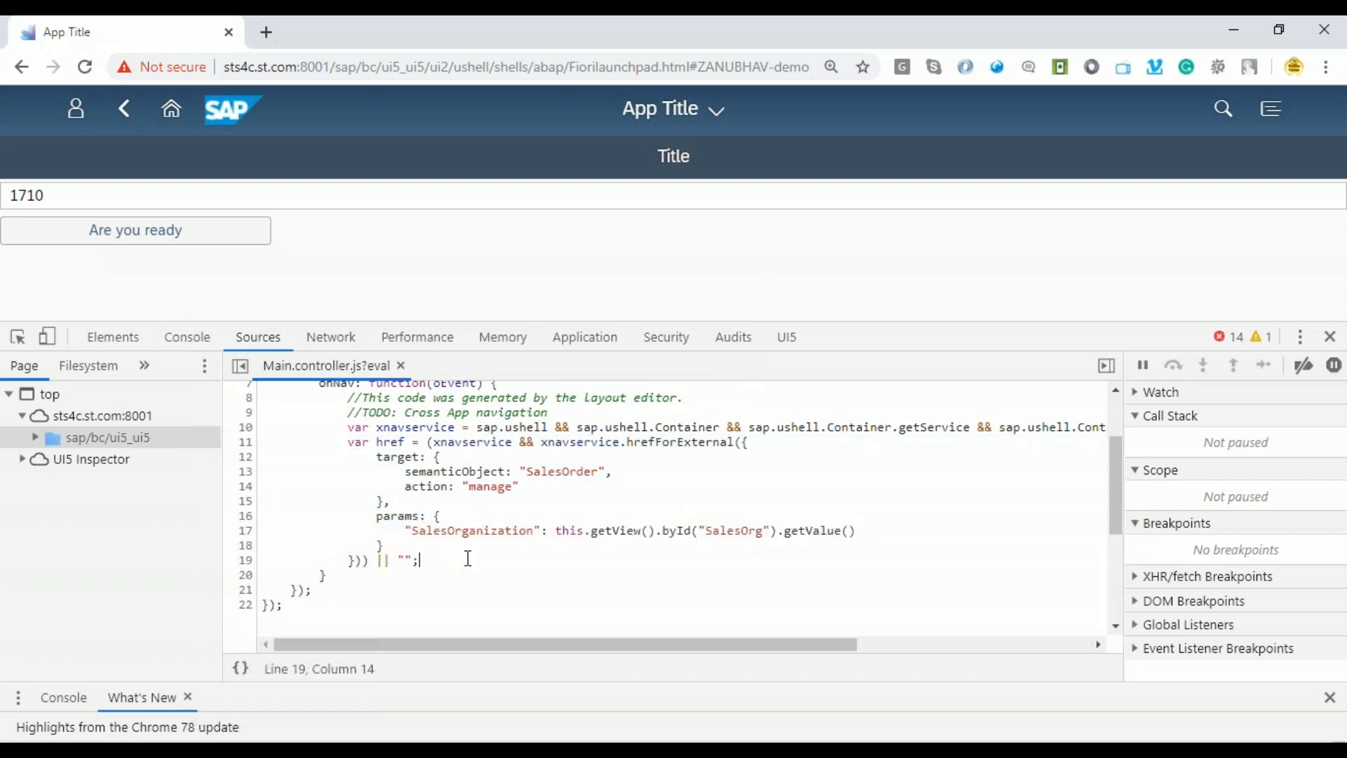
{"action": "mouse_move", "coordinate": [409, 507]}
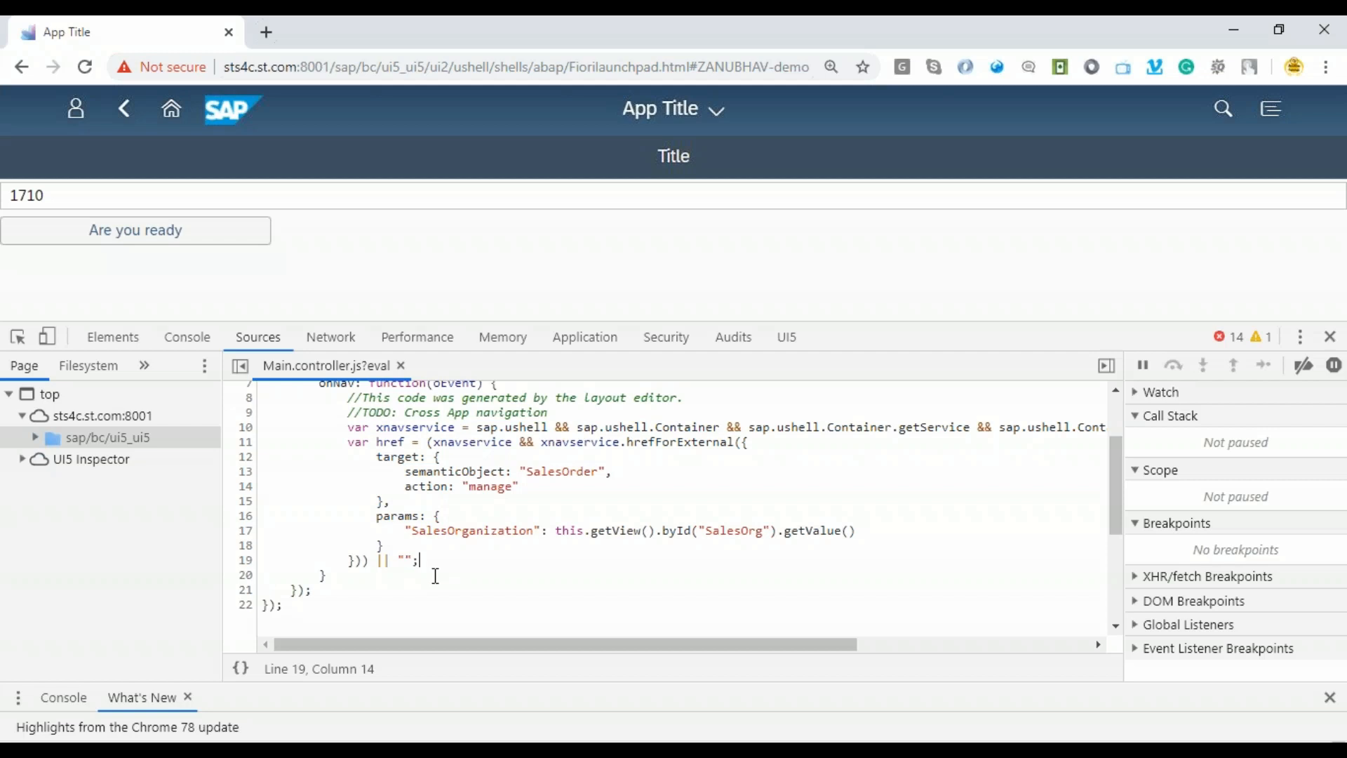
{"action": "left_click", "coordinate": [245, 442]}
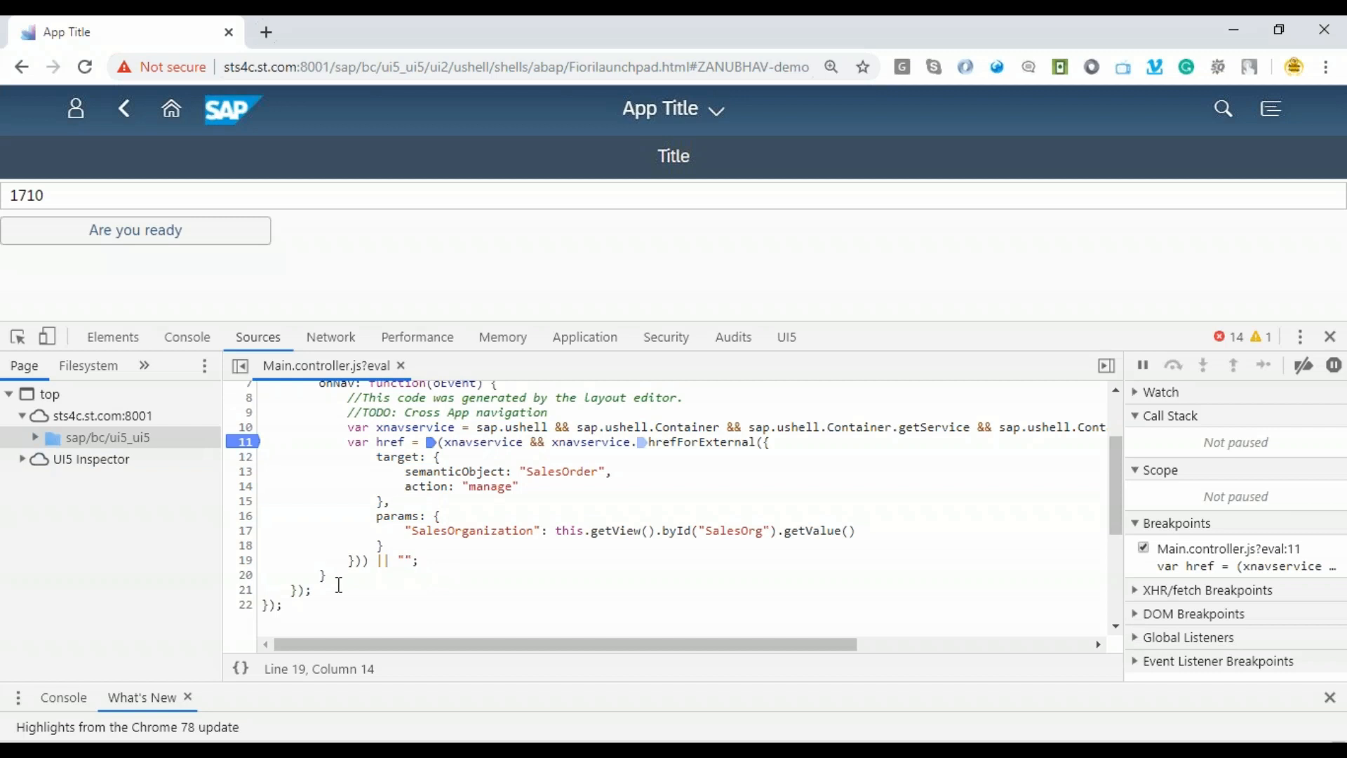
{"action": "mouse_move", "coordinate": [135, 230]}
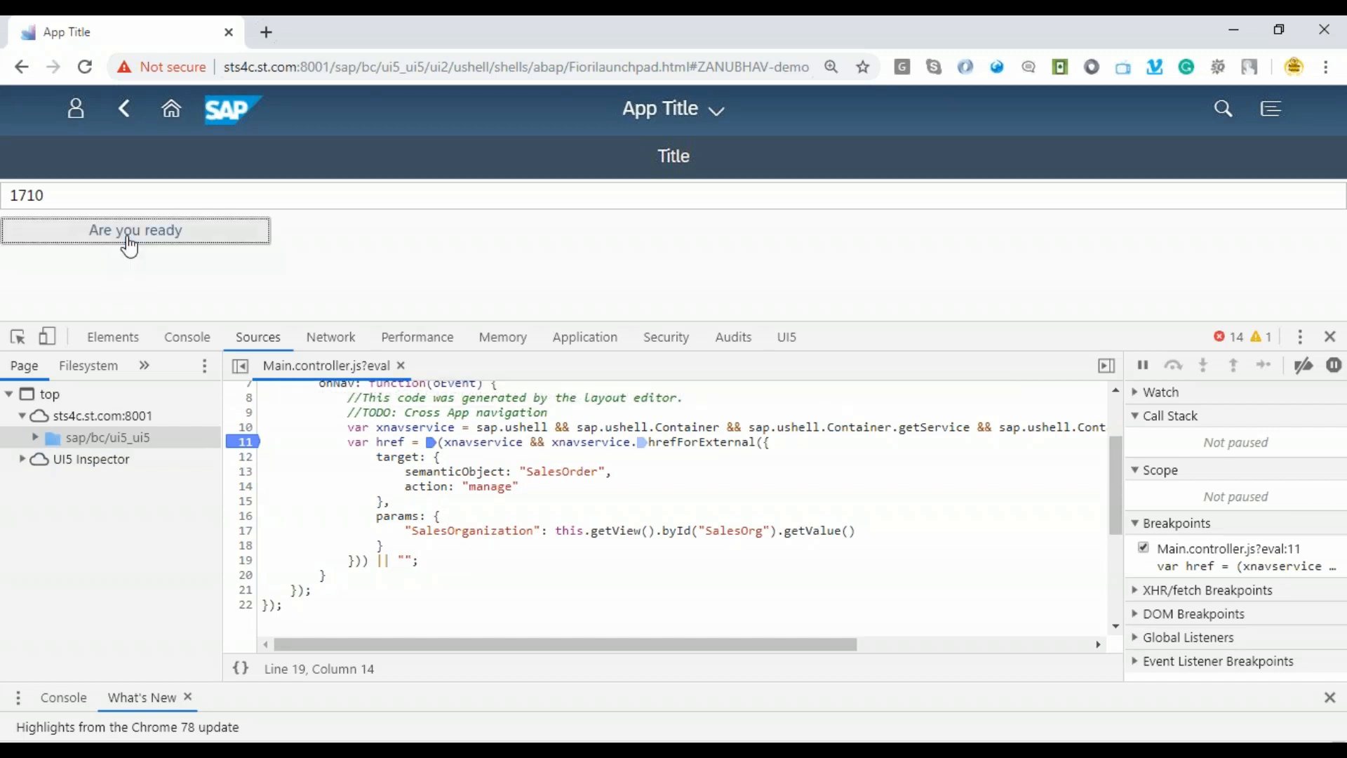
{"action": "left_click", "coordinate": [135, 230]}
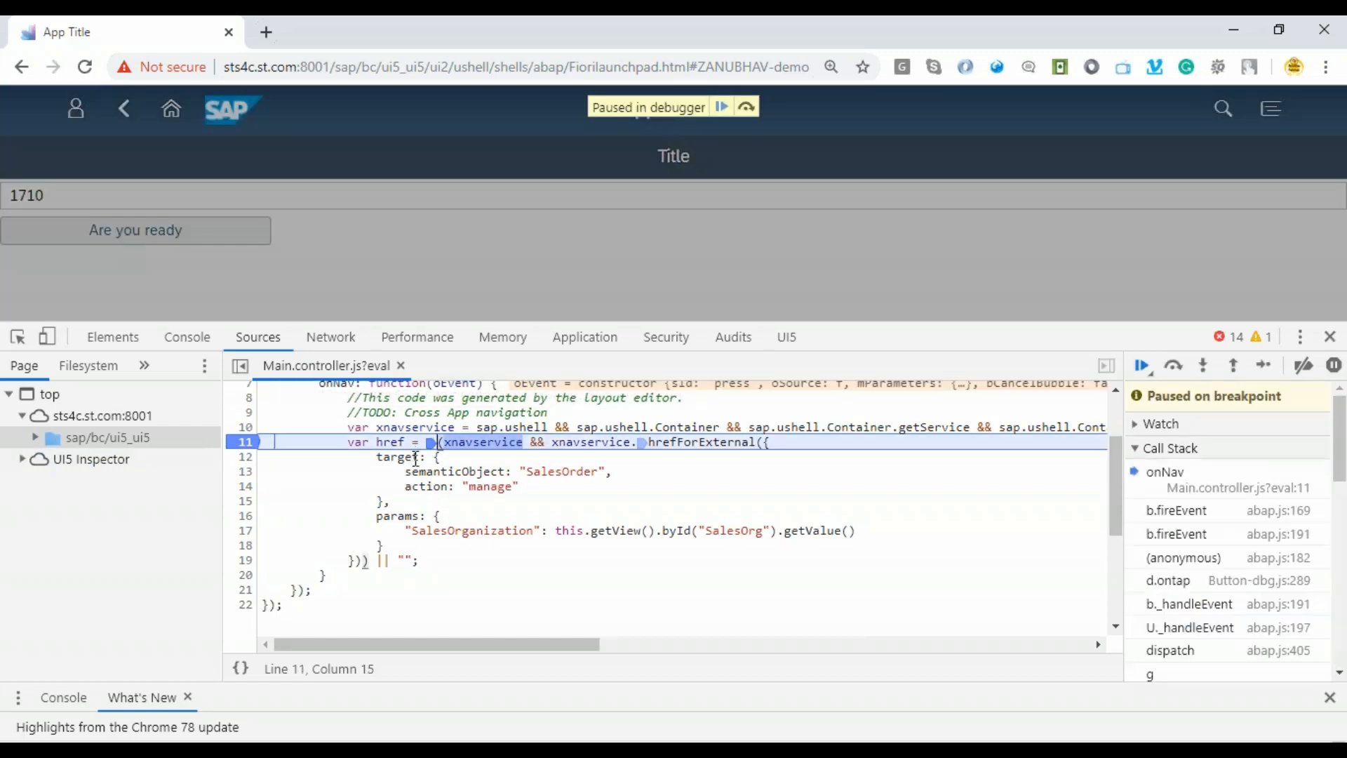
Step over line 11 so href evaluates to #SalesOrder-manage?SalesOrganization=1710.
{"action": "left_click", "coordinate": [1202, 365]}
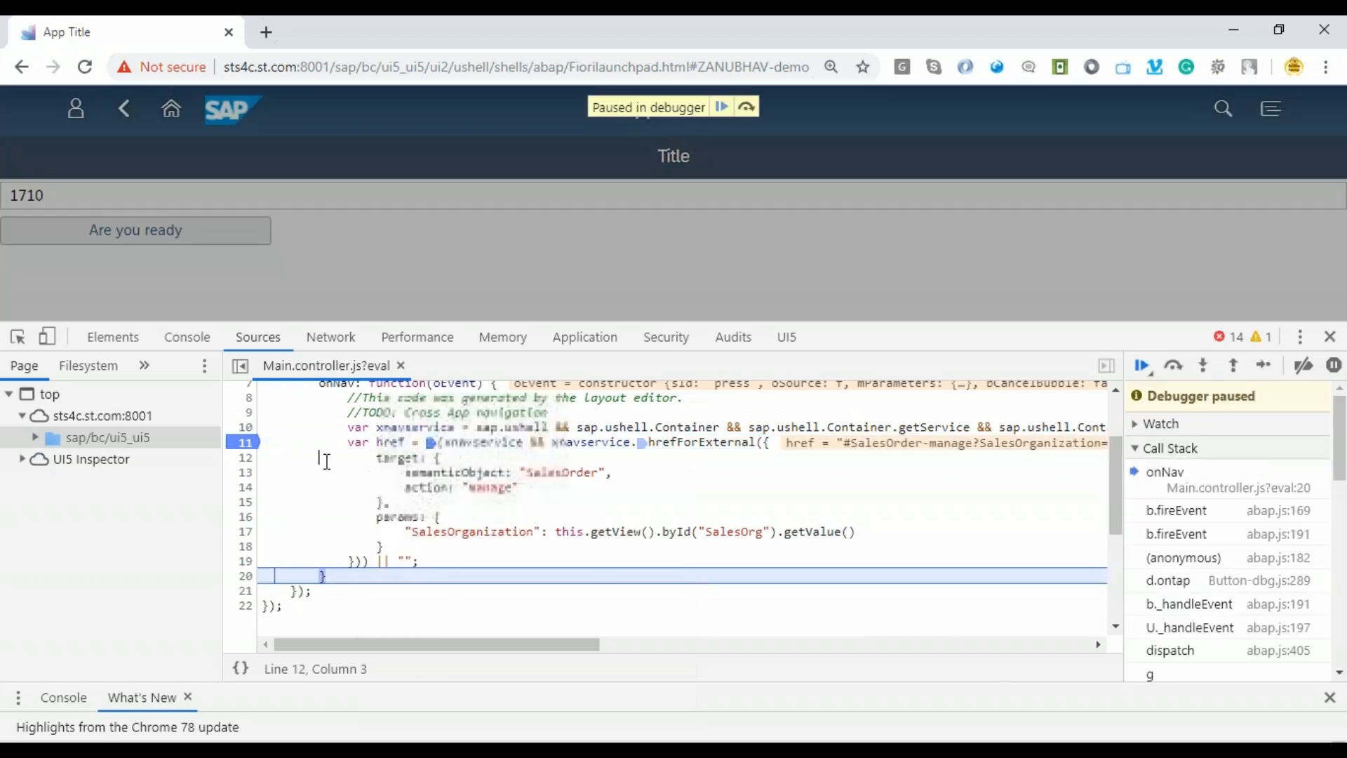
{"action": "mouse_move", "coordinate": [390, 443]}
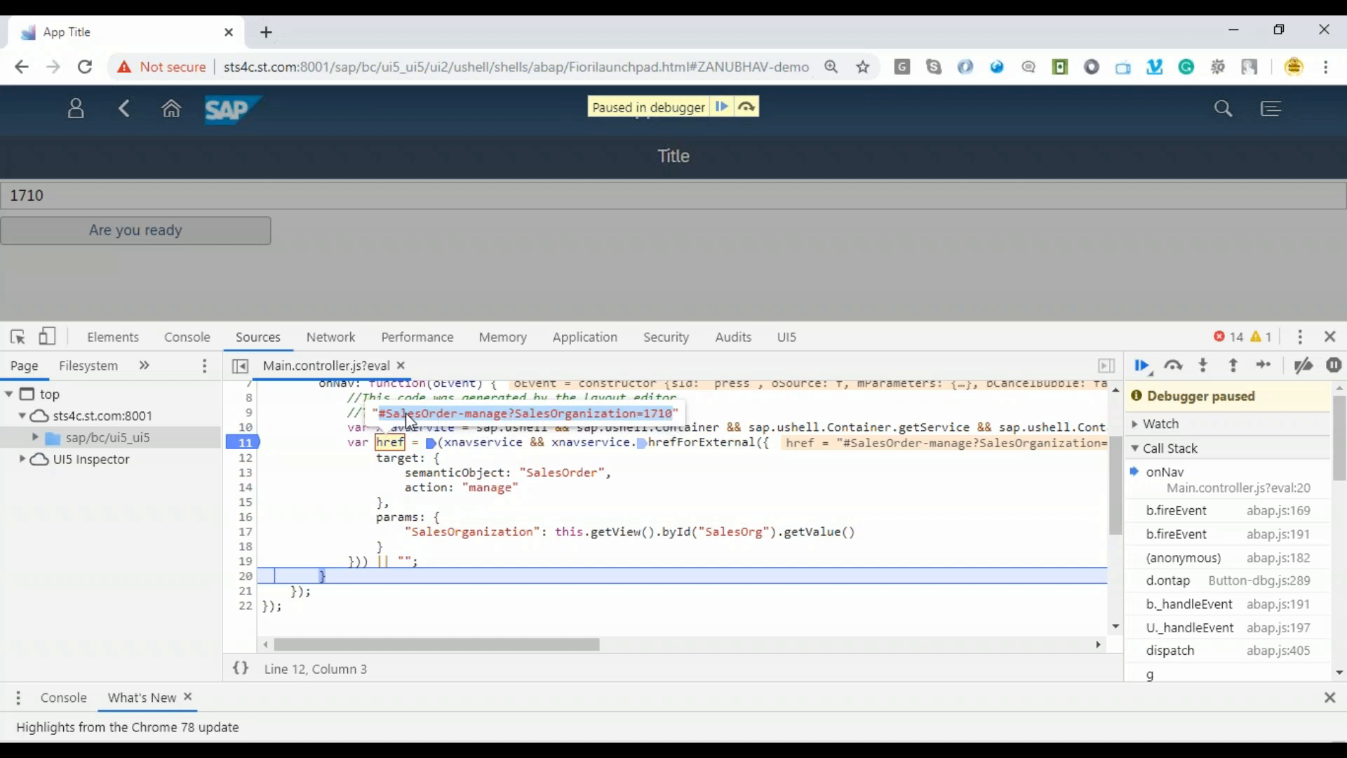
{"action": "mouse_move", "coordinate": [622, 427]}
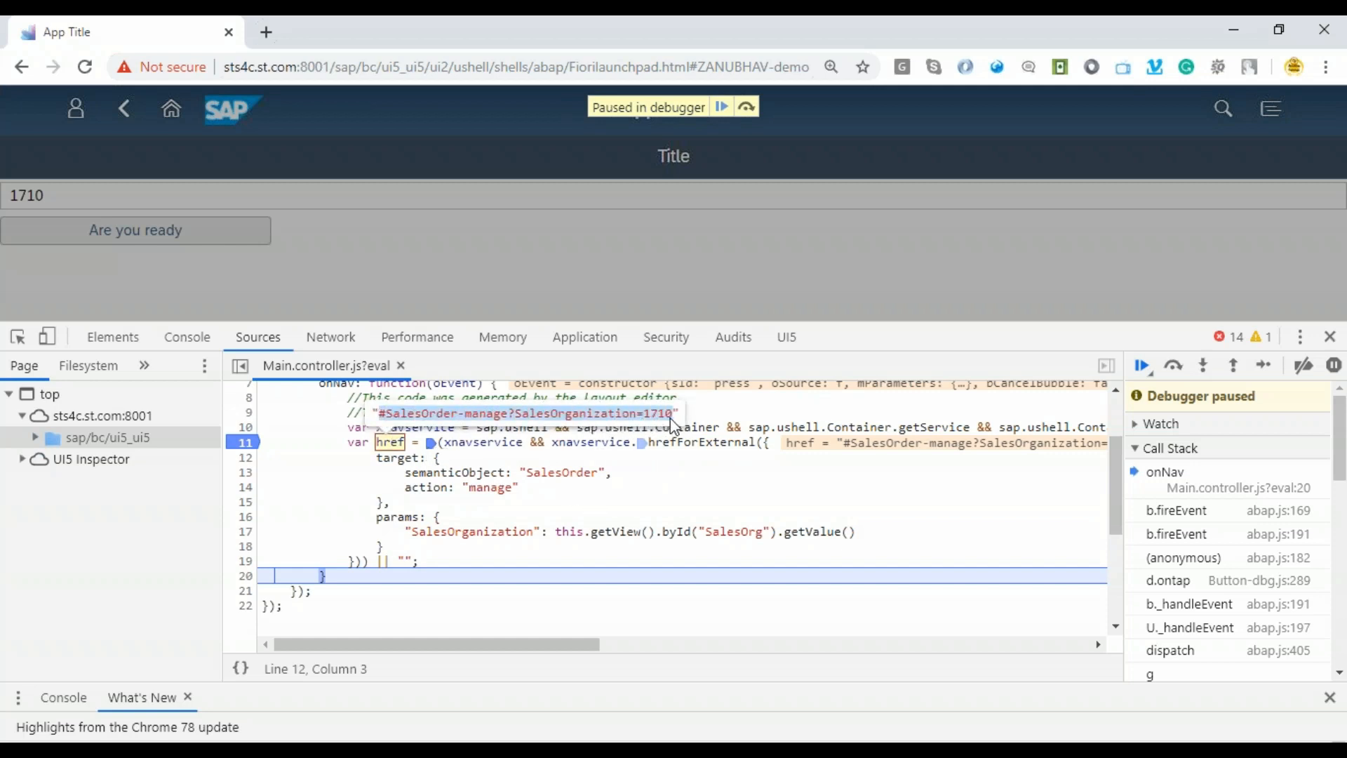
{"action": "mouse_move", "coordinate": [569, 427]}
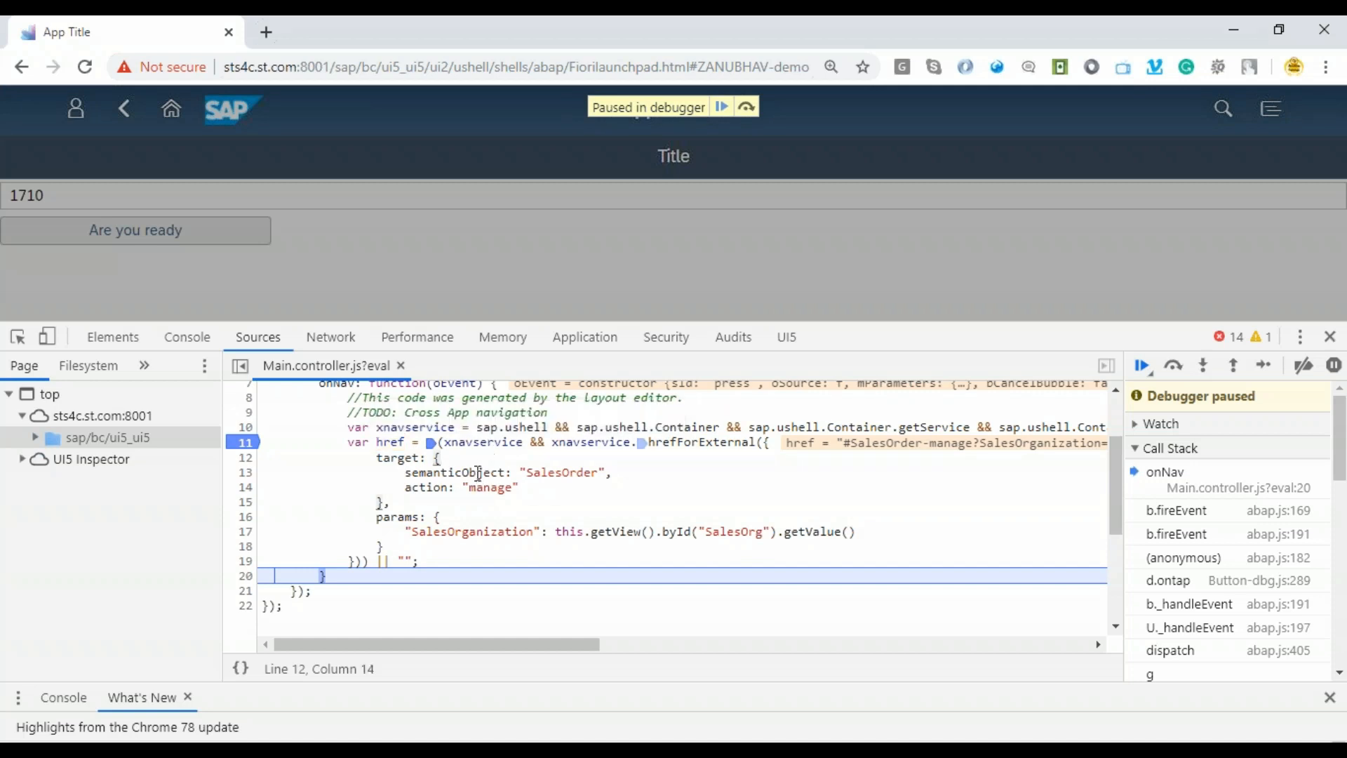
{"action": "mouse_move", "coordinate": [353, 521]}
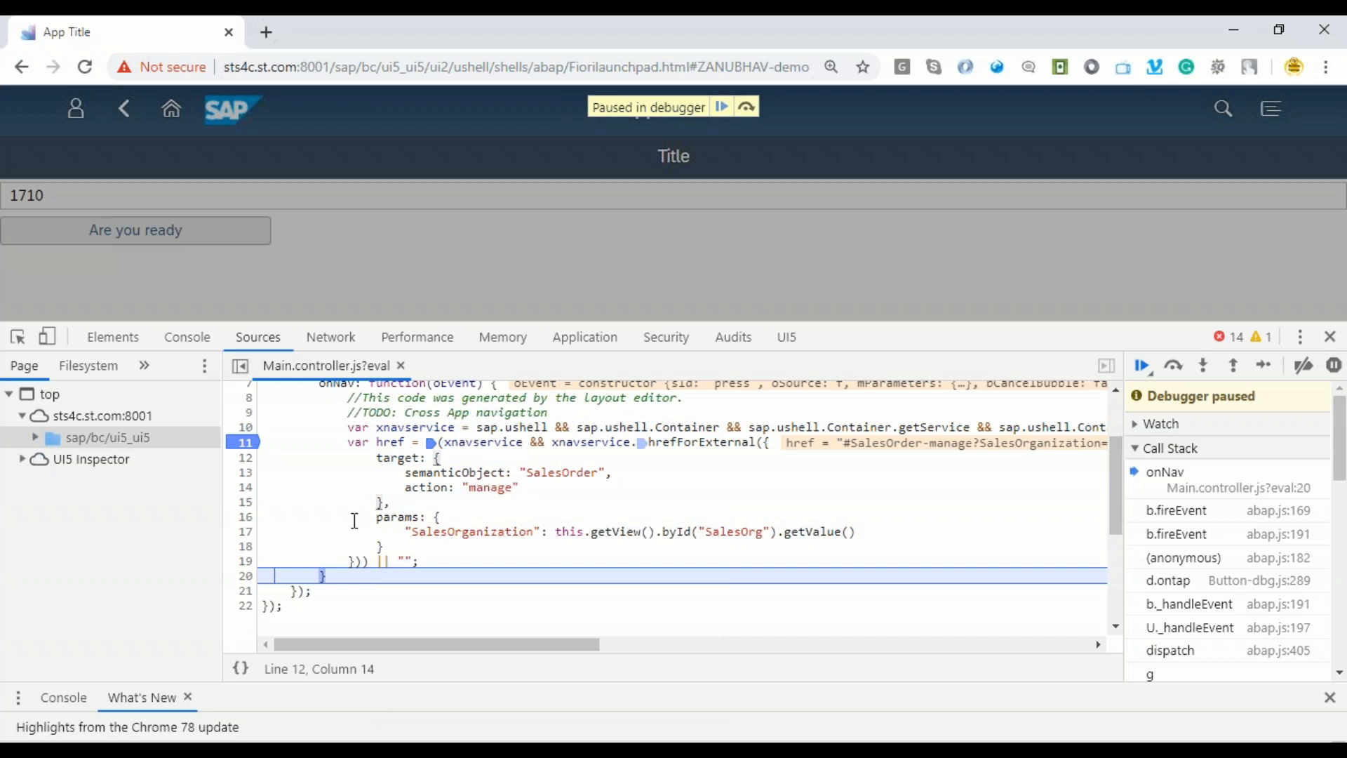
{"action": "mouse_move", "coordinate": [424, 486]}
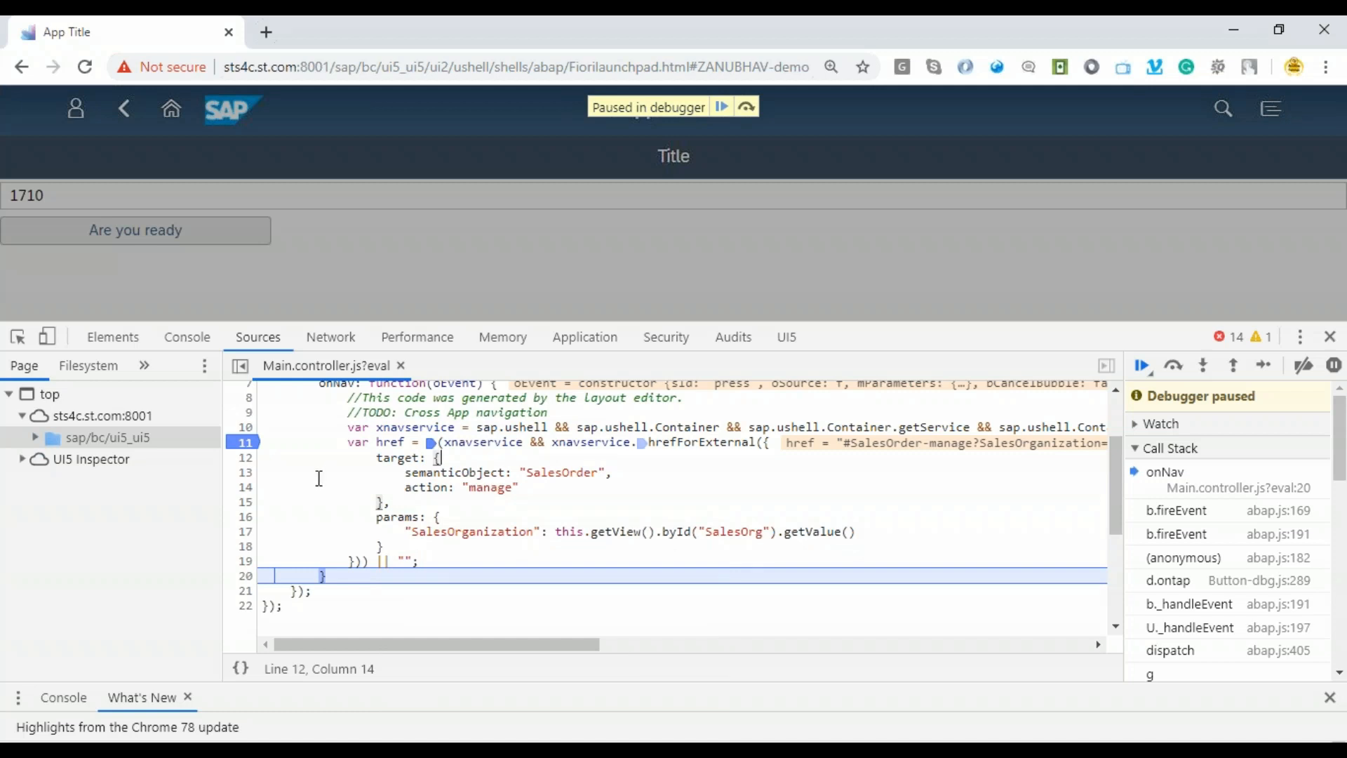
{"action": "mouse_move", "coordinate": [503, 336]}
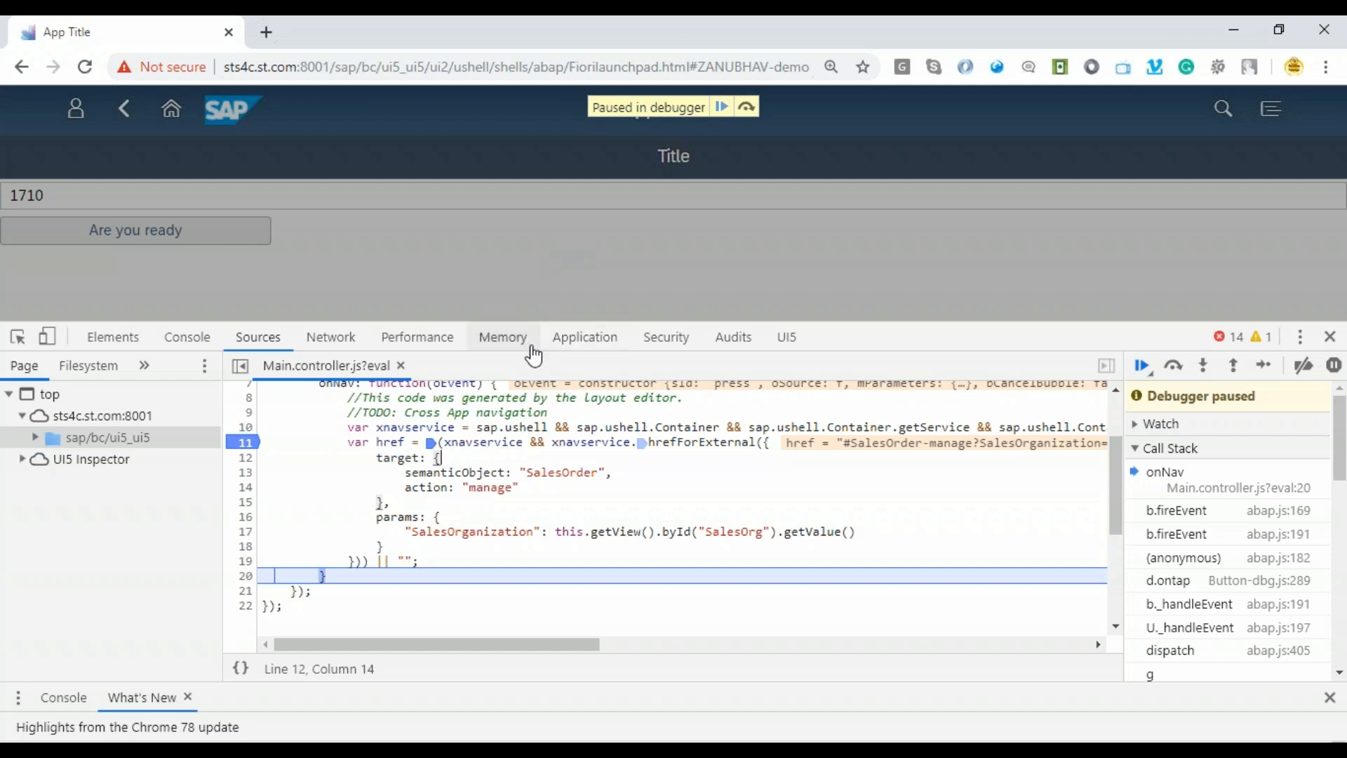
{"action": "mouse_move", "coordinate": [679, 239]}
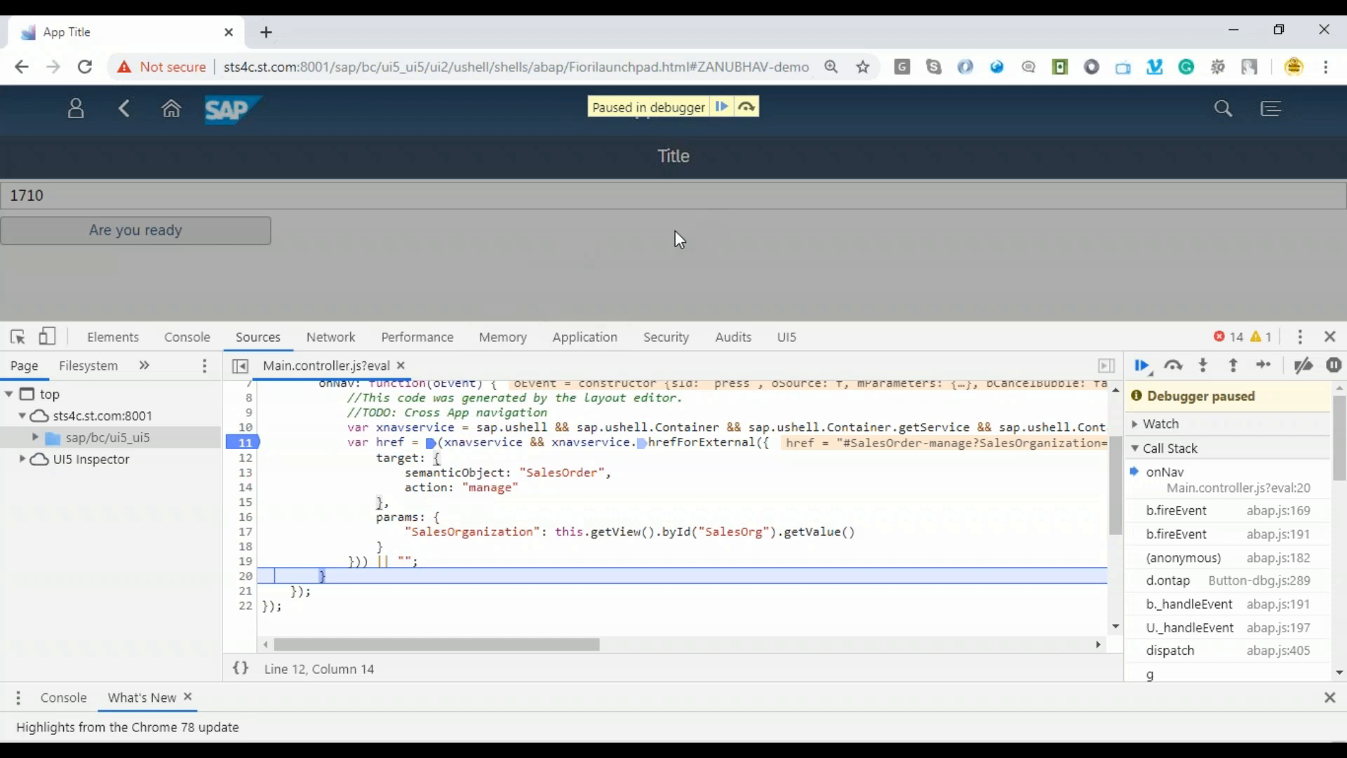
{"action": "mouse_move", "coordinate": [620, 272]}
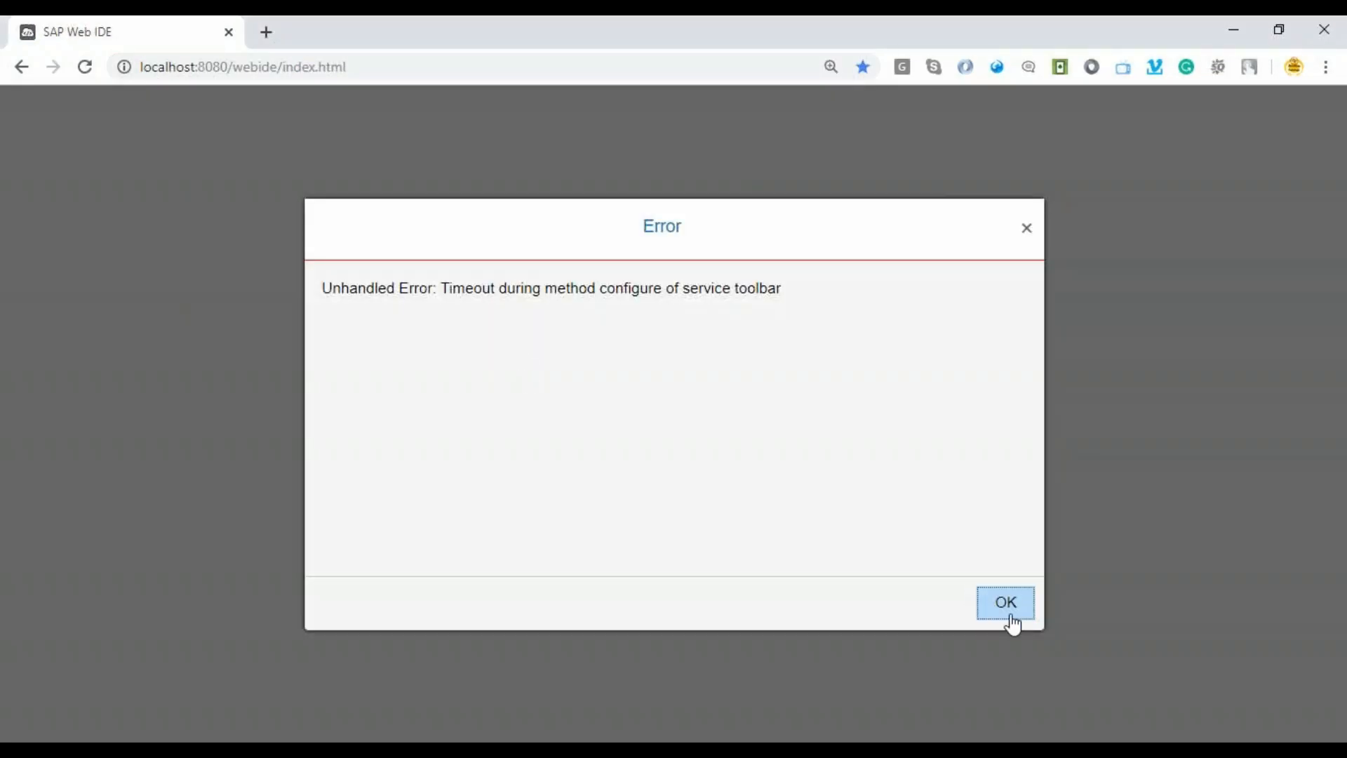
{"action": "mouse_move", "coordinate": [1044, 615]}
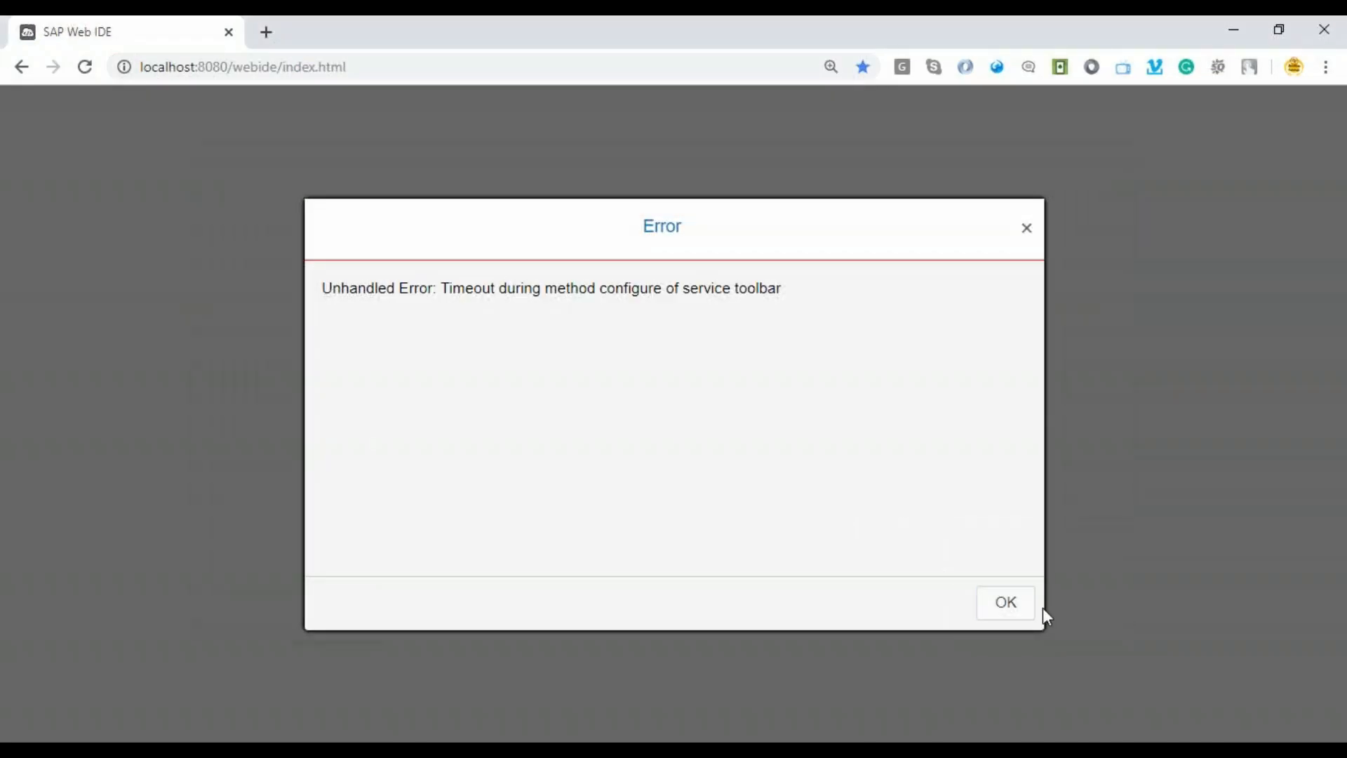
{"action": "mouse_move", "coordinate": [1115, 224]}
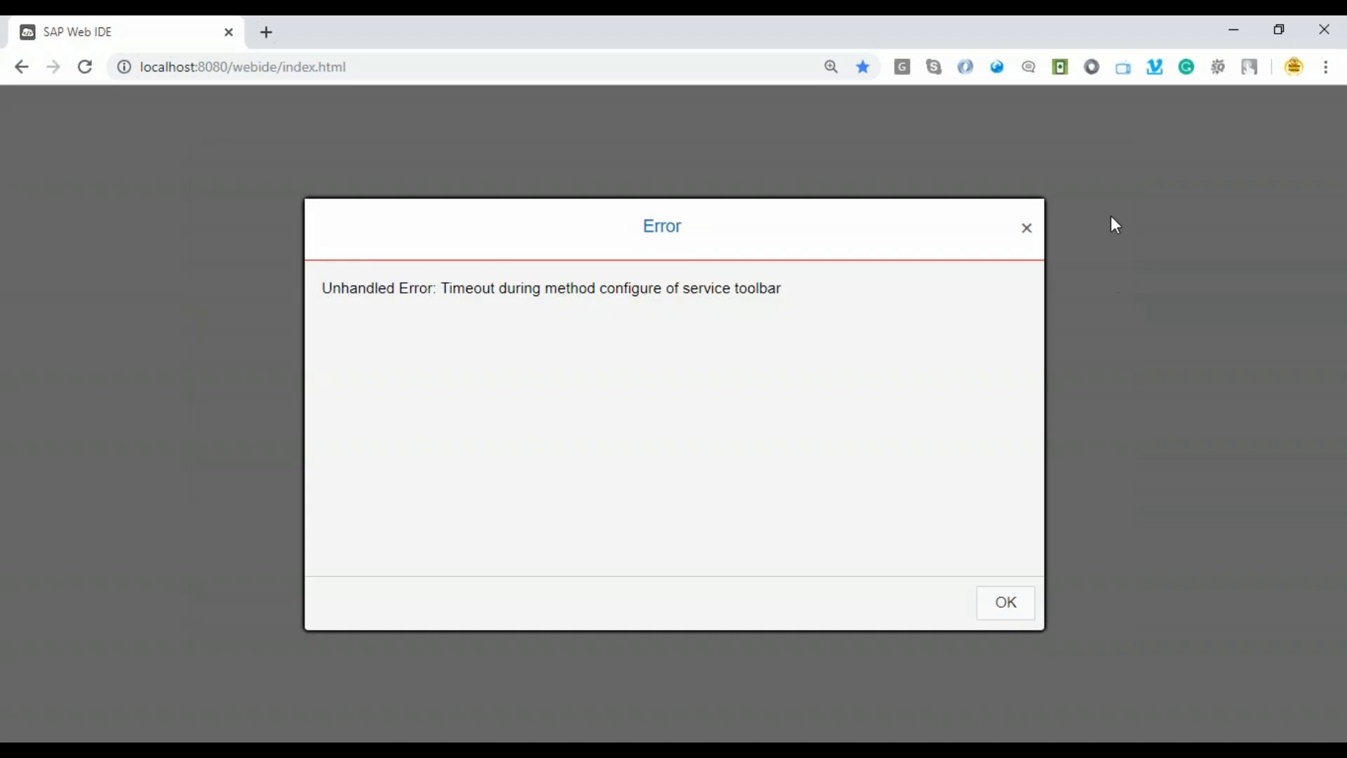
{"action": "mouse_move", "coordinate": [1113, 604]}
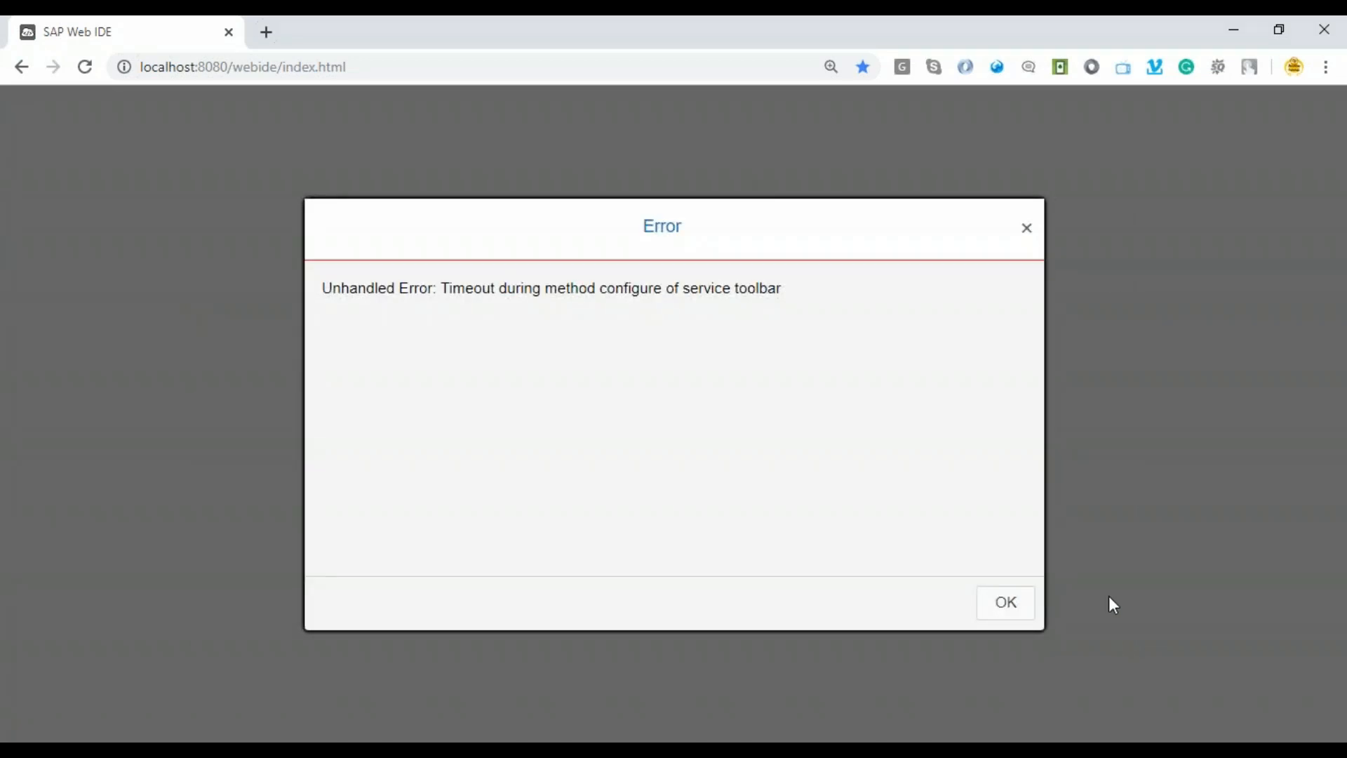
Dismiss the timeout error, review onNav in Main.controller.js, and return to the browser.
{"action": "left_click", "coordinate": [1004, 601]}
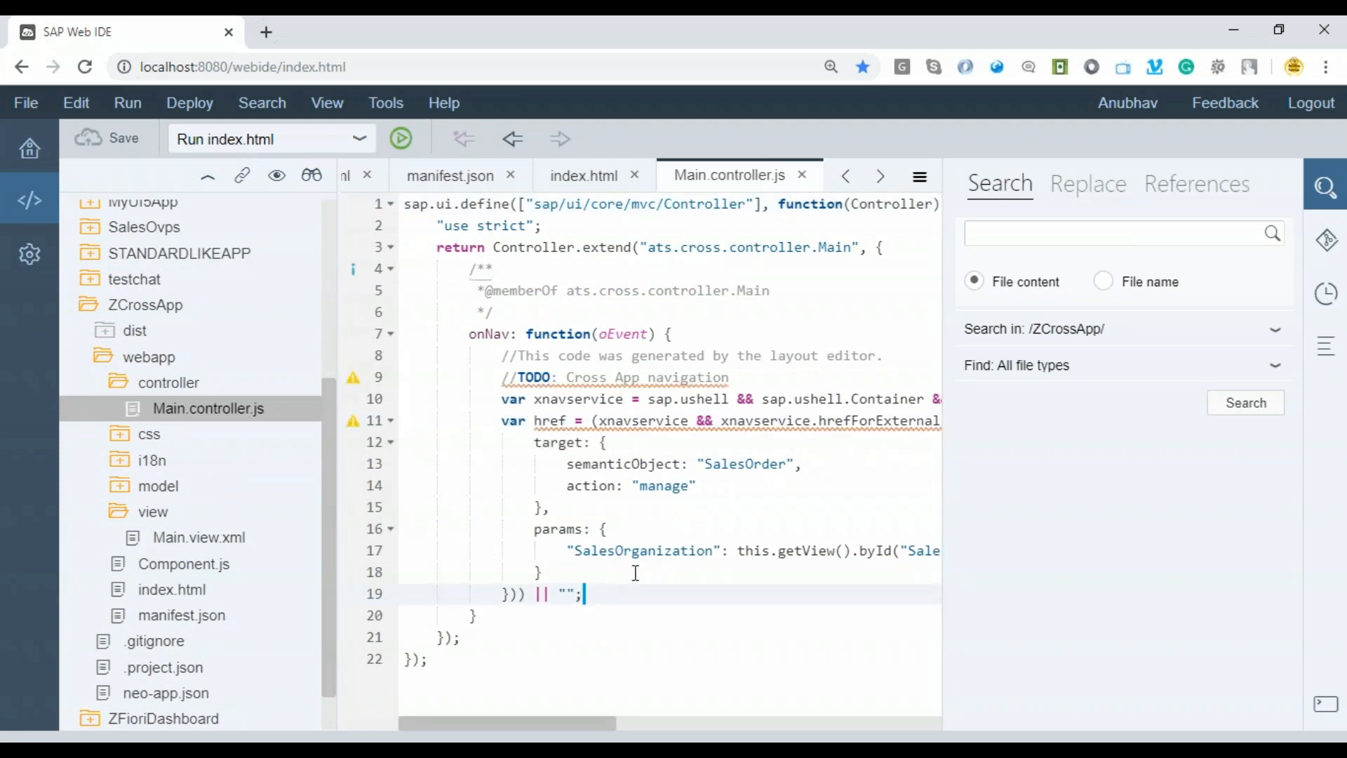
{"action": "key", "text": "enter"}
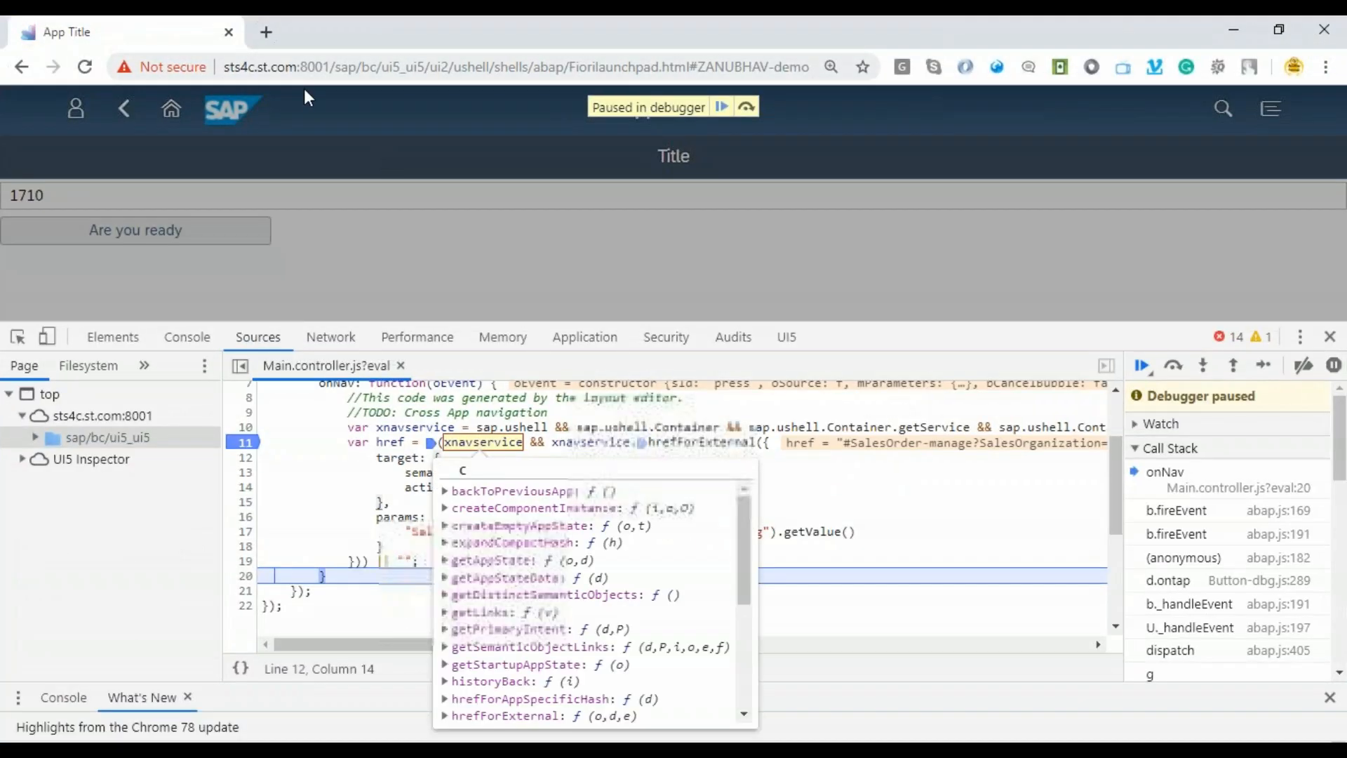
{"action": "key", "text": "Escape"}
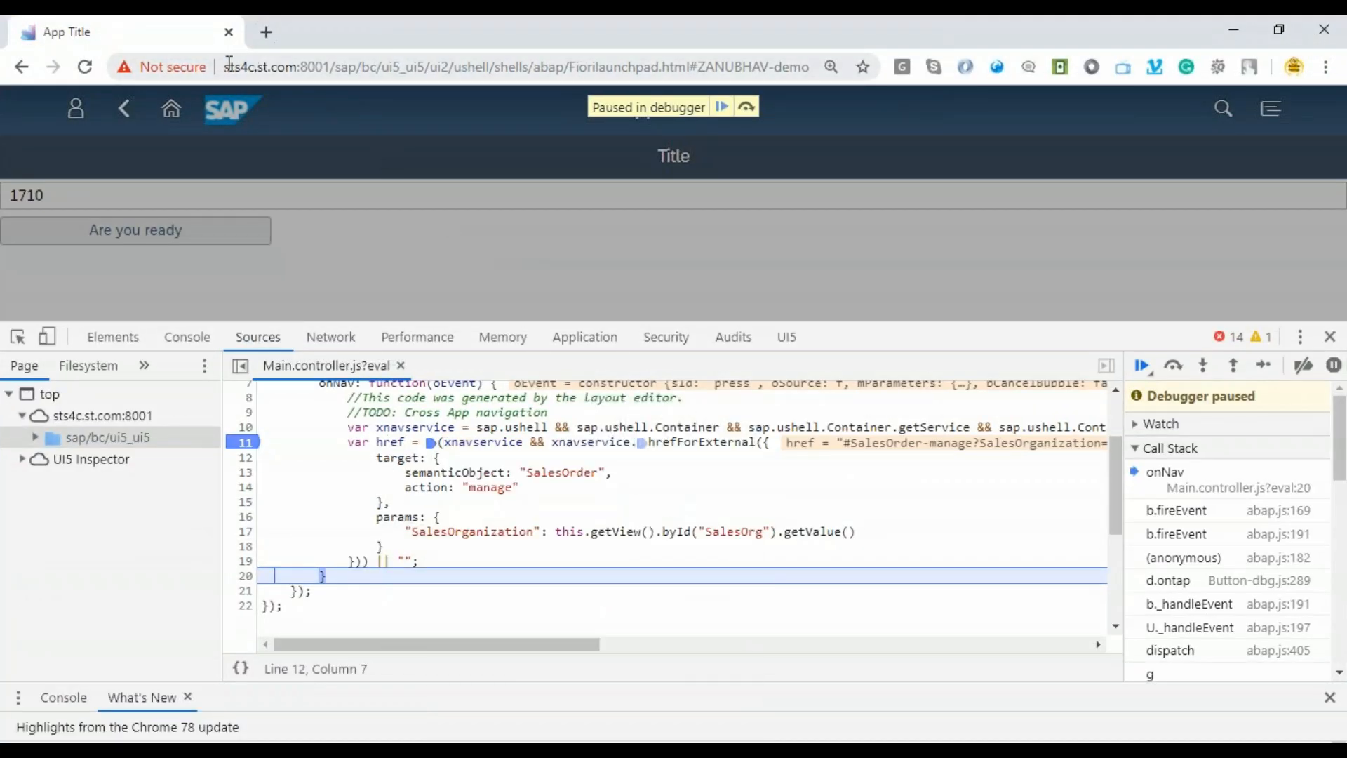
{"action": "left_click", "coordinate": [472, 67]}
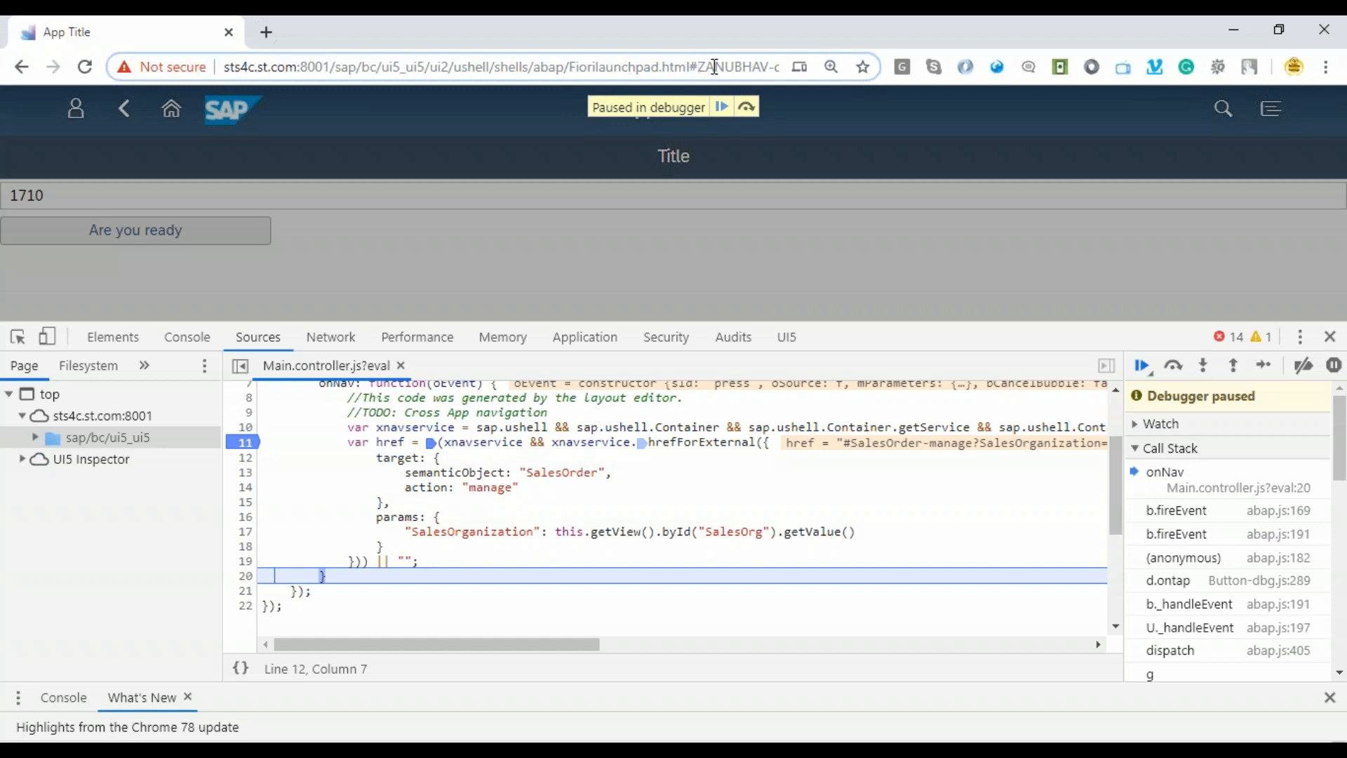
{"action": "mouse_move", "coordinate": [696, 66]}
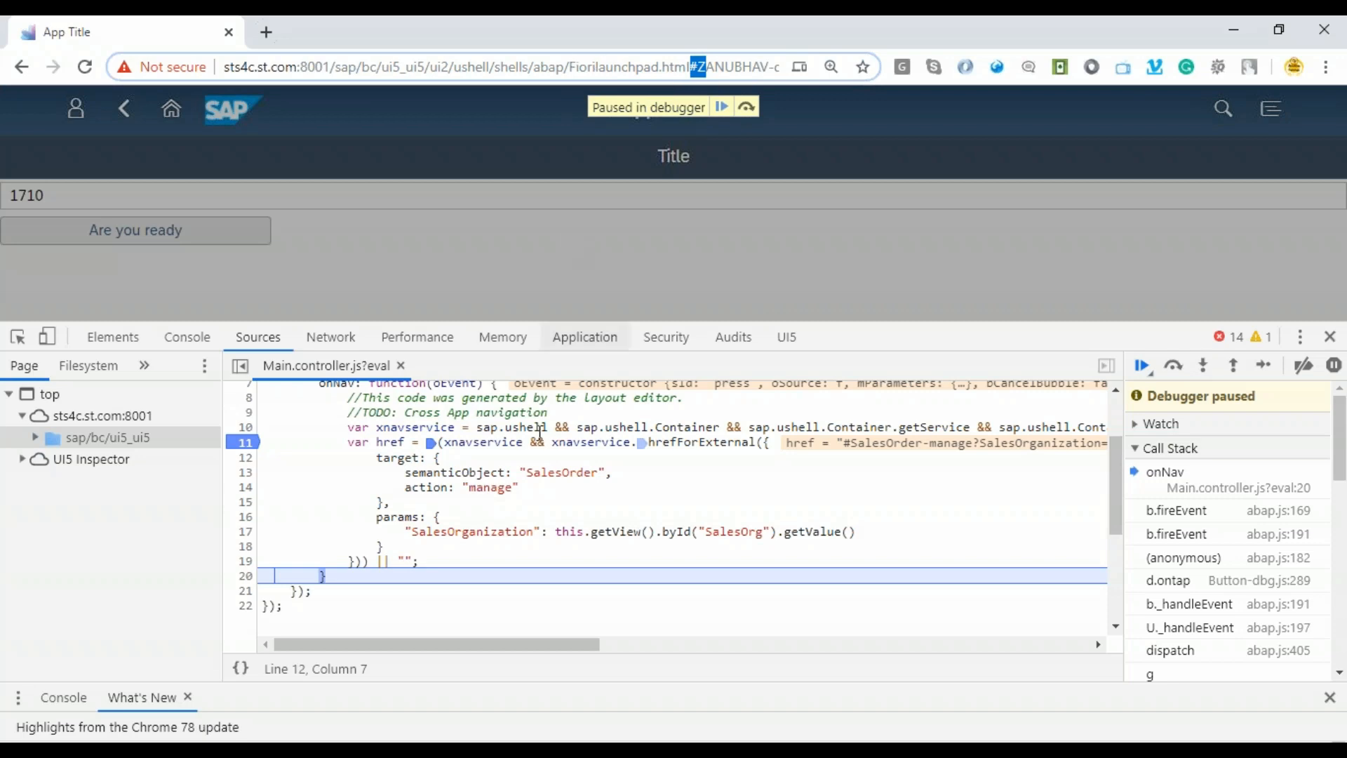
{"action": "mouse_move", "coordinate": [187, 336]}
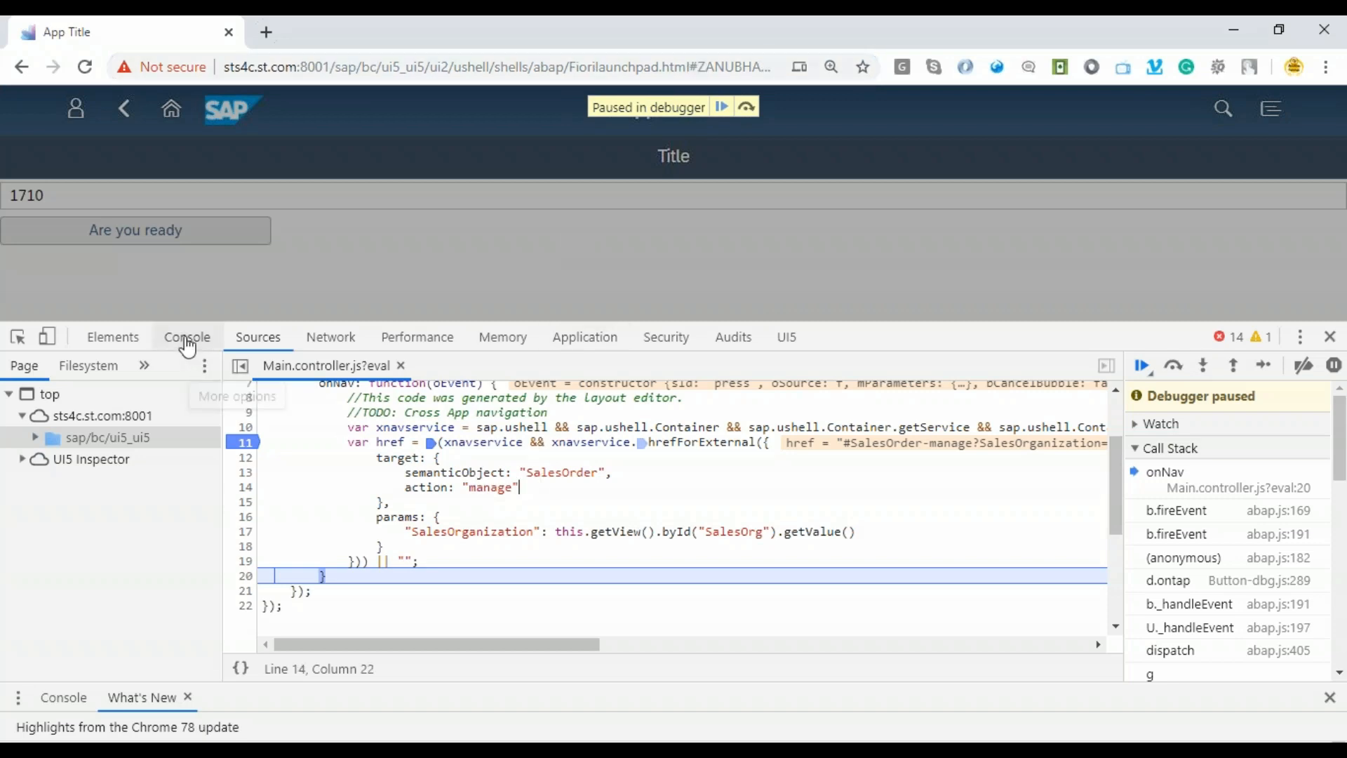
Evaluate window.location.href and its split at '#' in the console, taking element [0].
{"action": "left_click", "coordinate": [187, 336]}
{"action": "type", "text": "window"}
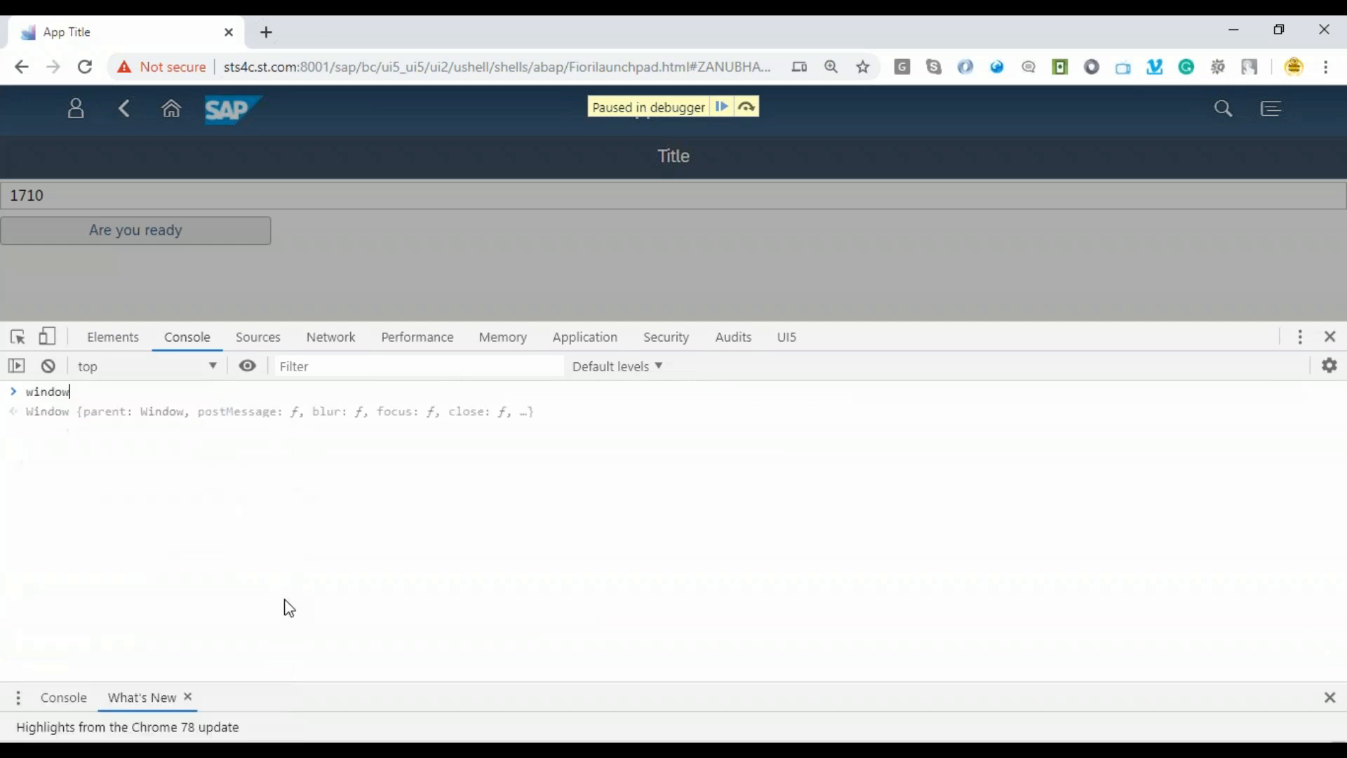
{"action": "type", "text": ".1"}
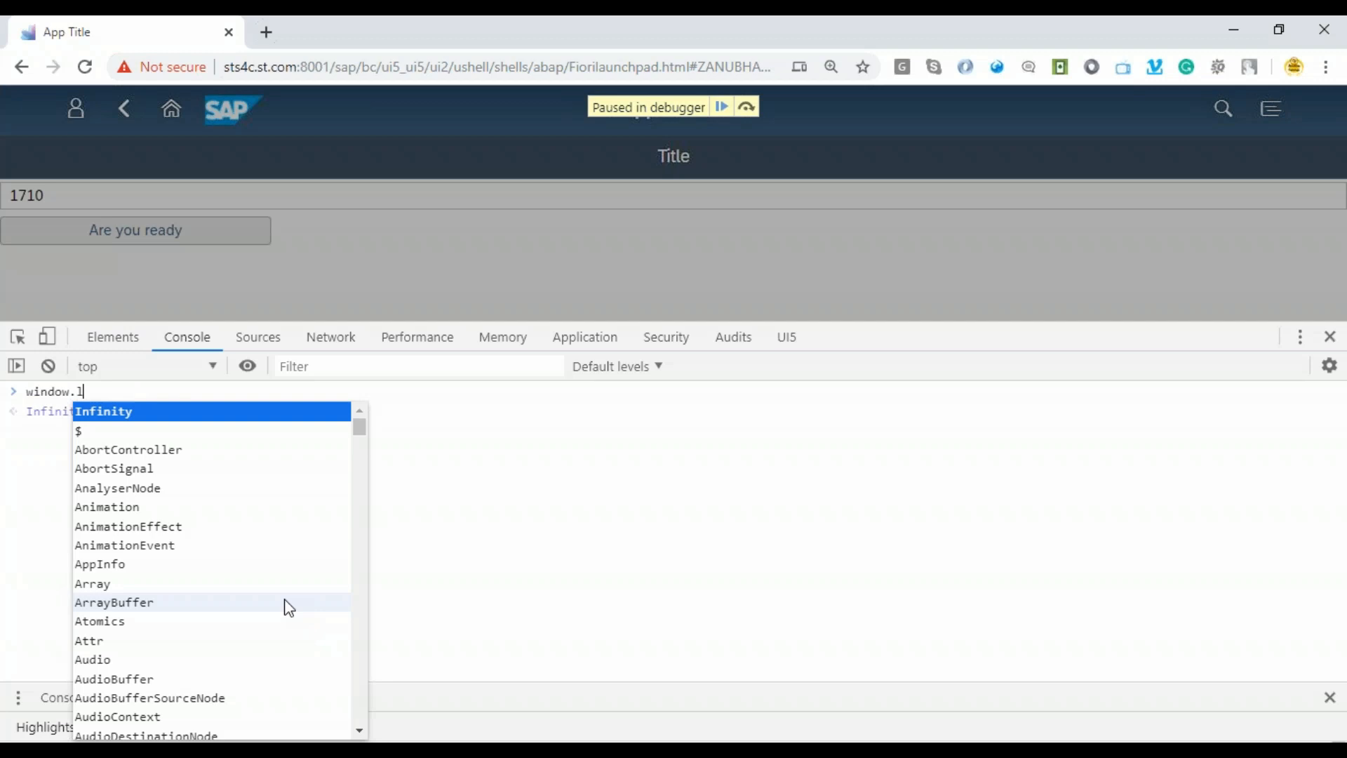
{"action": "type", "text": "ocation.href"}
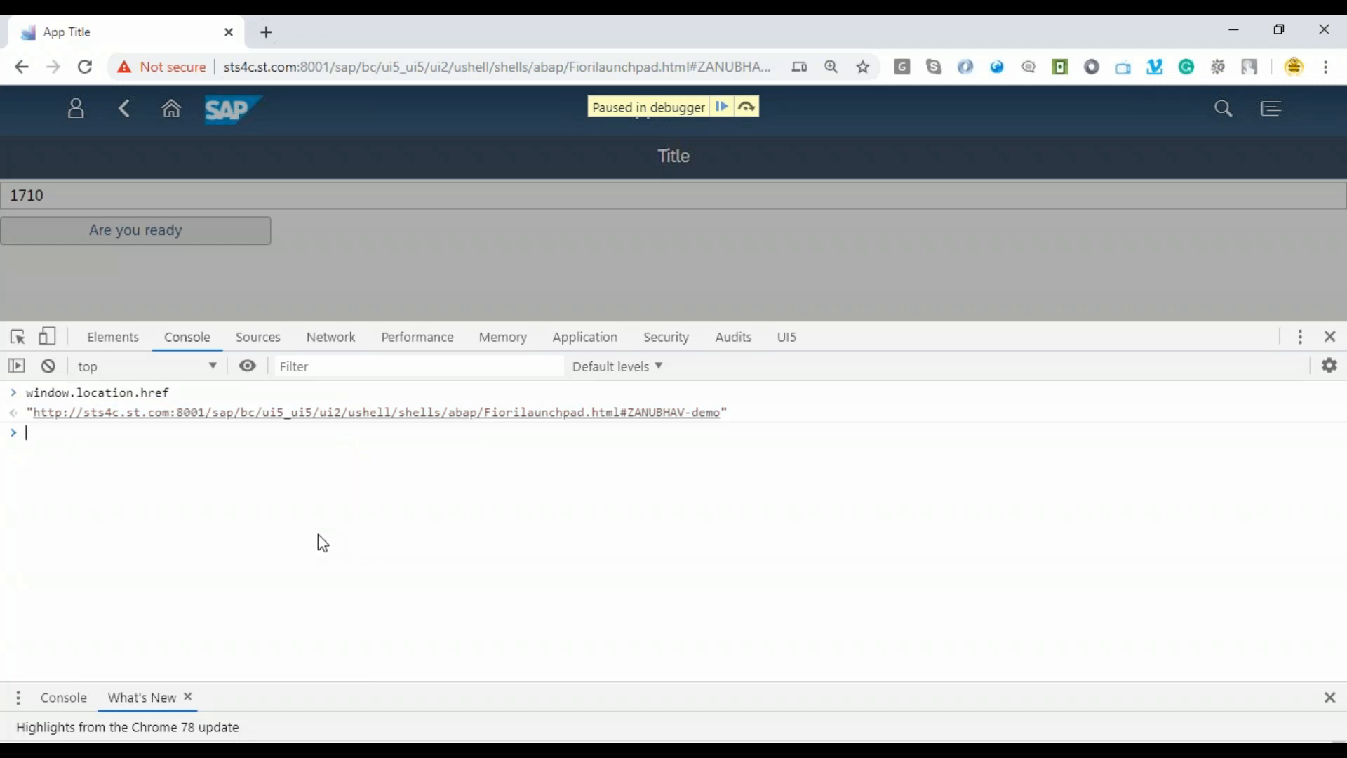
{"action": "mouse_move", "coordinate": [92, 399]}
{"action": "type", "text": "window.location.href"}
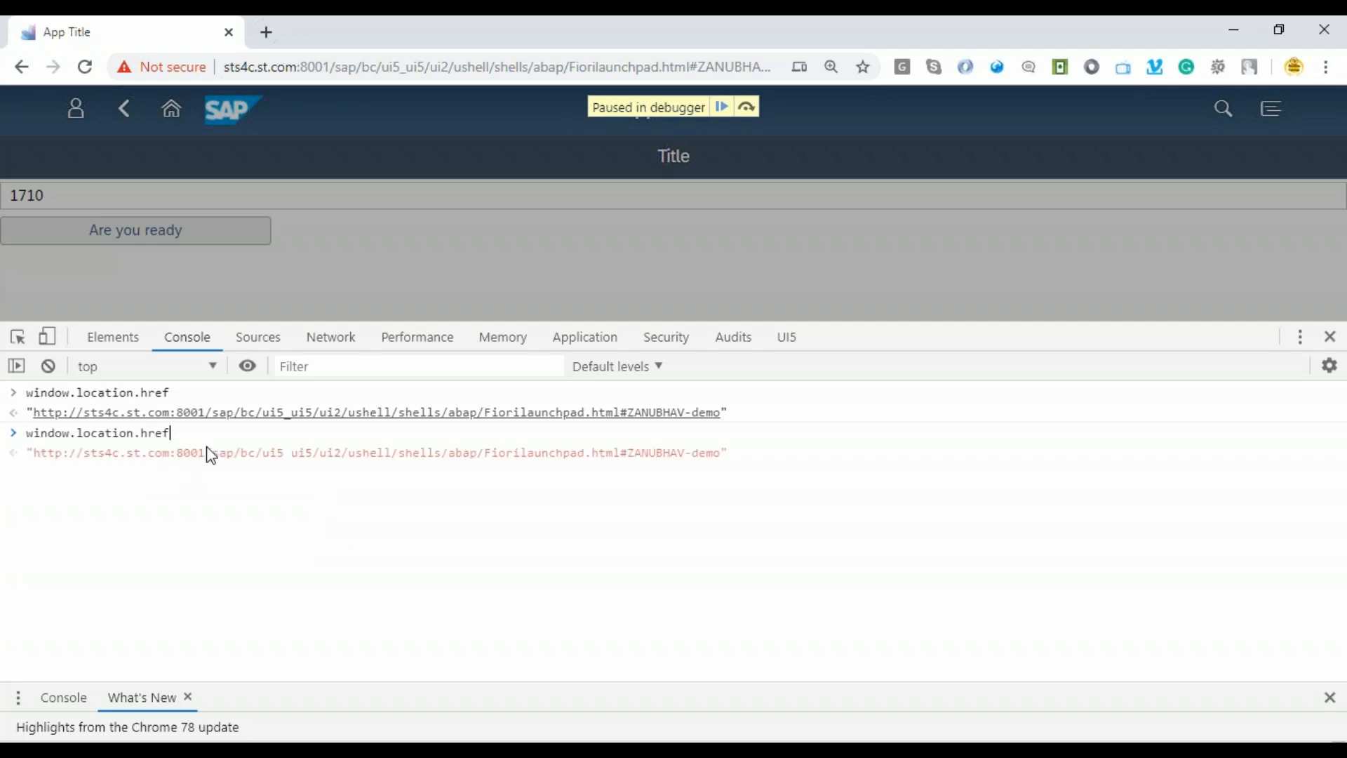
{"action": "type", "text": ".split"}
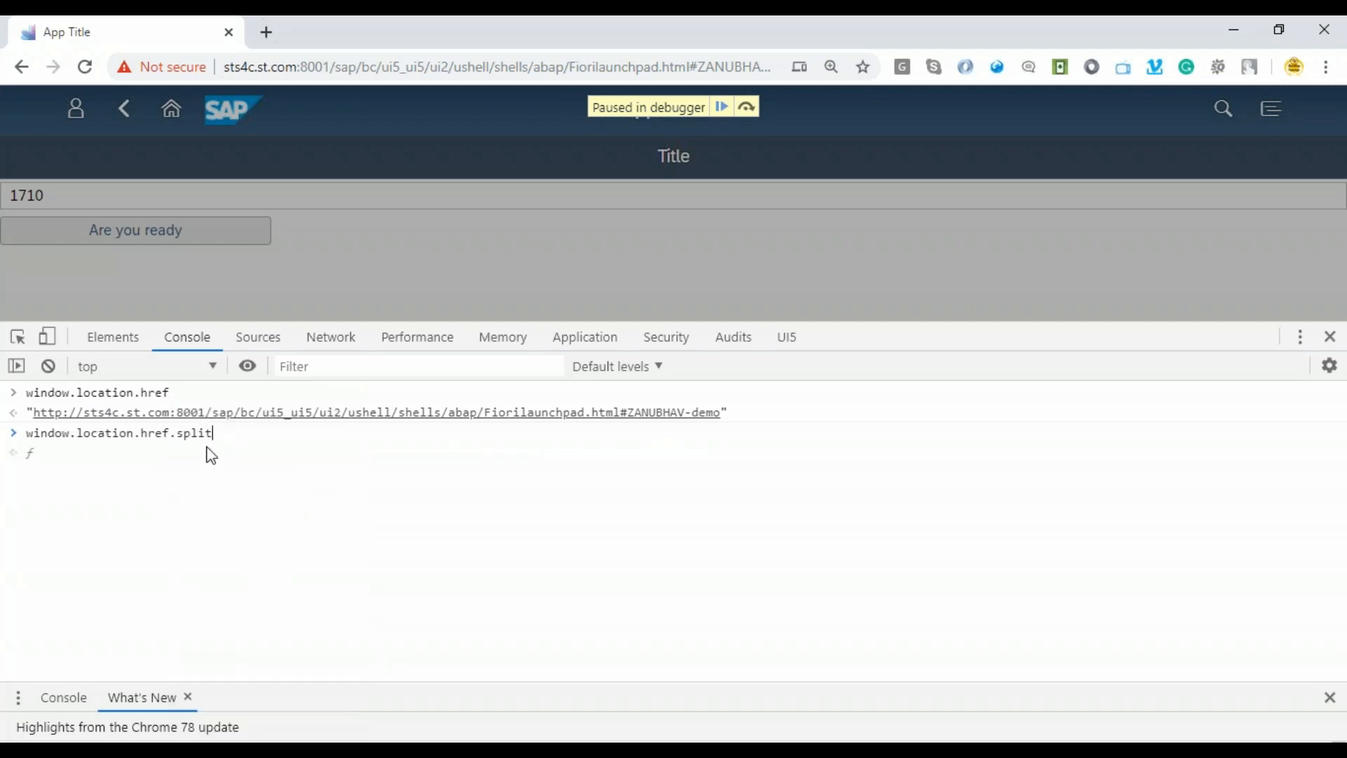
{"action": "type", "text": "(\"#\""}
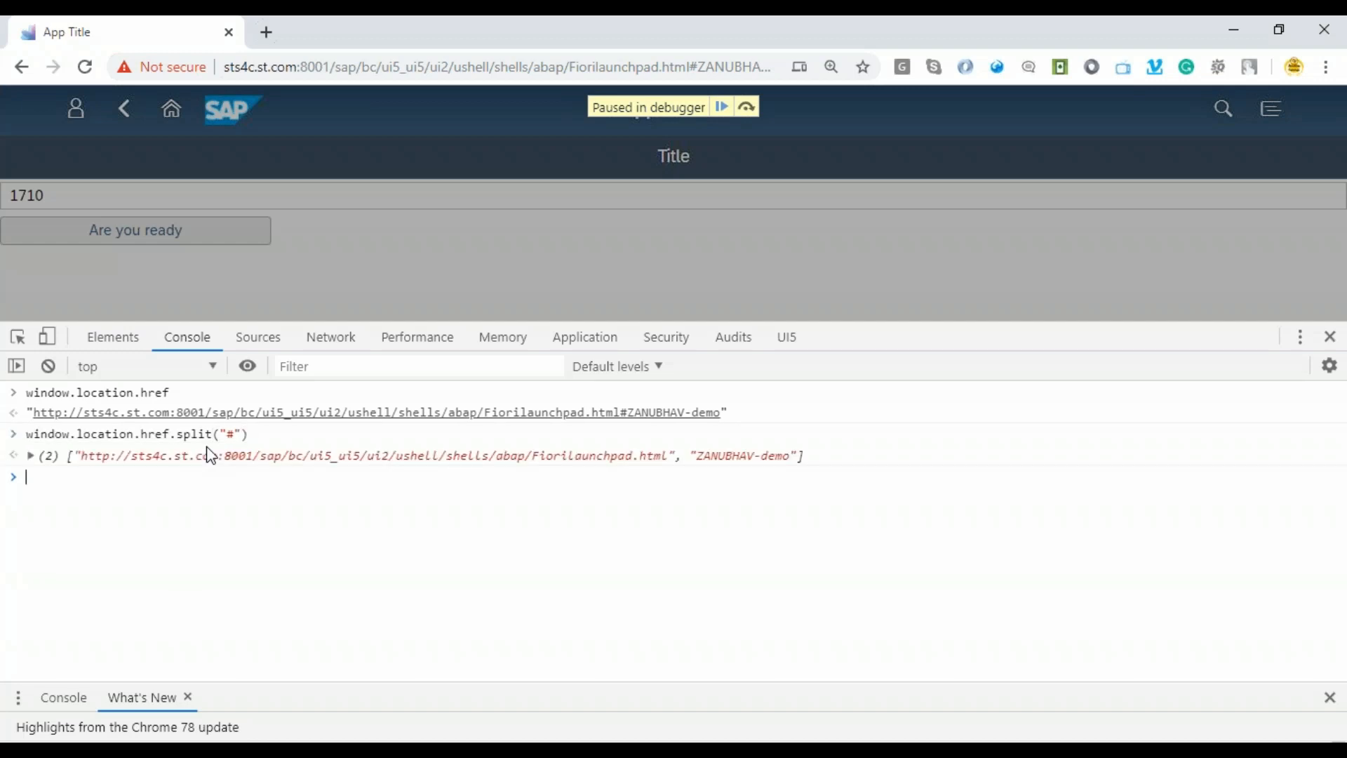
{"action": "type", "text": "window.location.href.split(\"#\")[0]"}
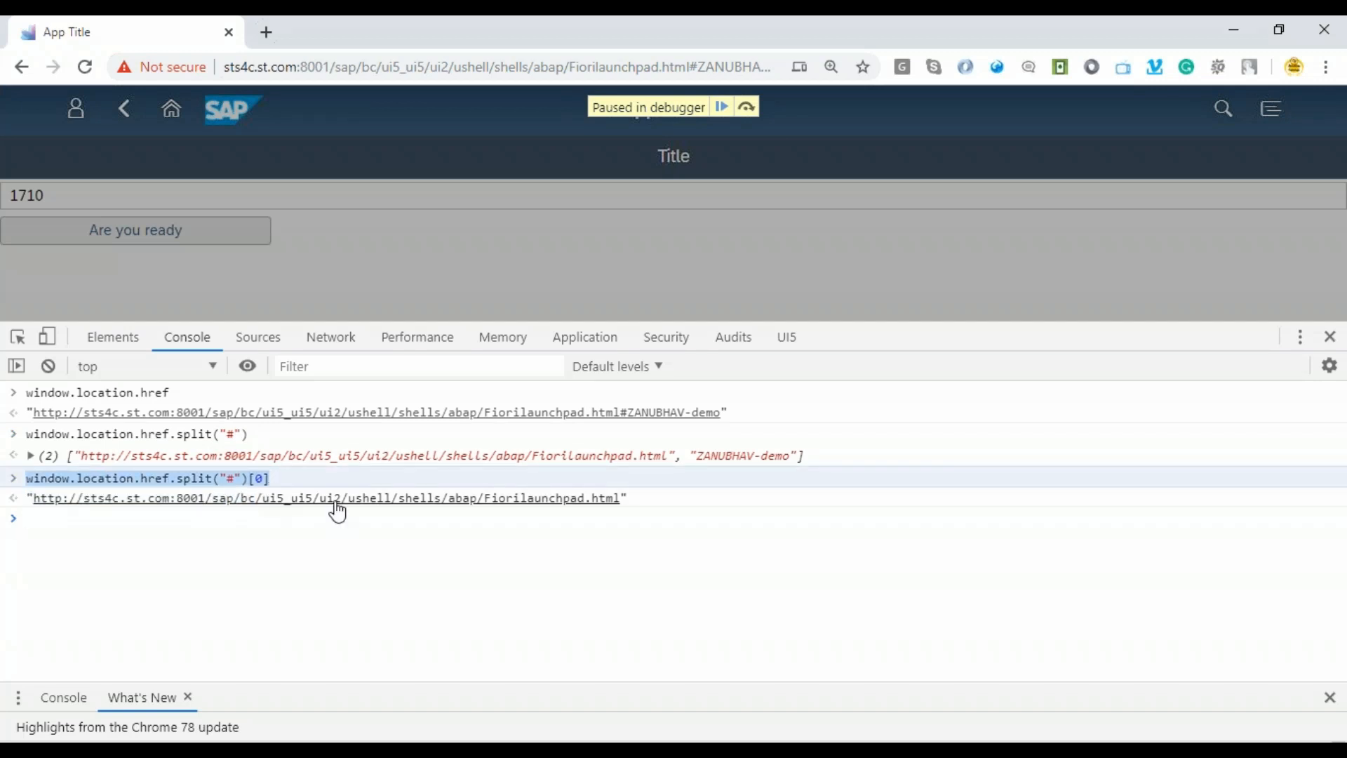
{"action": "mouse_move", "coordinate": [505, 512]}
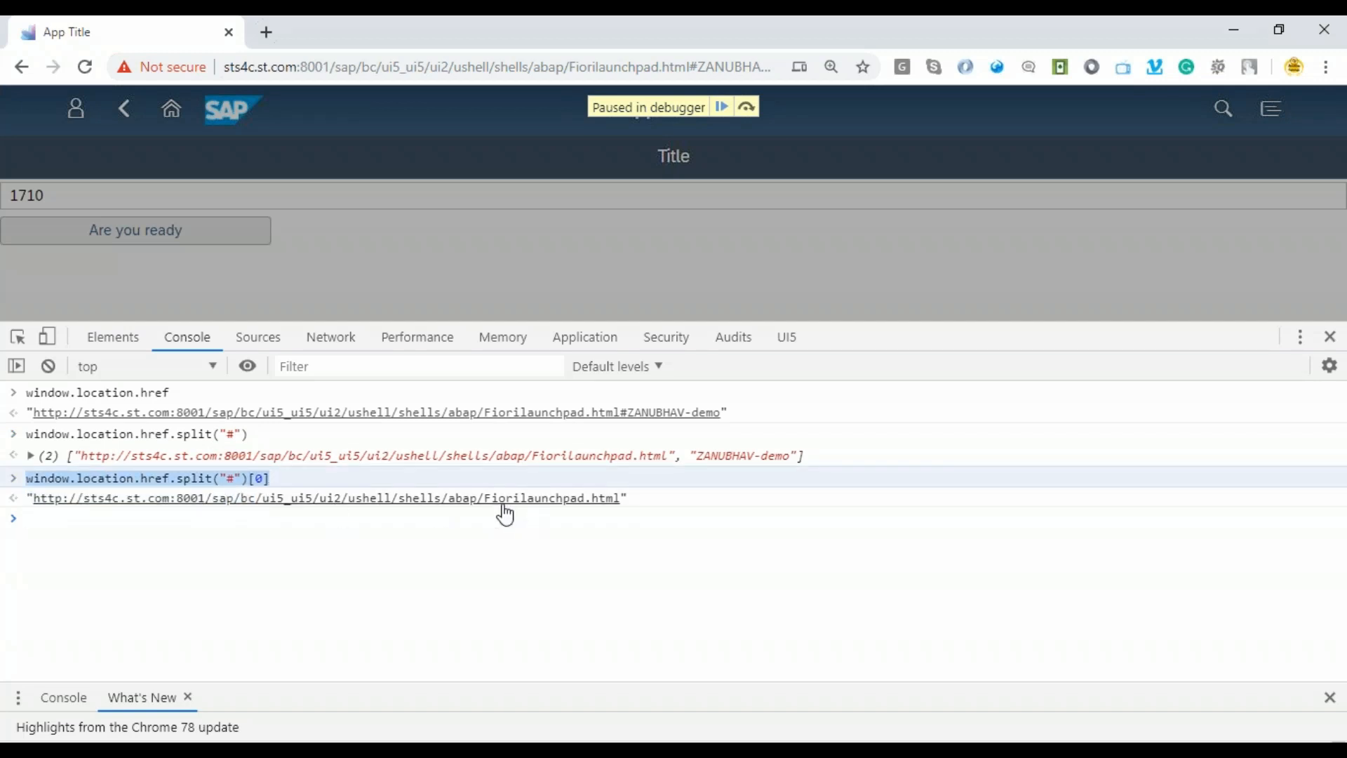
{"action": "mouse_move", "coordinate": [418, 506]}
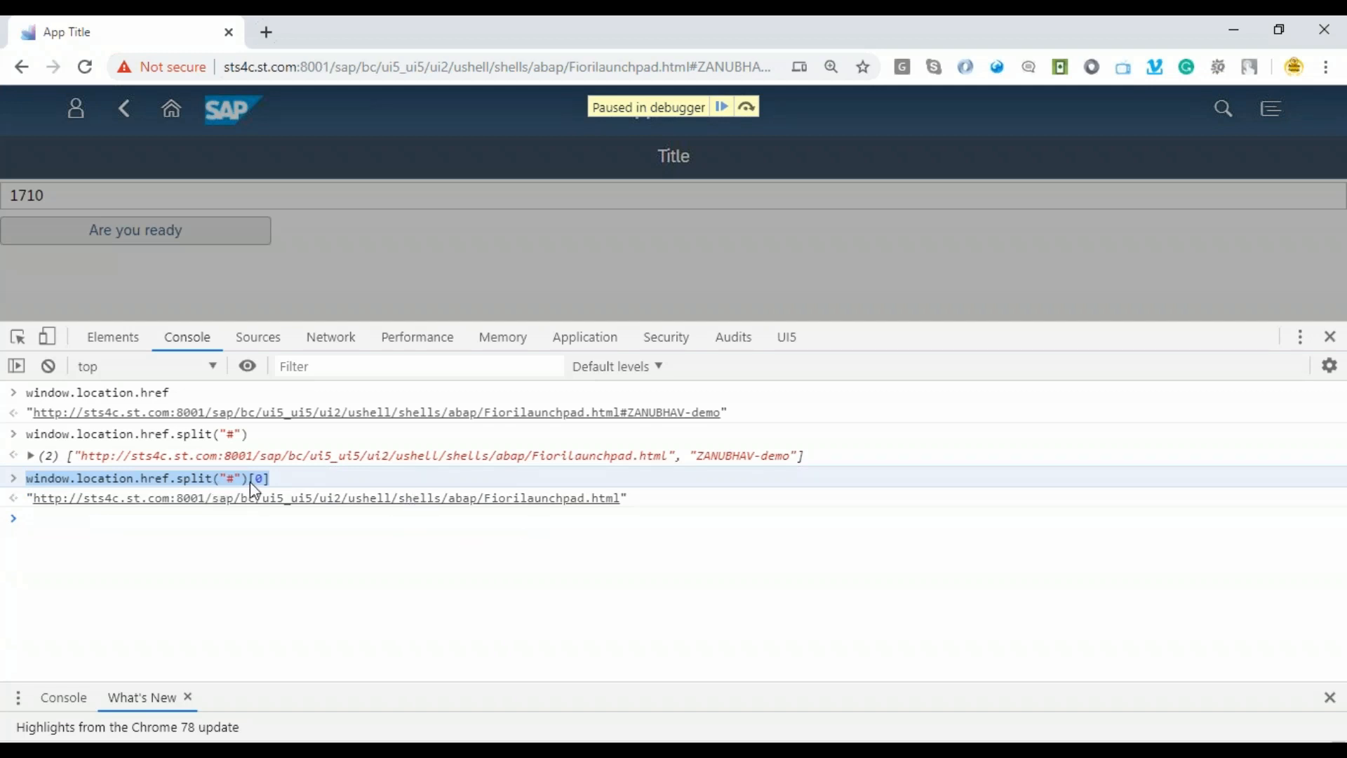
{"action": "mouse_move", "coordinate": [155, 514]}
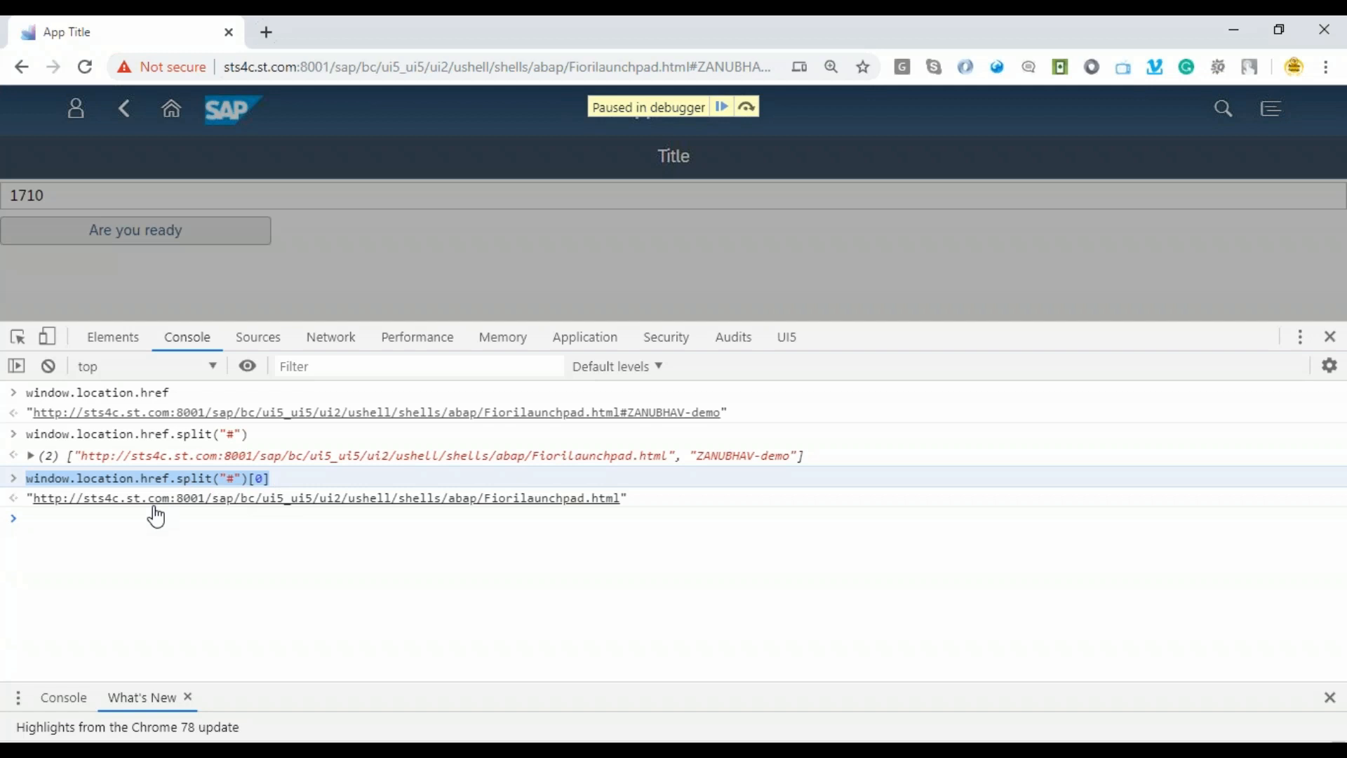
{"action": "mouse_move", "coordinate": [496, 521]}
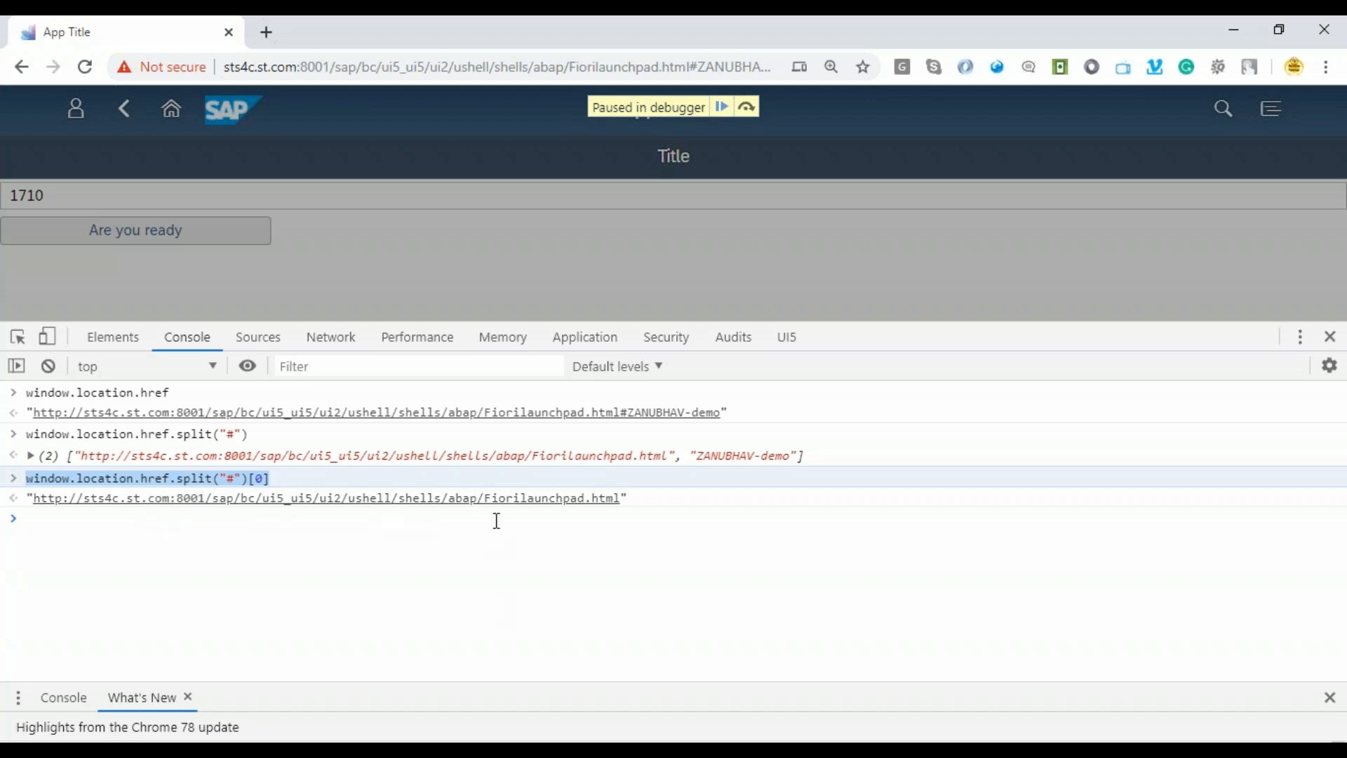
{"action": "mouse_move", "coordinate": [529, 707]}
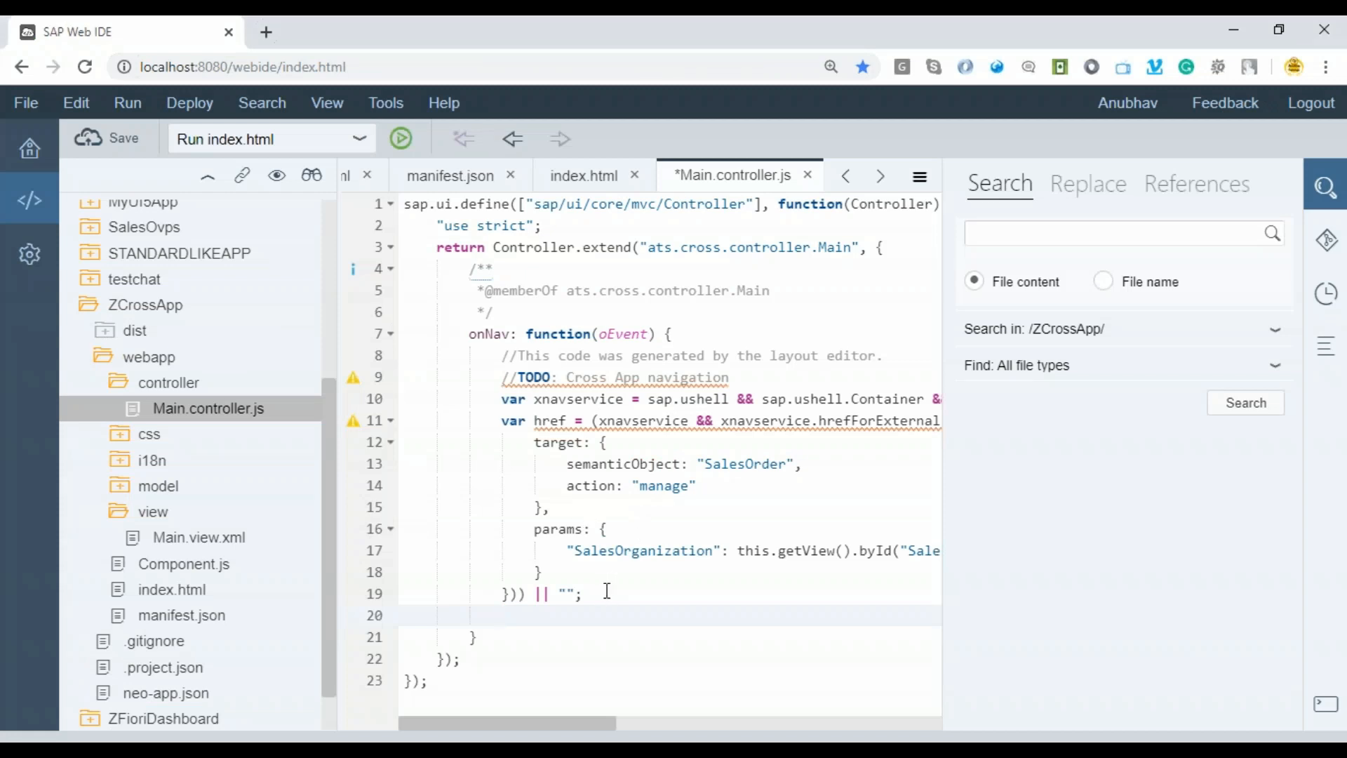
Declare finalUrl as window.location.href.split("#")[0] plus href in onNav.
{"action": "type", "text": "var"}
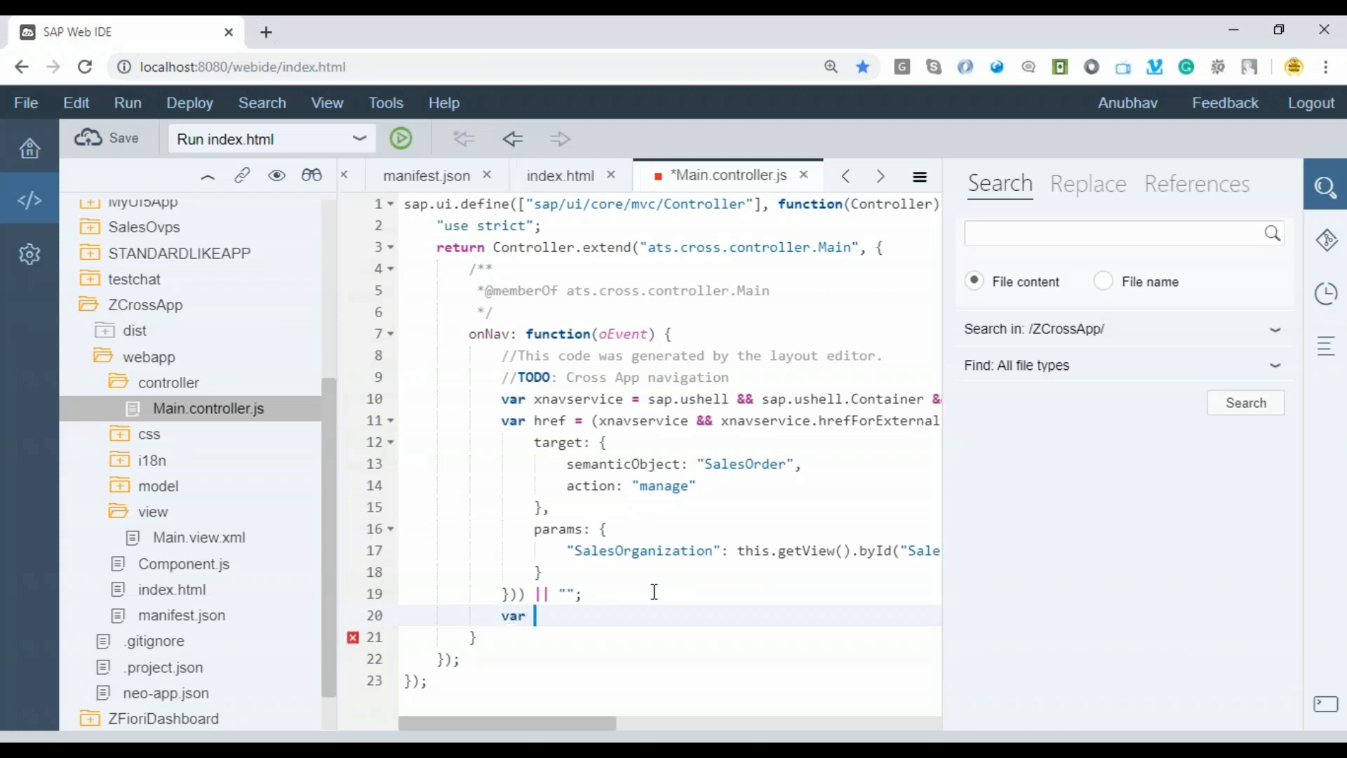
{"action": "type", "text": "finalUrl"}
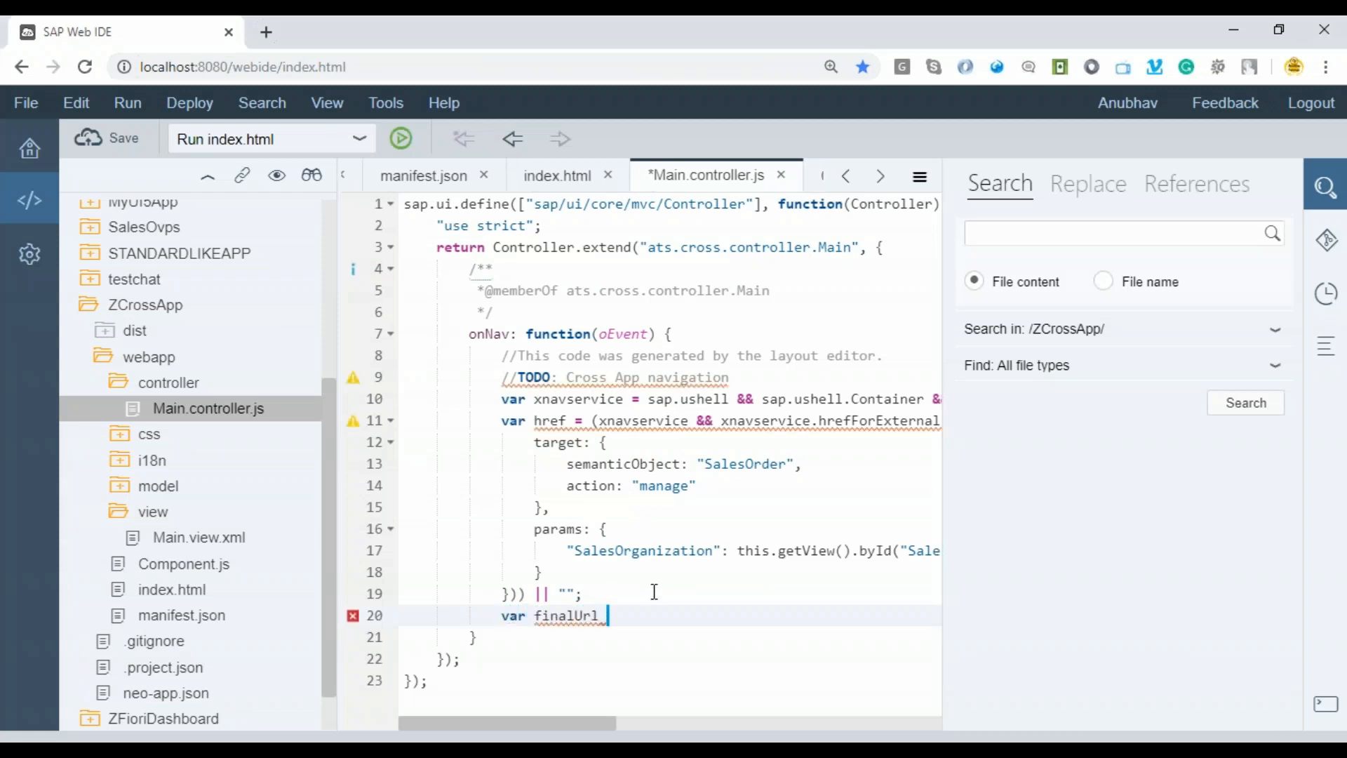
{"action": "mouse_move", "coordinate": [1325, 69]}
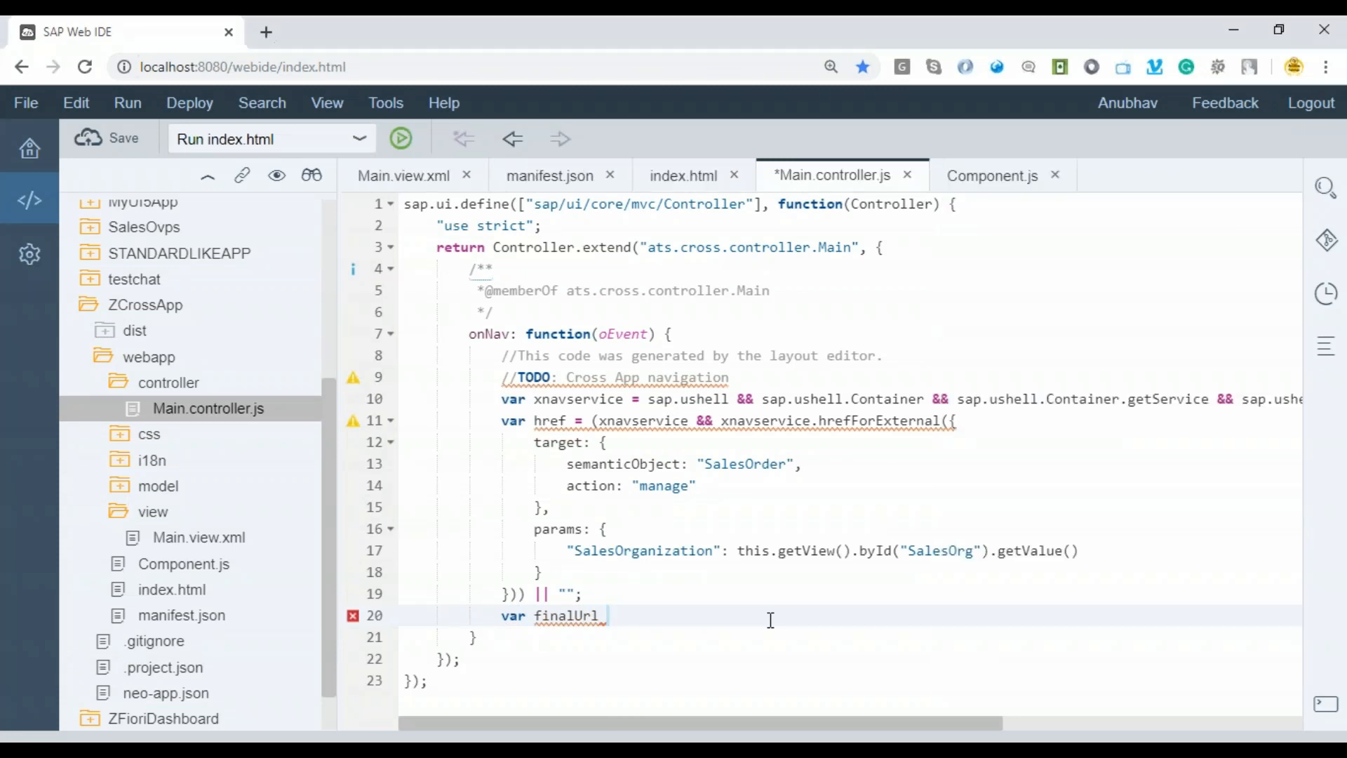
{"action": "type", "text": "= window.location.href.split(\"#\")[0] +"}
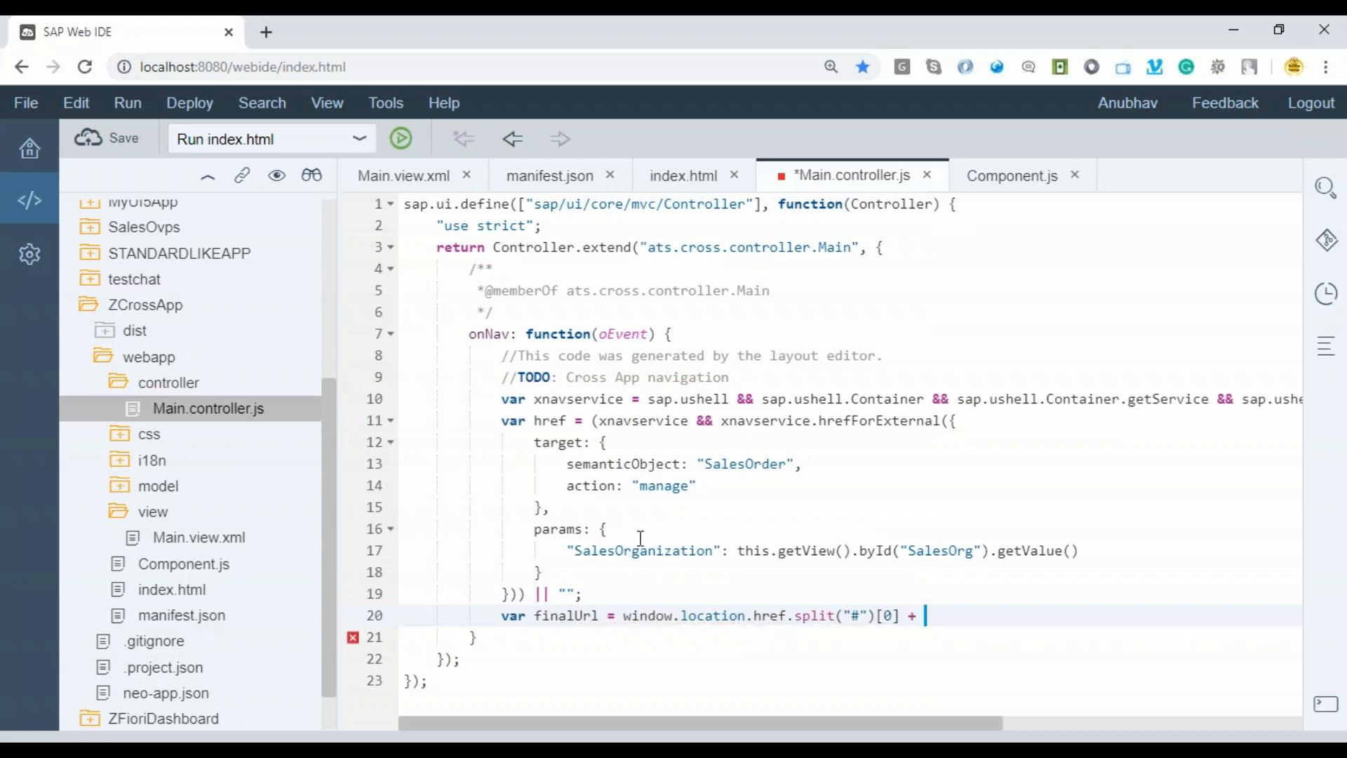
{"action": "type", "text": "href;"}
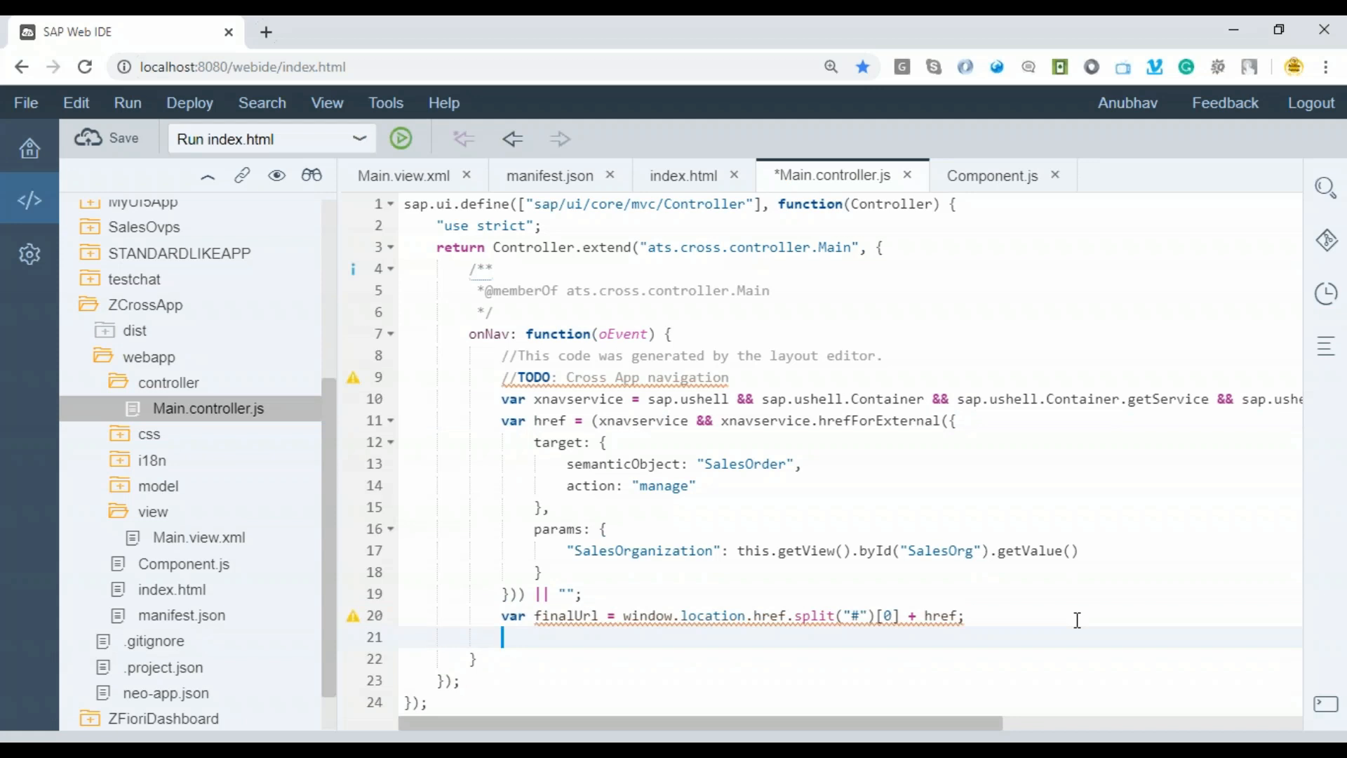
Add sap.m.URLHelper.redirect(finalUrl, true) and save Main.controller.js.
{"action": "type", "text": "sap.m."}
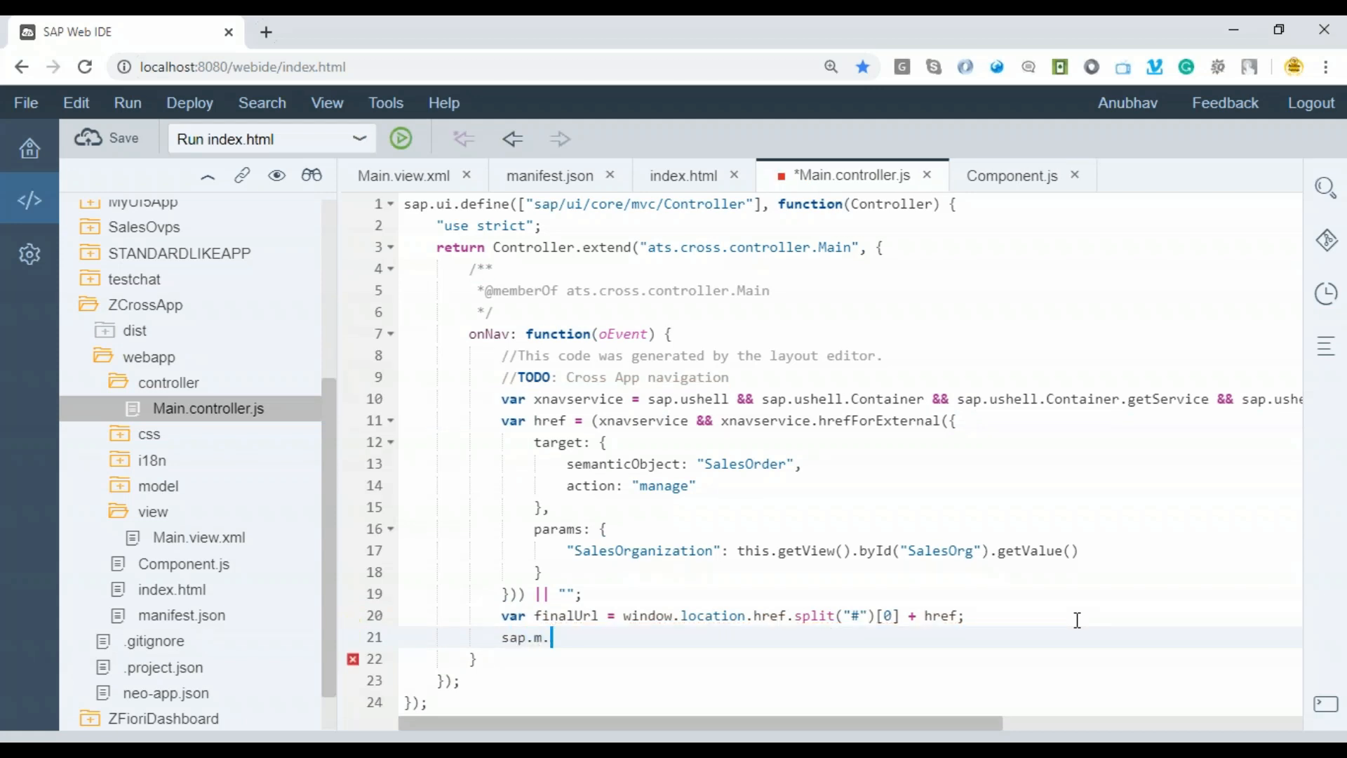
{"action": "type", "text": "URLHelper"}
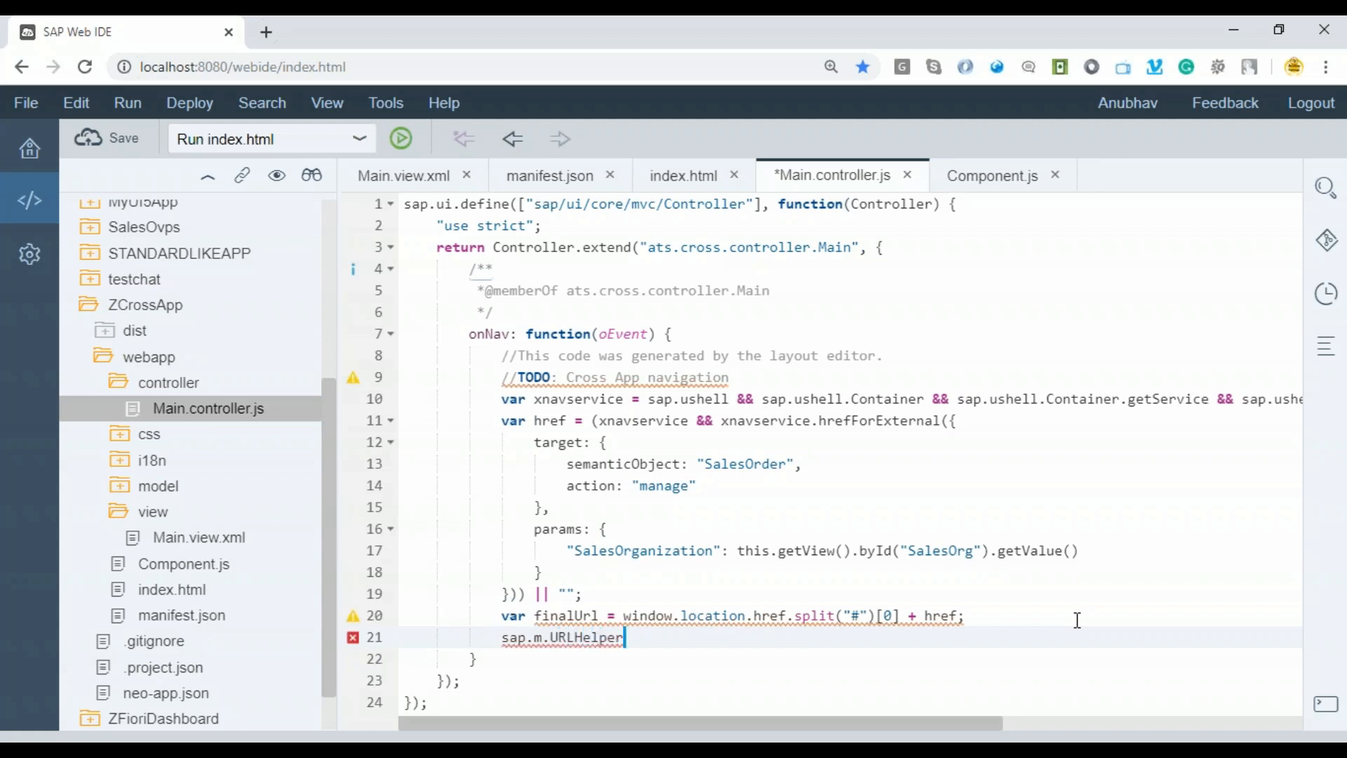
{"action": "type", "text": "."}
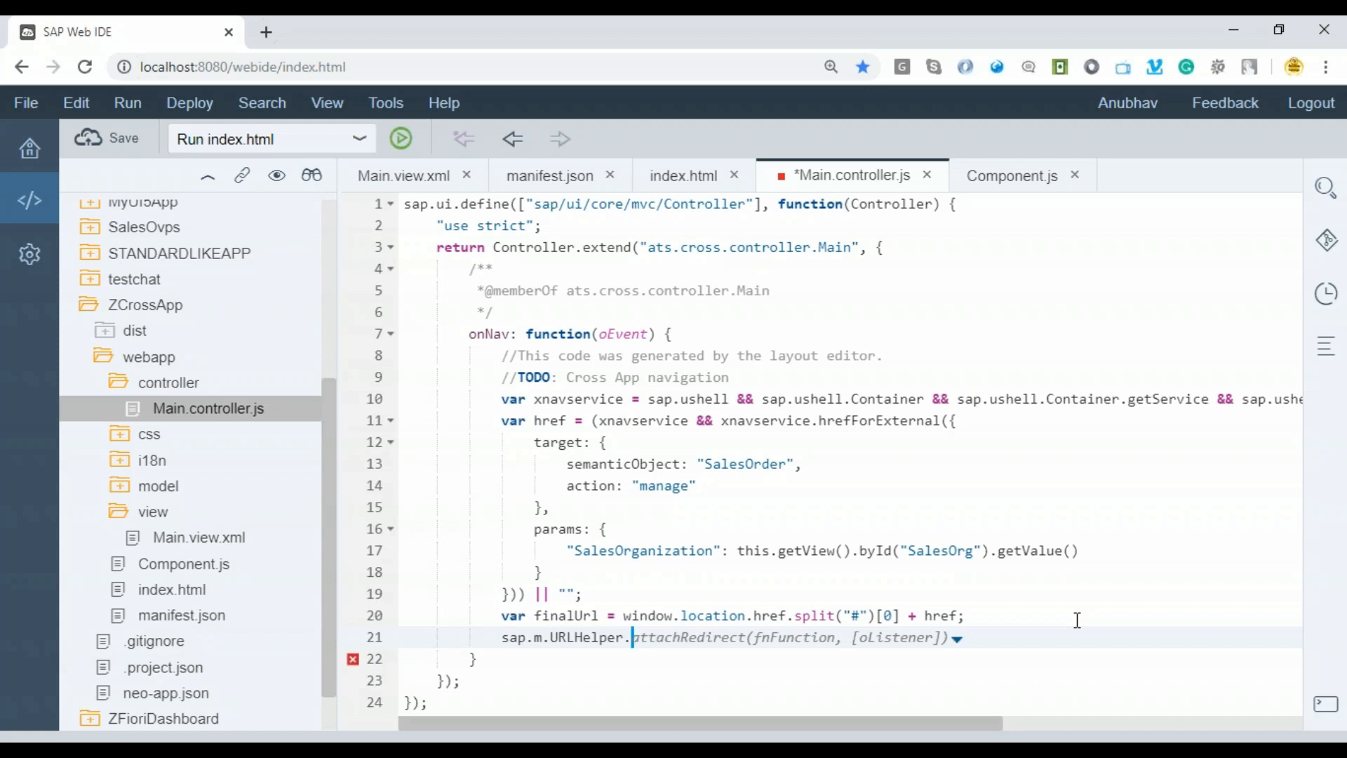
{"action": "type", "text": "redirect(sURL, [bNewWindow"}
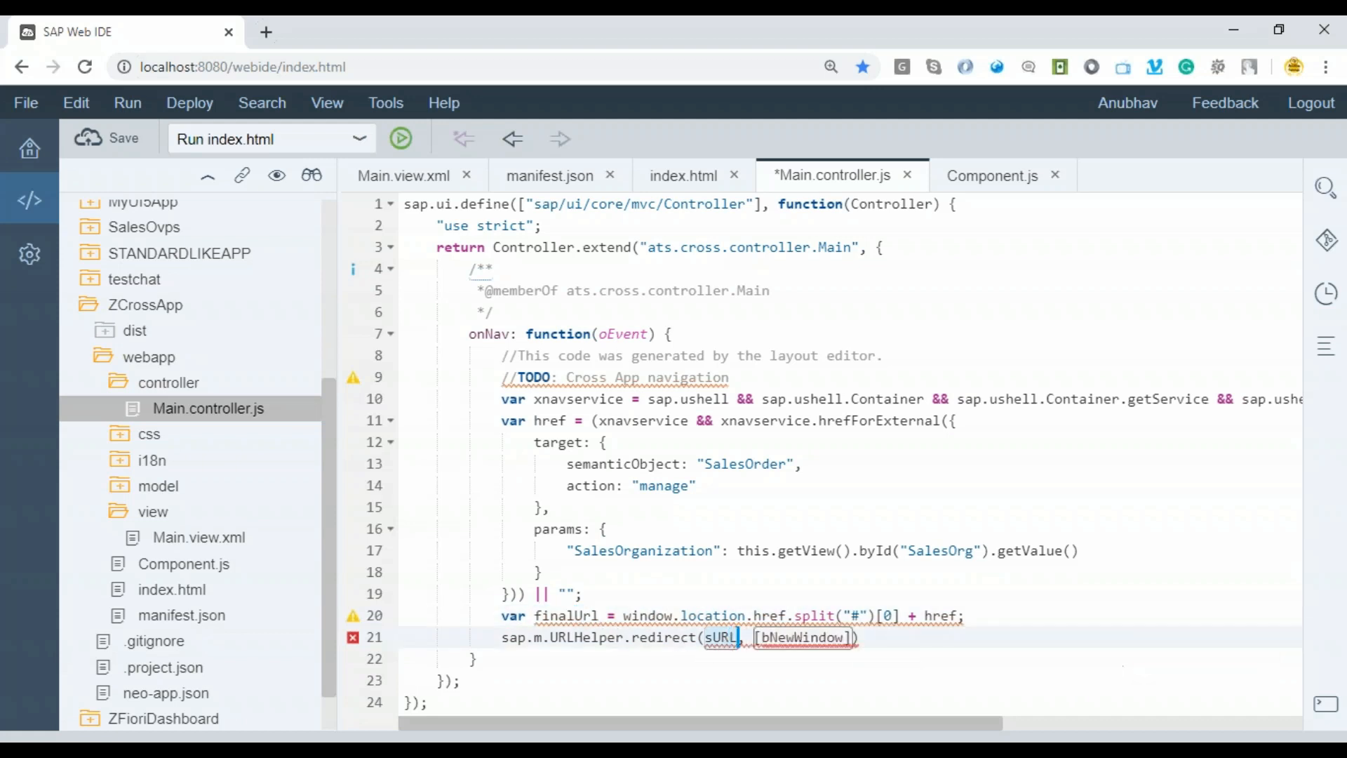
{"action": "type", "text": "finalUrl"}
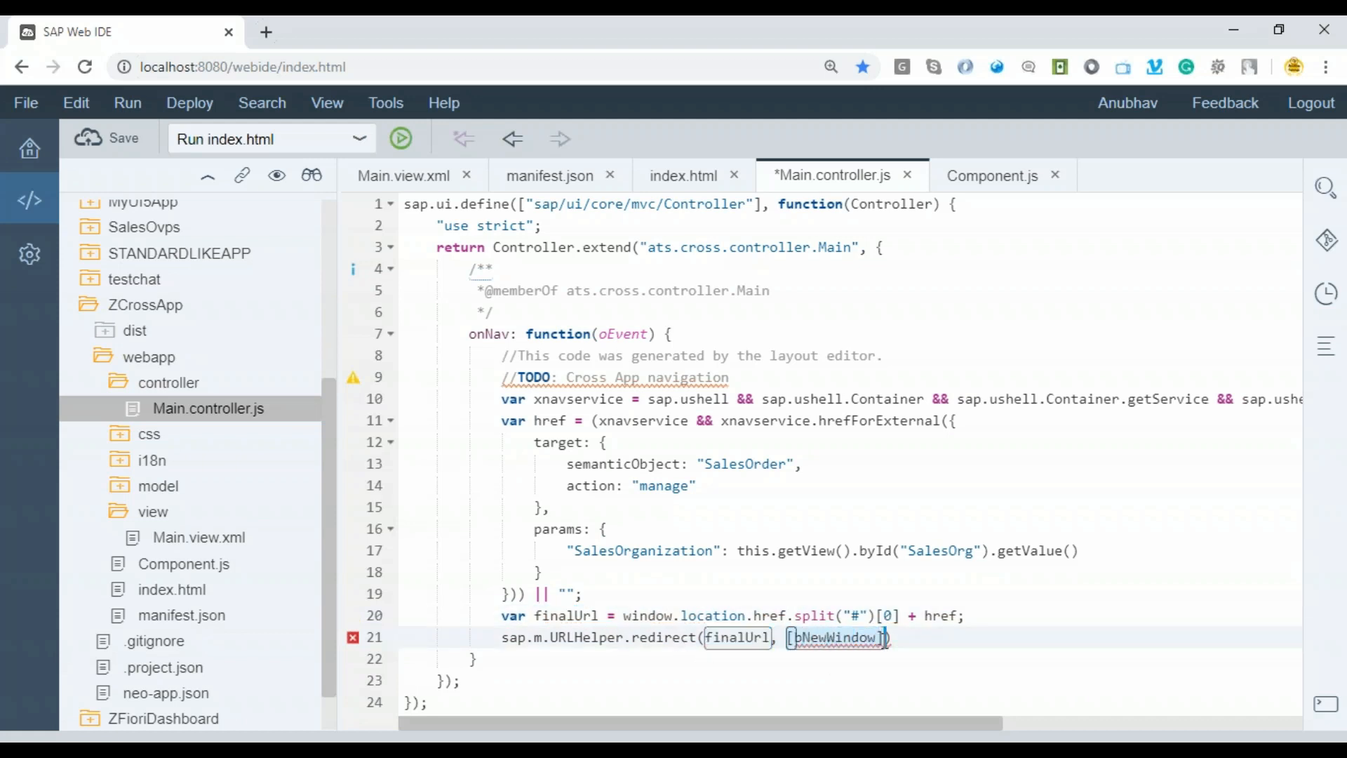
{"action": "type", "text": "true"}
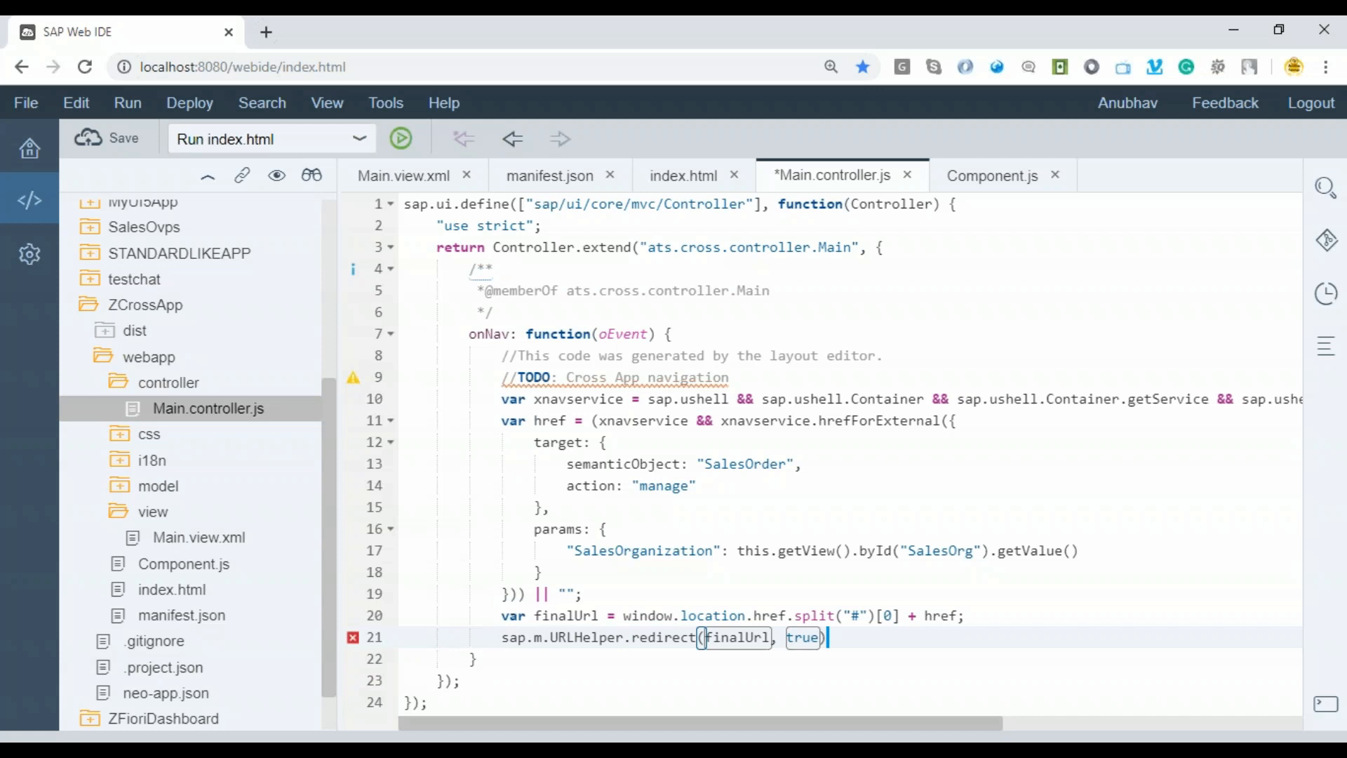
{"action": "left_click", "coordinate": [107, 138]}
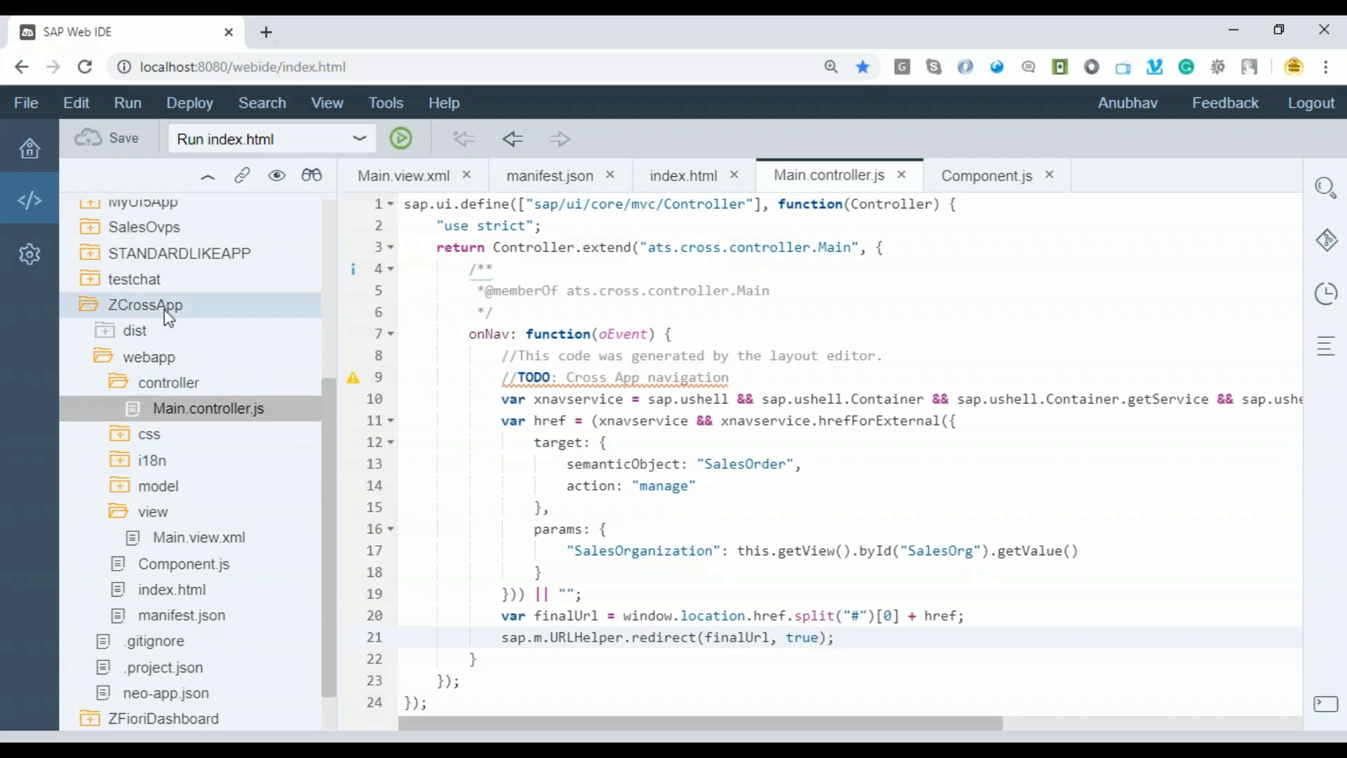
Redeploy ZCrossApp to the SAPUI5 ABAP Repository, updating ZANUBHAVCAN and approving the overwrite.
{"action": "right_click", "coordinate": [146, 304]}
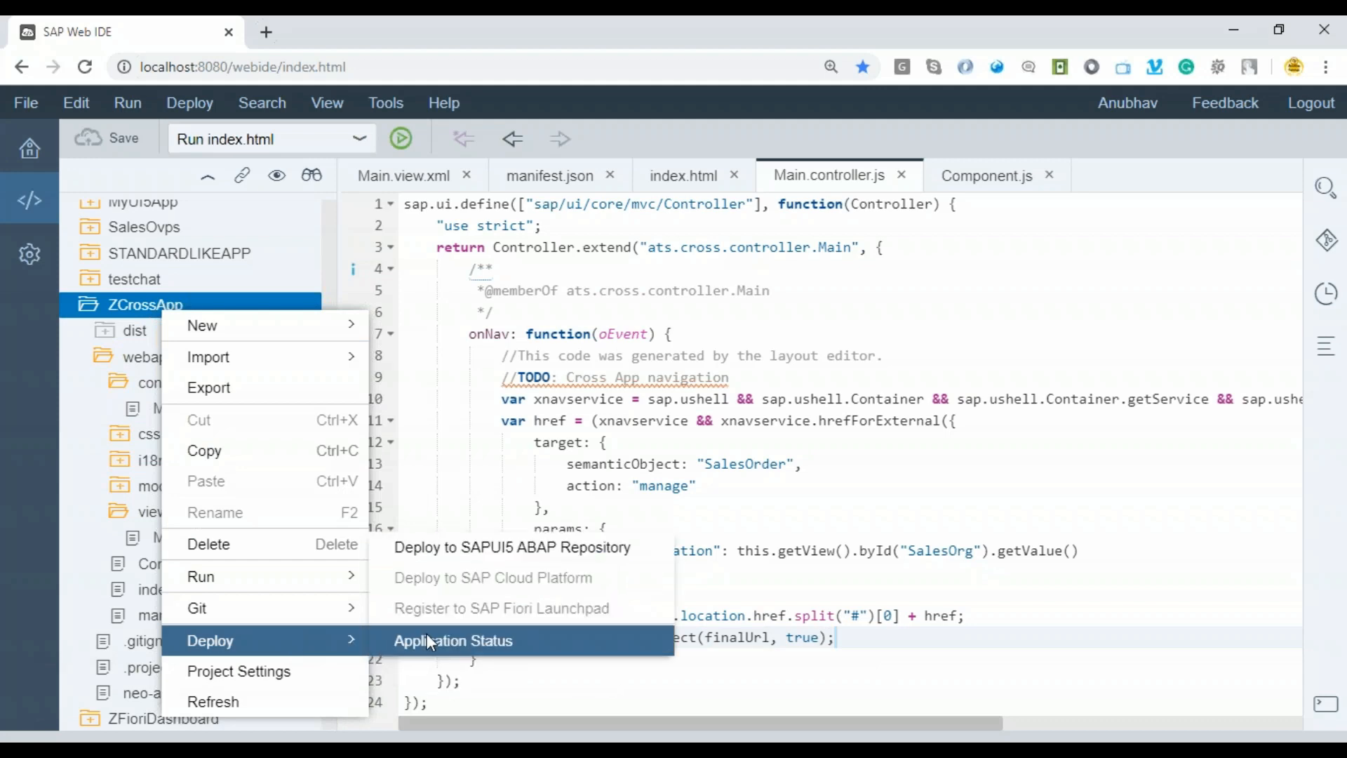
{"action": "left_click", "coordinate": [511, 547]}
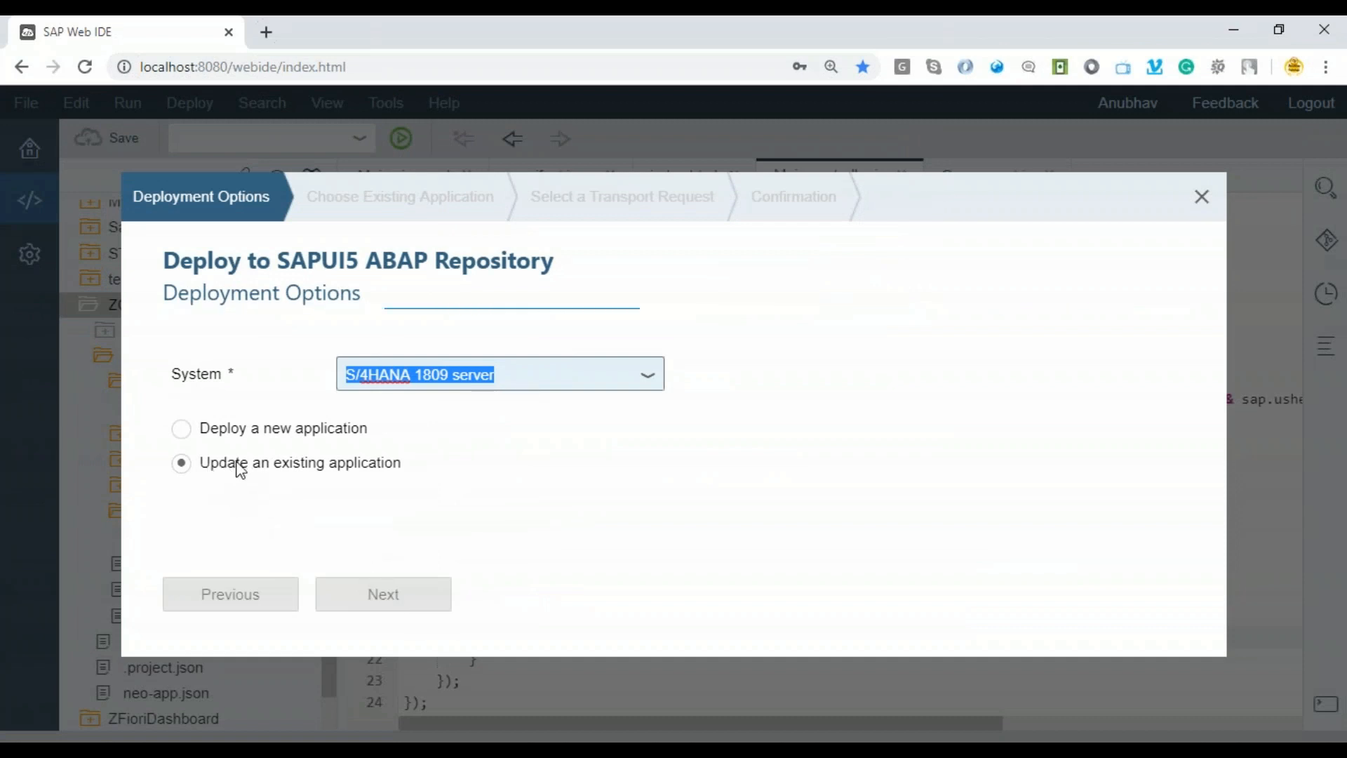
{"action": "mouse_move", "coordinate": [236, 468]}
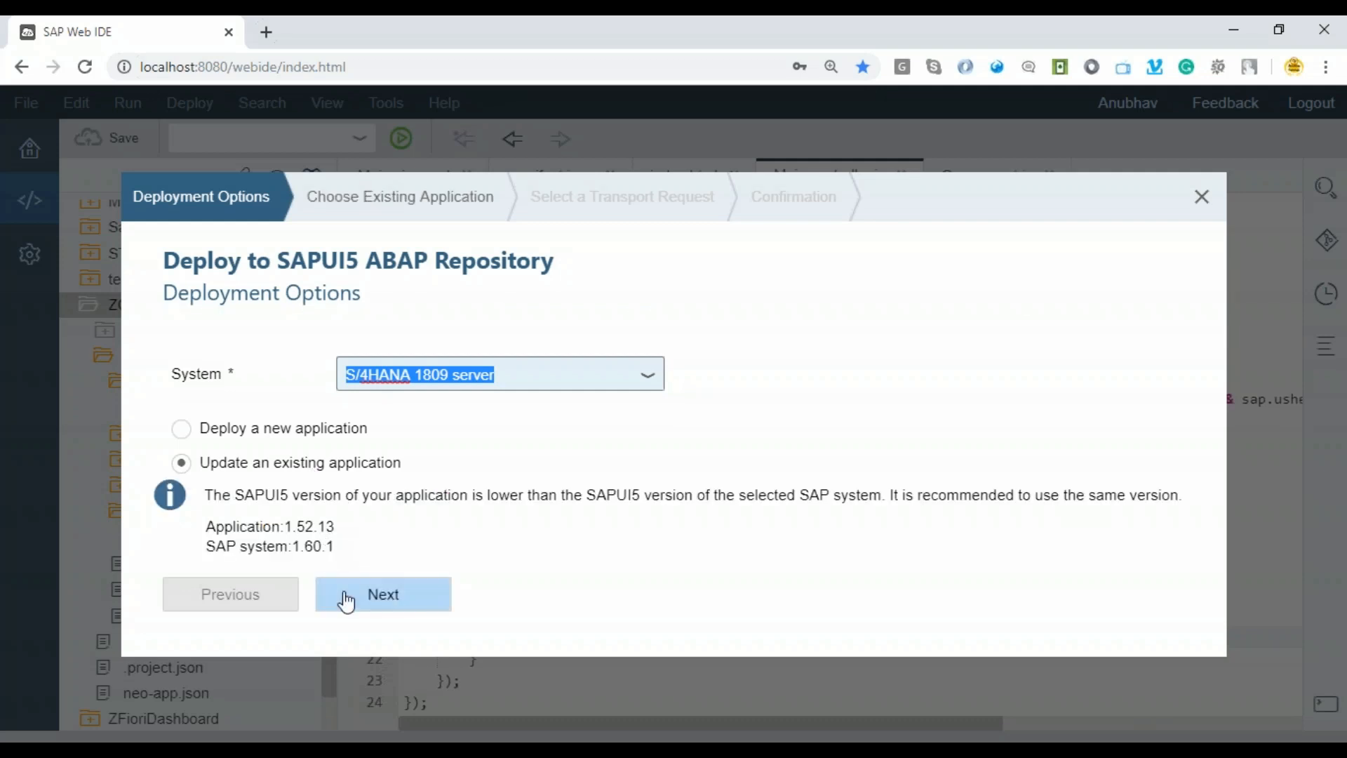
{"action": "left_click", "coordinate": [382, 594]}
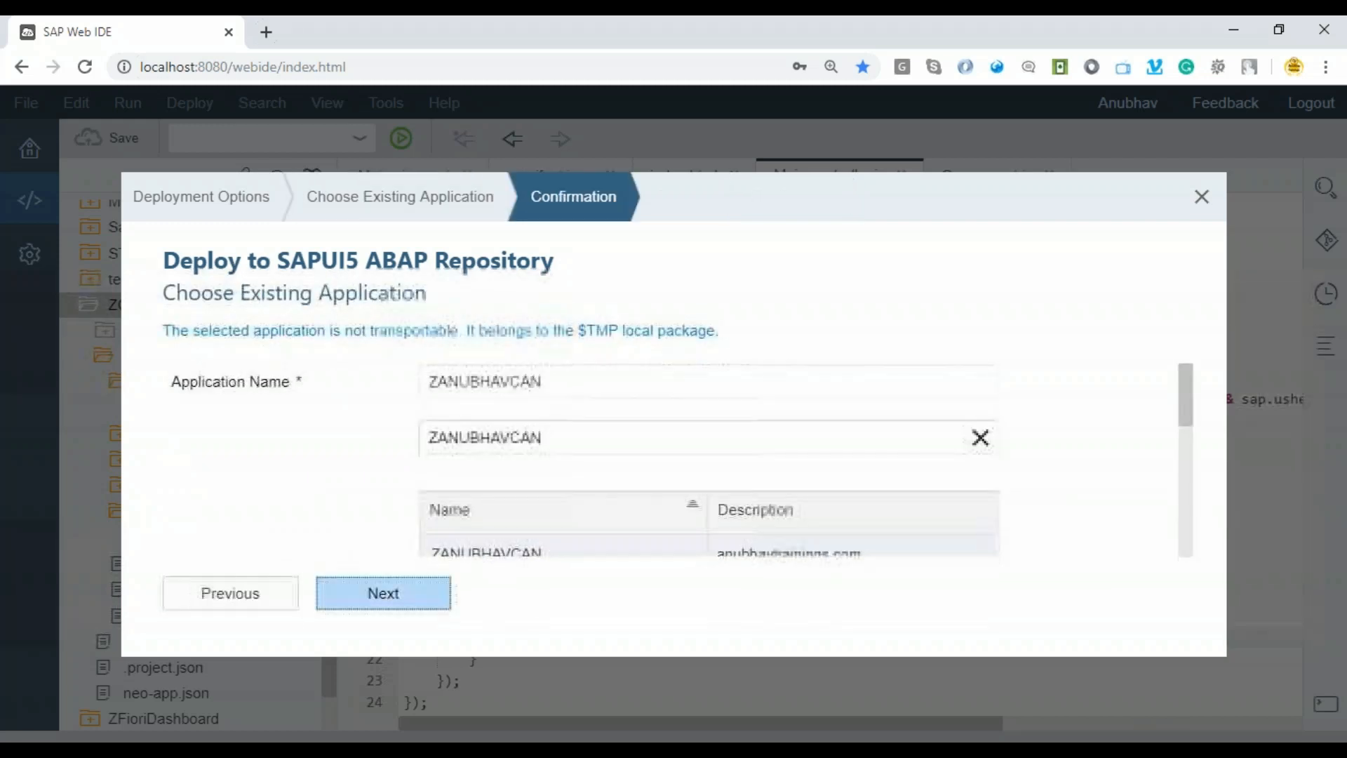
{"action": "left_click", "coordinate": [382, 593]}
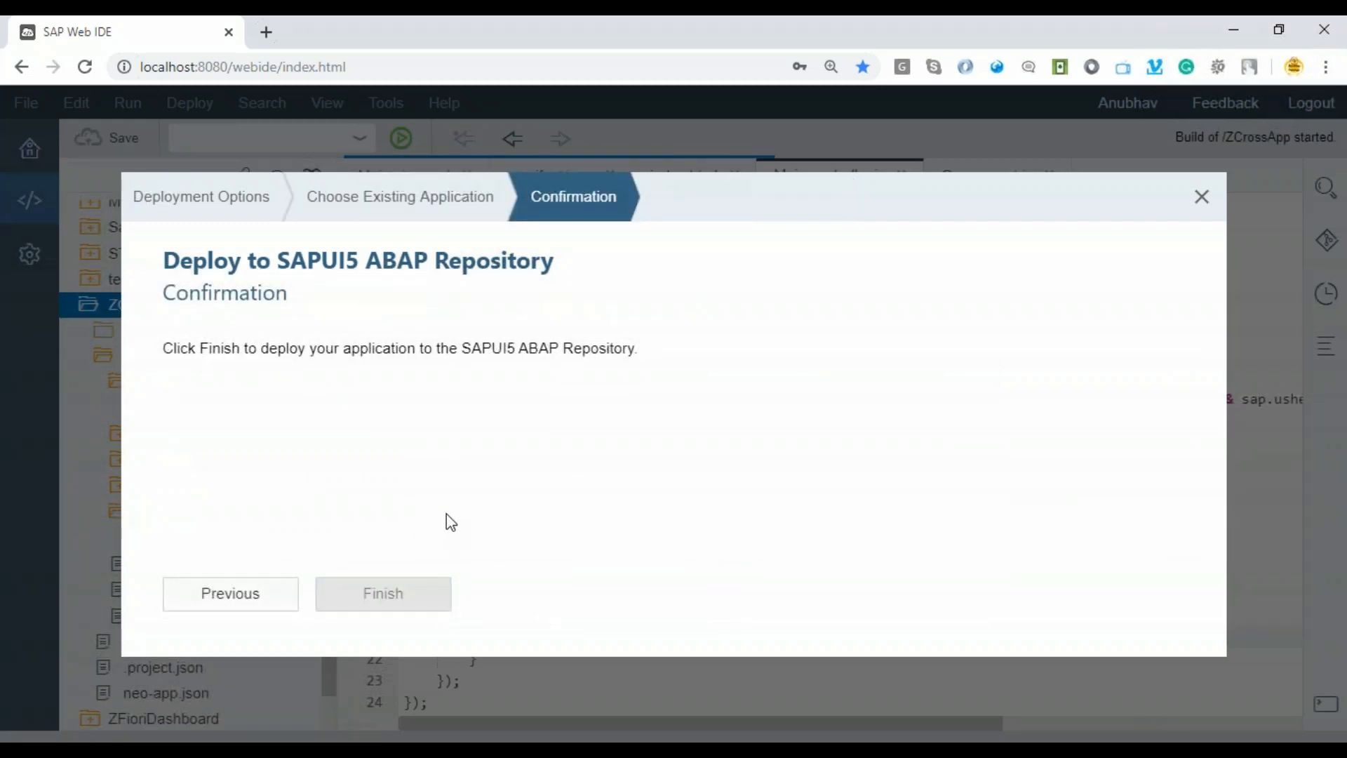
{"action": "left_click", "coordinate": [382, 592]}
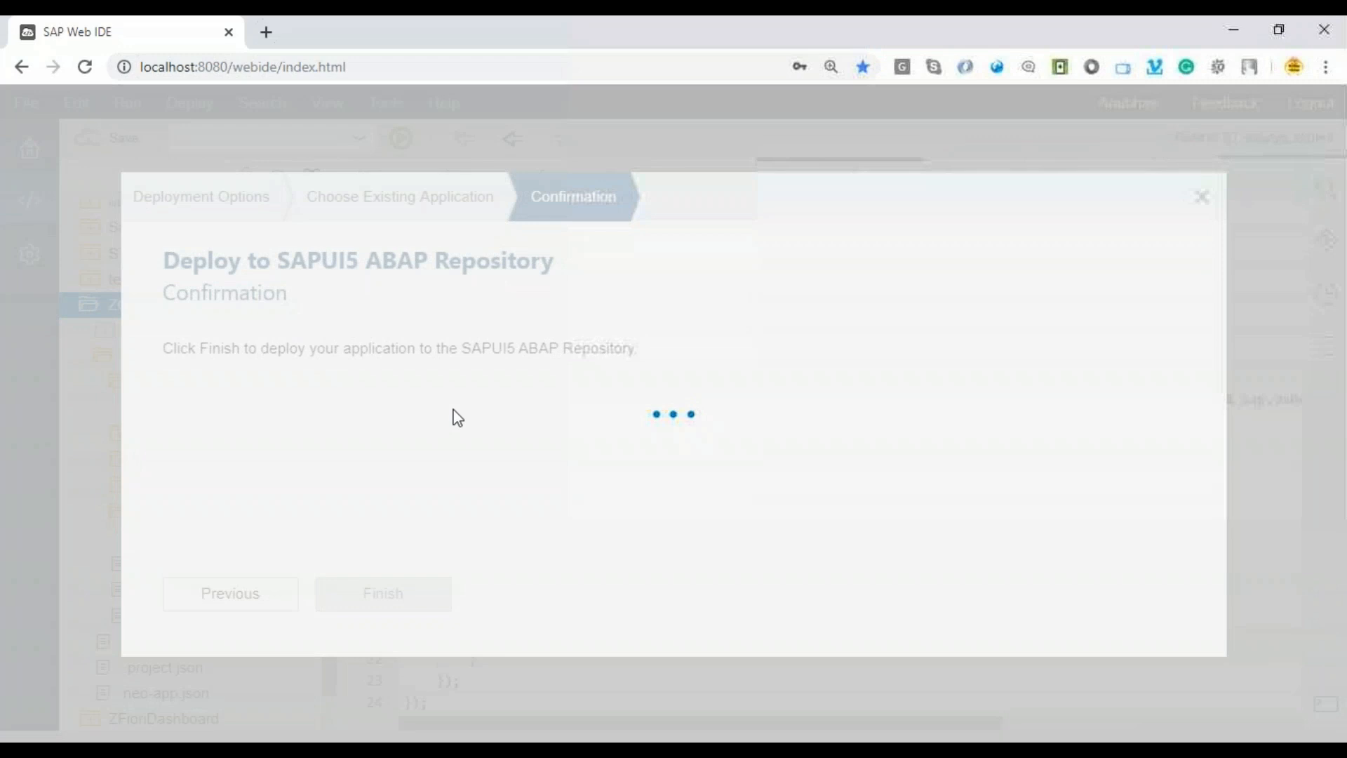
{"action": "left_click", "coordinate": [381, 593]}
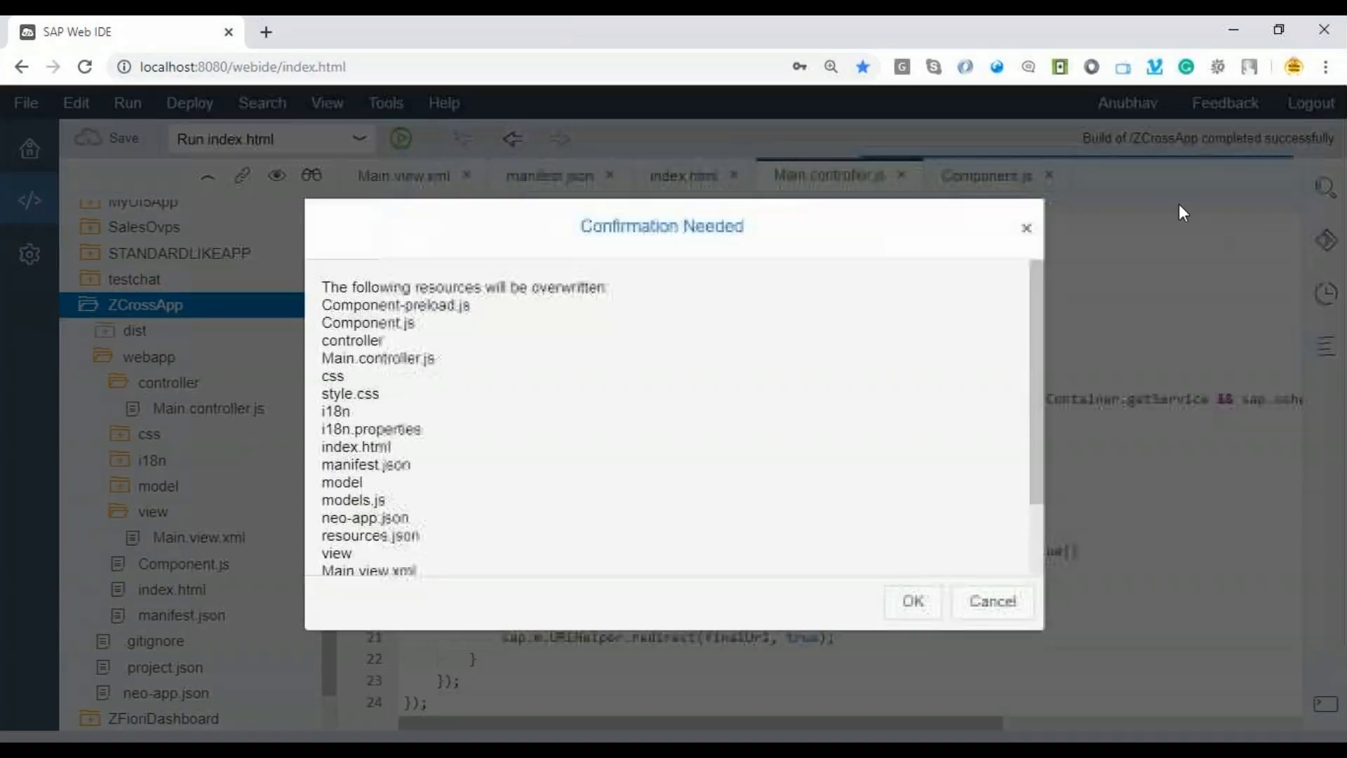
{"action": "left_click", "coordinate": [911, 600]}
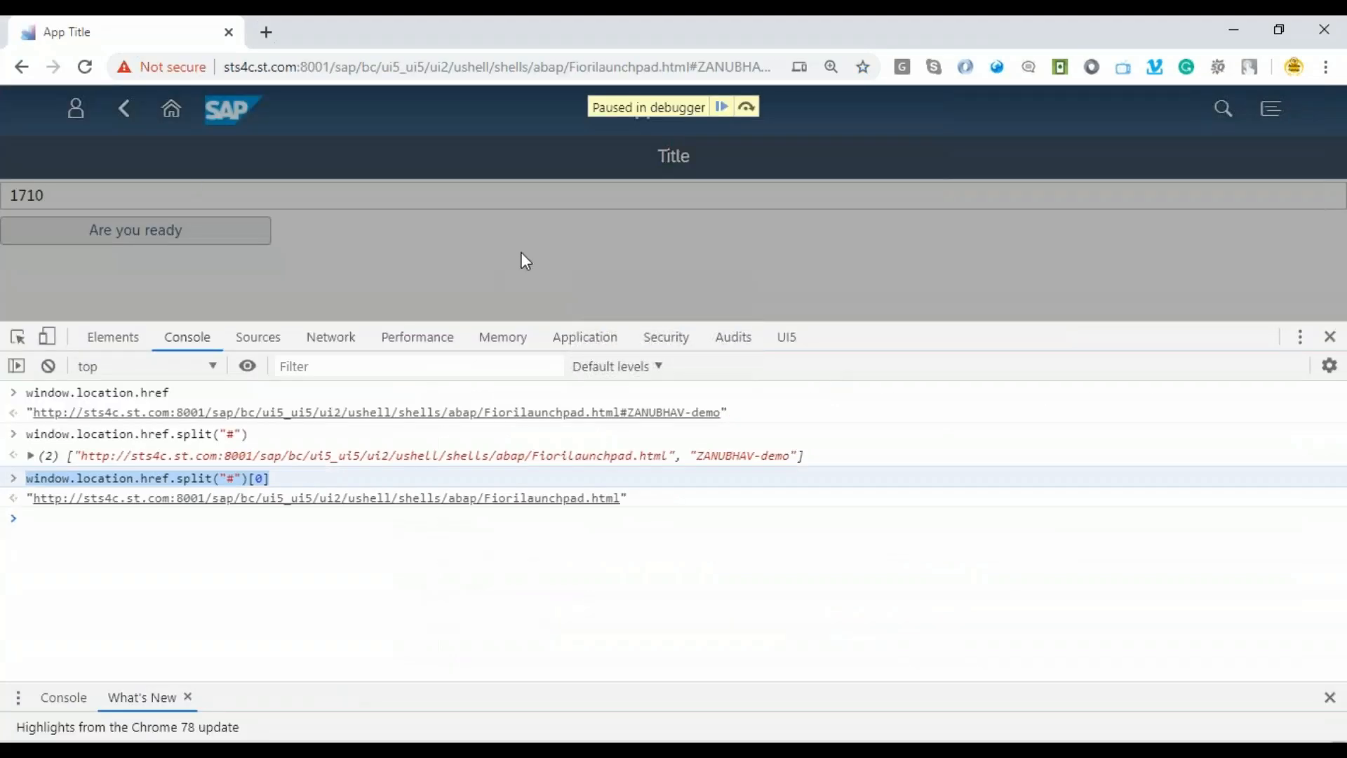
Hard-reload the launchpad app with an emptied cache, pick Sales Org 1710, and launch navigation.
{"action": "right_click", "coordinate": [84, 67]}
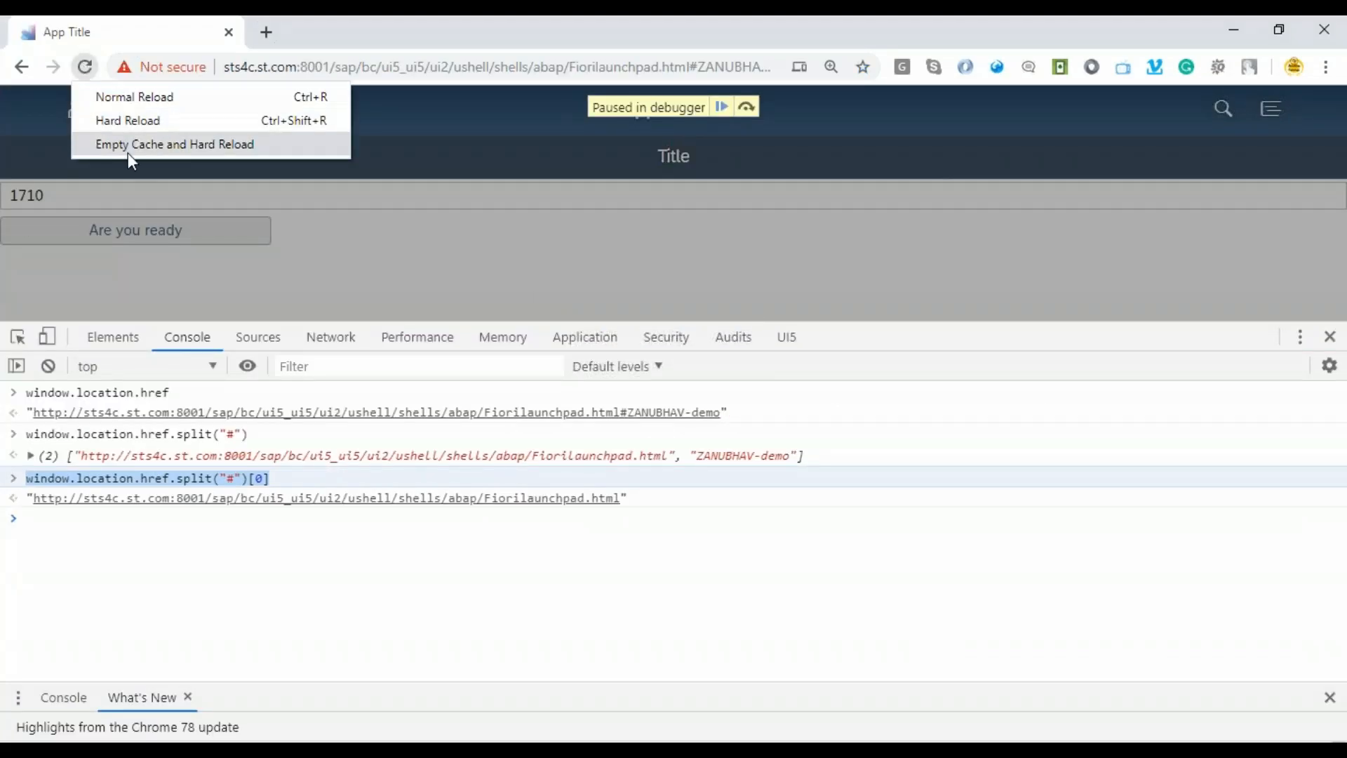
{"action": "left_click", "coordinate": [175, 143]}
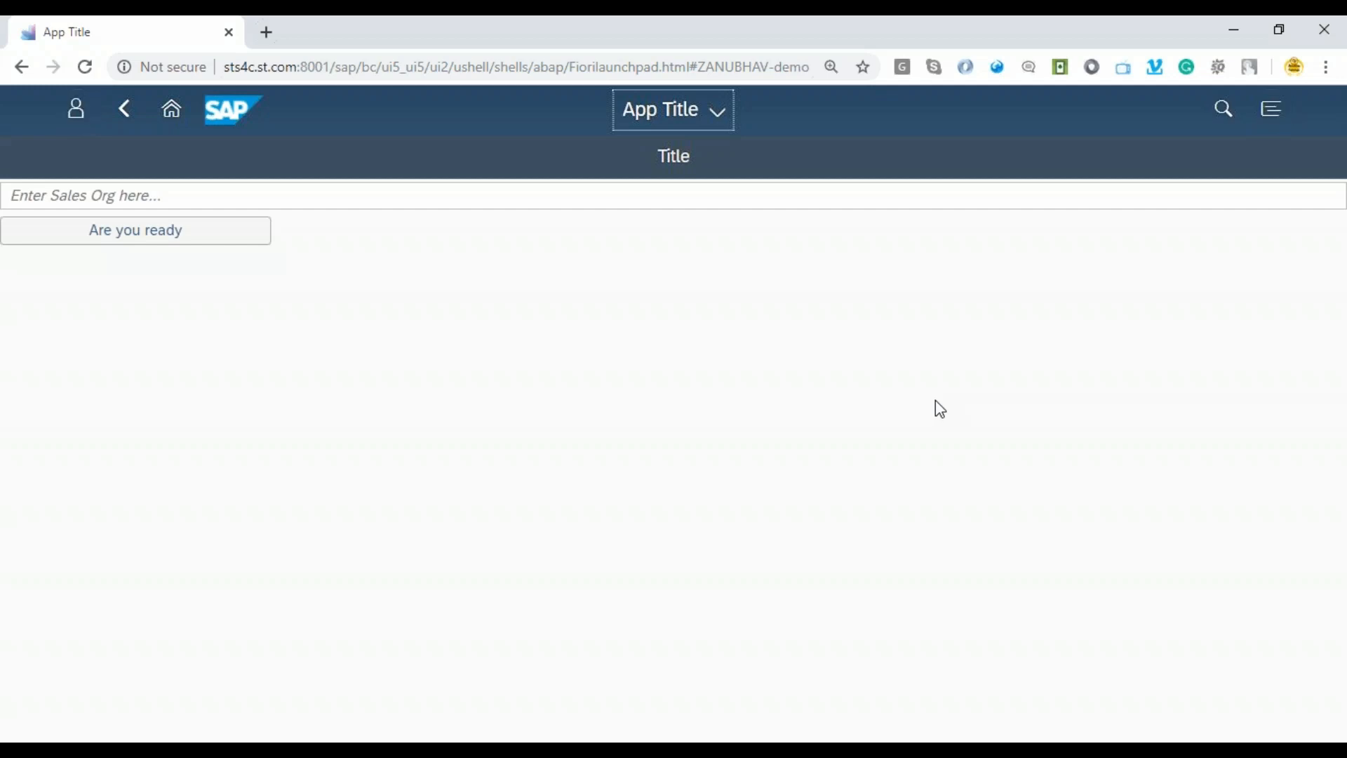
{"action": "mouse_move", "coordinate": [934, 412]}
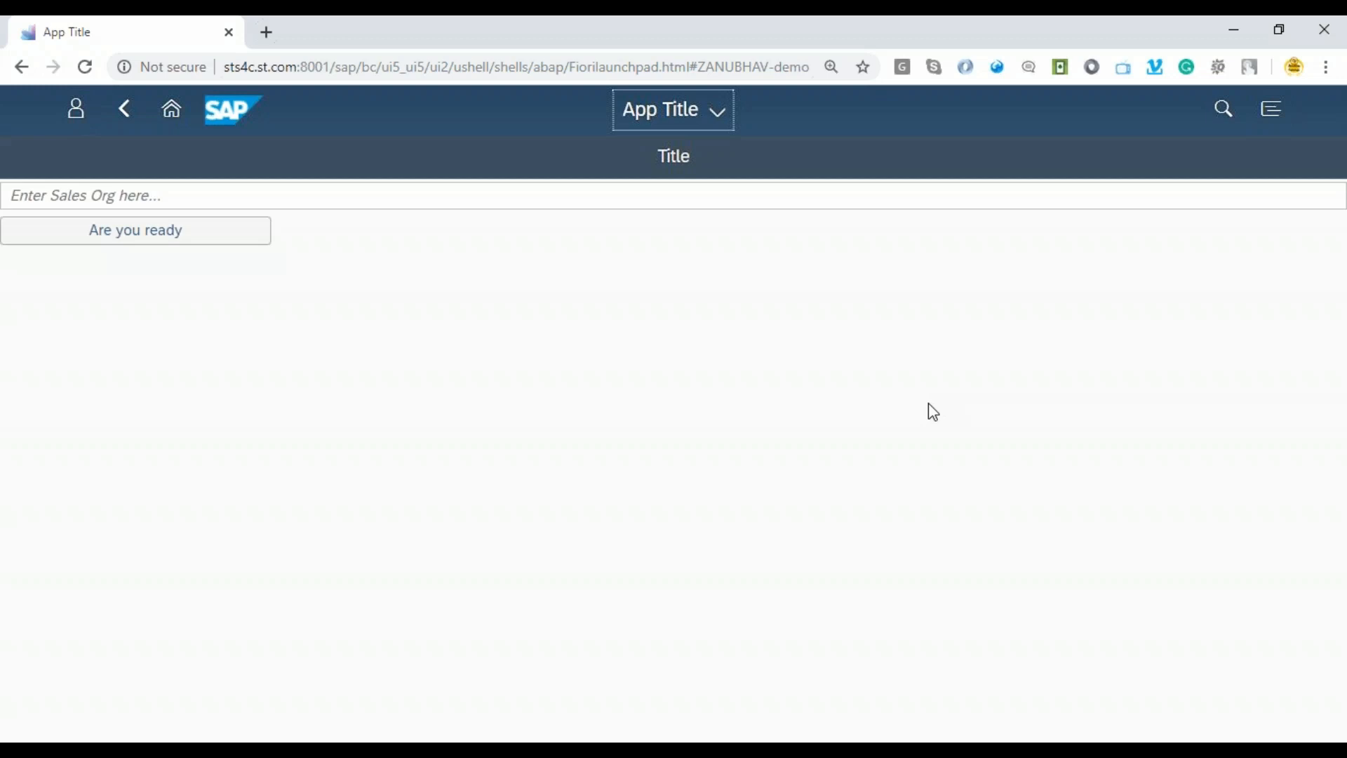
{"action": "mouse_move", "coordinate": [893, 402]}
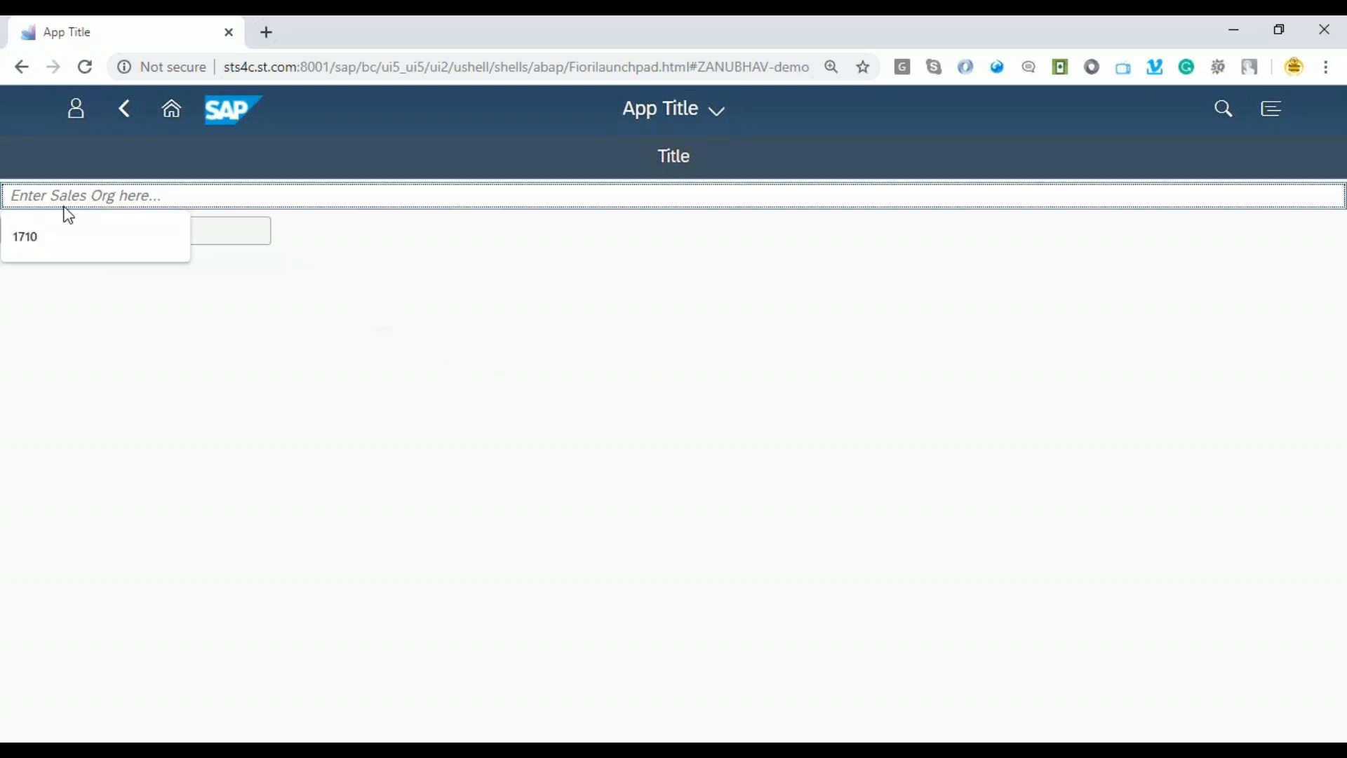
{"action": "left_click", "coordinate": [26, 237]}
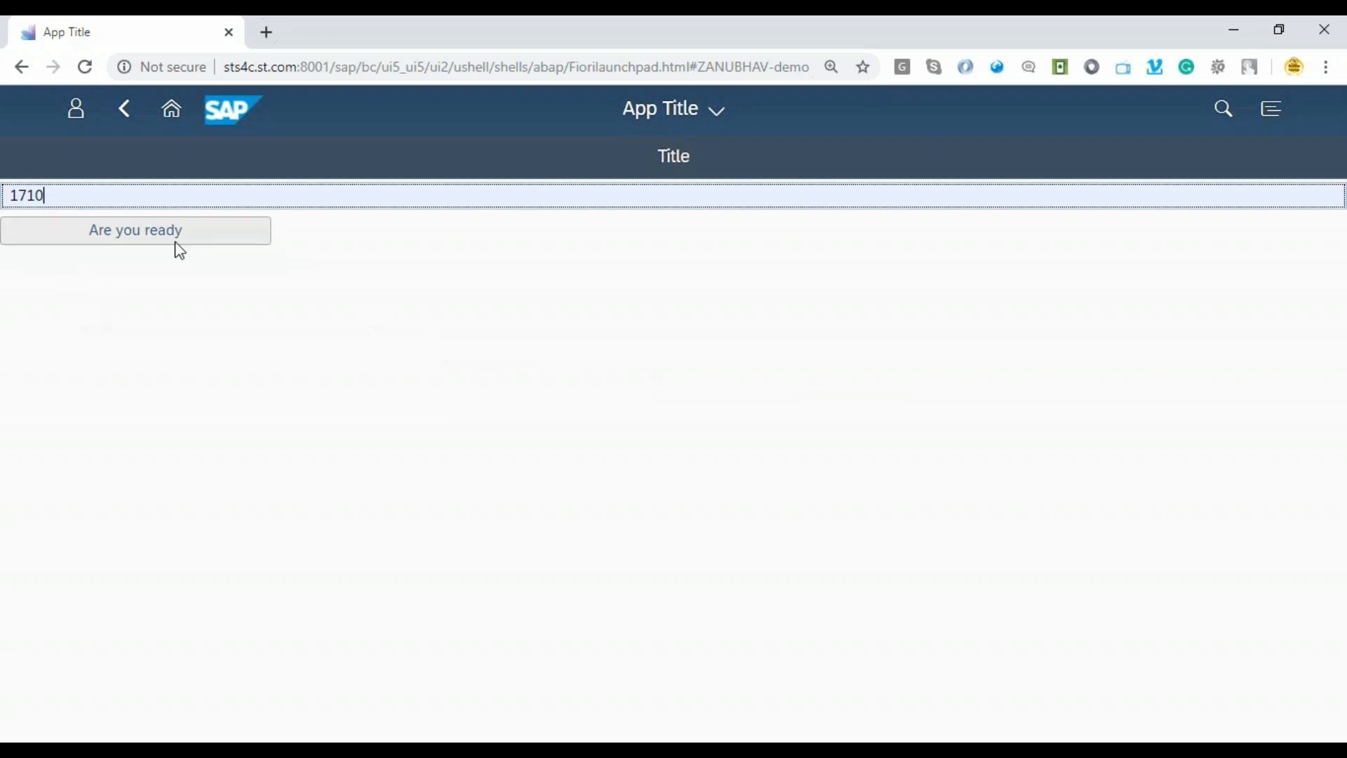
{"action": "left_click", "coordinate": [134, 230]}
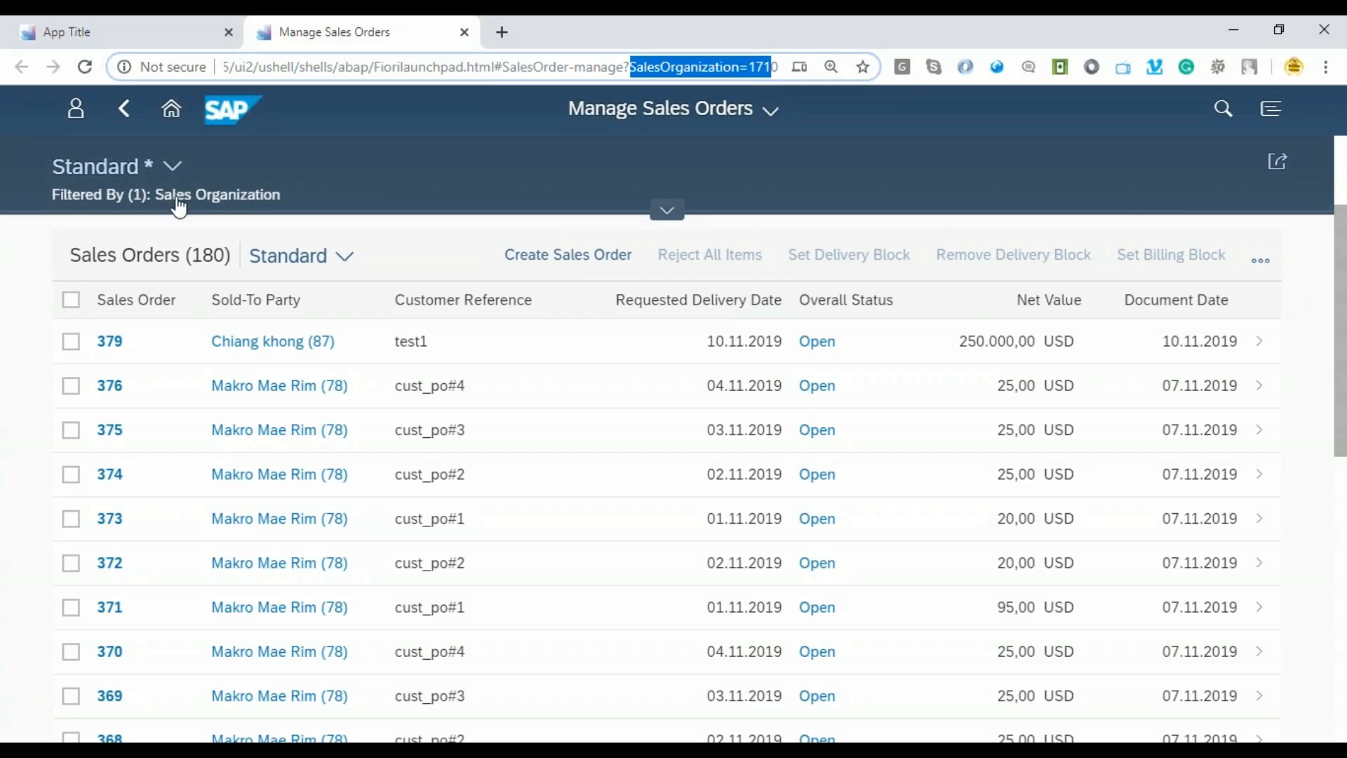
{"action": "mouse_move", "coordinate": [1235, 271]}
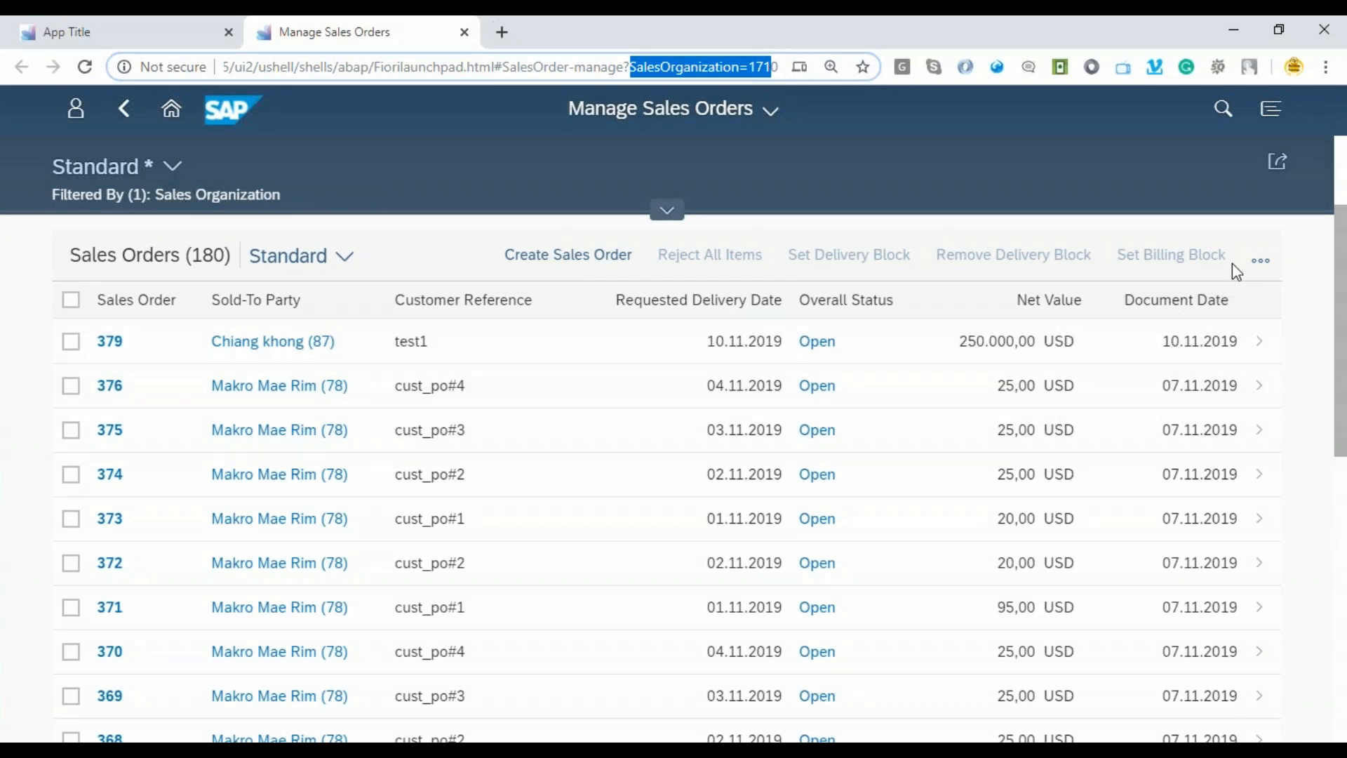
Add the Sales Organization column to the Manage Sales Orders table.
{"action": "left_click", "coordinate": [830, 67]}
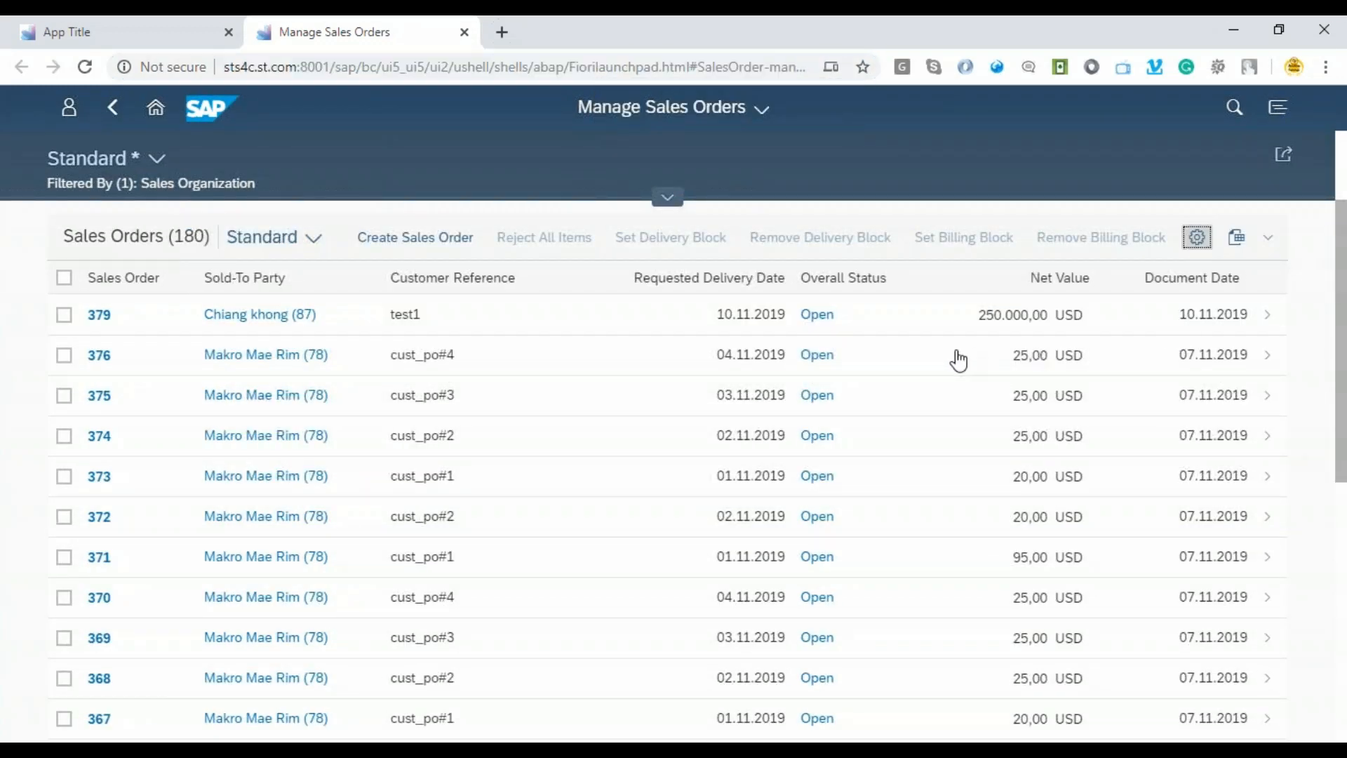
{"action": "left_click", "coordinate": [1196, 237]}
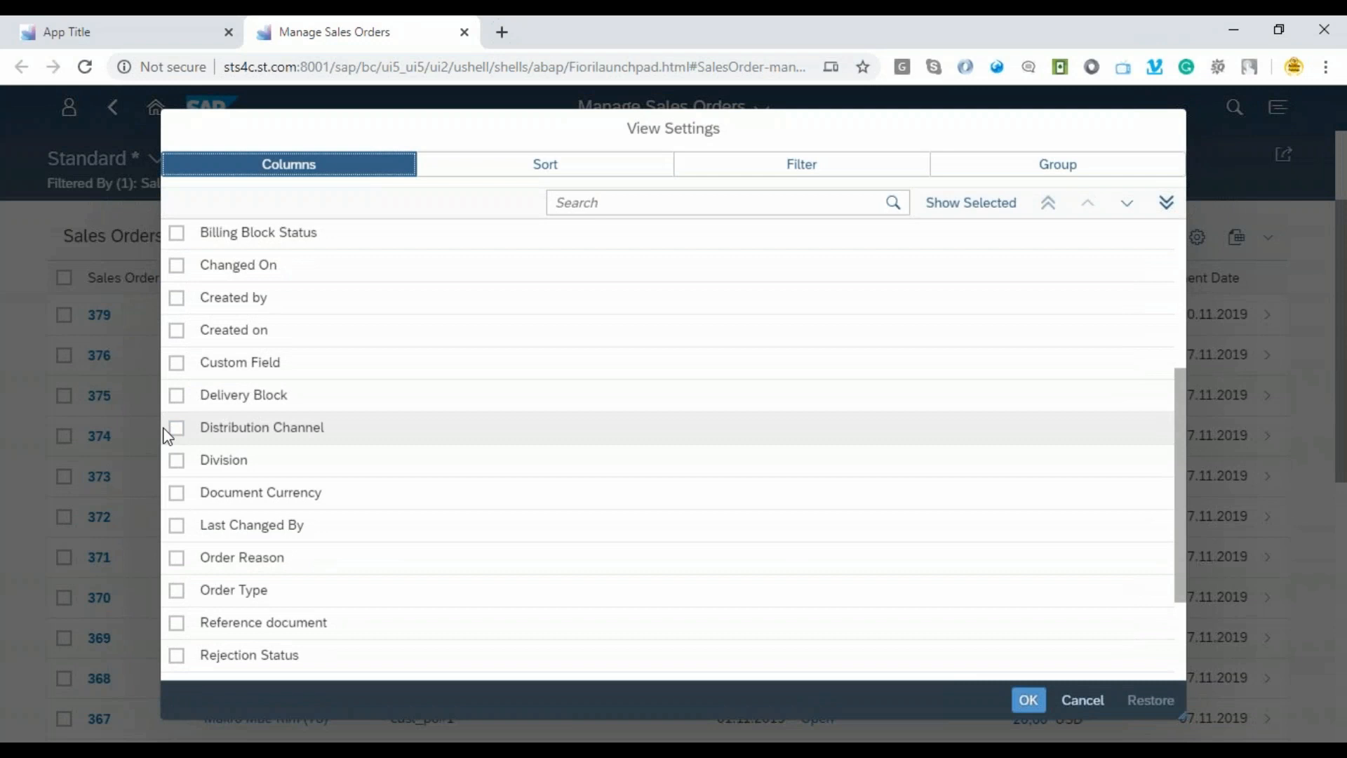
{"action": "scroll", "scroll_direction": "down", "scroll_amount": 3}
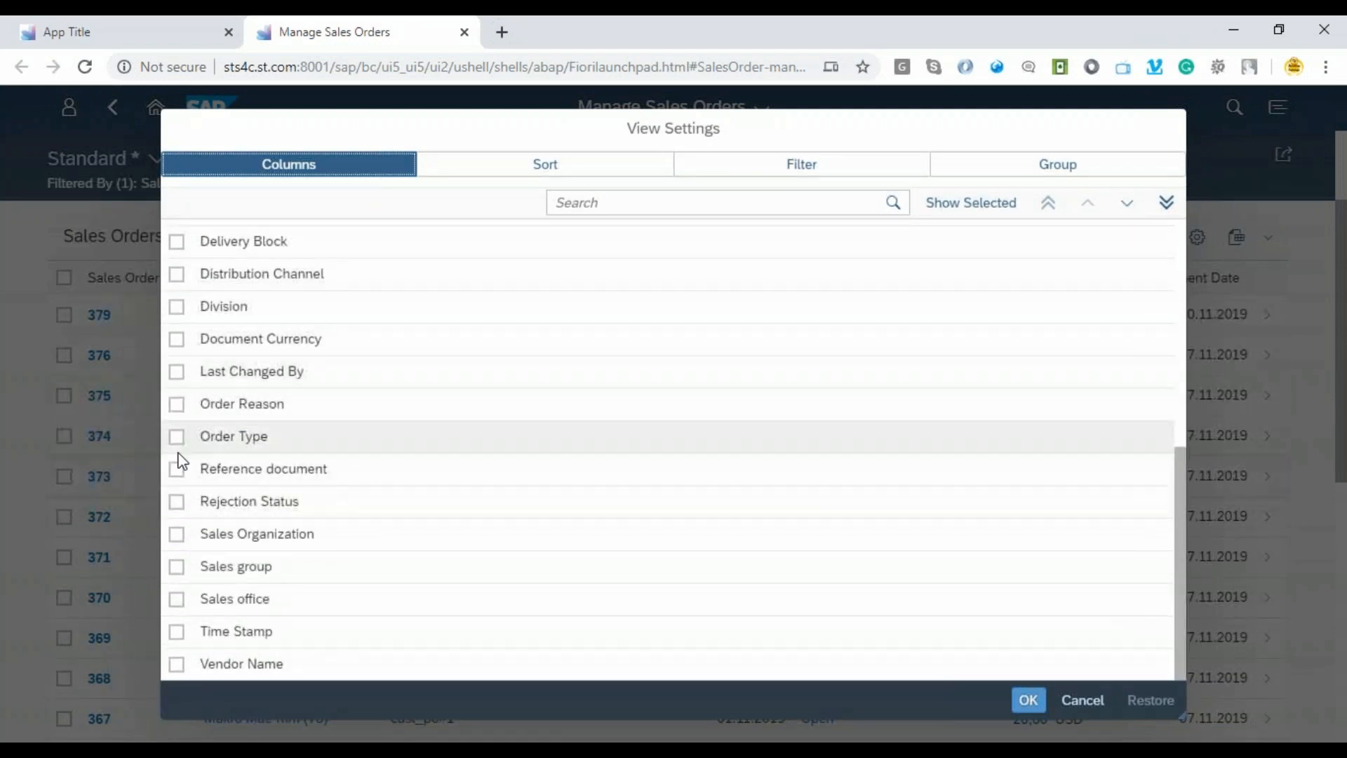
{"action": "mouse_move", "coordinate": [186, 557]}
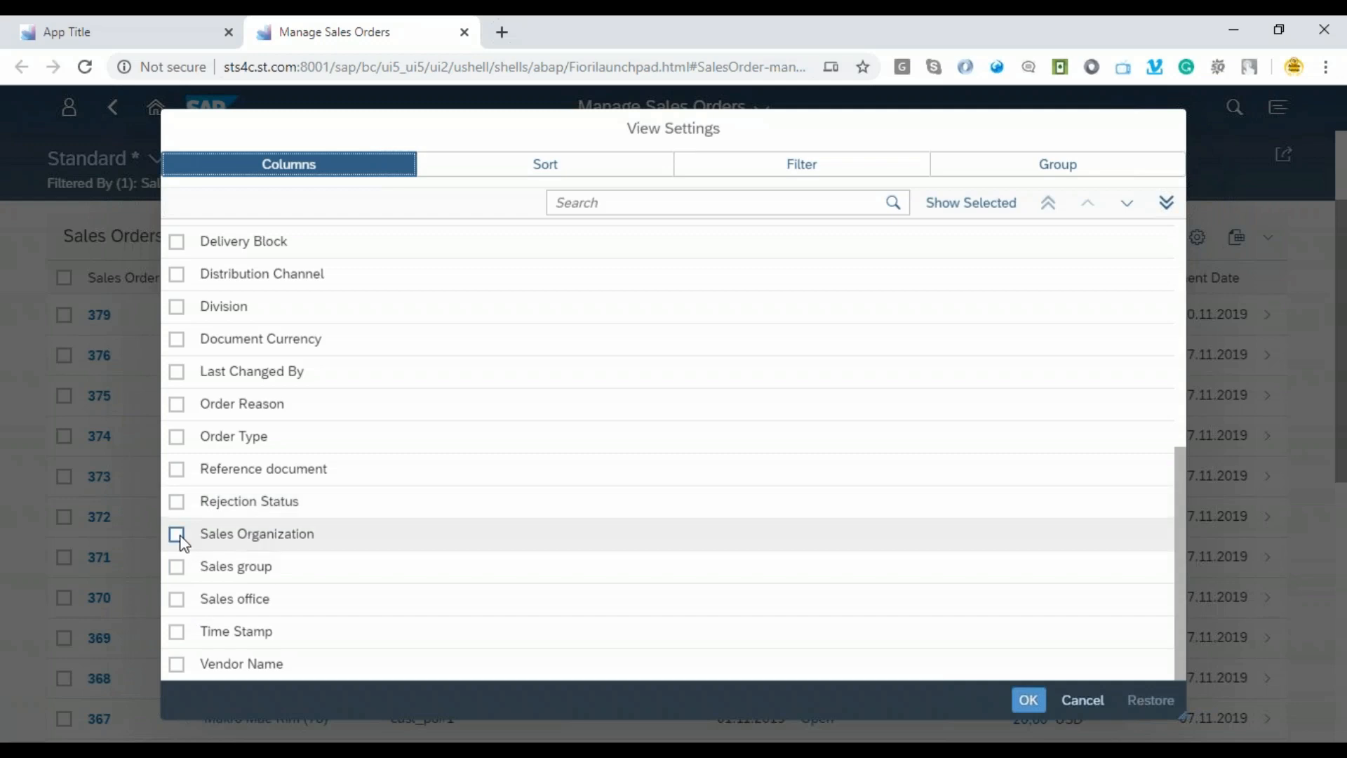
{"action": "left_click", "coordinate": [1027, 700]}
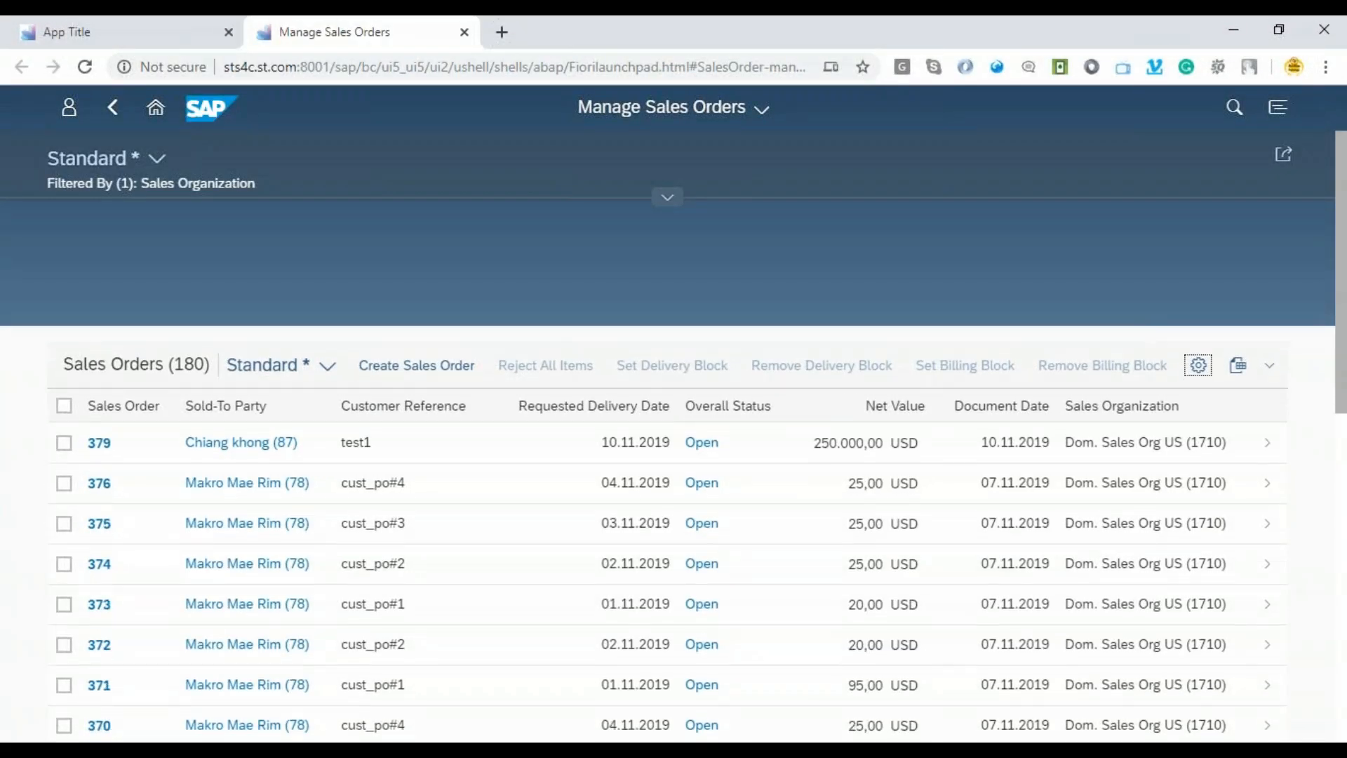
Expand the filter bar and reveal the full URL showing the SalesOrganization=1710 parameter.
{"action": "scroll", "scroll_direction": "down", "scroll_amount": 3}
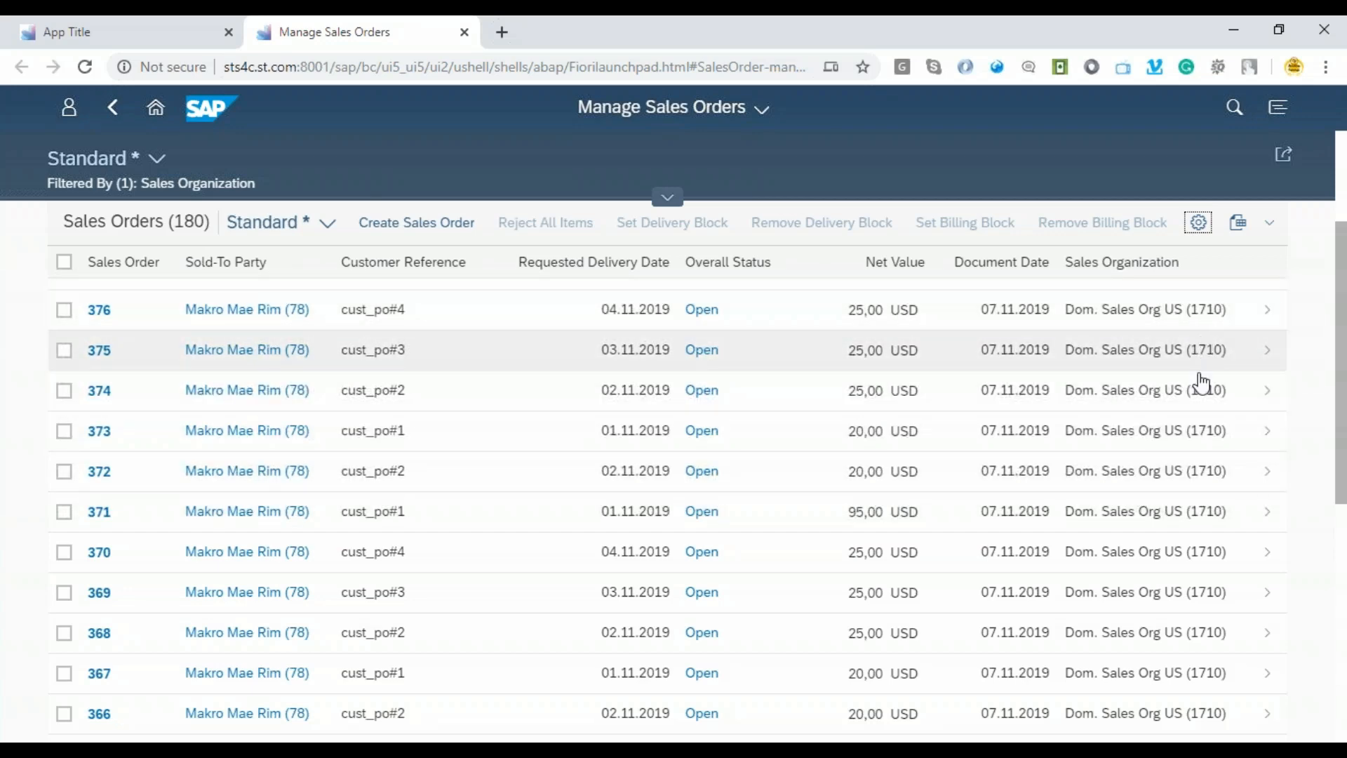
{"action": "mouse_move", "coordinate": [1205, 320]}
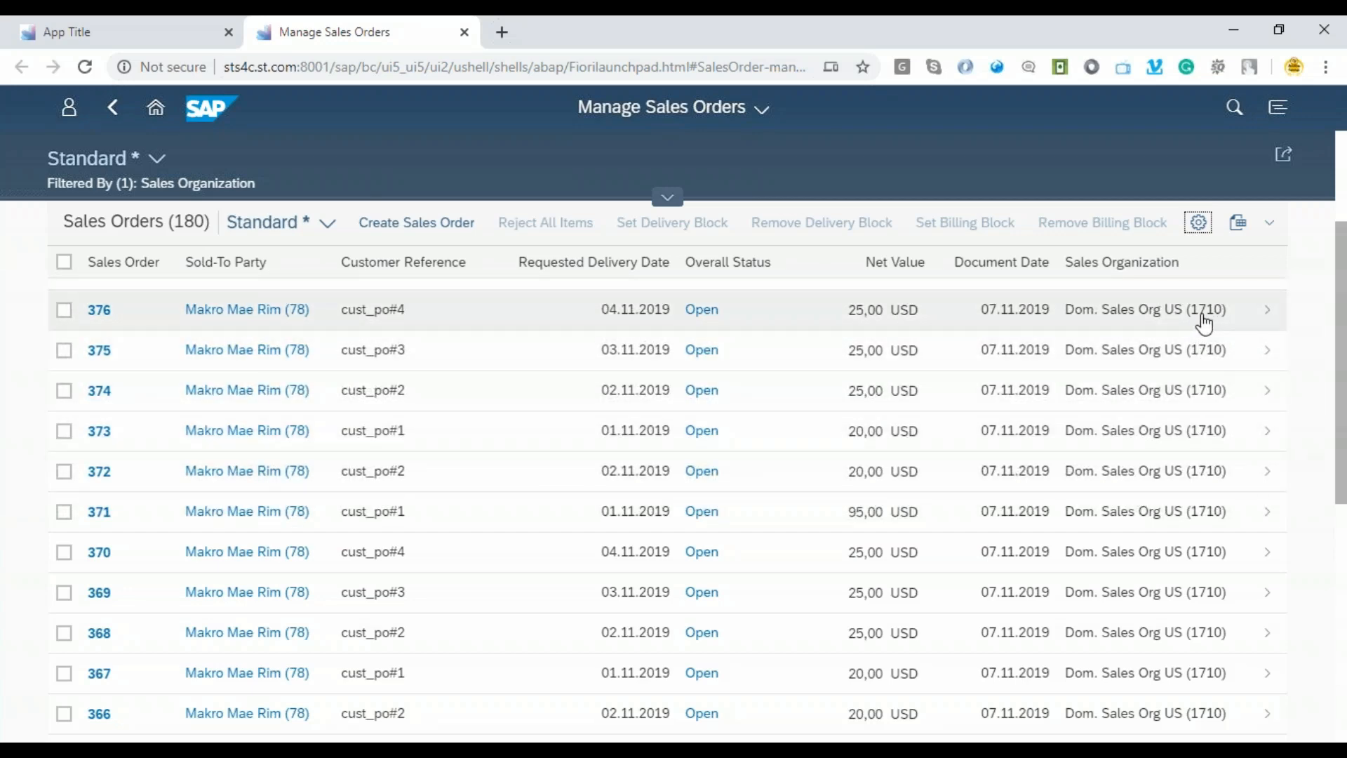
{"action": "scroll", "scroll_direction": "down", "scroll_amount": 3}
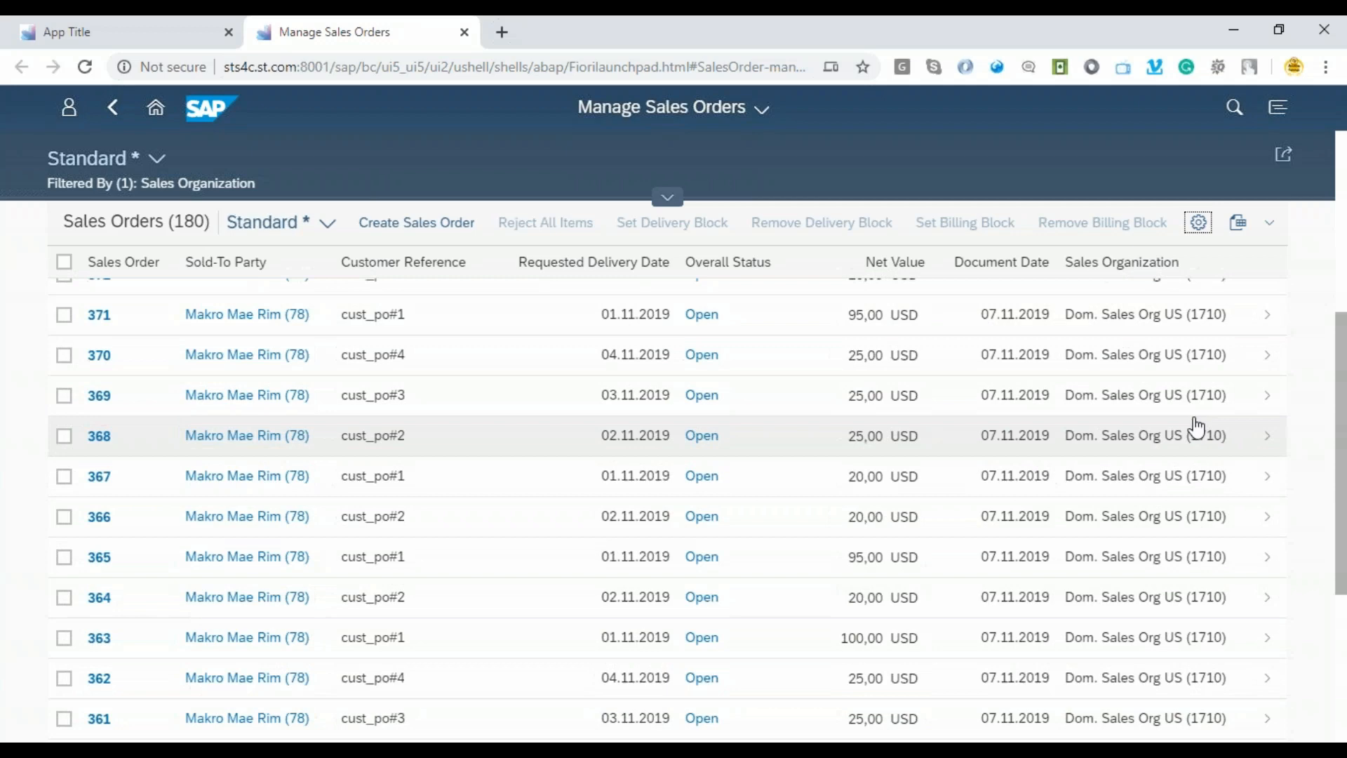
{"action": "left_click", "coordinate": [667, 196]}
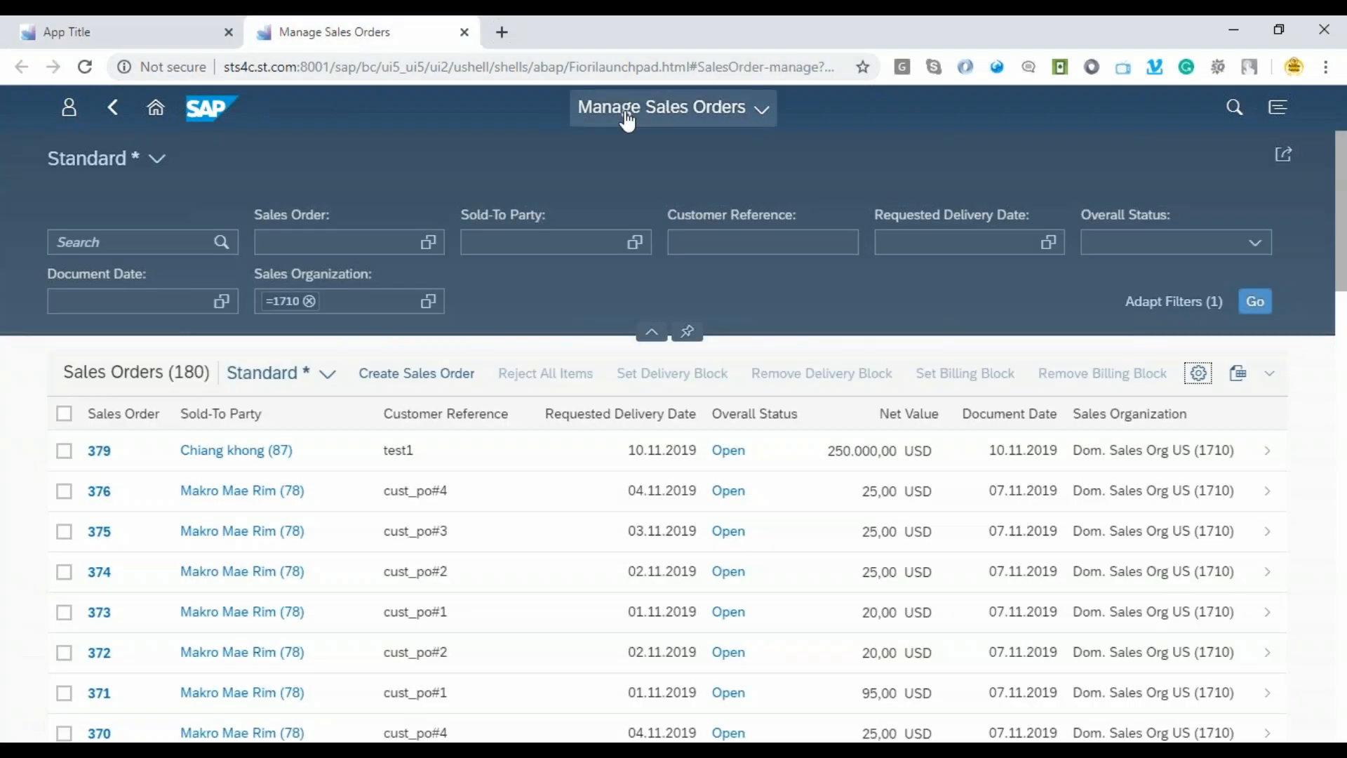
{"action": "left_click", "coordinate": [498, 68]}
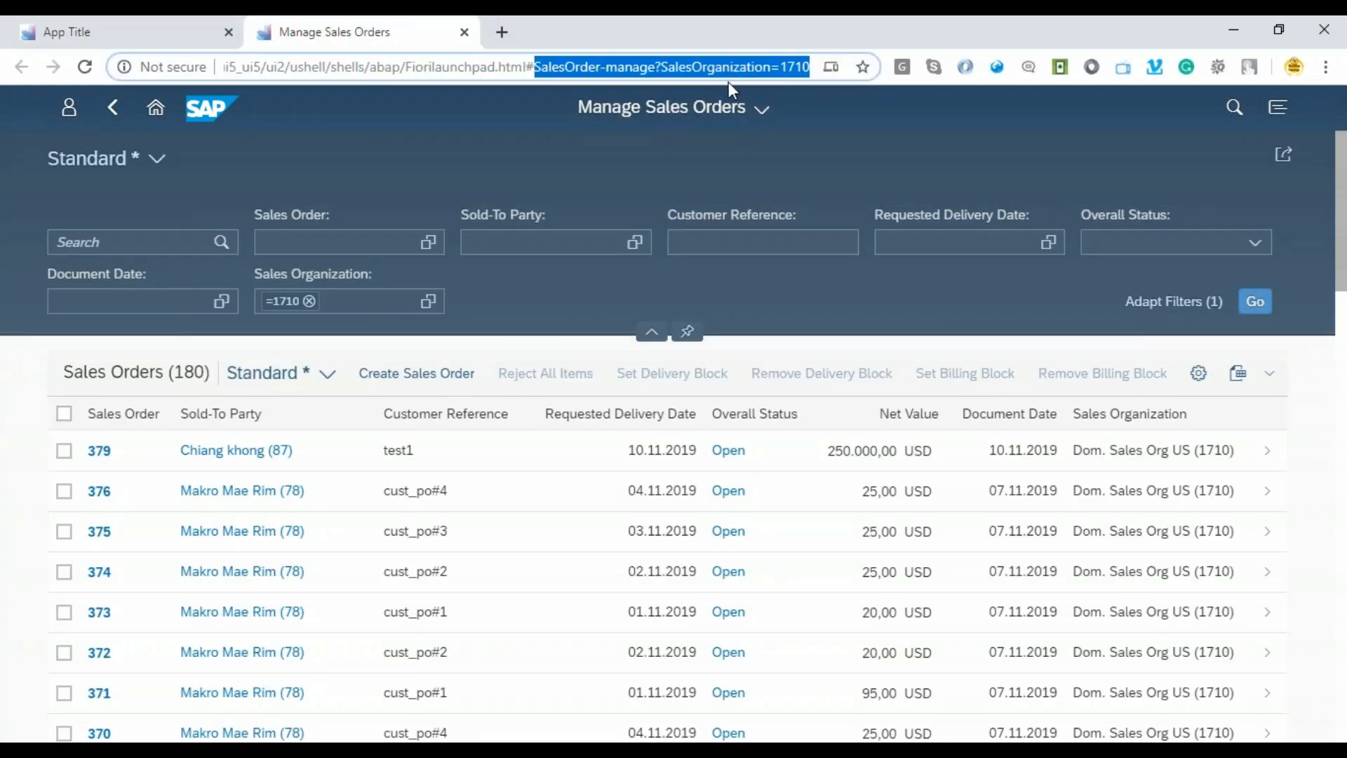
{"action": "mouse_move", "coordinate": [1270, 436]}
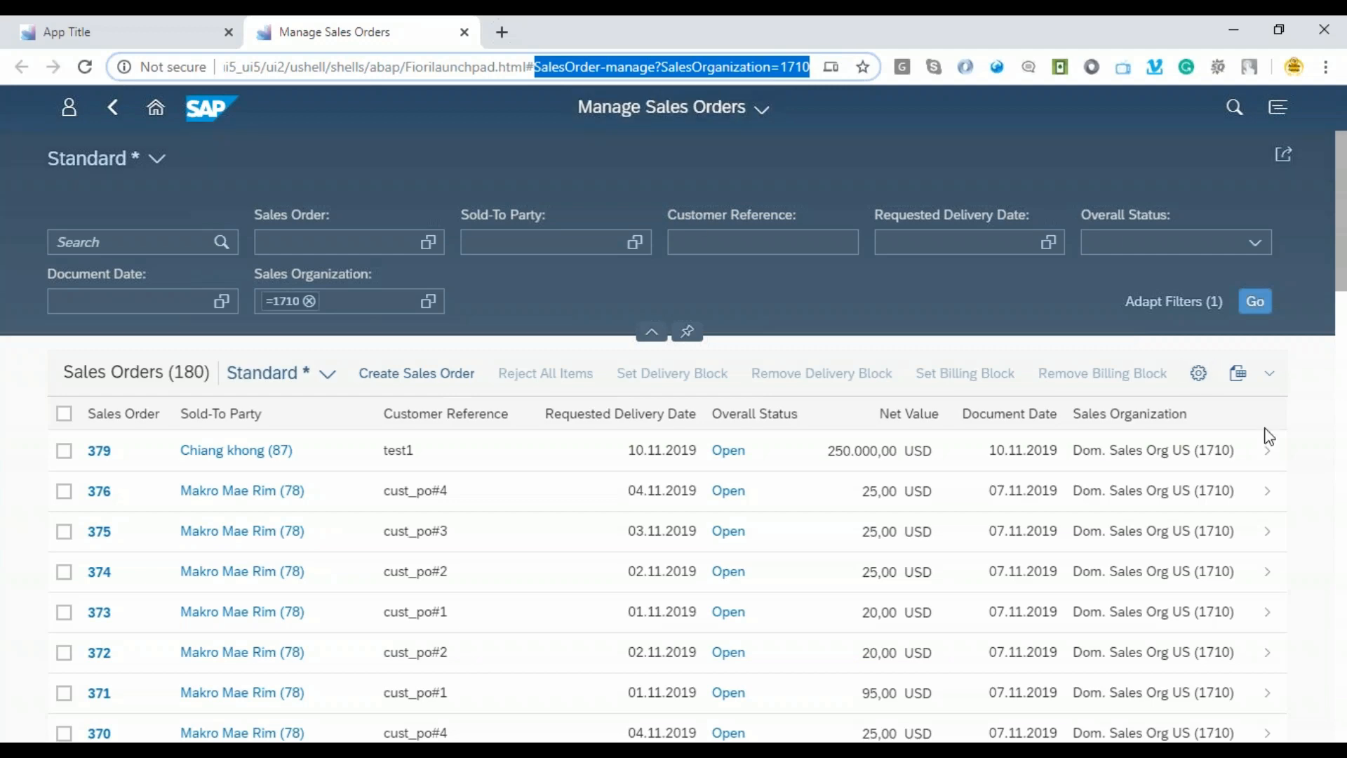
{"action": "mouse_move", "coordinate": [505, 682]}
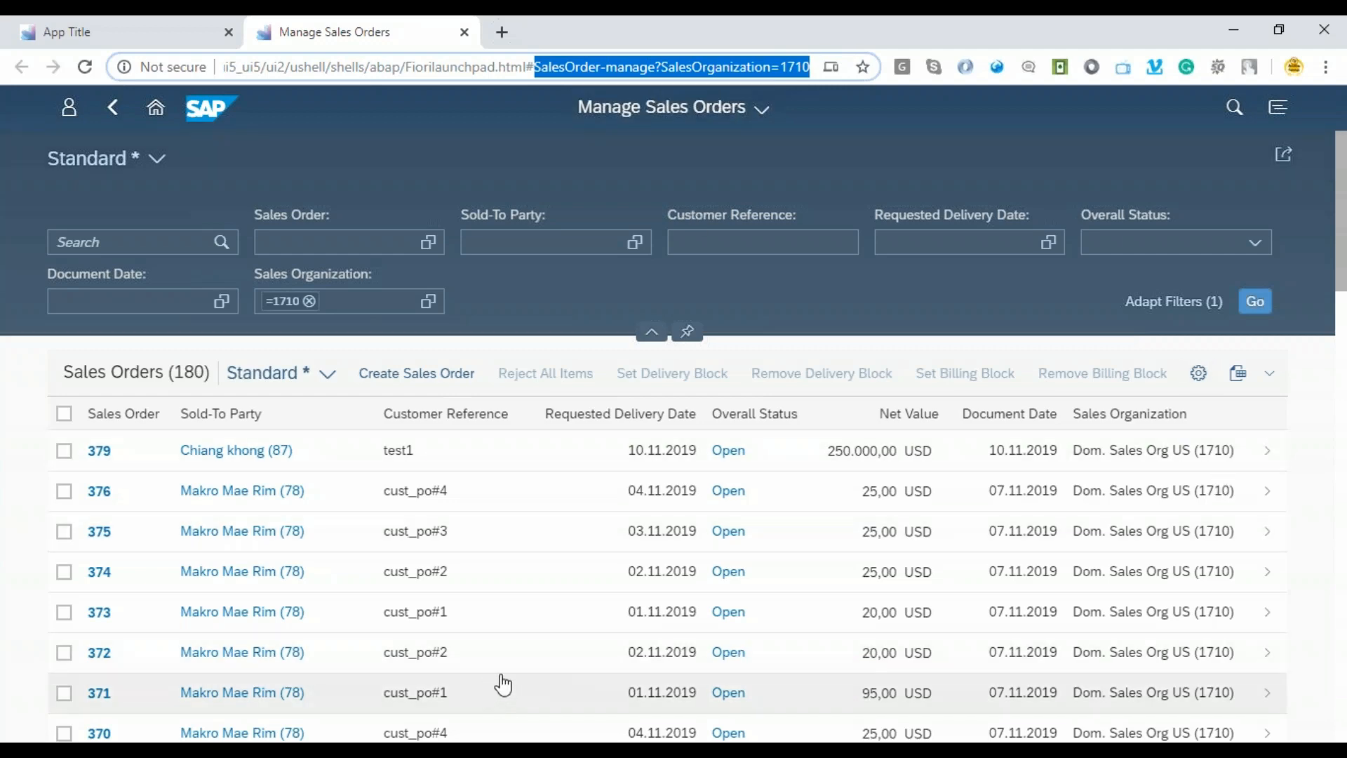